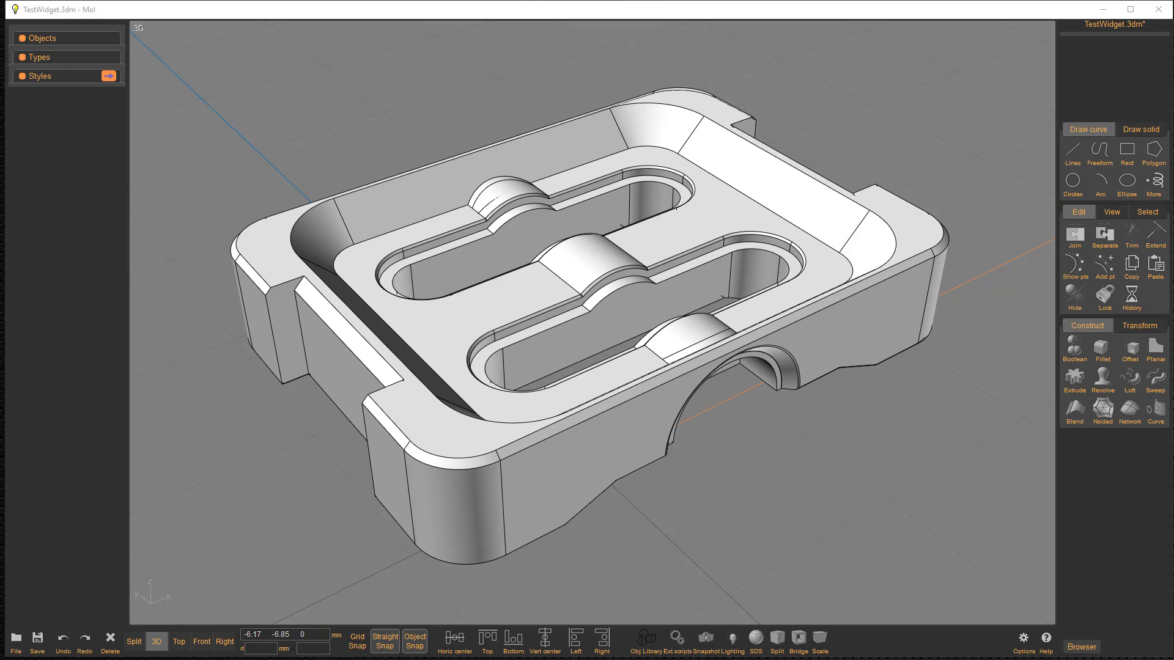
{"action": "mouse_move", "coordinate": [948, 498]}
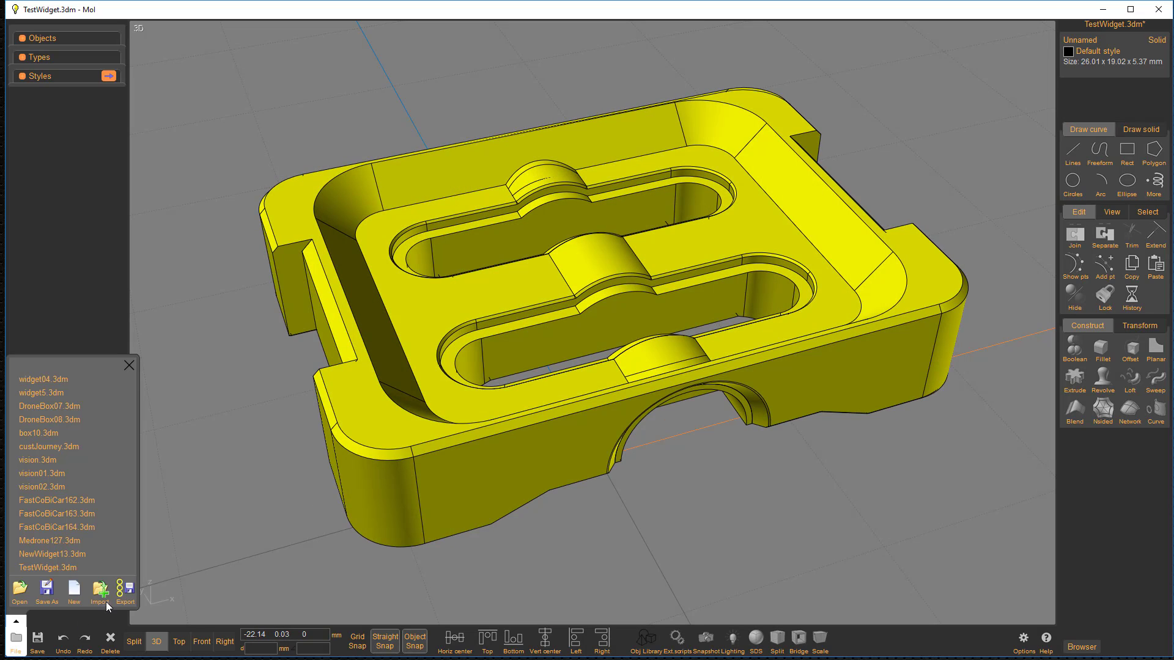
Name the export HiRez and choose Wavefront OBJ (*.obj) as the format.
{"action": "left_click", "coordinate": [125, 591]}
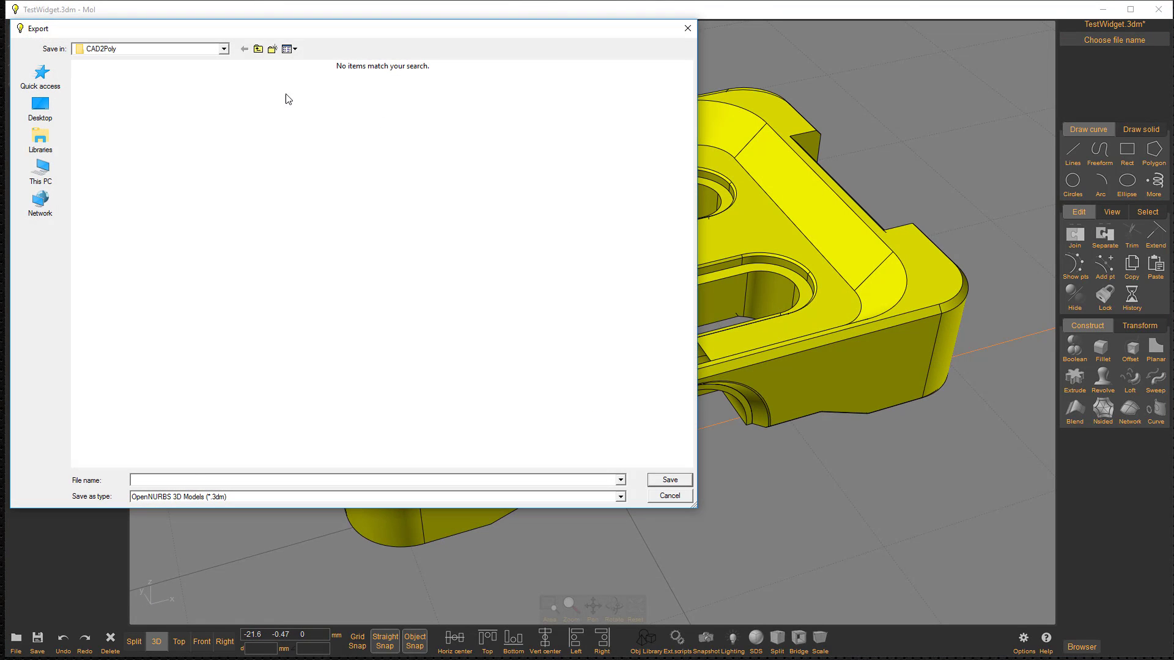
{"action": "type", "text": "H"}
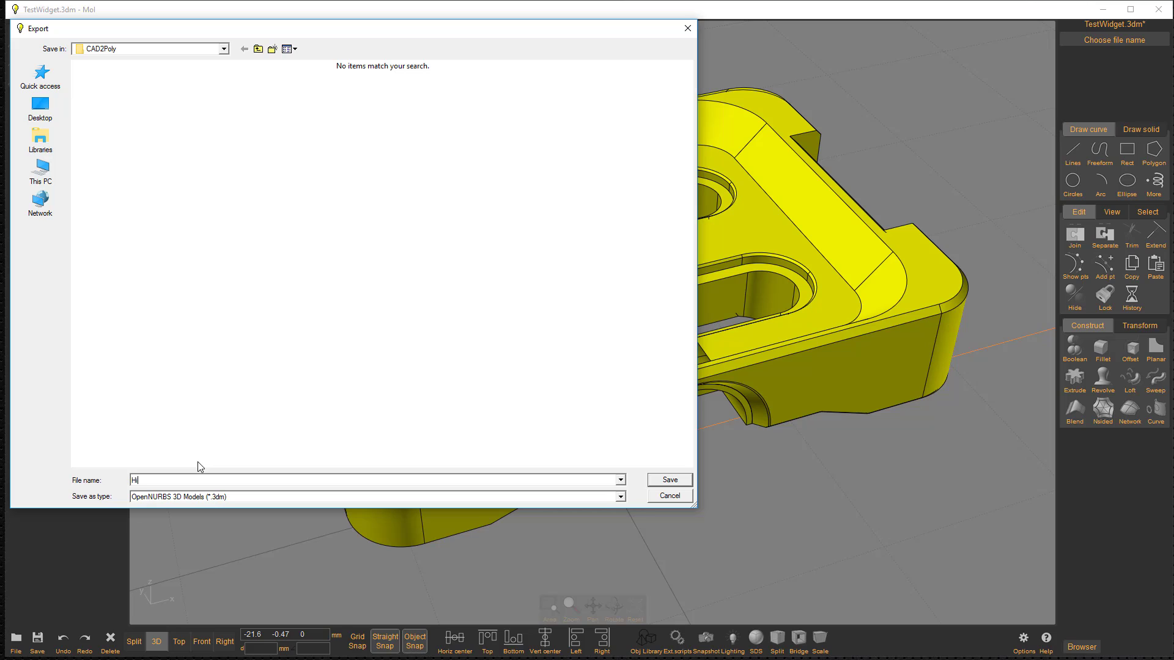
{"action": "type", "text": "Rez"}
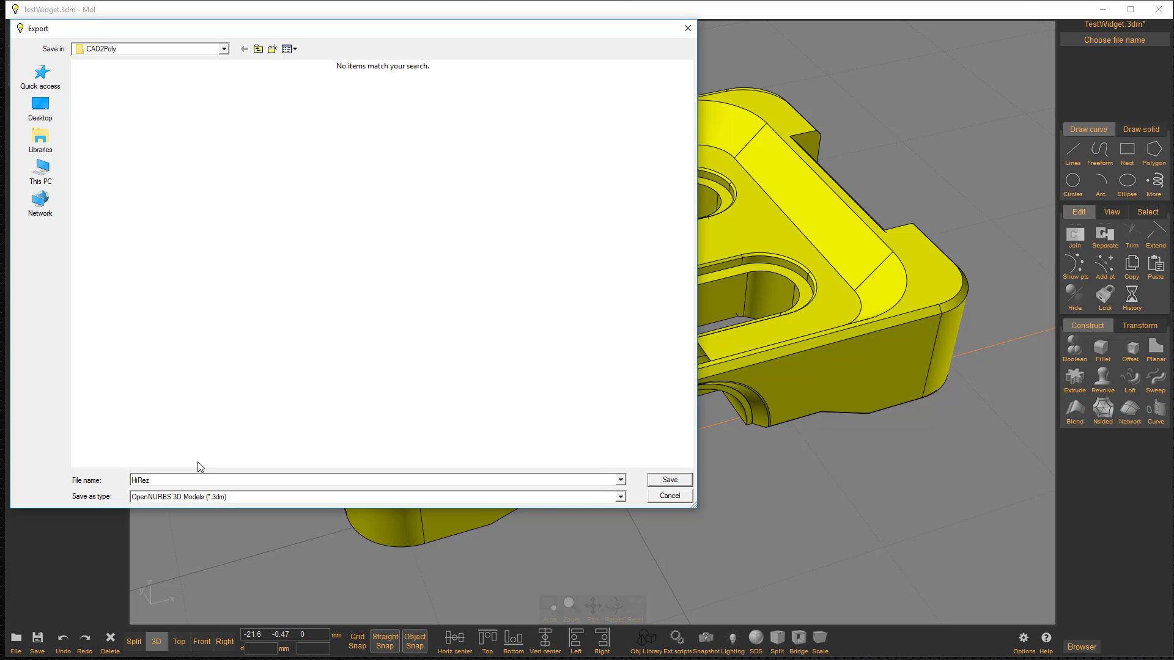
{"action": "left_click", "coordinate": [620, 497]}
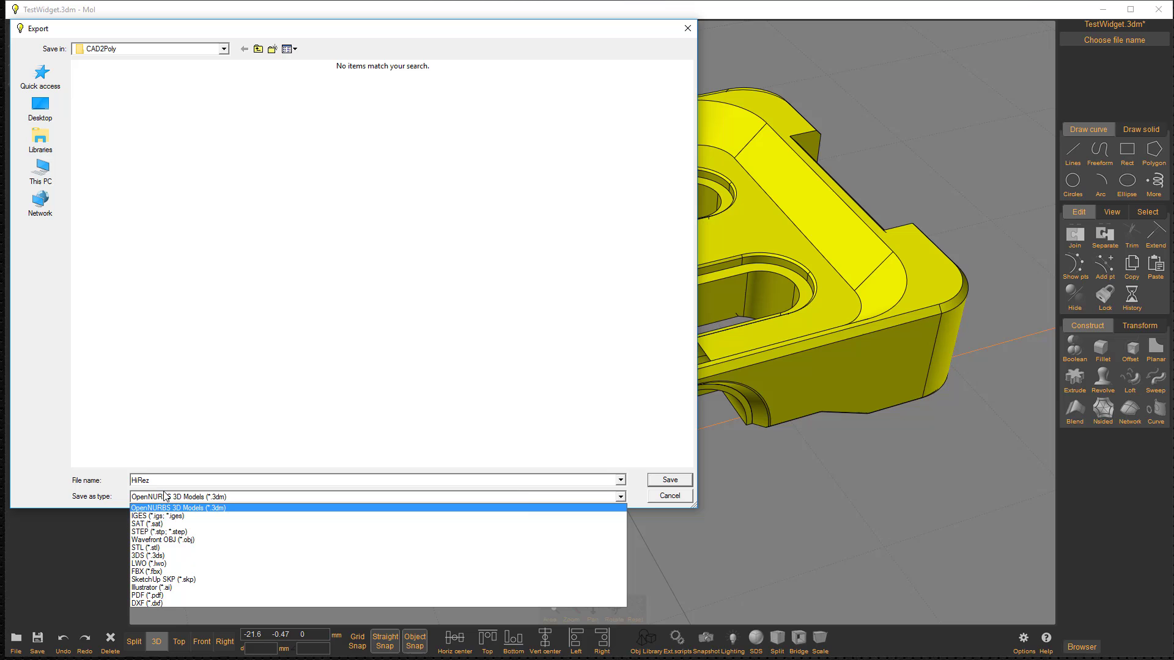
{"action": "left_click", "coordinate": [161, 538]}
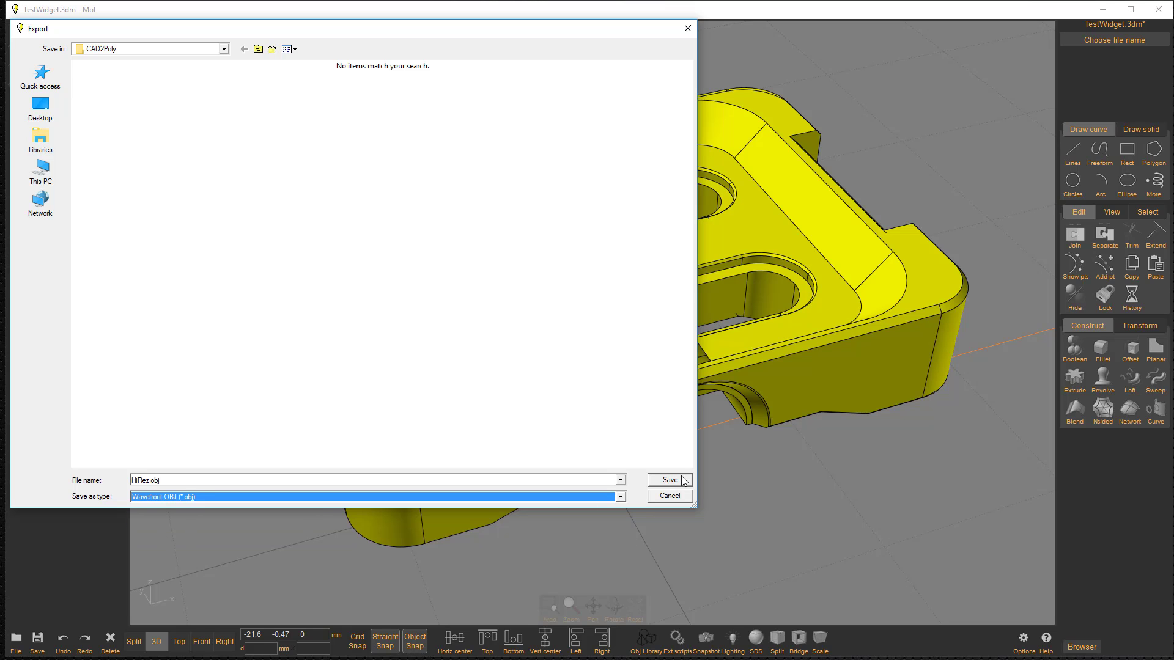
Save HiRez.obj as a dense mesh with Angle 2 and Divide larger than 0.5 (All).
{"action": "left_click", "coordinate": [668, 480]}
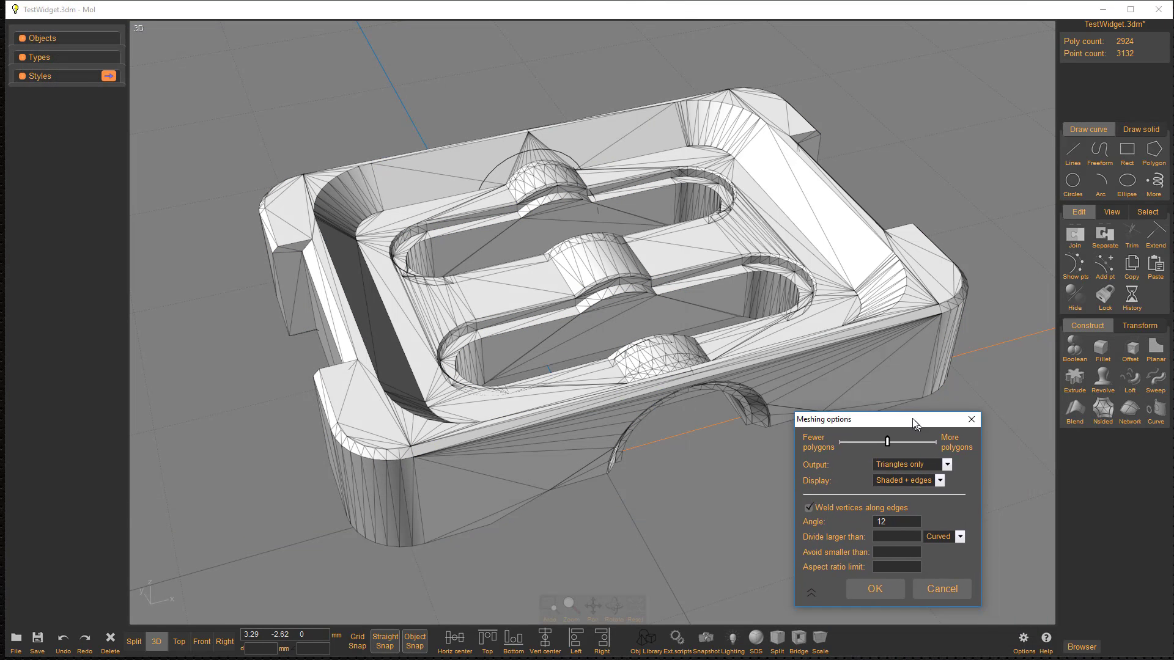
{"action": "left_click", "coordinate": [895, 521]}
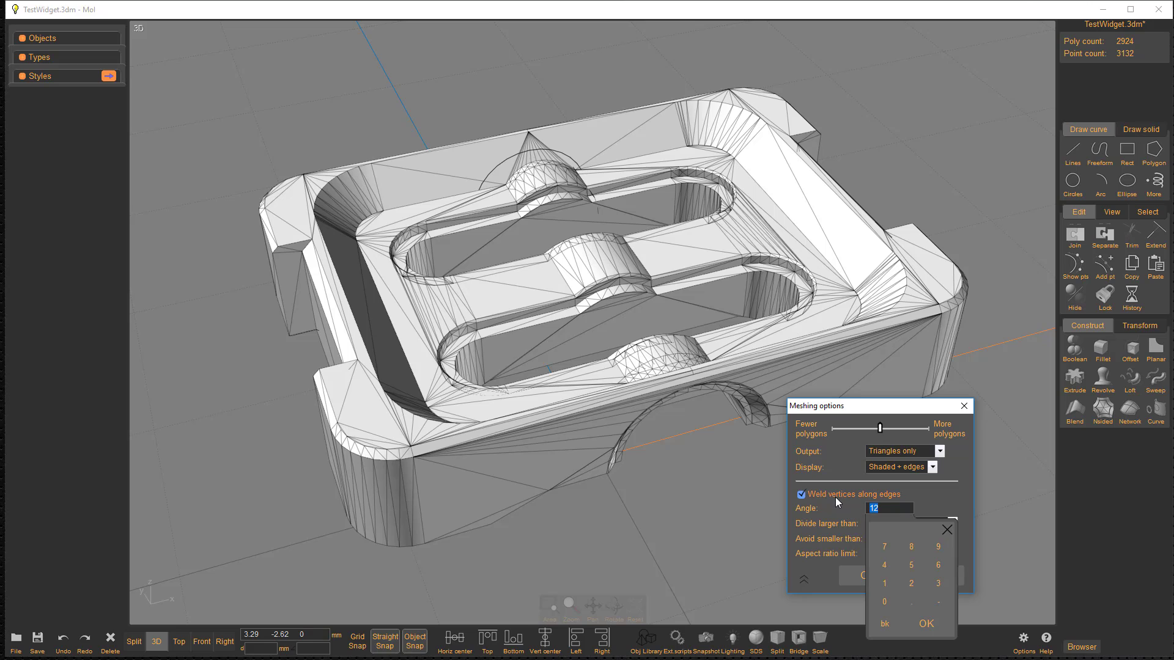
{"action": "left_click", "coordinate": [884, 565]}
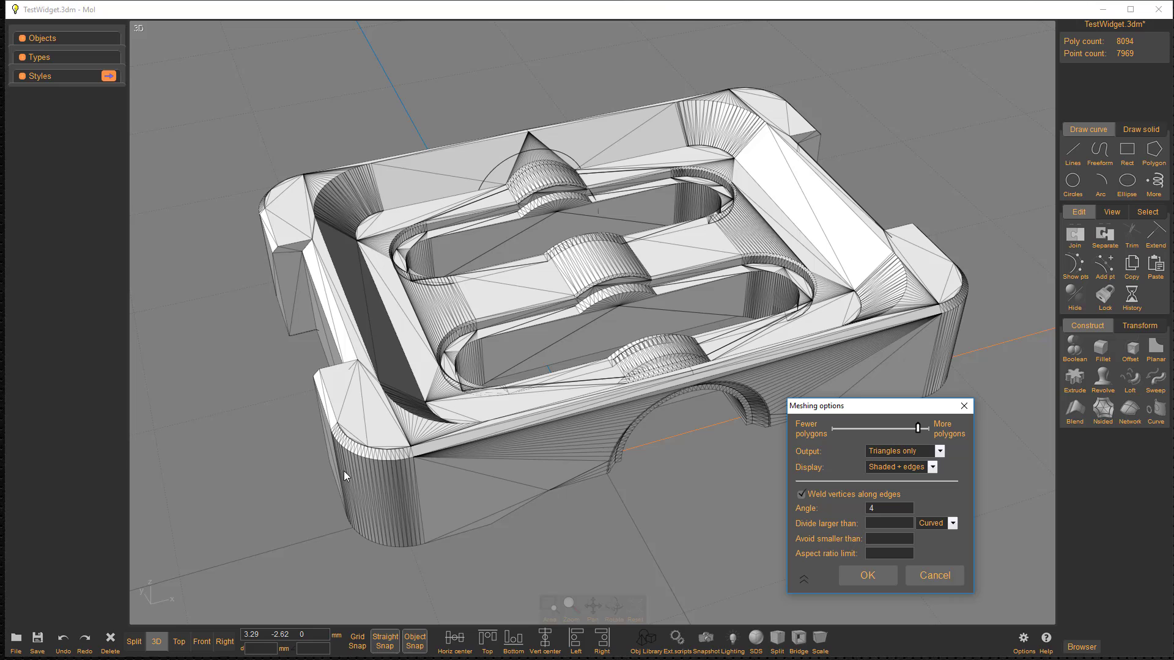
{"action": "left_click", "coordinate": [888, 508]}
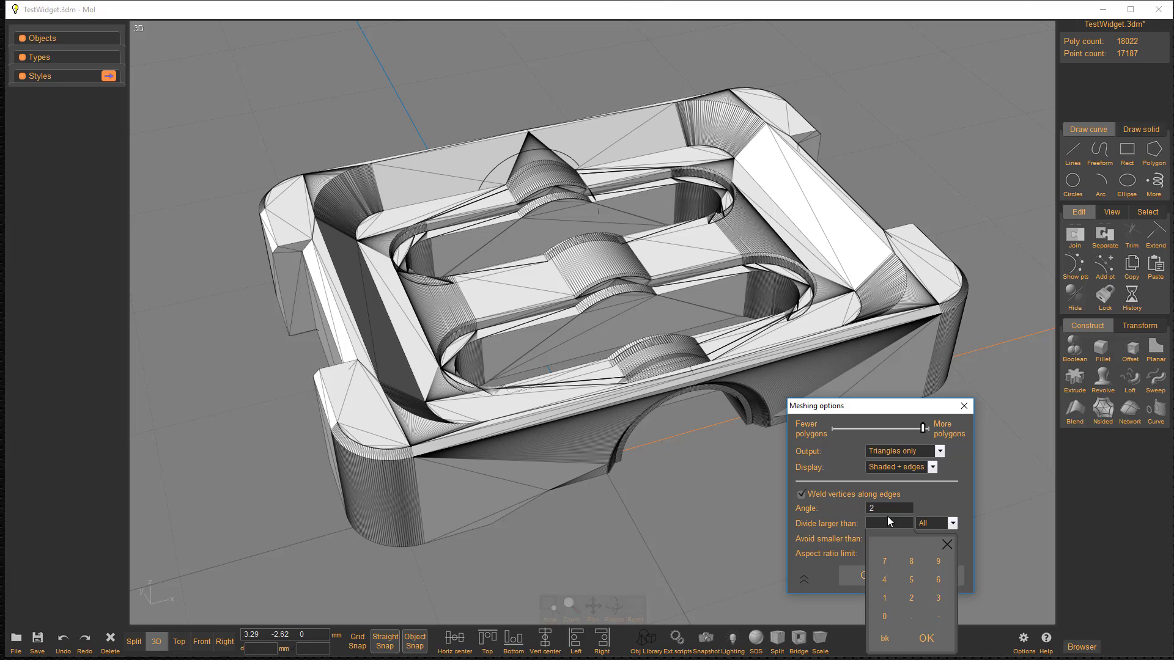
{"action": "left_click", "coordinate": [910, 579]}
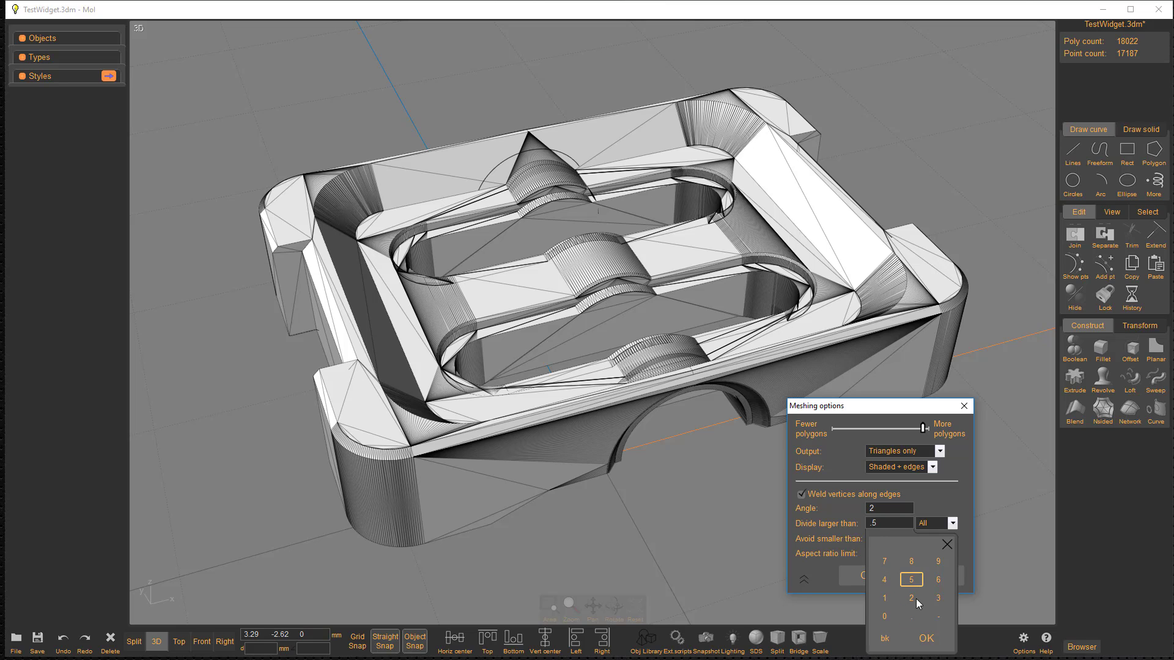
{"action": "left_click", "coordinate": [925, 637]}
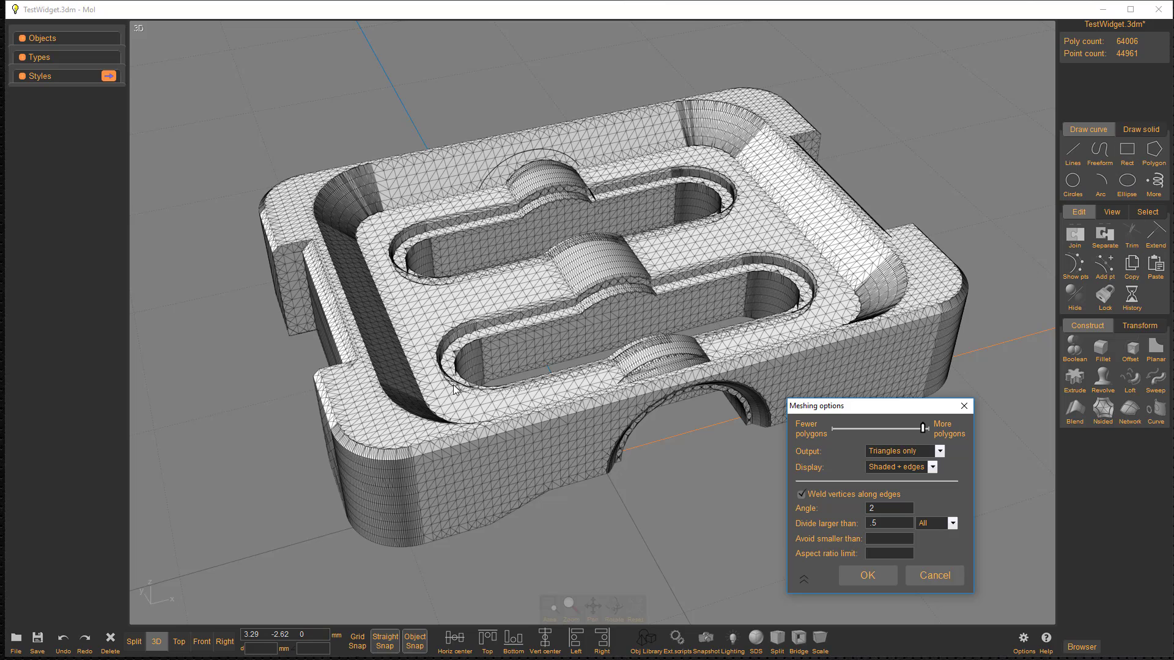
{"action": "mouse_move", "coordinate": [447, 307]}
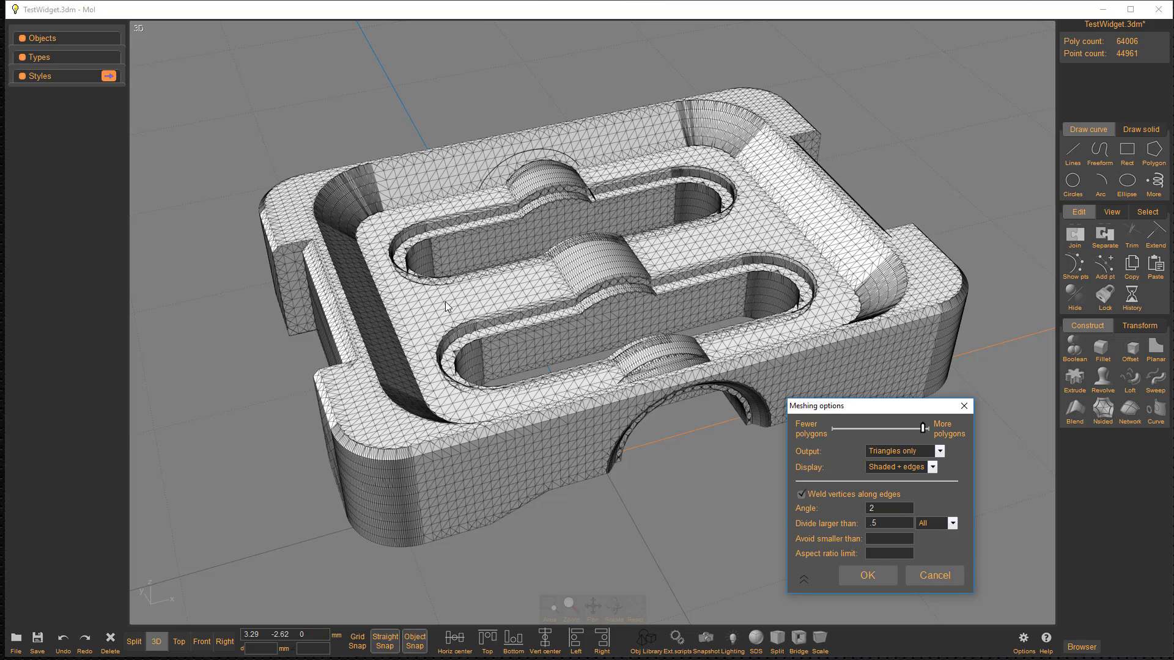
{"action": "mouse_move", "coordinate": [762, 117]}
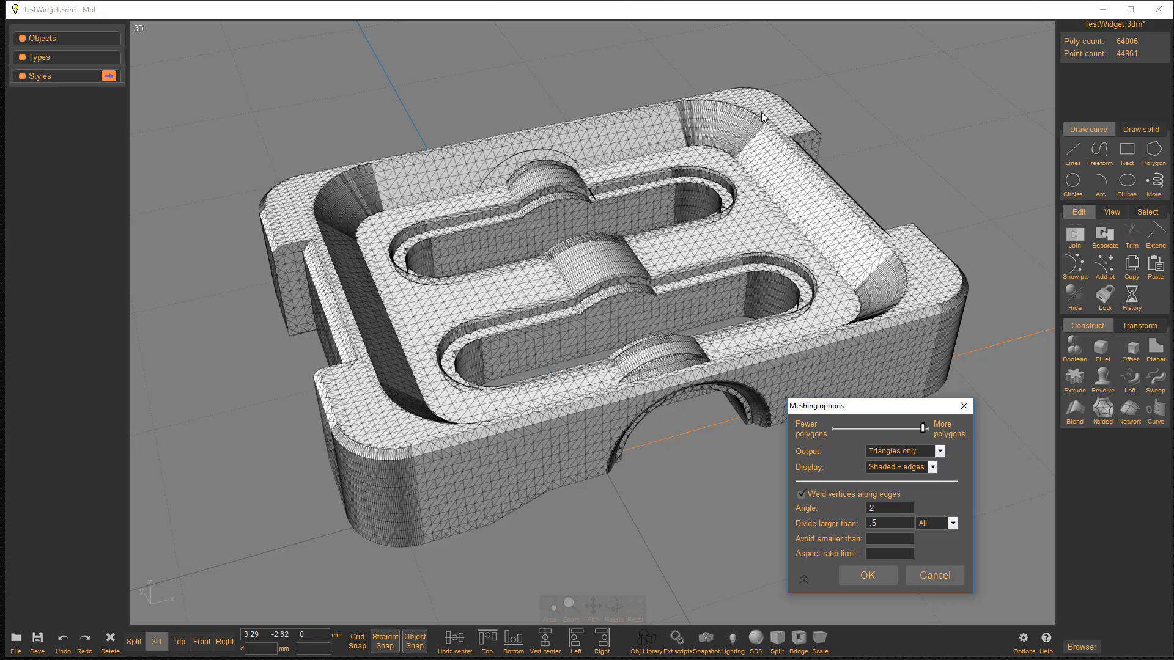
{"action": "left_click", "coordinate": [867, 576]}
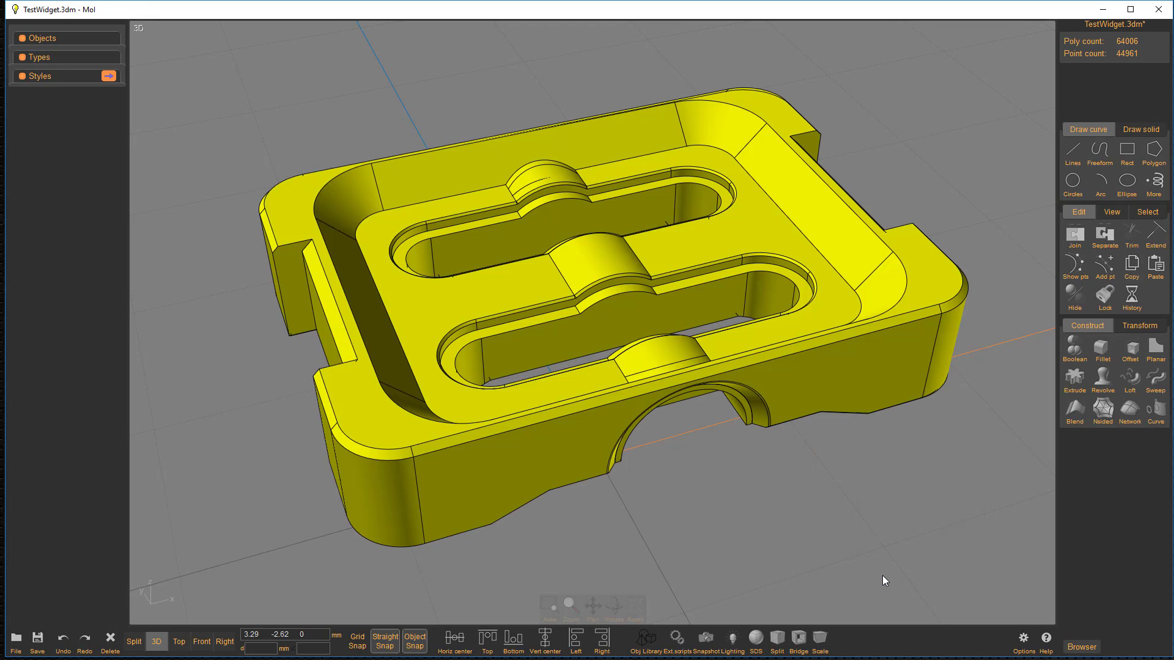
Start a second OBJ export named LoRez and save it.
{"action": "left_click", "coordinate": [15, 641]}
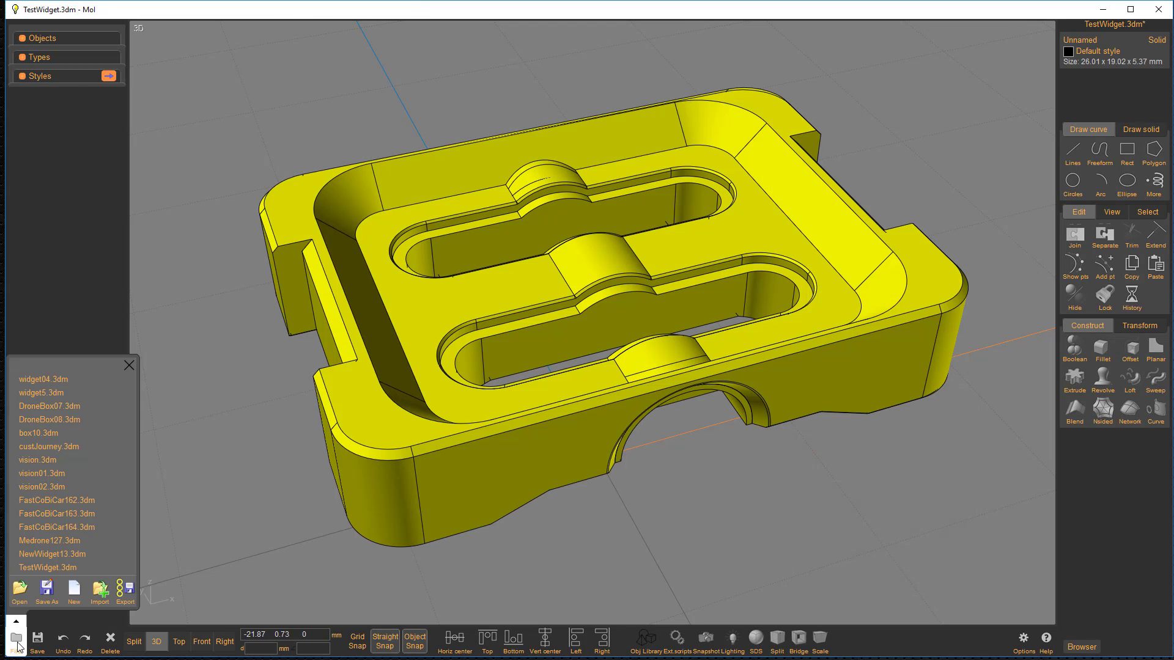
{"action": "left_click", "coordinate": [125, 591]}
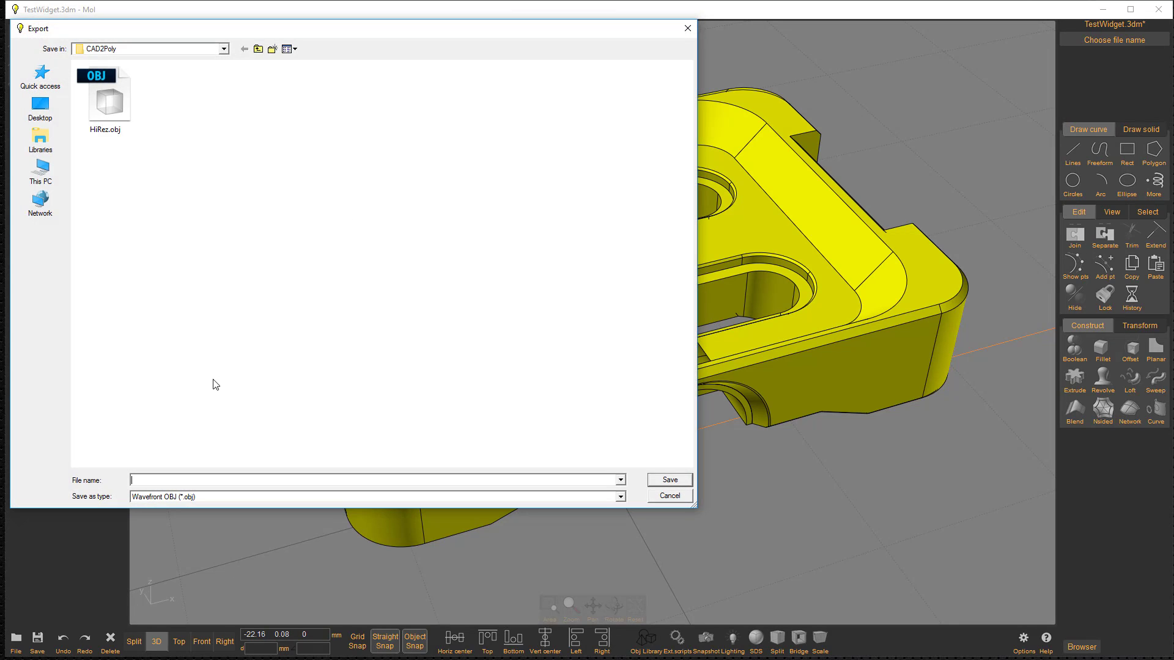
{"action": "type", "text": "LoR"}
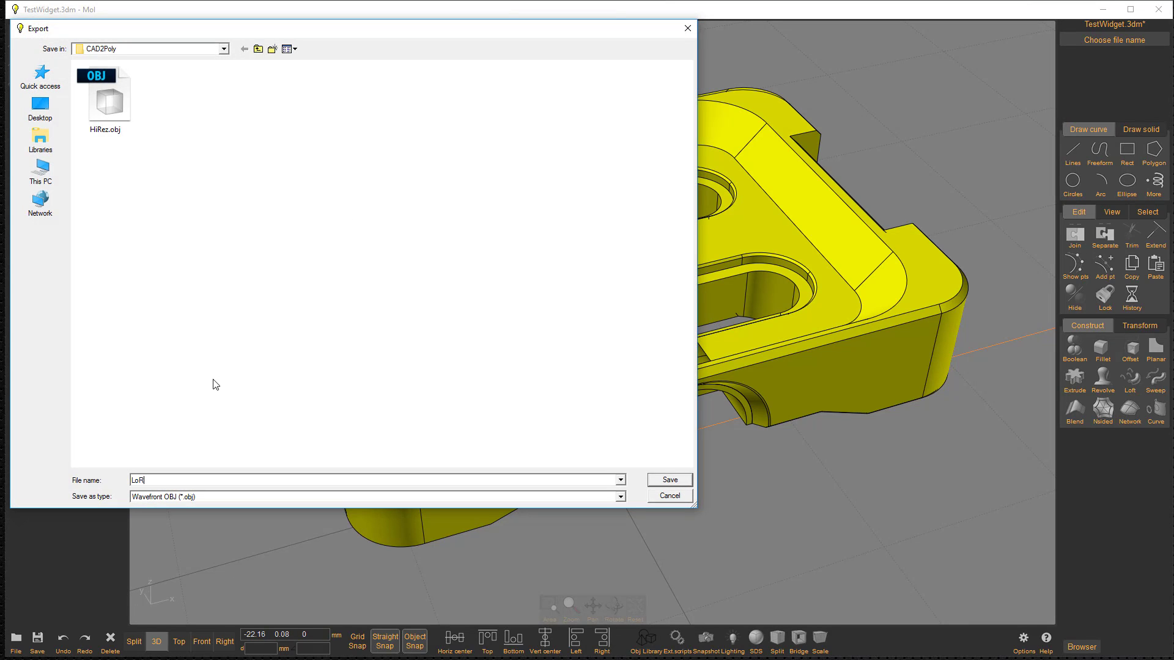
{"action": "left_click", "coordinate": [668, 479]}
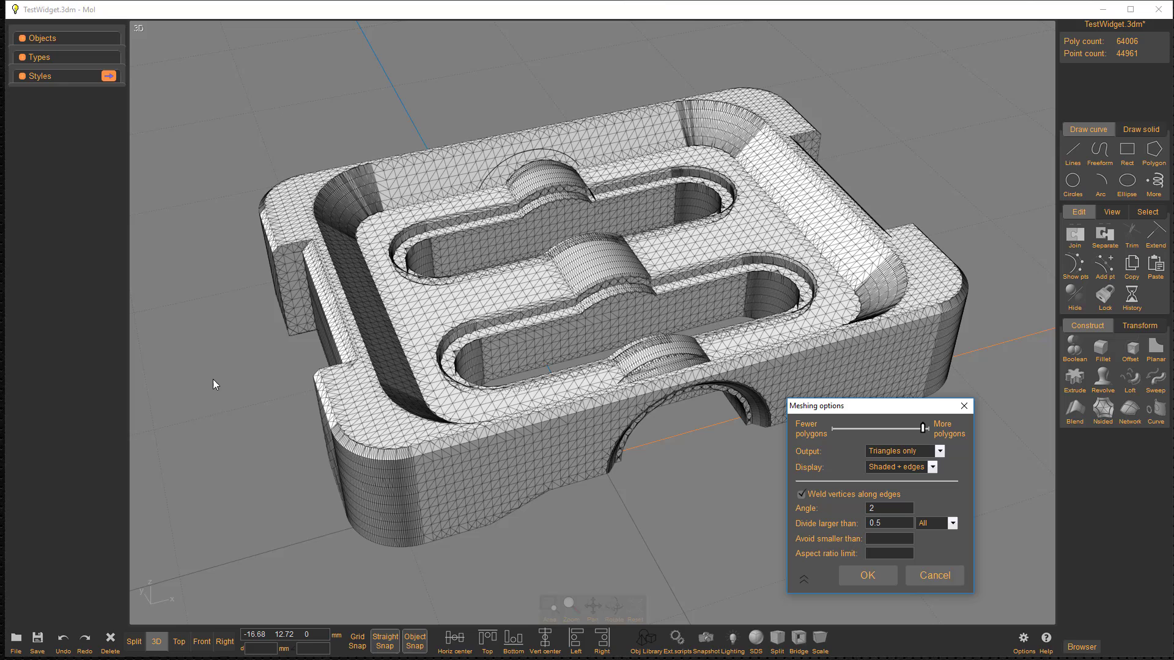
Finish the LoRez export with a larger angle and no subdivision limit.
{"action": "left_click", "coordinate": [887, 508]}
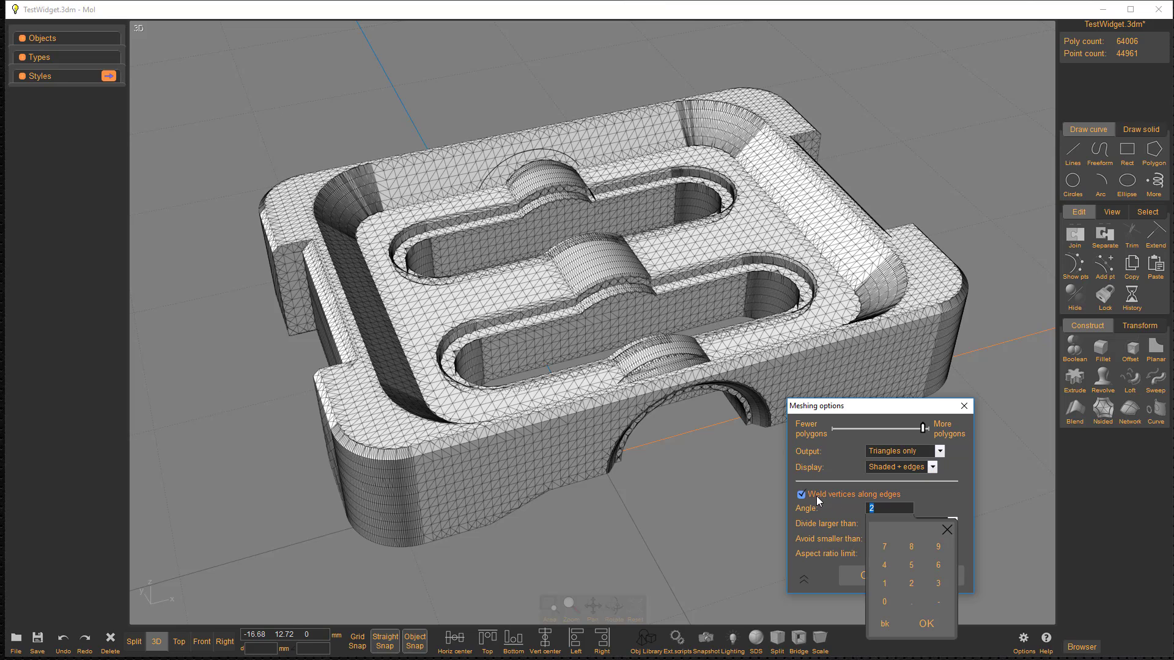
{"action": "left_click", "coordinate": [925, 623]}
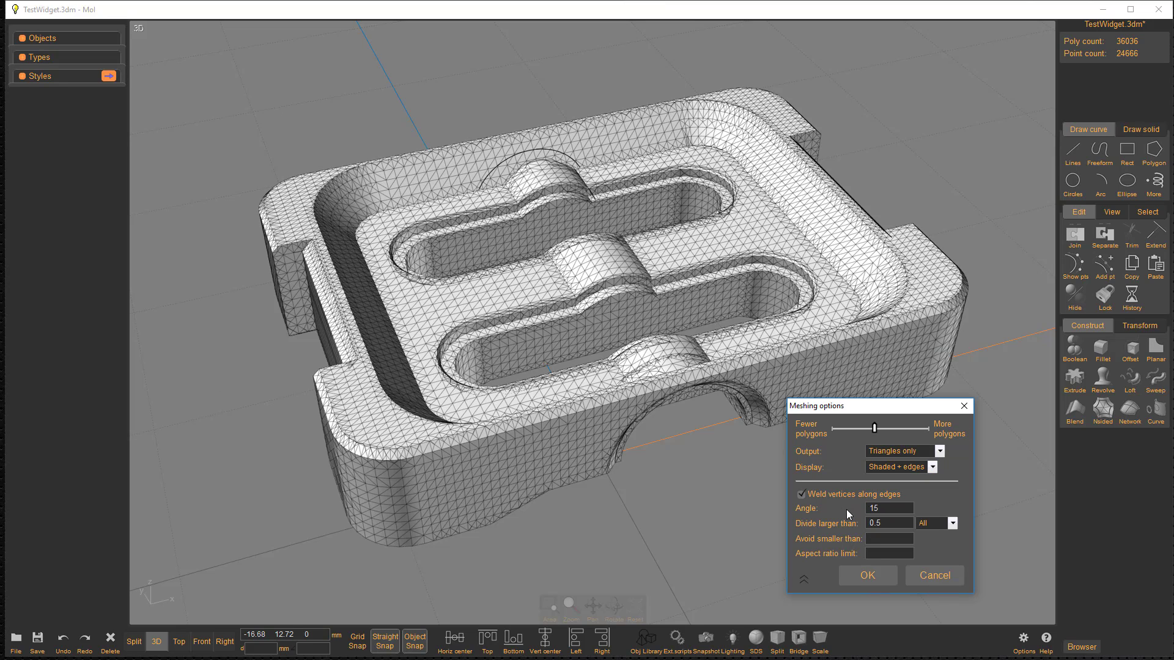
{"action": "left_click", "coordinate": [940, 523]}
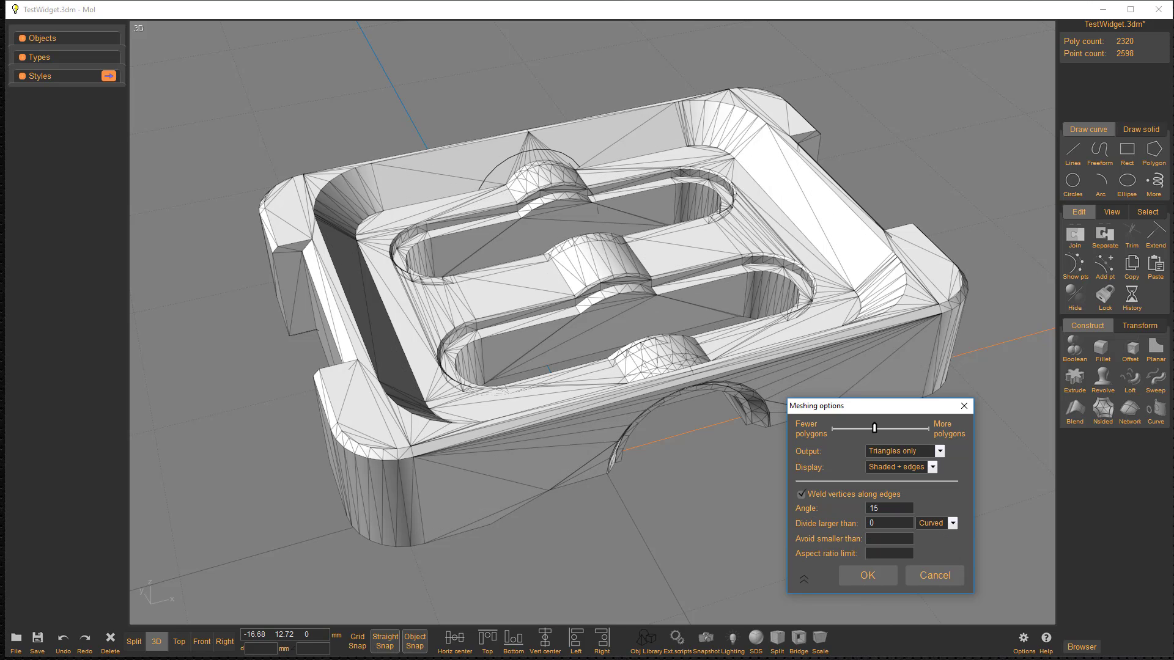
{"action": "mouse_move", "coordinate": [1121, 59]}
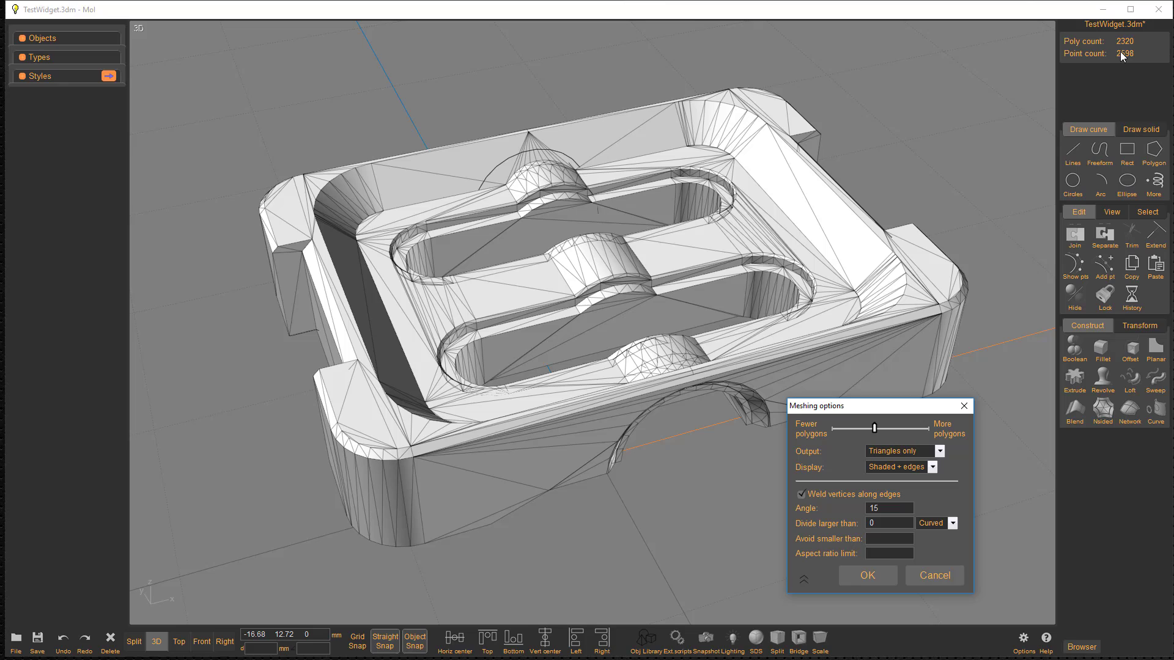
{"action": "mouse_move", "coordinate": [1141, 61]}
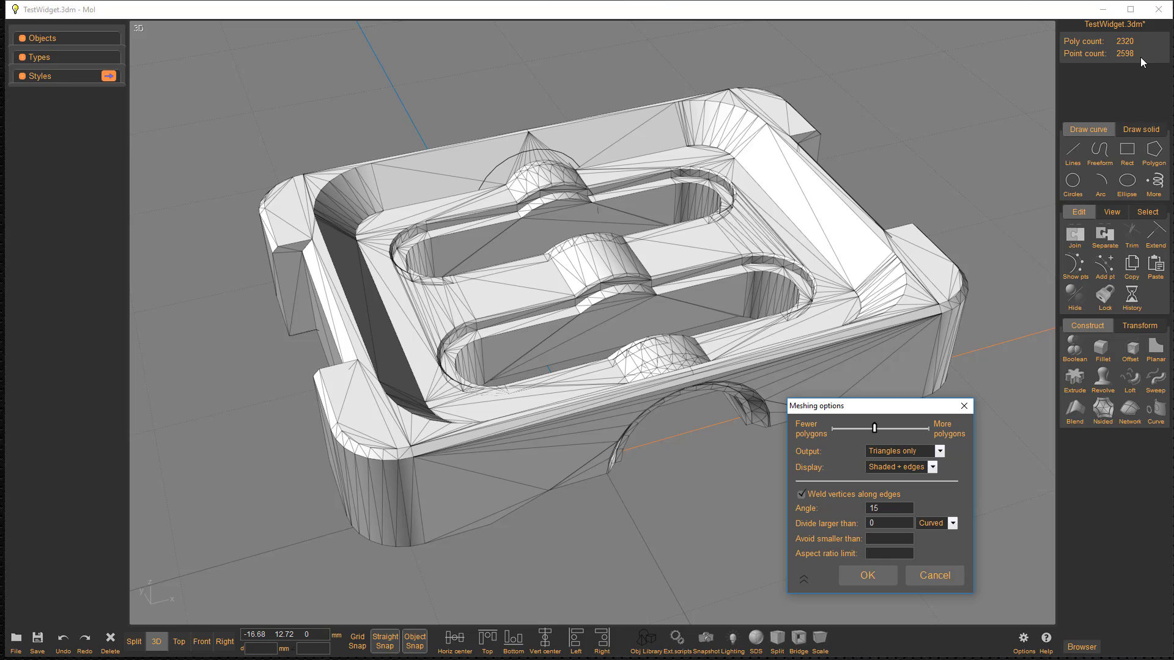
{"action": "mouse_move", "coordinate": [1139, 60]}
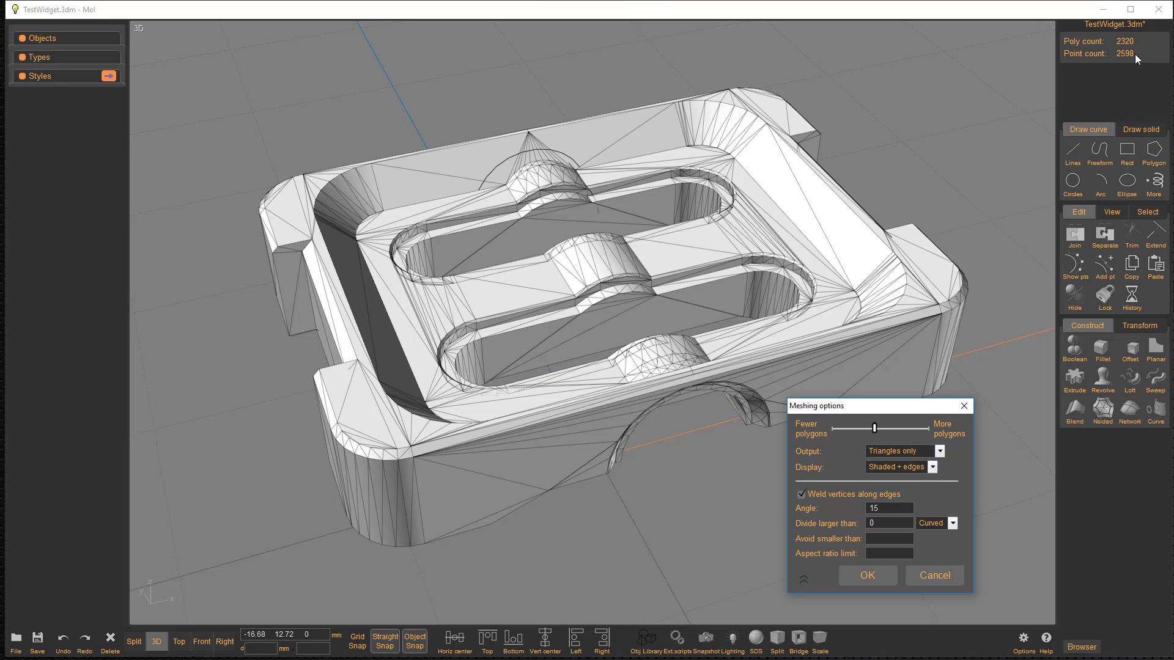
{"action": "mouse_move", "coordinate": [456, 176]}
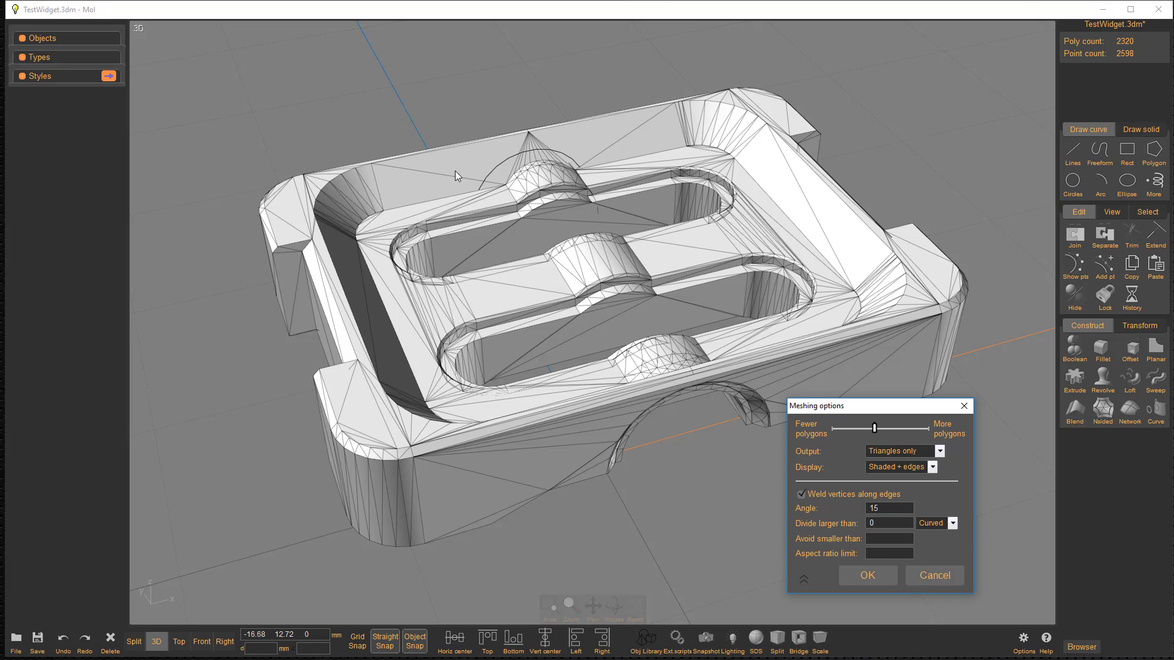
{"action": "mouse_move", "coordinate": [361, 209]}
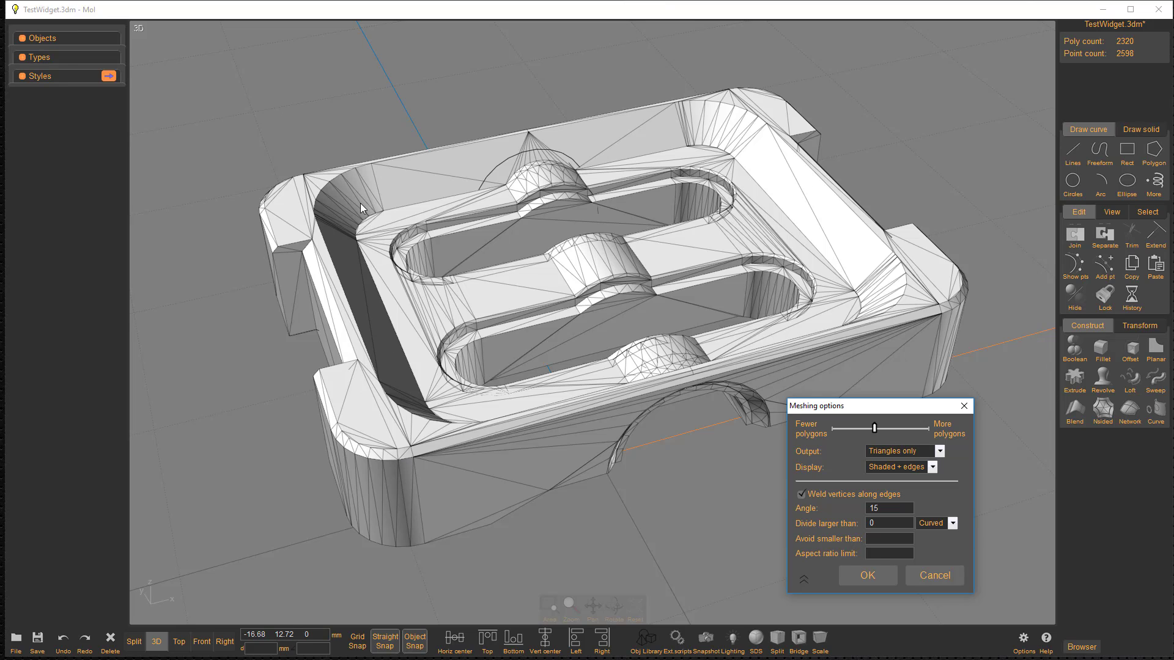
{"action": "mouse_move", "coordinate": [781, 227]}
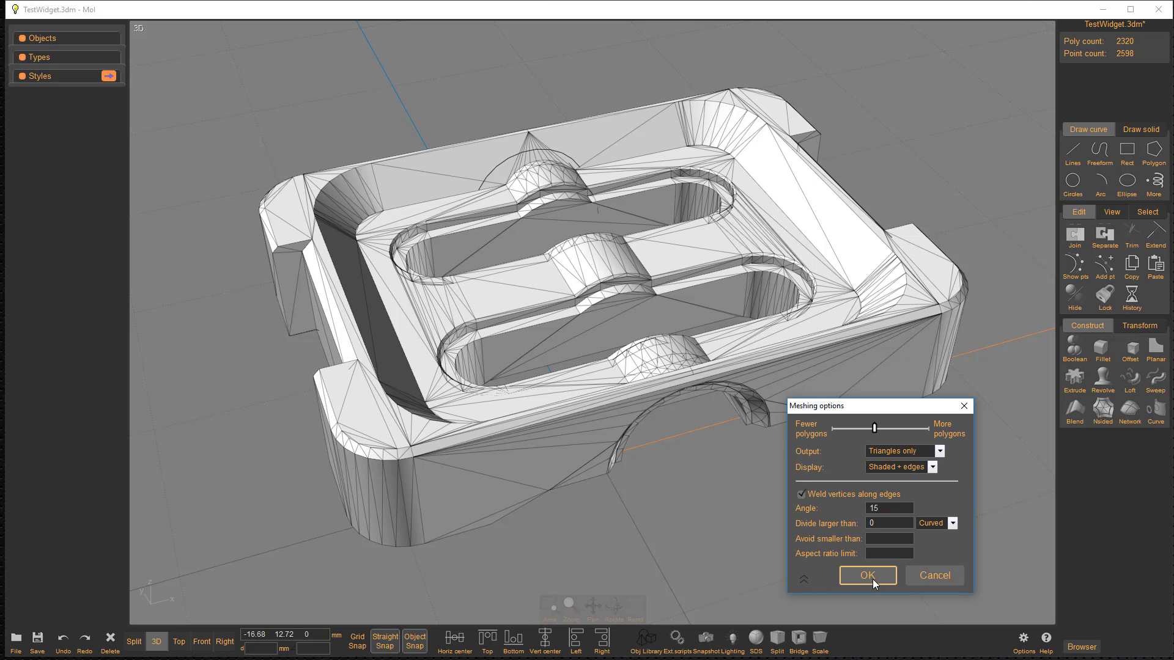
{"action": "left_click", "coordinate": [866, 576]}
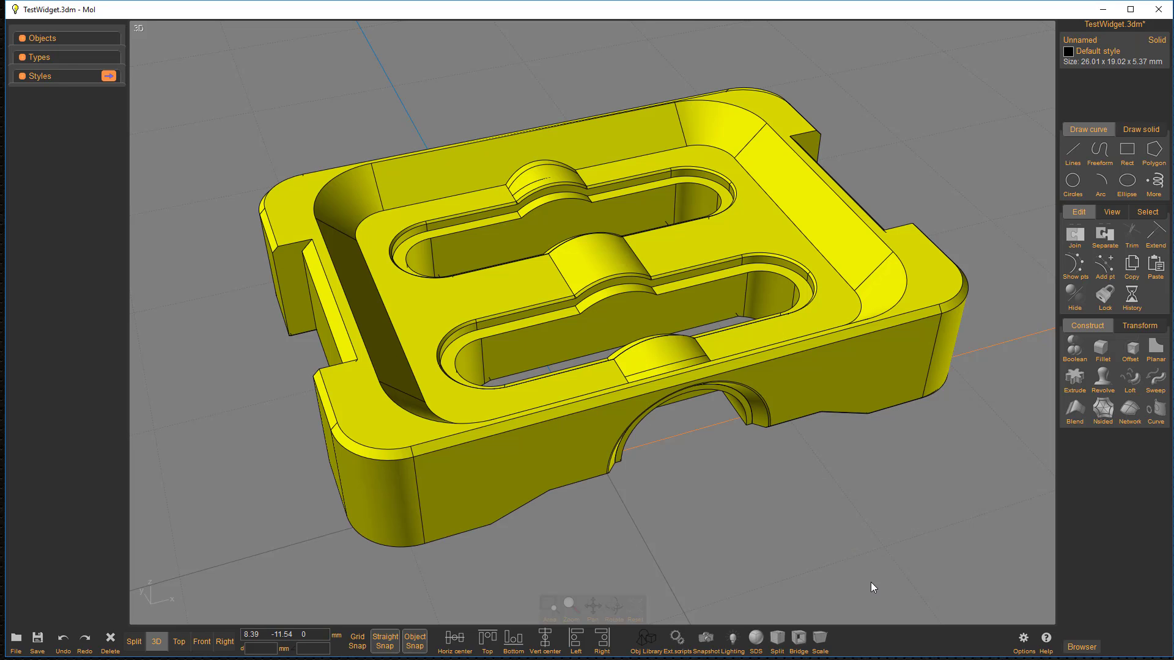
{"action": "mouse_move", "coordinate": [1157, 9]}
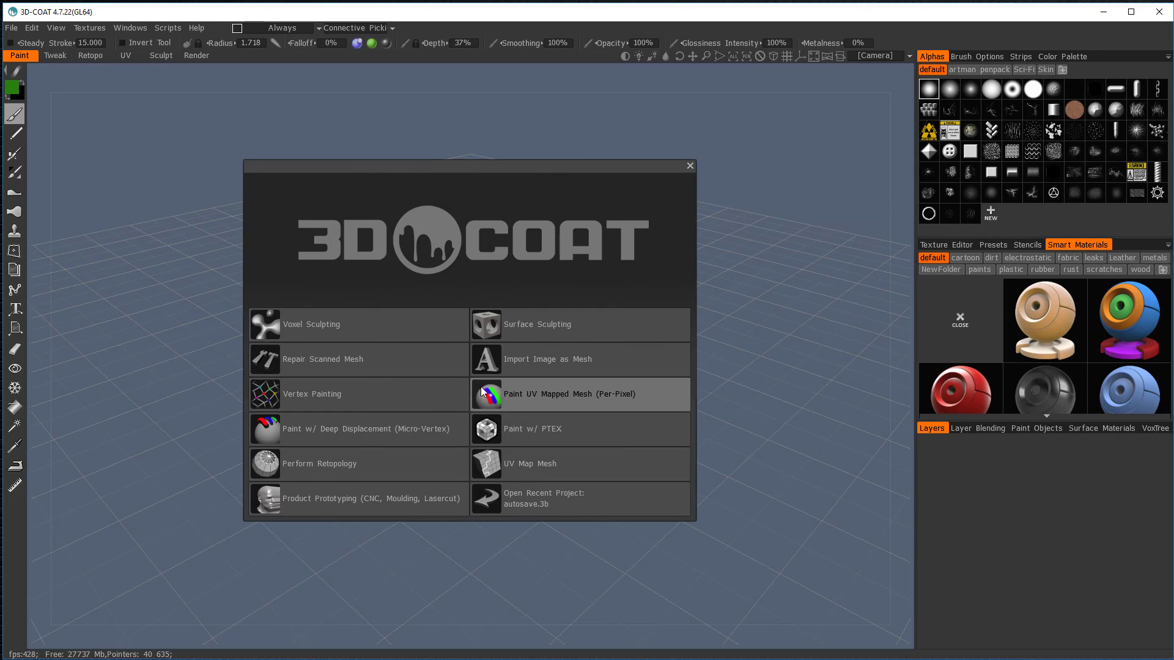
Choose Paint UV Mapped Mesh (Per-Pixel) on the 3D-Coat start screen.
{"action": "left_click", "coordinate": [568, 394]}
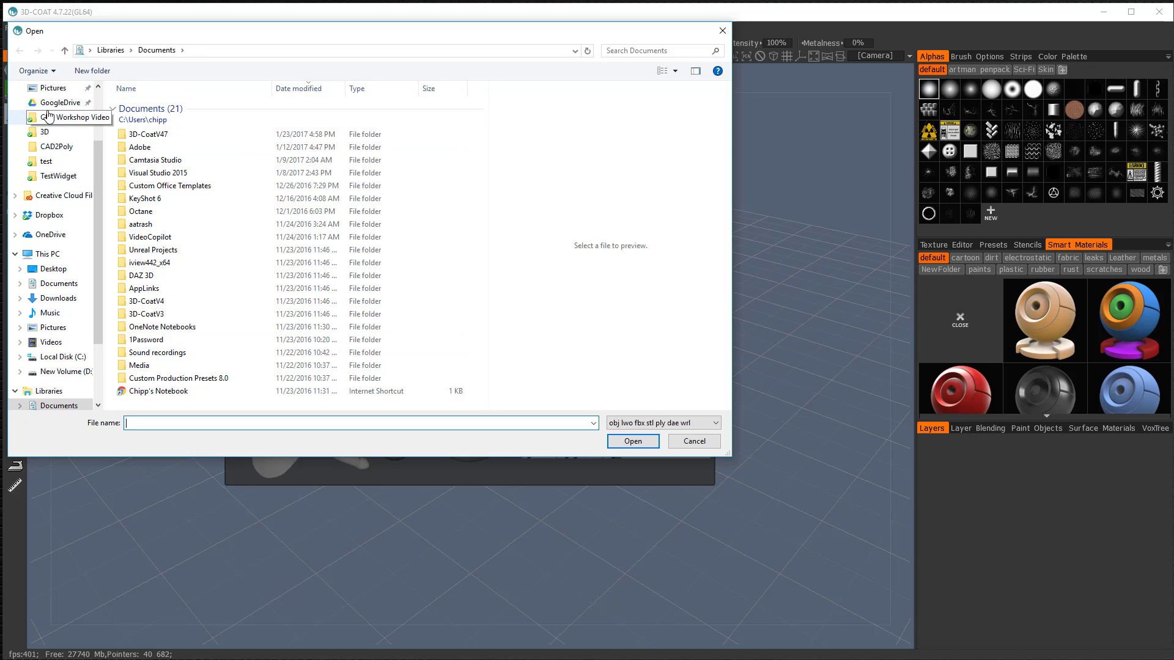
Open the model from Downloads and dismiss the UV set size warning.
{"action": "left_click", "coordinate": [59, 127]}
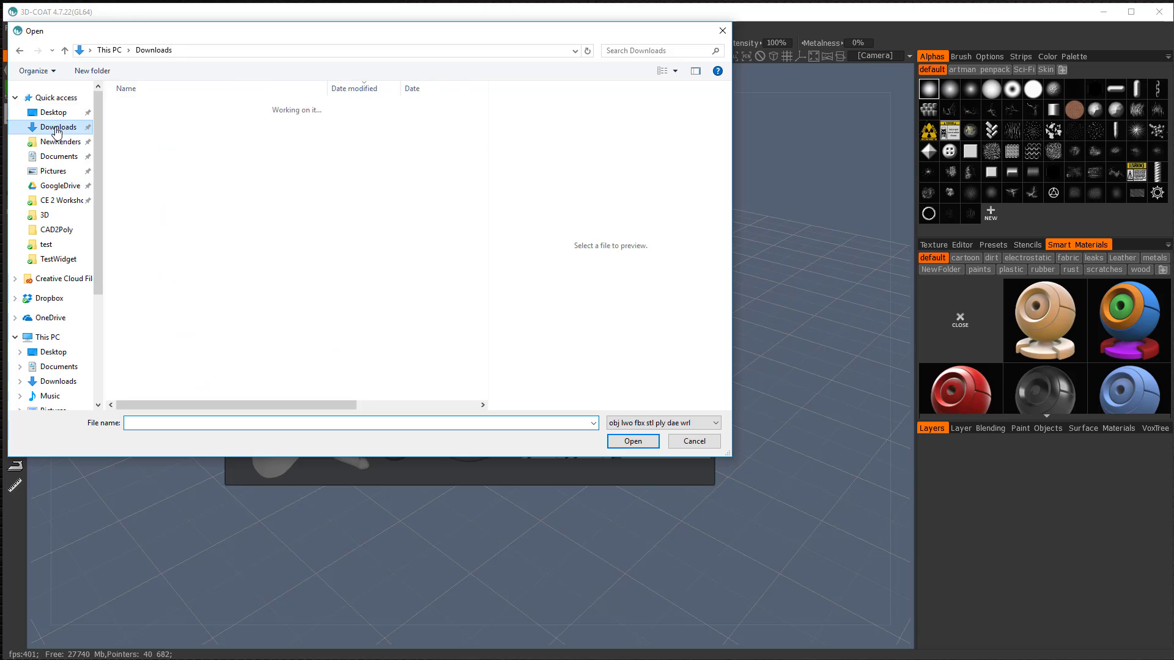
{"action": "double_click", "coordinate": [54, 230]}
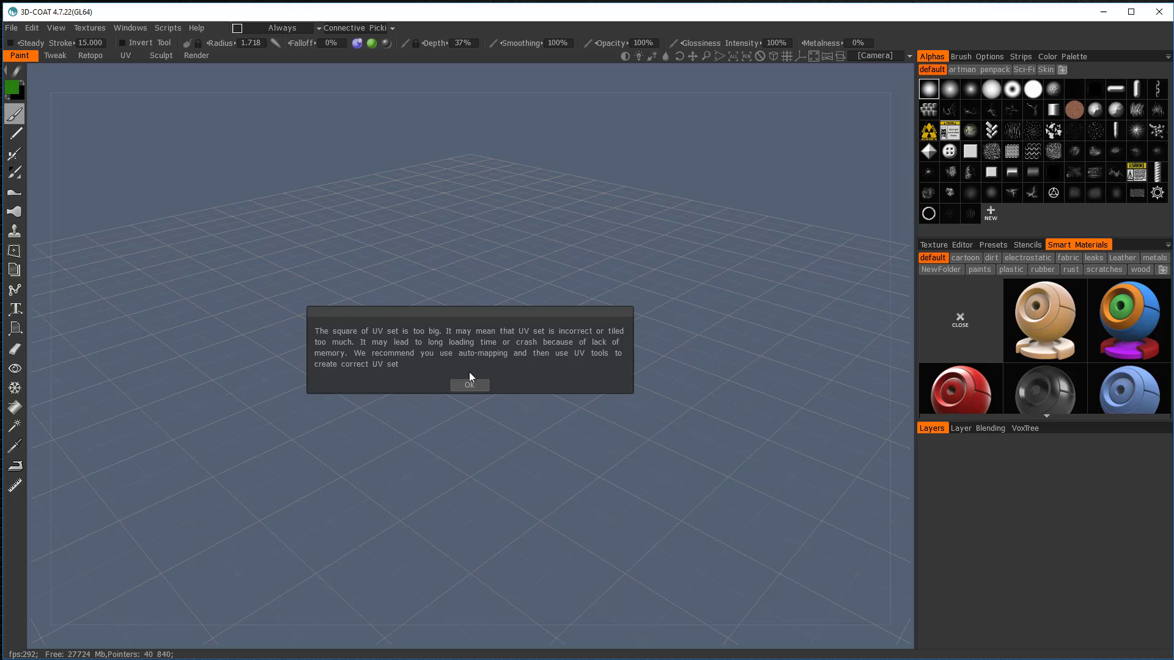
{"action": "left_click", "coordinate": [470, 385]}
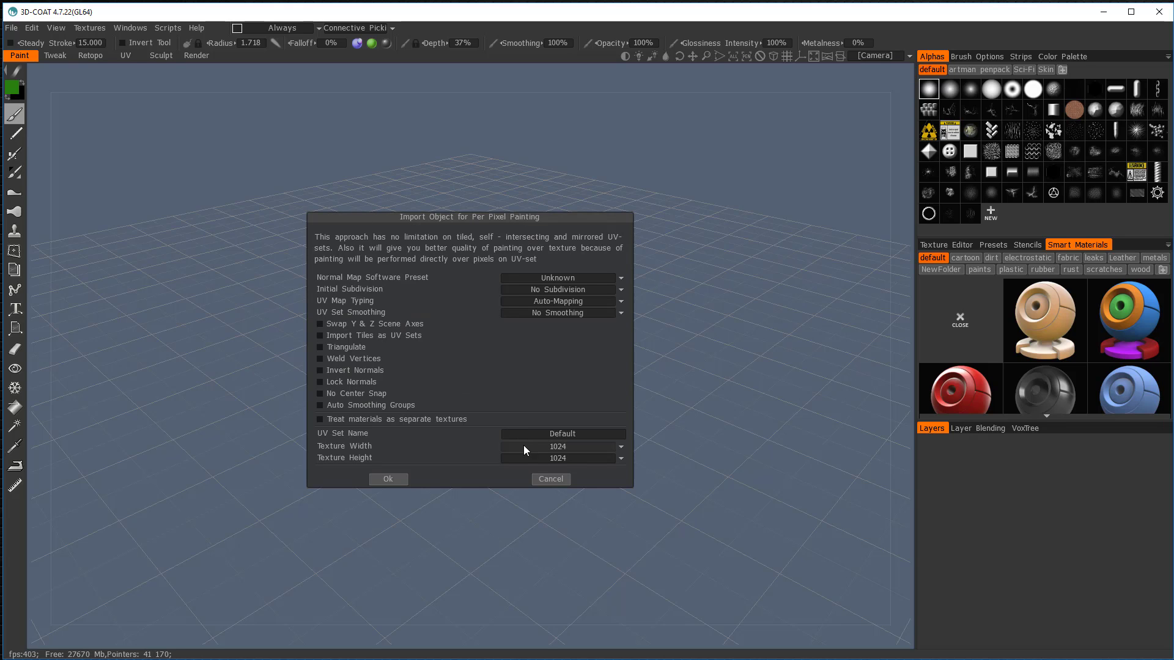
Set the texture size to 2048 and confirm the per-pixel import.
{"action": "left_click", "coordinate": [619, 446]}
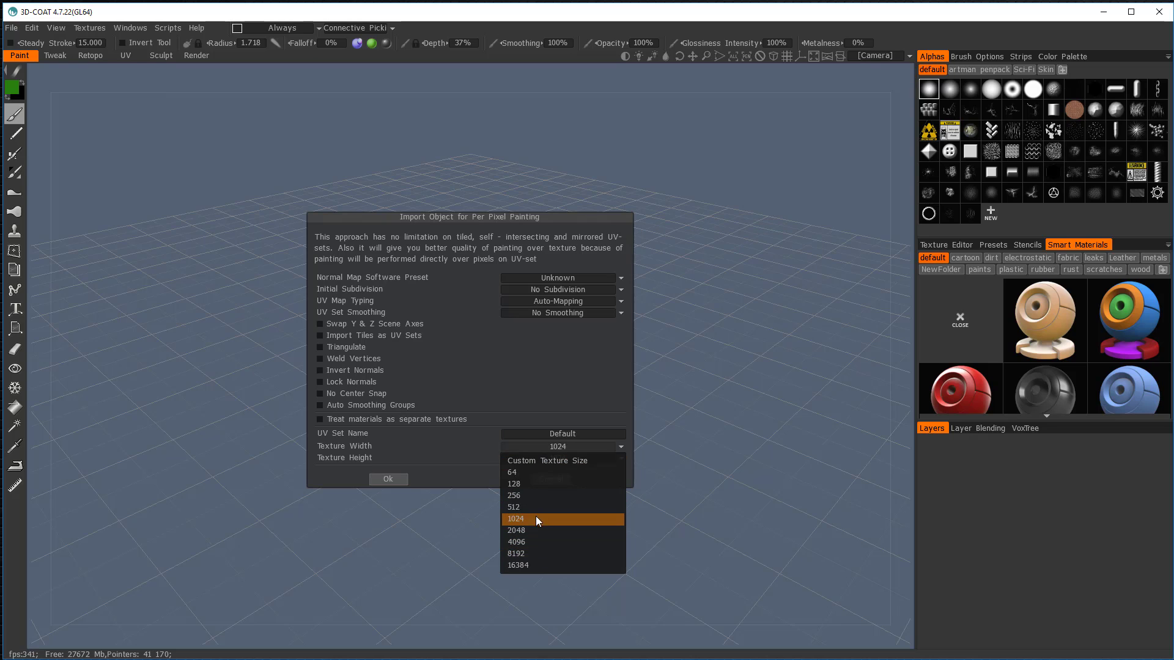
{"action": "mouse_move", "coordinate": [535, 484]}
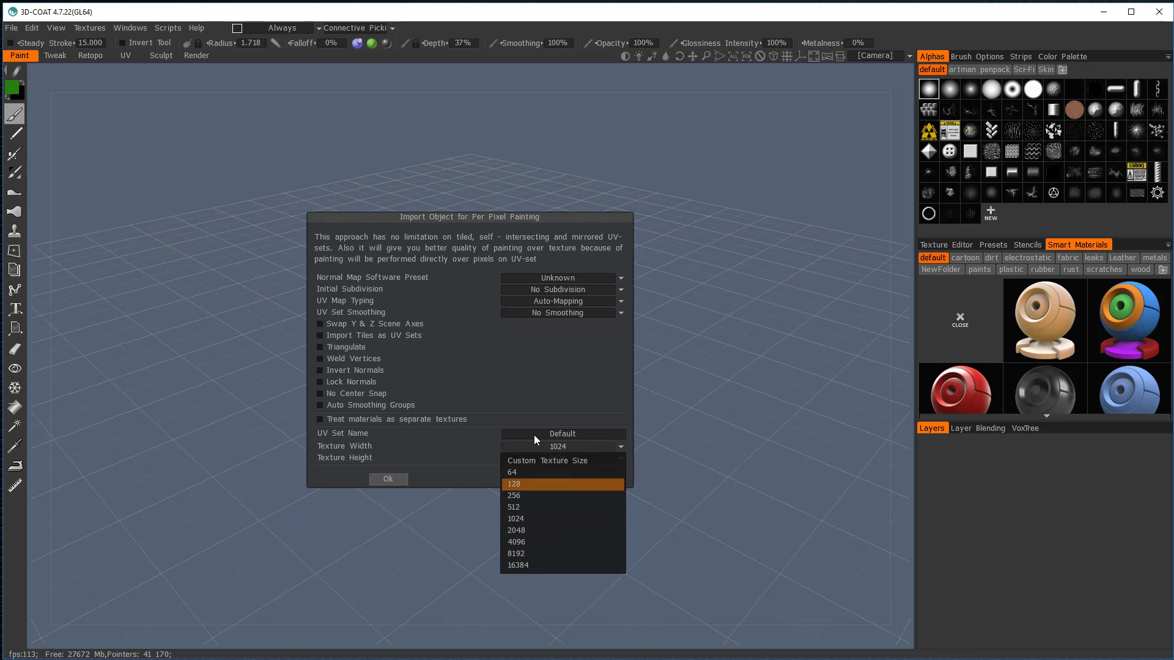
{"action": "mouse_move", "coordinate": [528, 451]}
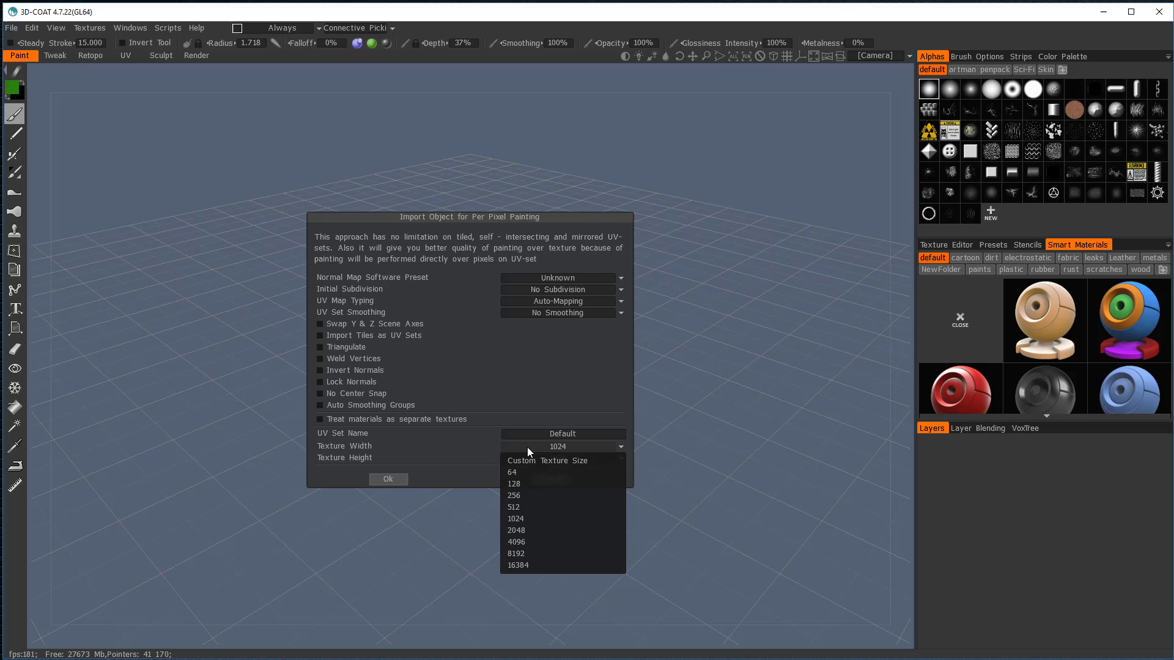
{"action": "left_click", "coordinate": [516, 530]}
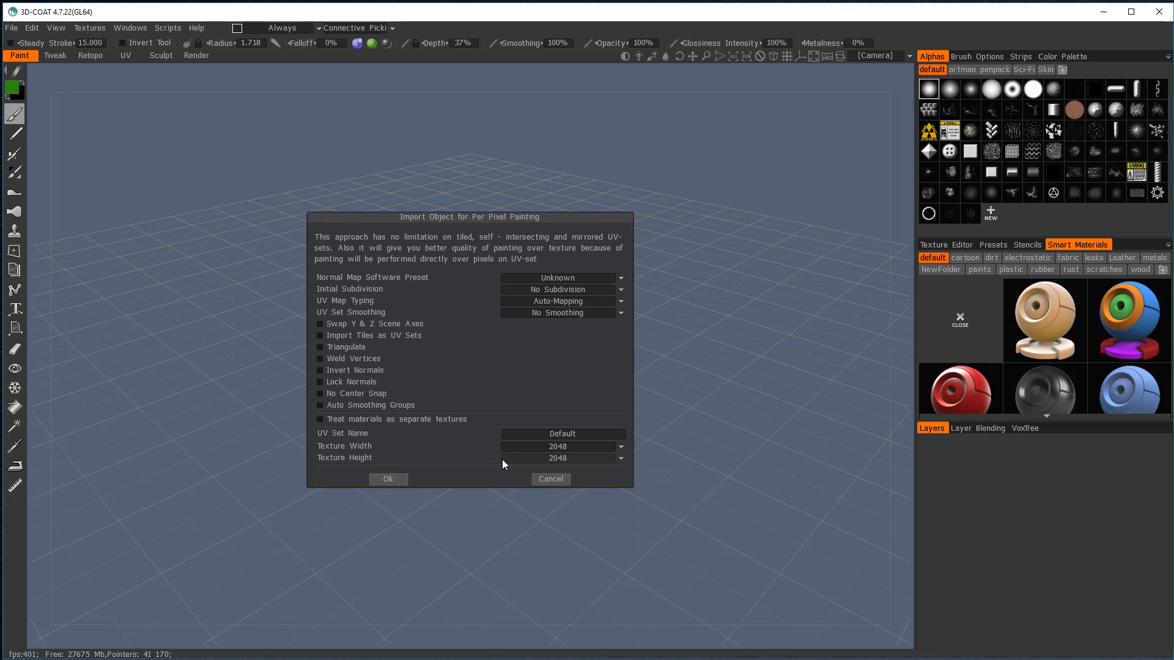
{"action": "mouse_move", "coordinate": [432, 476]}
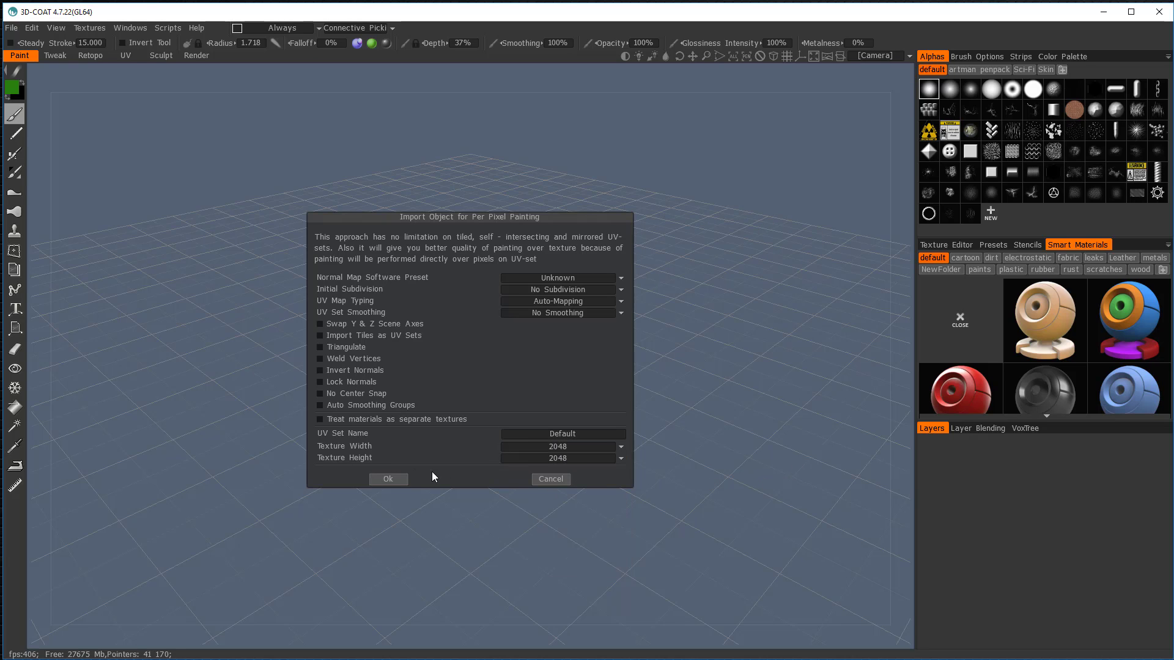
{"action": "left_click", "coordinate": [387, 478]}
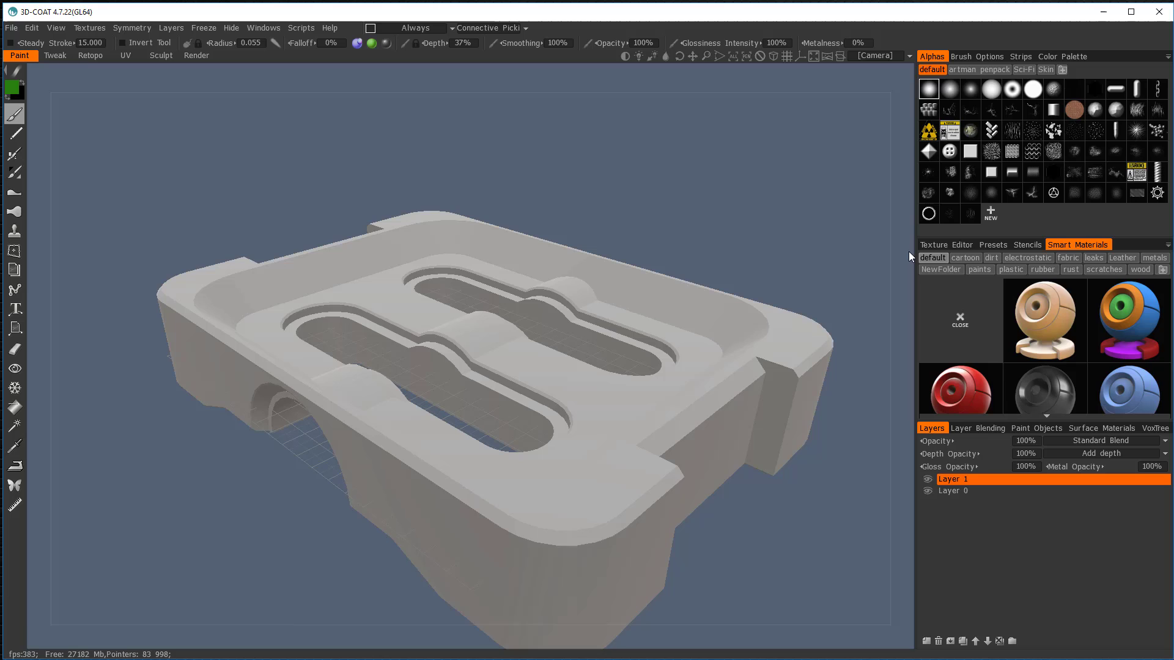
Show the Texture Editor UV layout with the wireframe overlay enabled.
{"action": "left_click", "coordinate": [946, 245]}
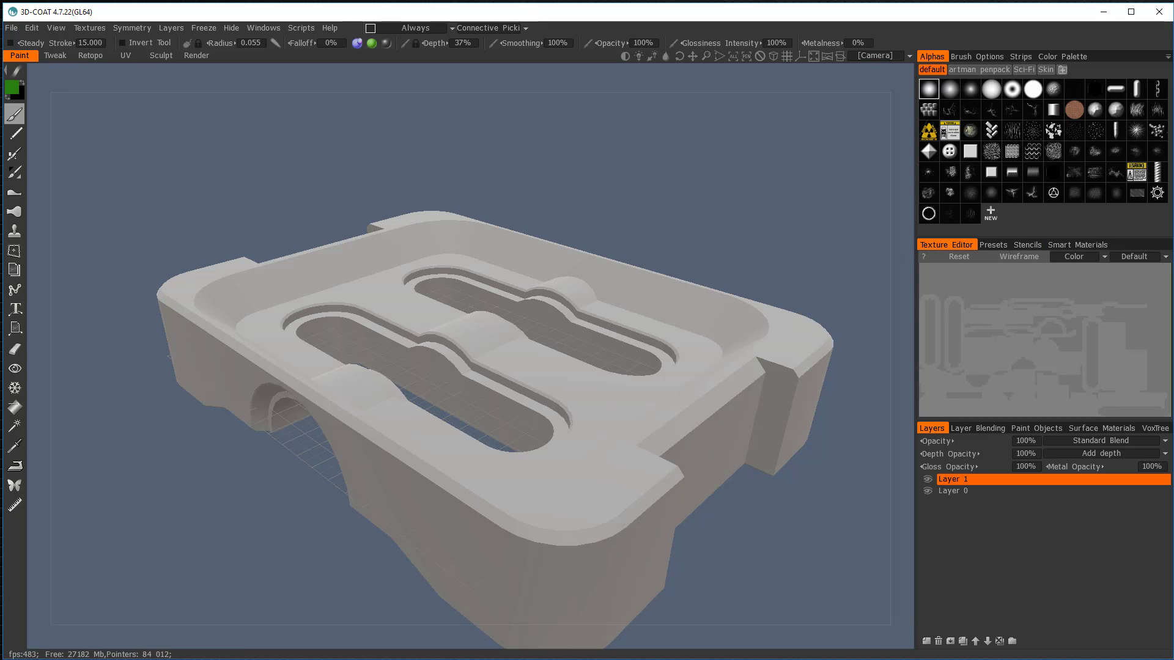
{"action": "mouse_move", "coordinate": [1057, 259]}
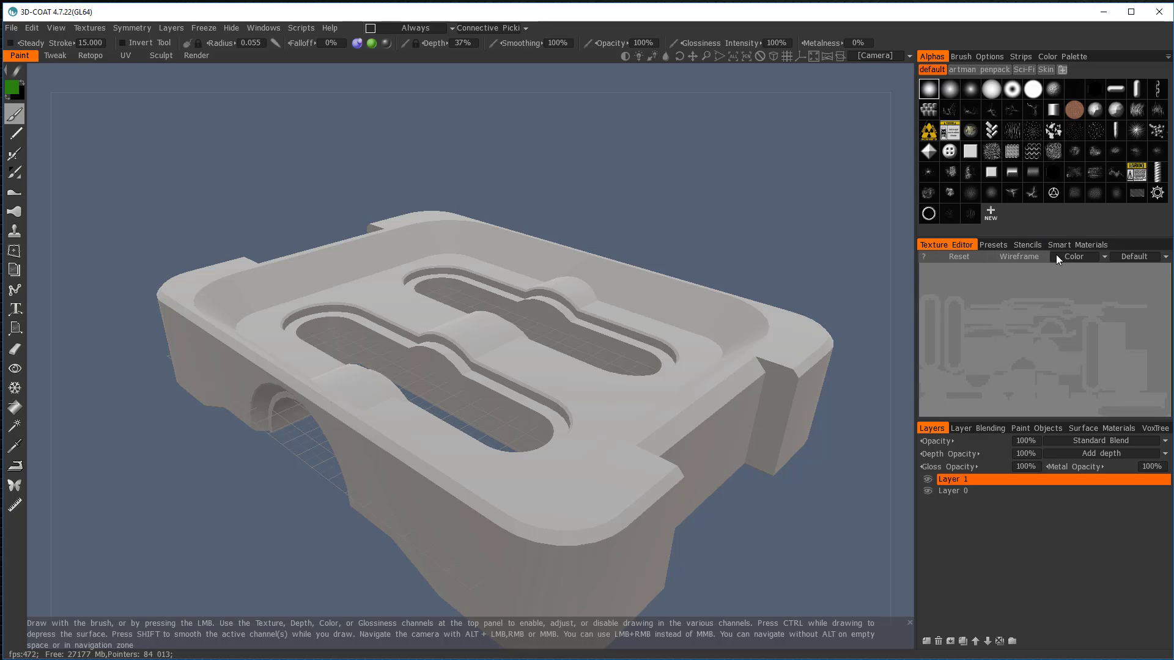
{"action": "left_click", "coordinate": [1017, 256]}
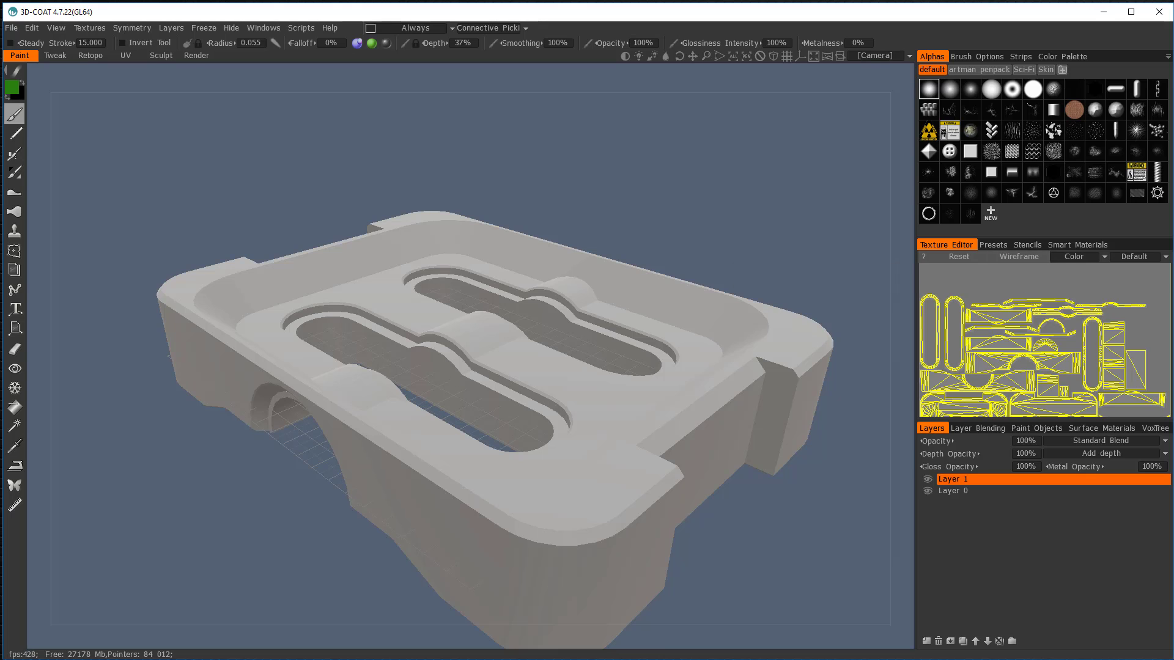
{"action": "mouse_move", "coordinate": [1064, 313]}
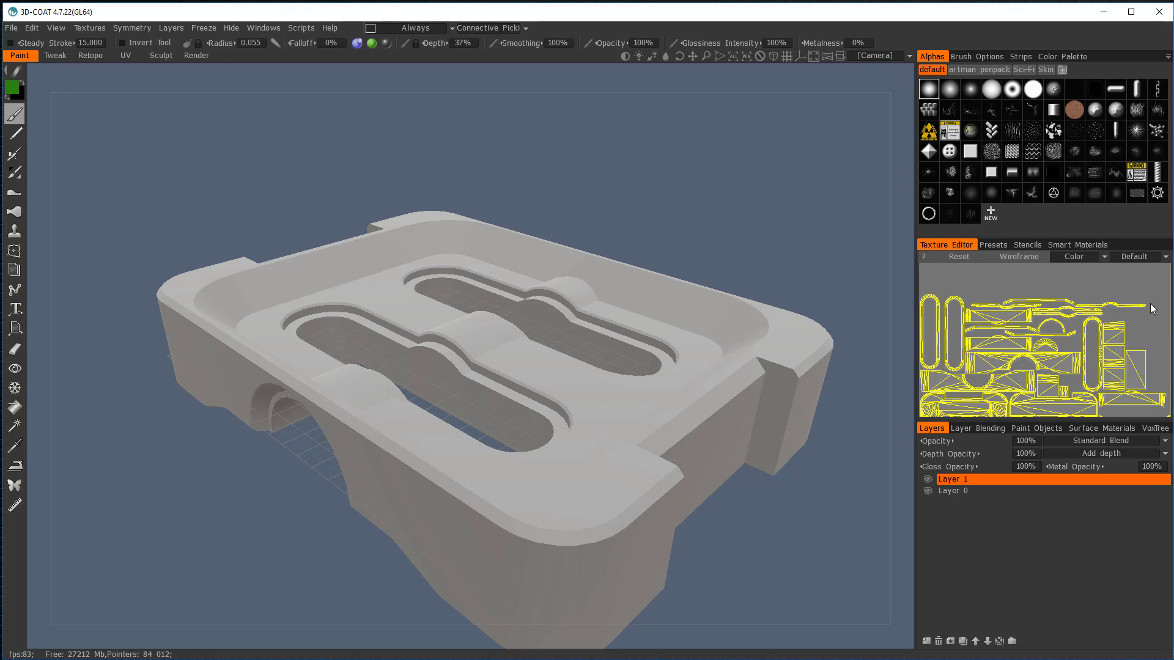
{"action": "mouse_move", "coordinate": [1005, 276]}
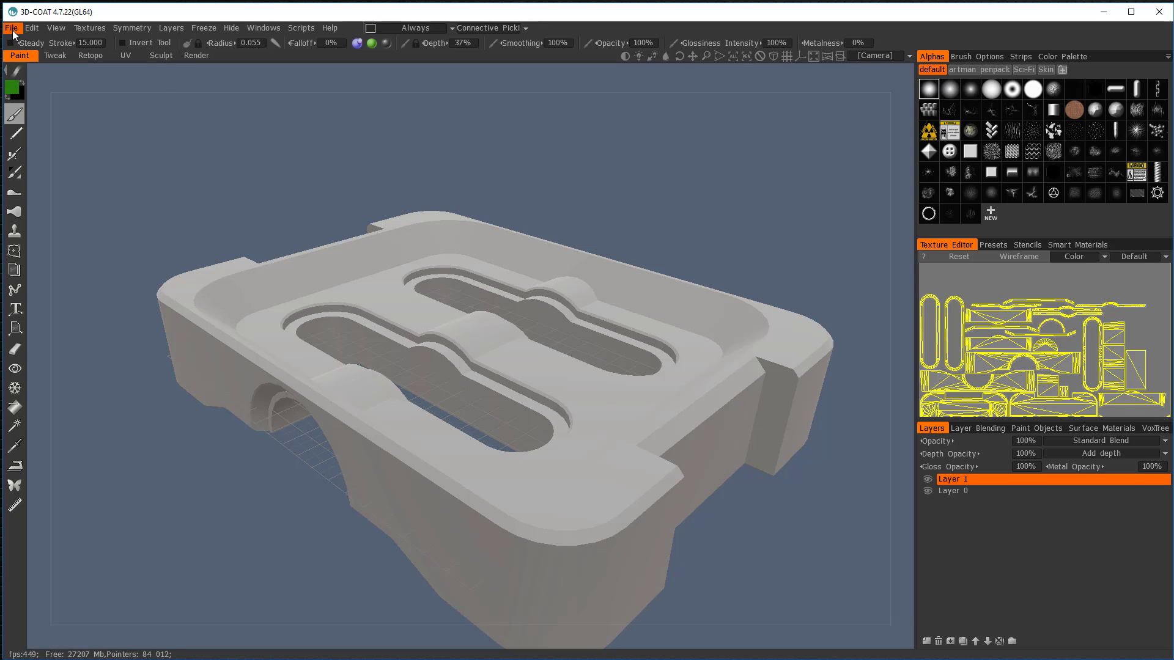
Browse the File, Textures and View menus to find the export command.
{"action": "left_click", "coordinate": [11, 27]}
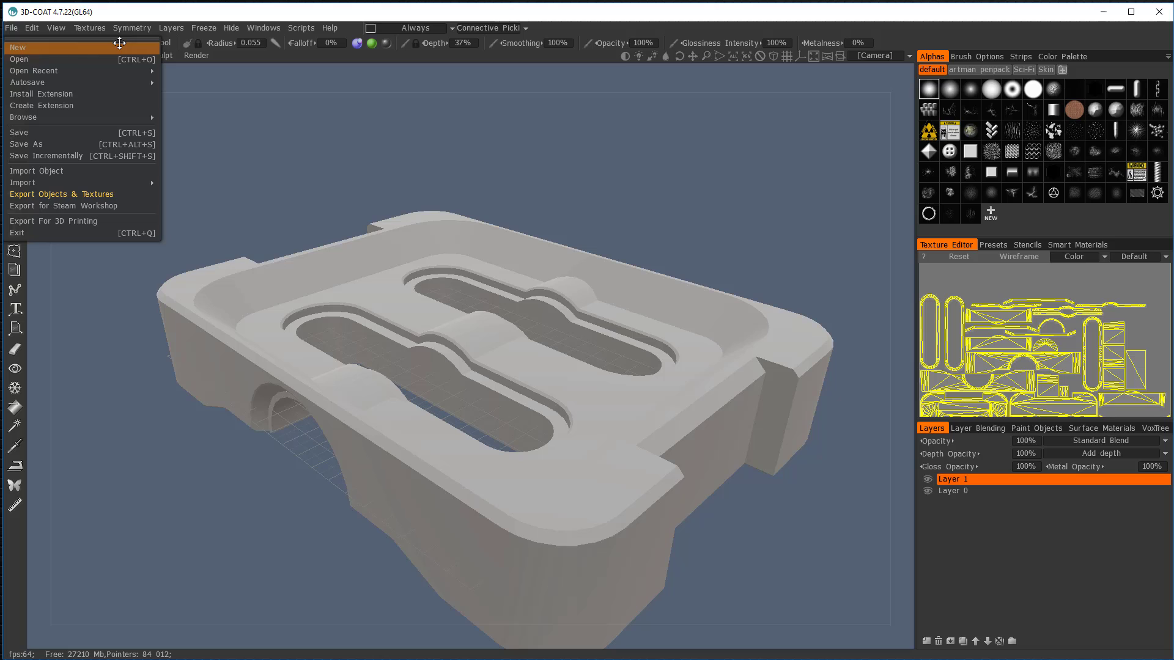
{"action": "left_click", "coordinate": [89, 27]}
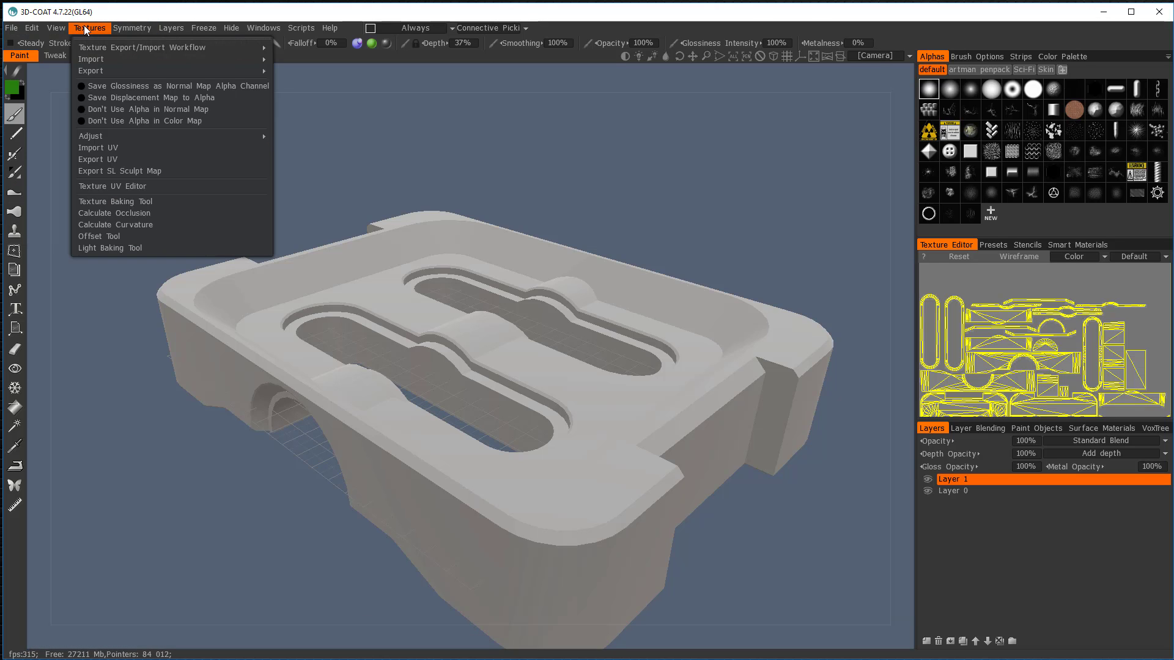
{"action": "left_click", "coordinate": [56, 28]}
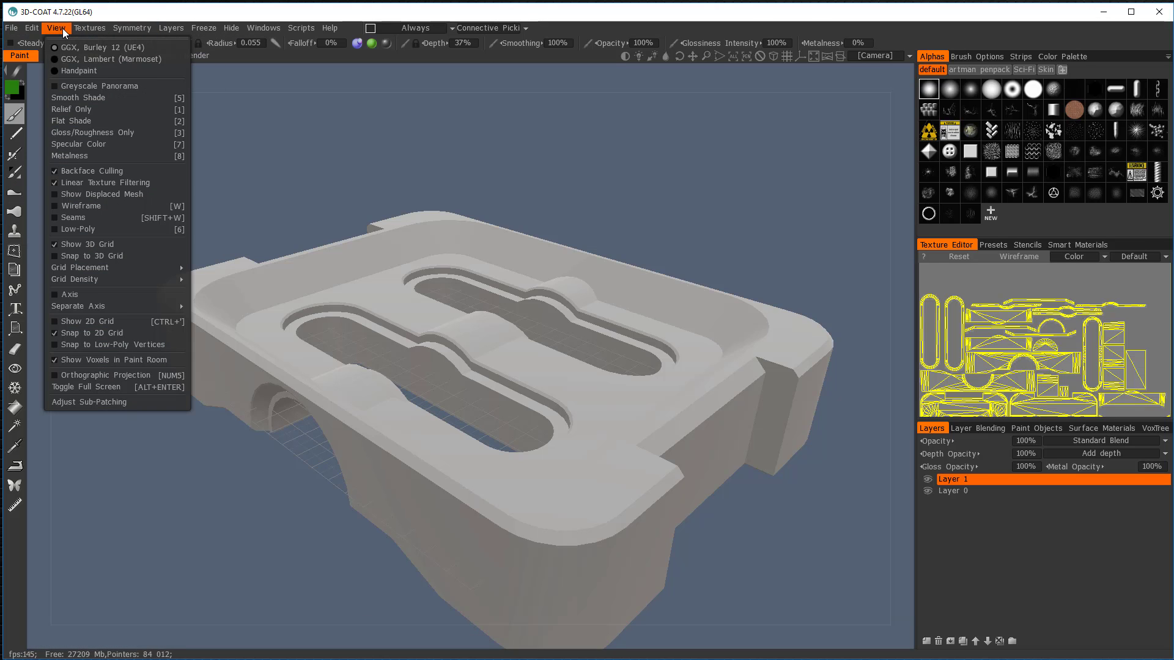
{"action": "left_click", "coordinate": [90, 27]}
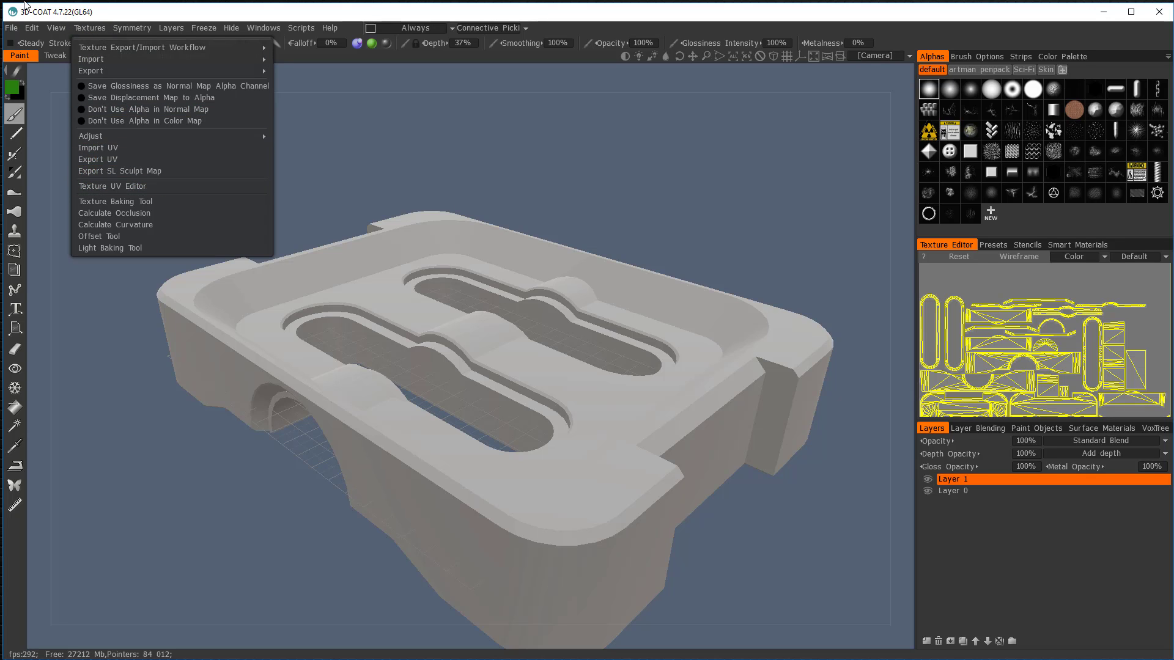
{"action": "left_click", "coordinate": [11, 28]}
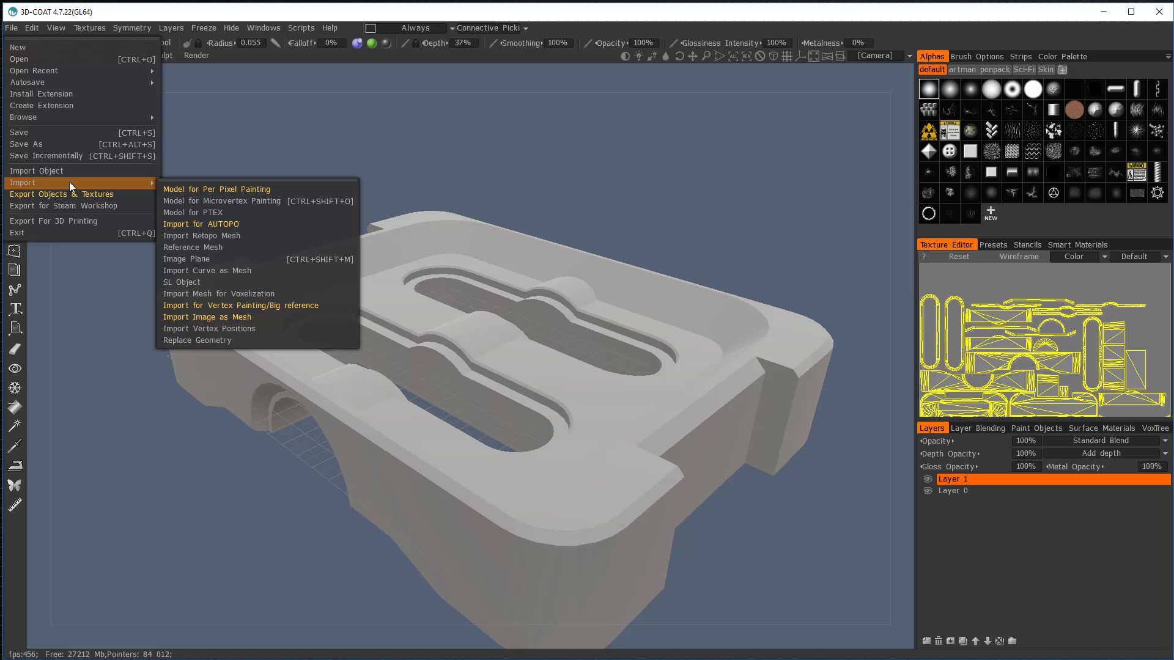
{"action": "mouse_move", "coordinate": [81, 194]}
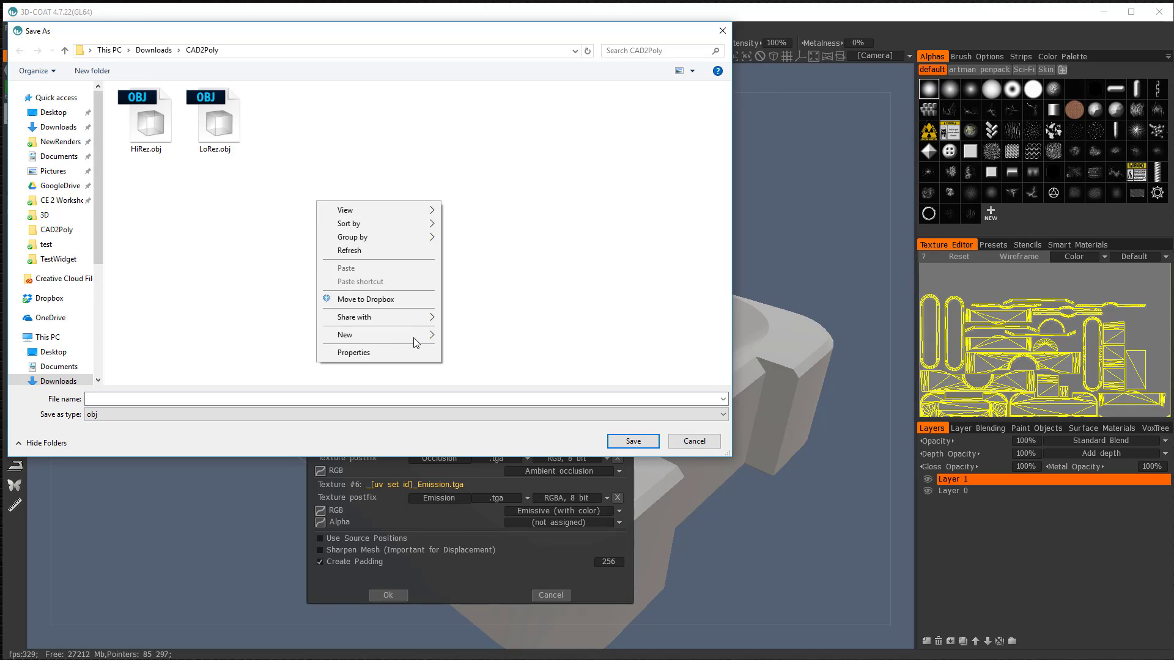
Create an ExportLo folder in CAD2Poly and save the output mesh as ExportLo.
{"action": "left_click", "coordinate": [344, 334]}
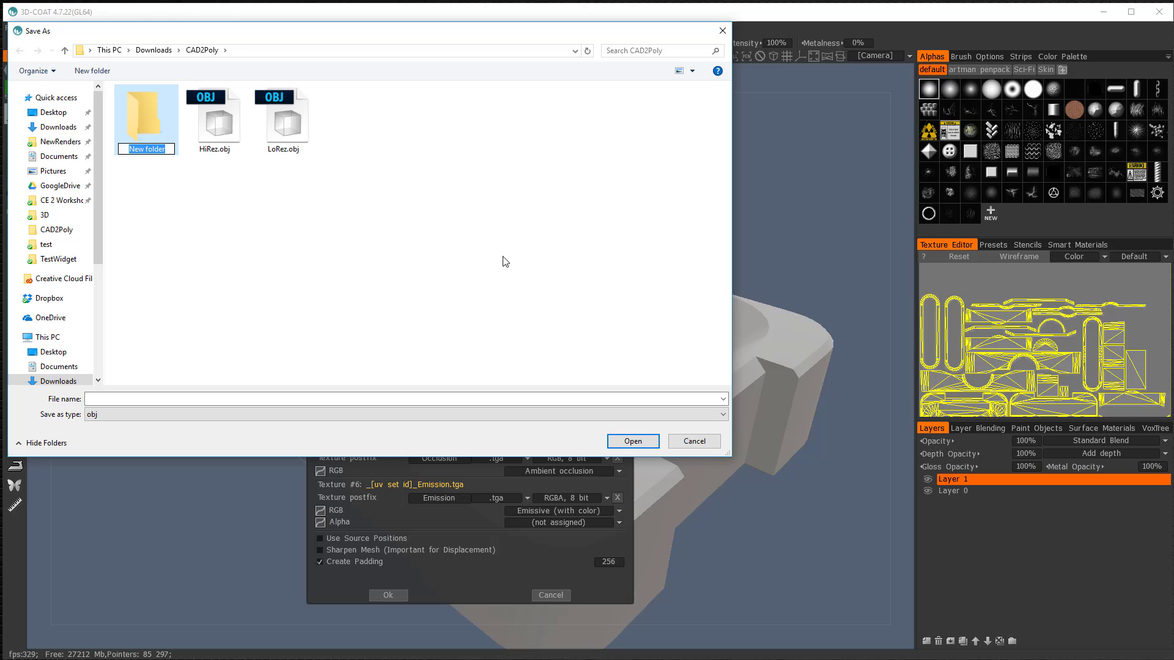
{"action": "type", "text": "ExportLo"}
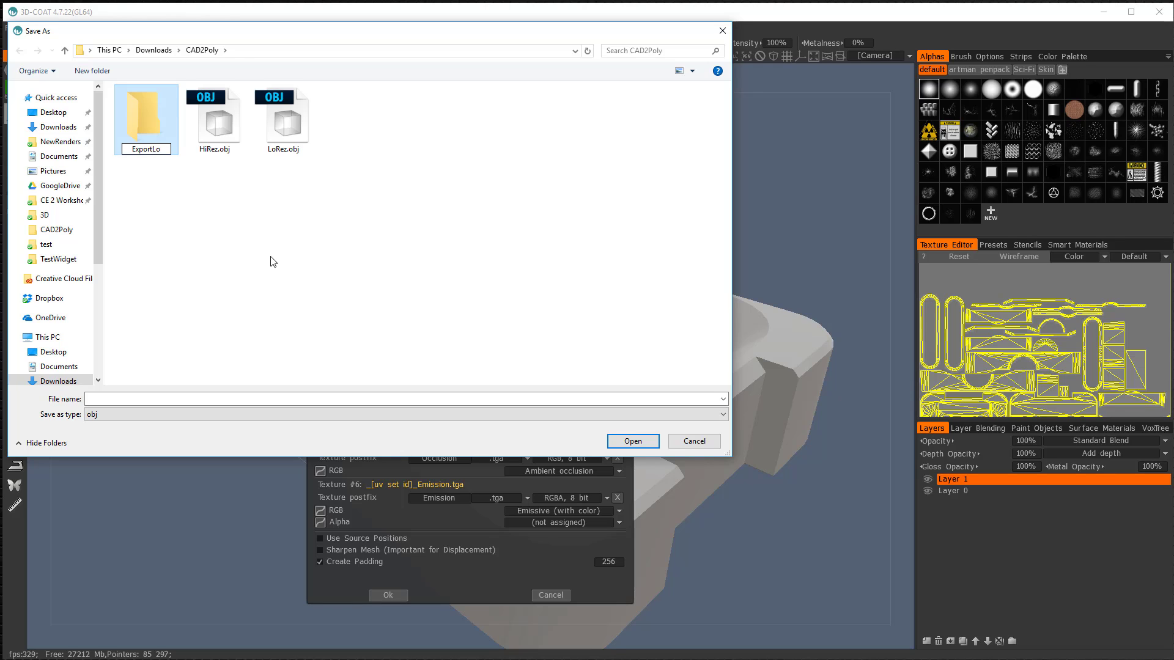
{"action": "double_click", "coordinate": [146, 120]}
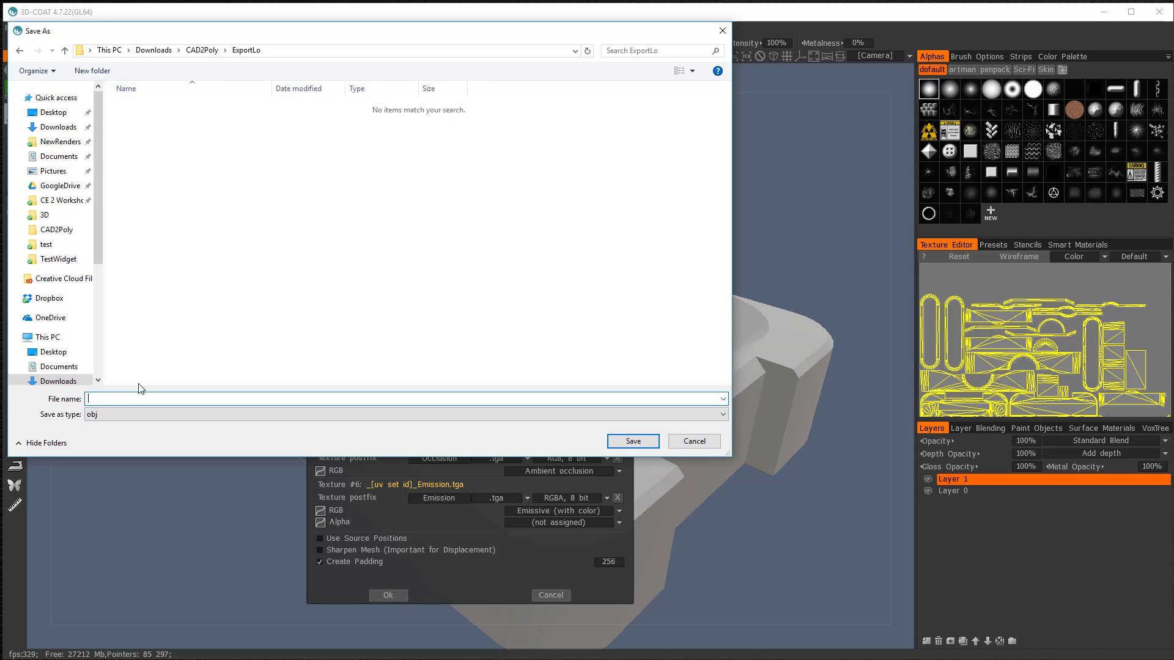
{"action": "type", "text": "ExportLo"}
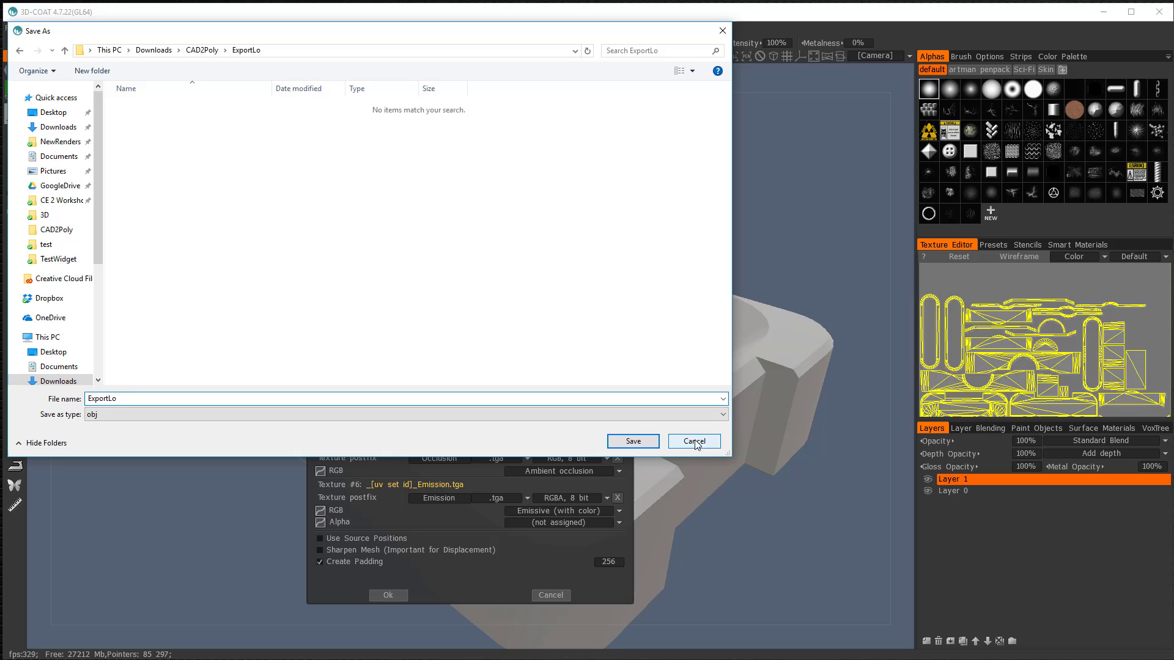
{"action": "left_click", "coordinate": [692, 440]}
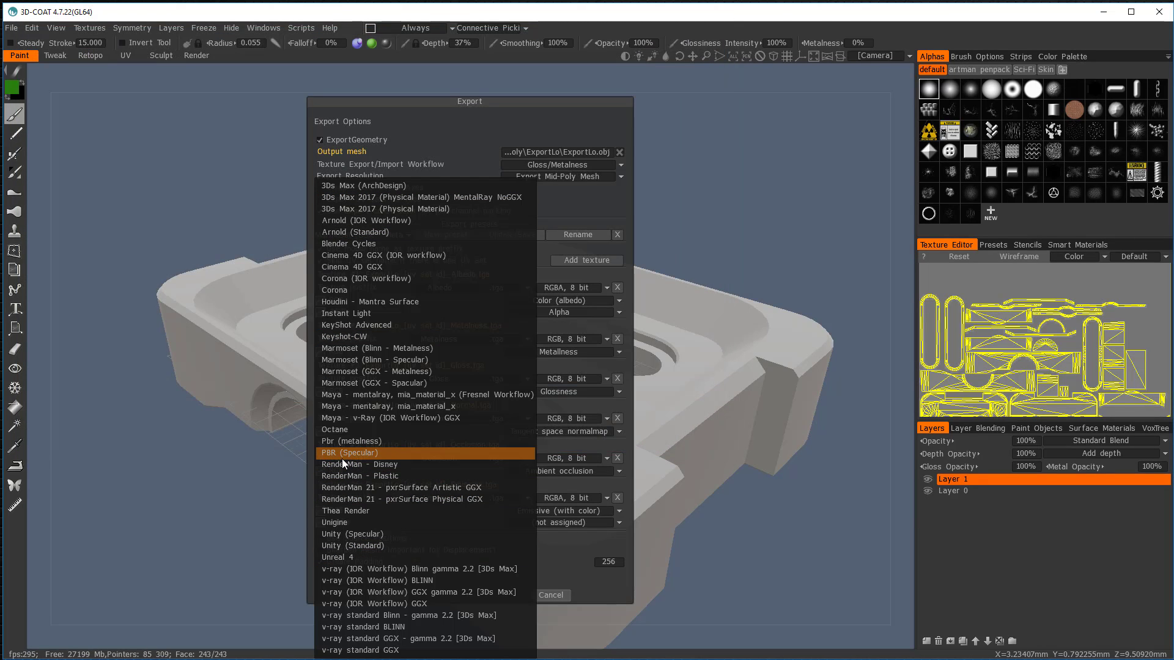
{"action": "left_click", "coordinate": [374, 440]}
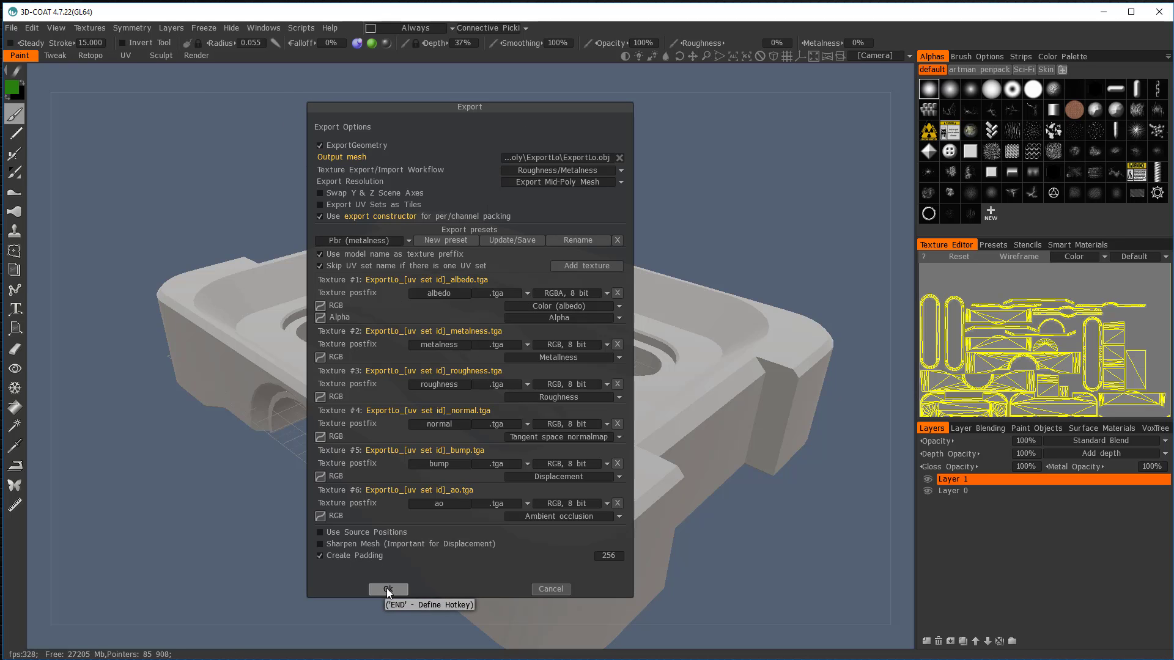
{"action": "left_click", "coordinate": [388, 589]}
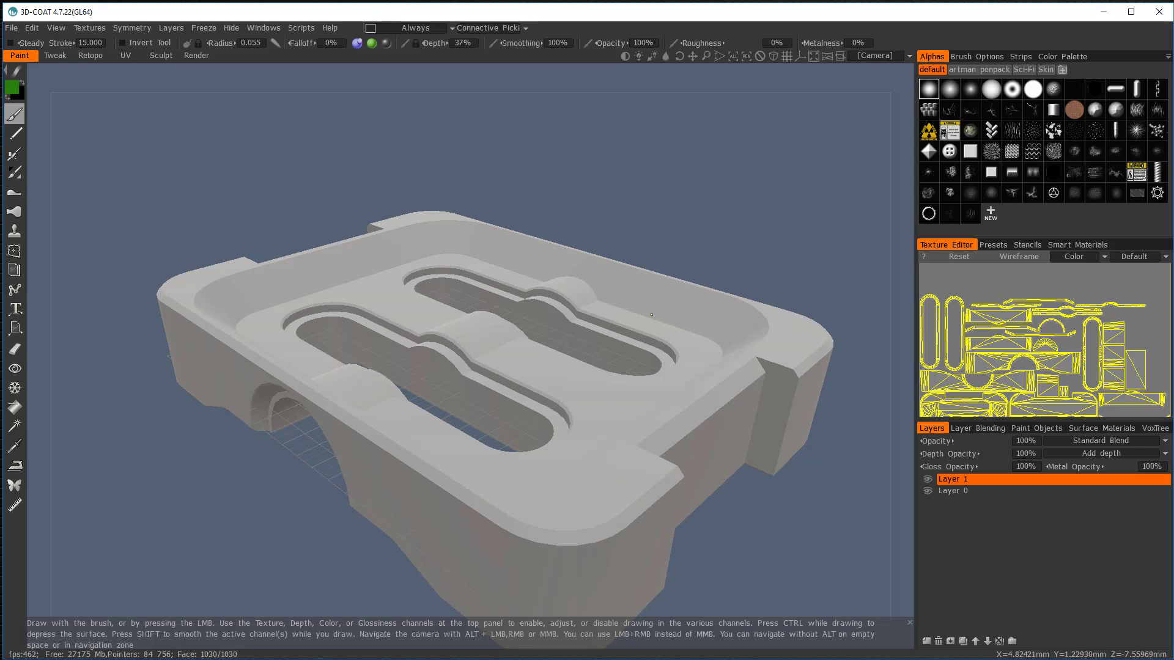
{"action": "mouse_move", "coordinate": [207, 113]}
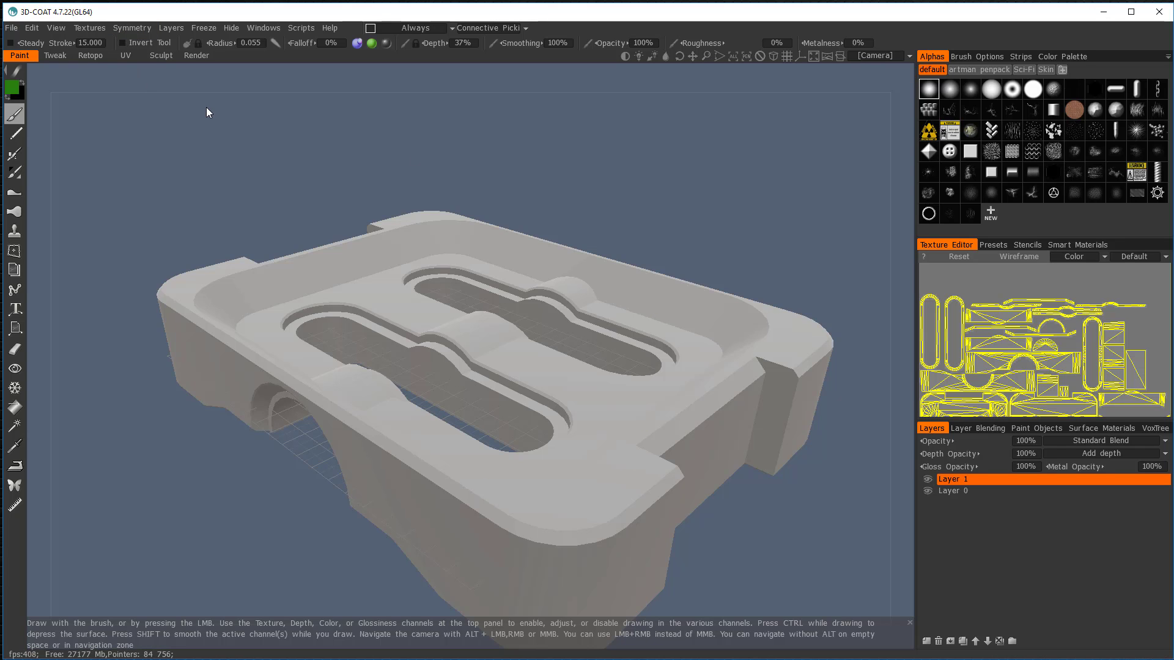
Create a new empty voxel sculpting scene and bring up the File menu import options.
{"action": "left_click", "coordinate": [11, 28]}
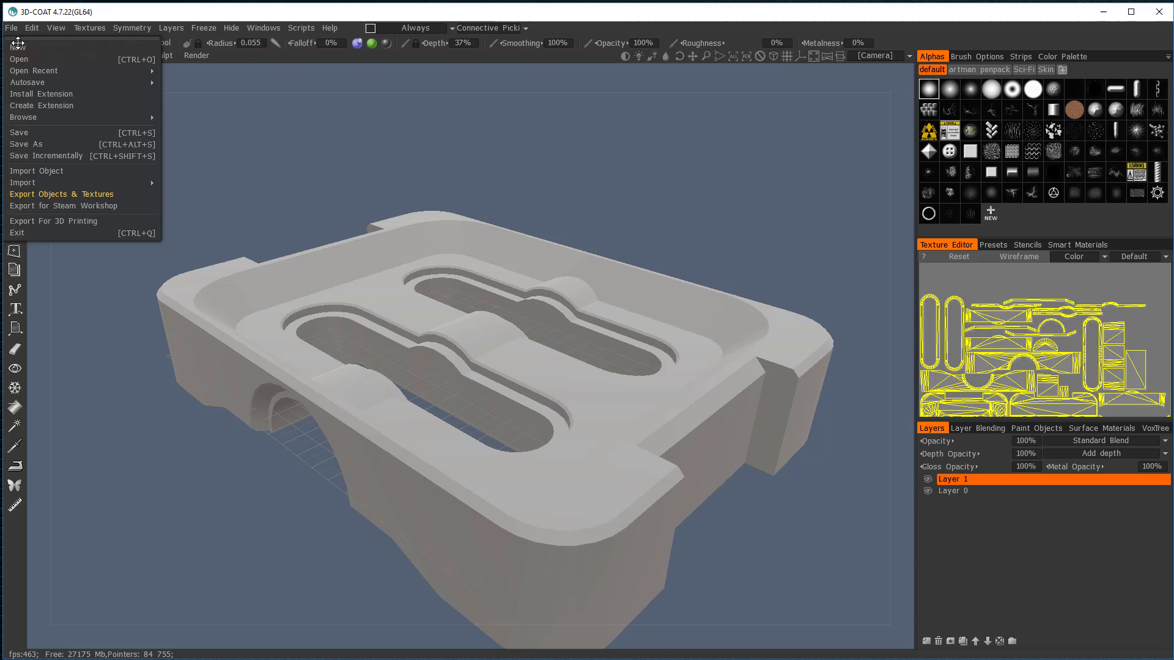
{"action": "left_click", "coordinate": [17, 47]}
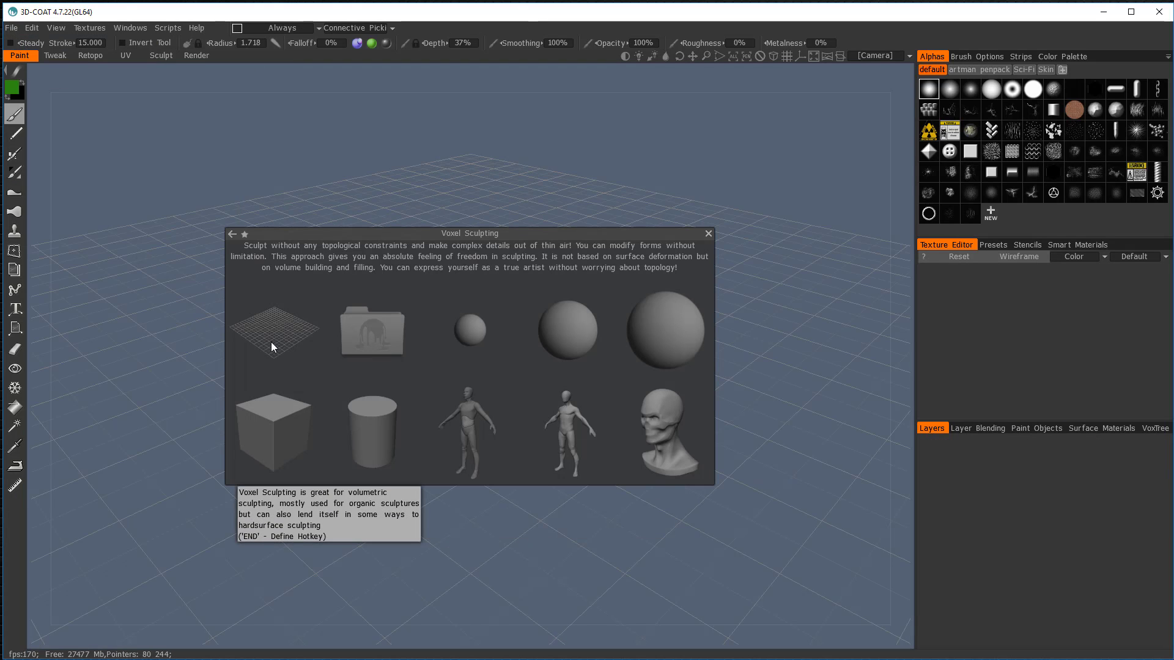
{"action": "left_click", "coordinate": [273, 333]}
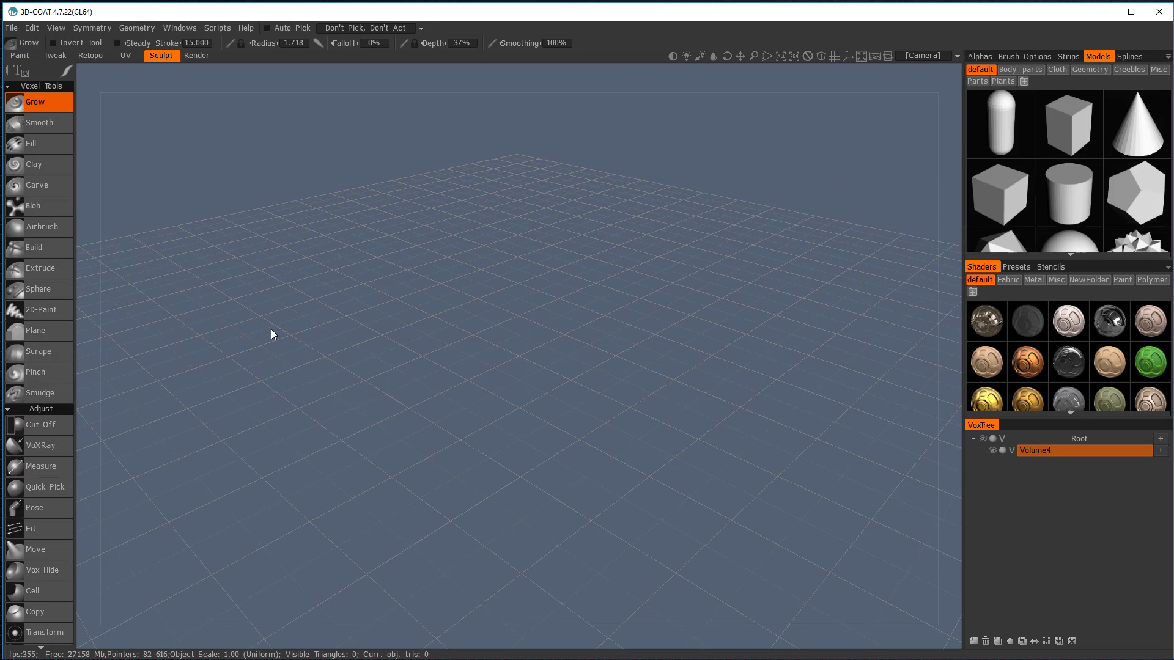
{"action": "left_click", "coordinate": [31, 27]}
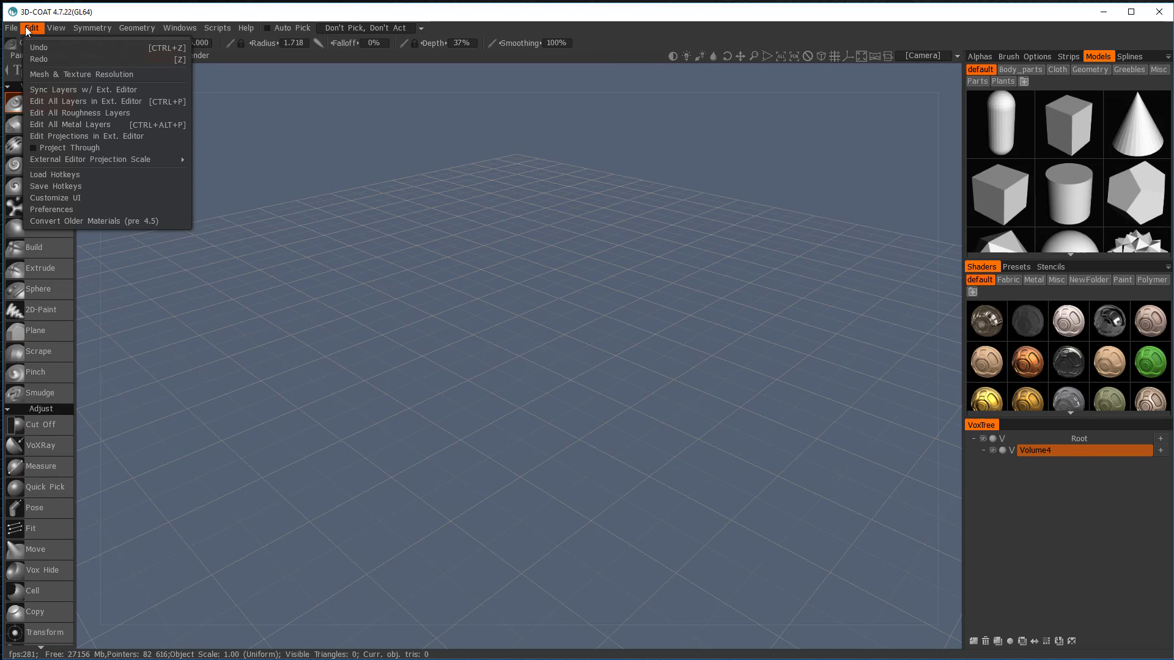
{"action": "left_click", "coordinate": [11, 28]}
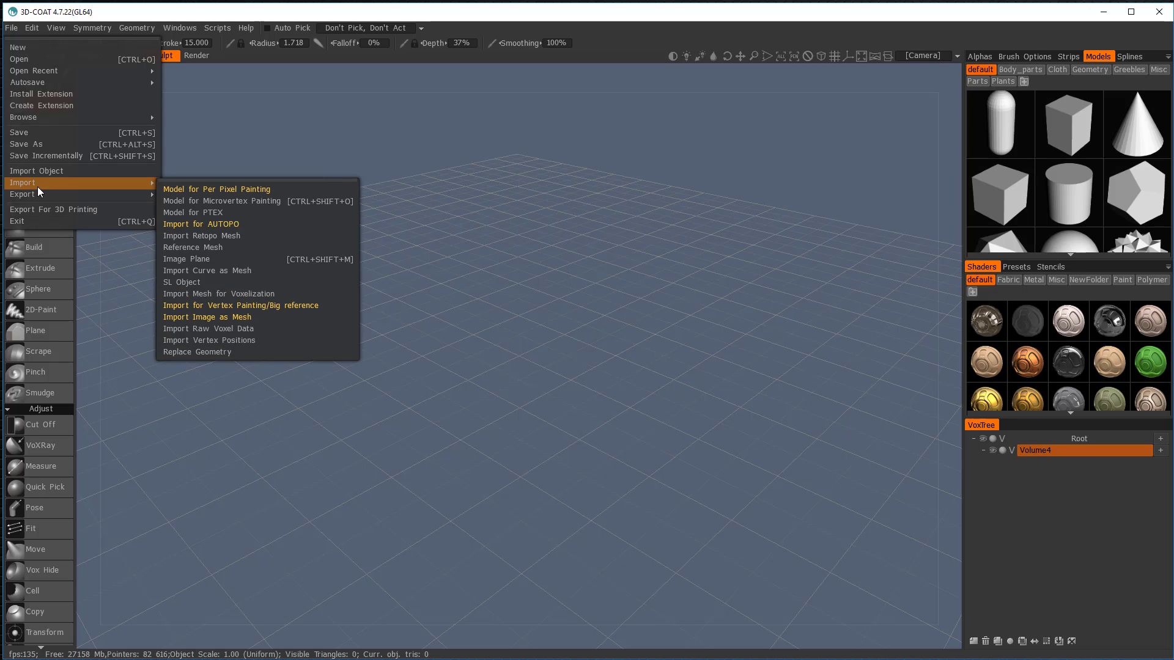
{"action": "mouse_move", "coordinate": [197, 283]}
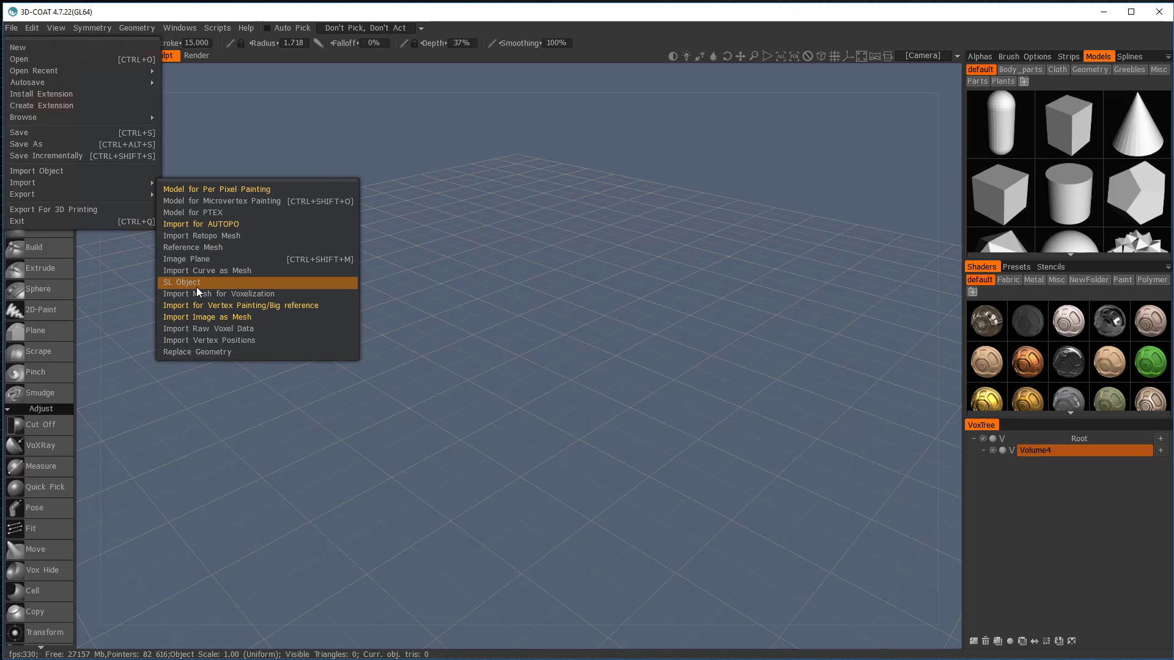
{"action": "mouse_move", "coordinate": [258, 293]}
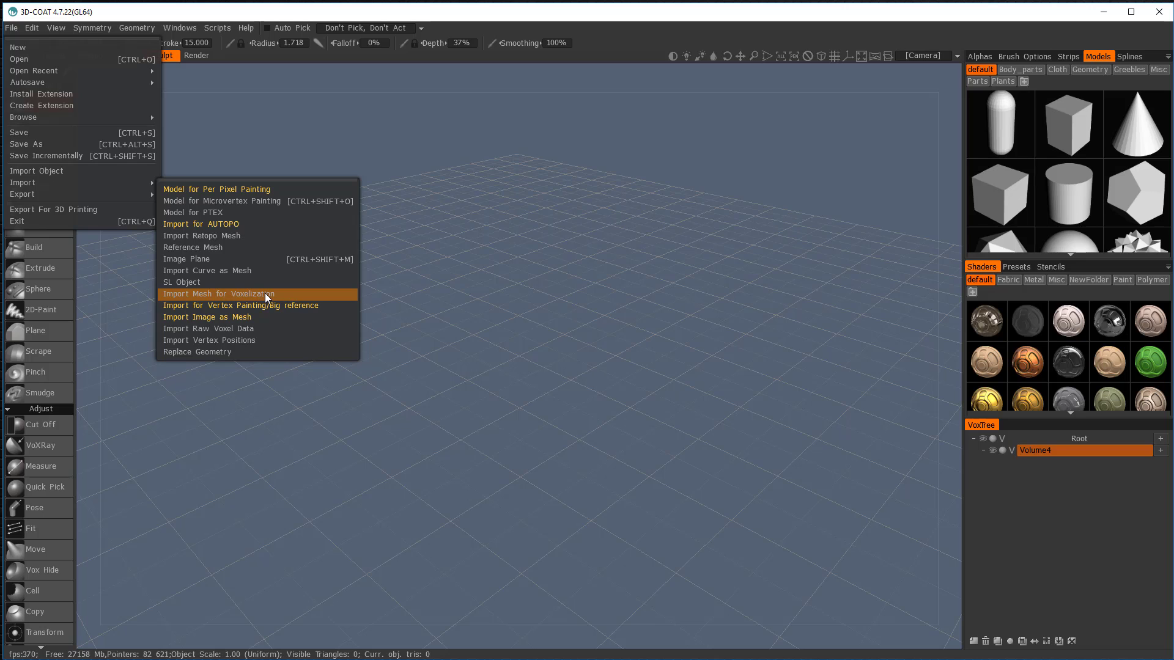
Import the widget mesh without voxelization and answer the original-scale prompt.
{"action": "left_click", "coordinate": [227, 294]}
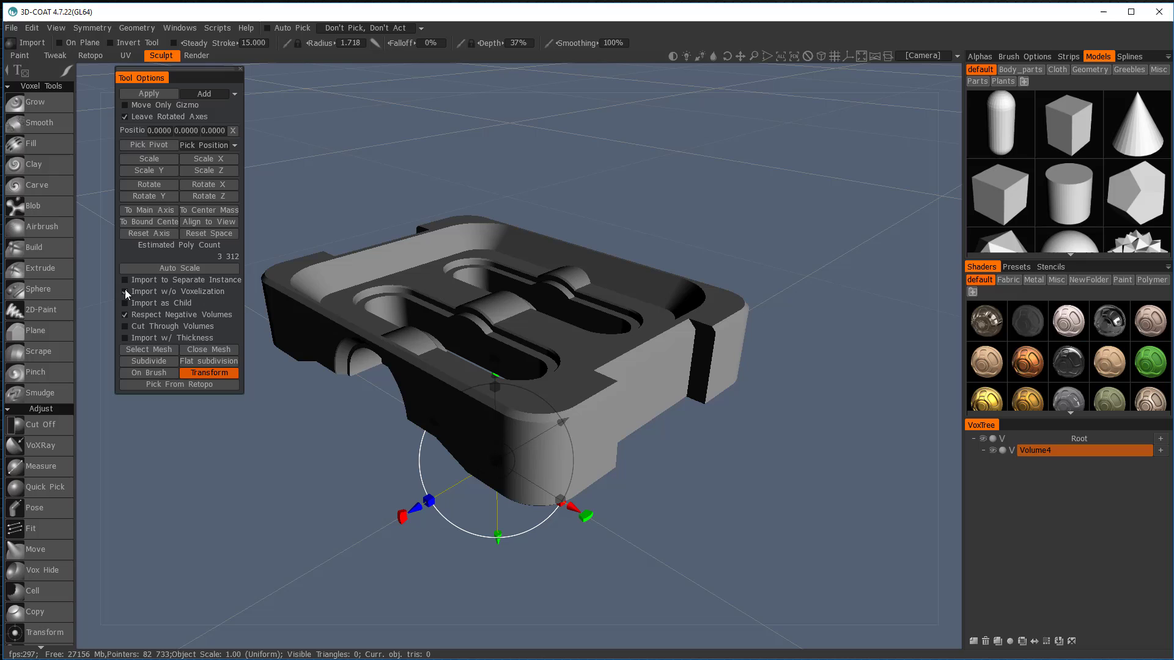
{"action": "mouse_move", "coordinate": [125, 290]}
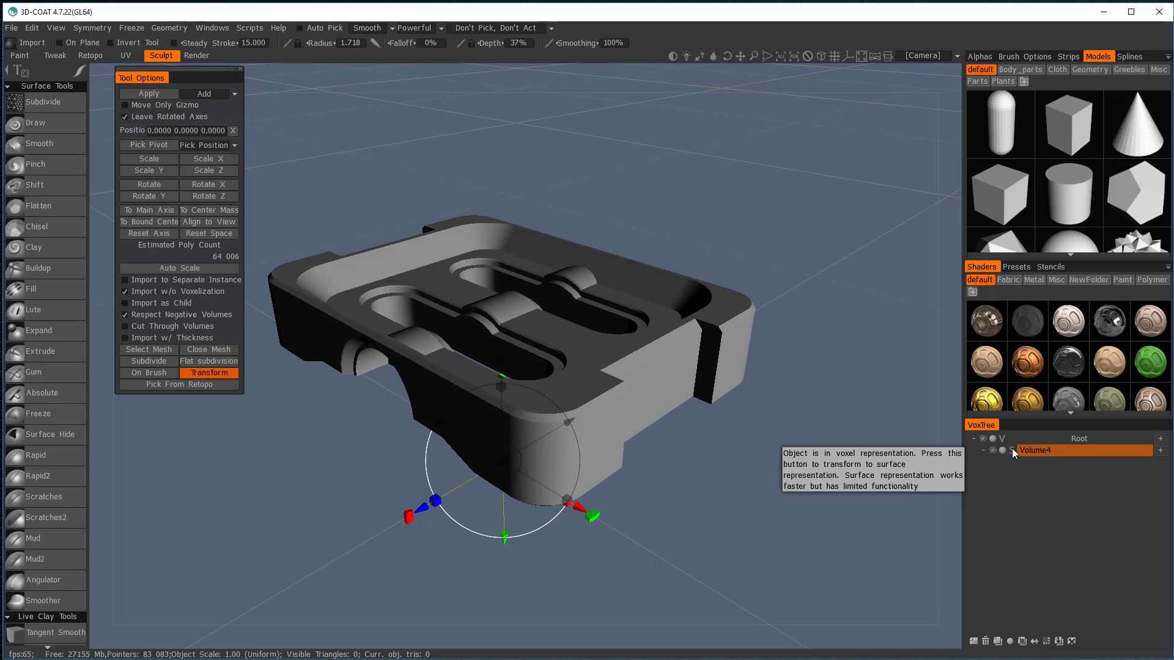
{"action": "mouse_move", "coordinate": [1020, 484]}
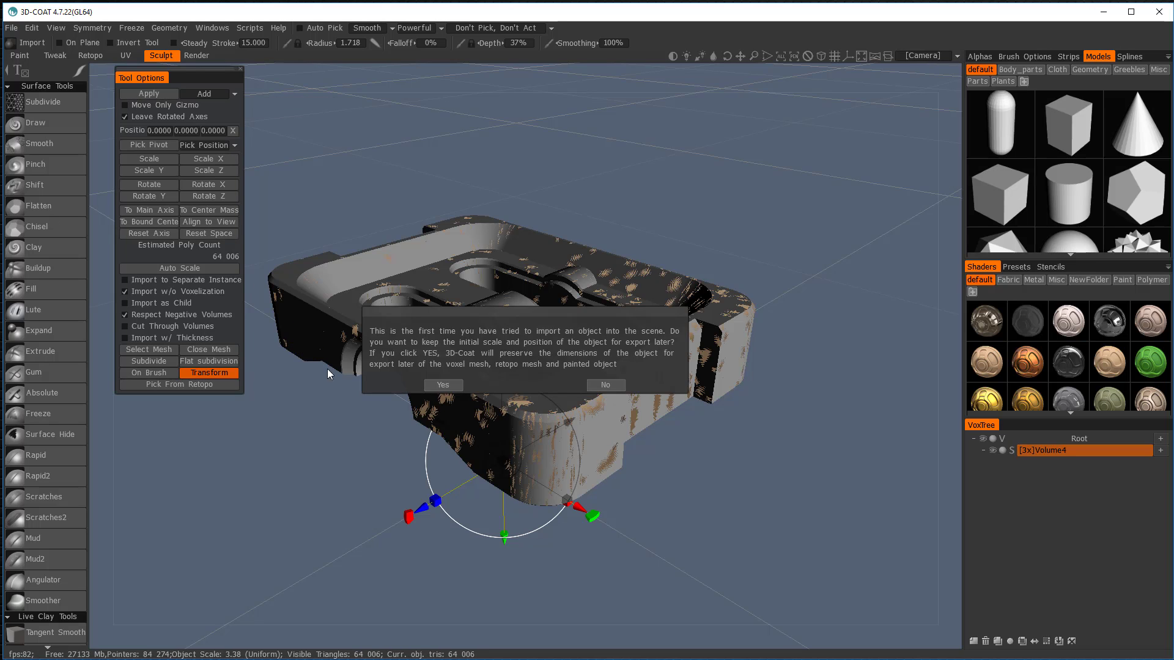
{"action": "left_click", "coordinate": [442, 385]}
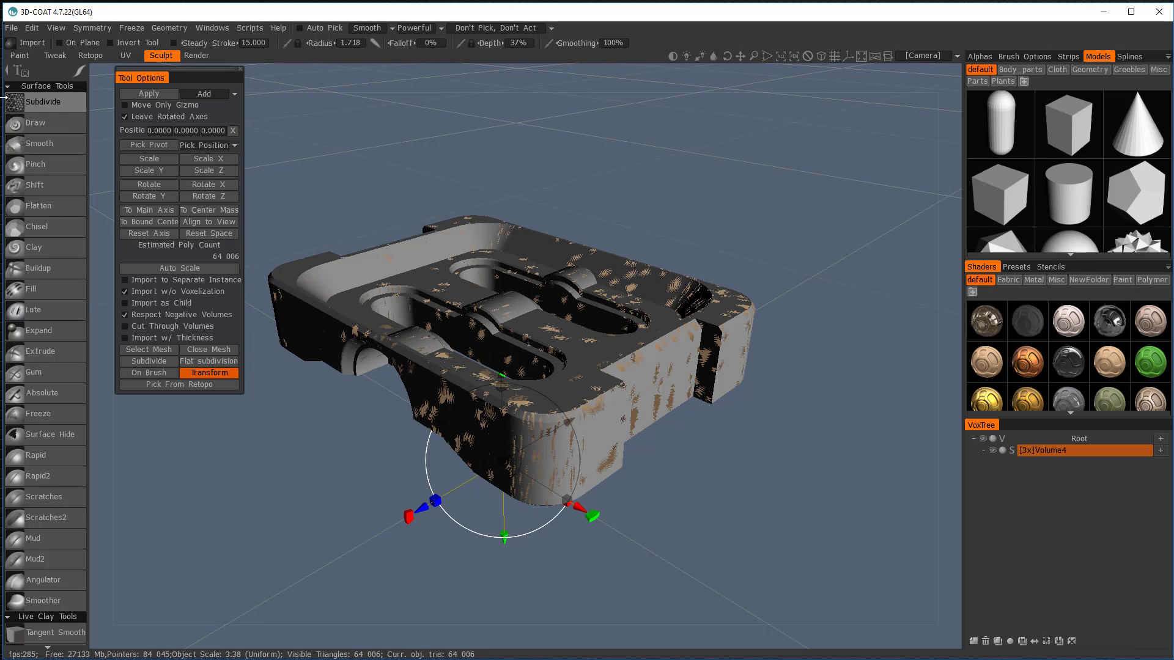
{"action": "mouse_move", "coordinate": [36, 102]}
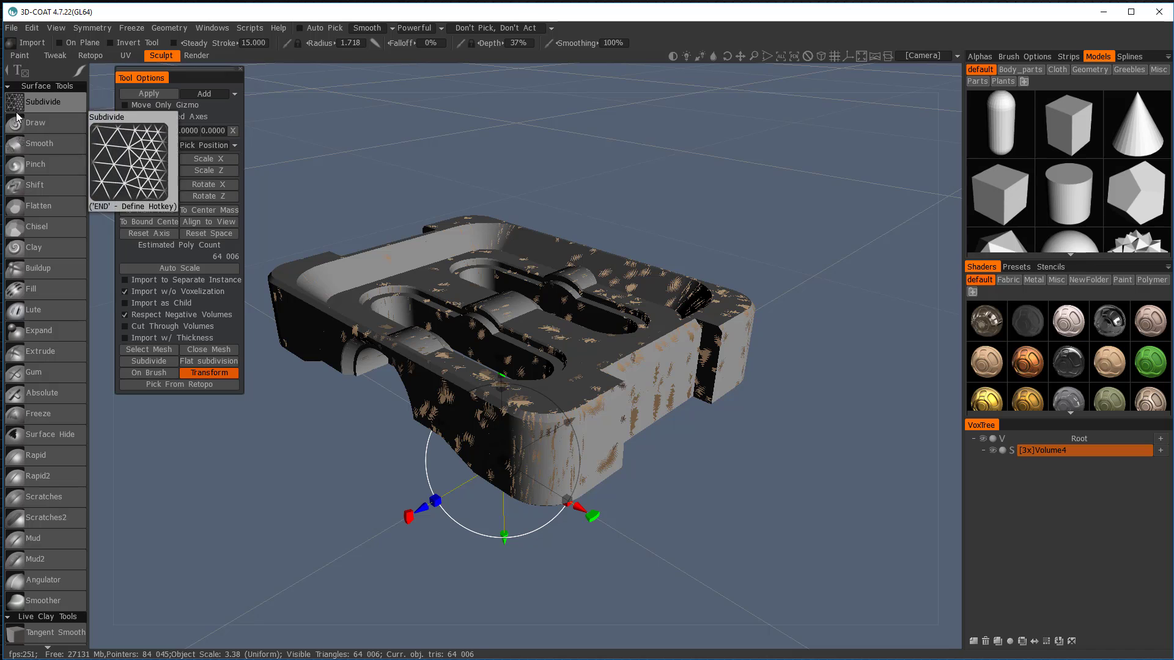
Resample the widget sculpt to a Required Poly Count of 1,200,000.
{"action": "left_click", "coordinate": [36, 122]}
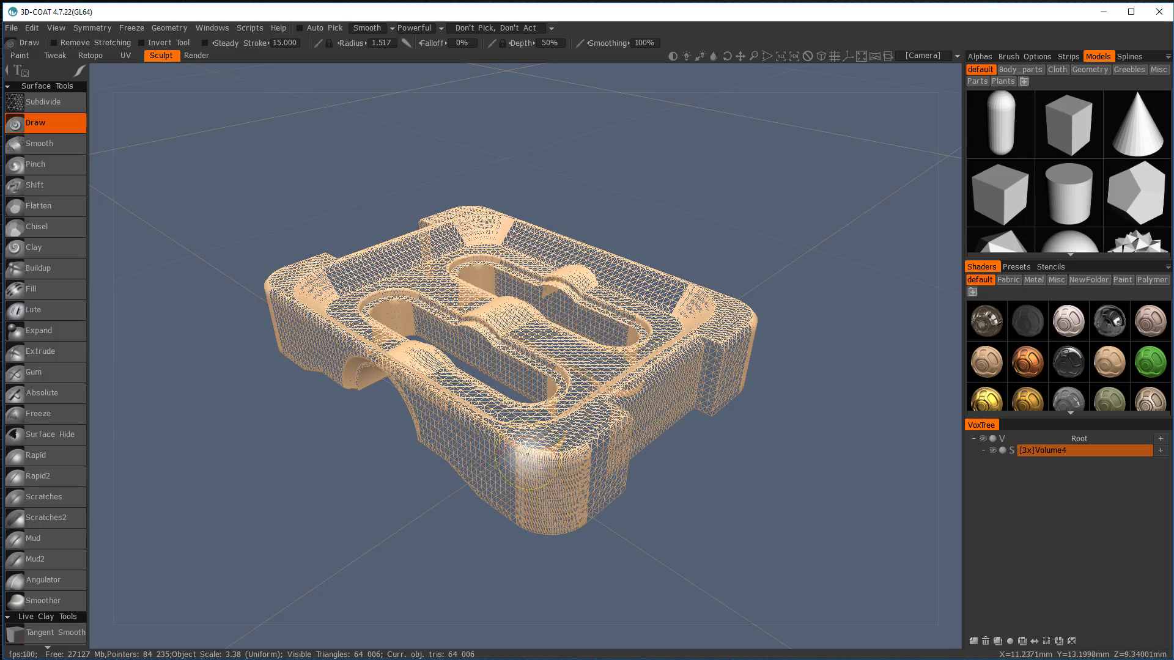
{"action": "mouse_move", "coordinate": [693, 378]}
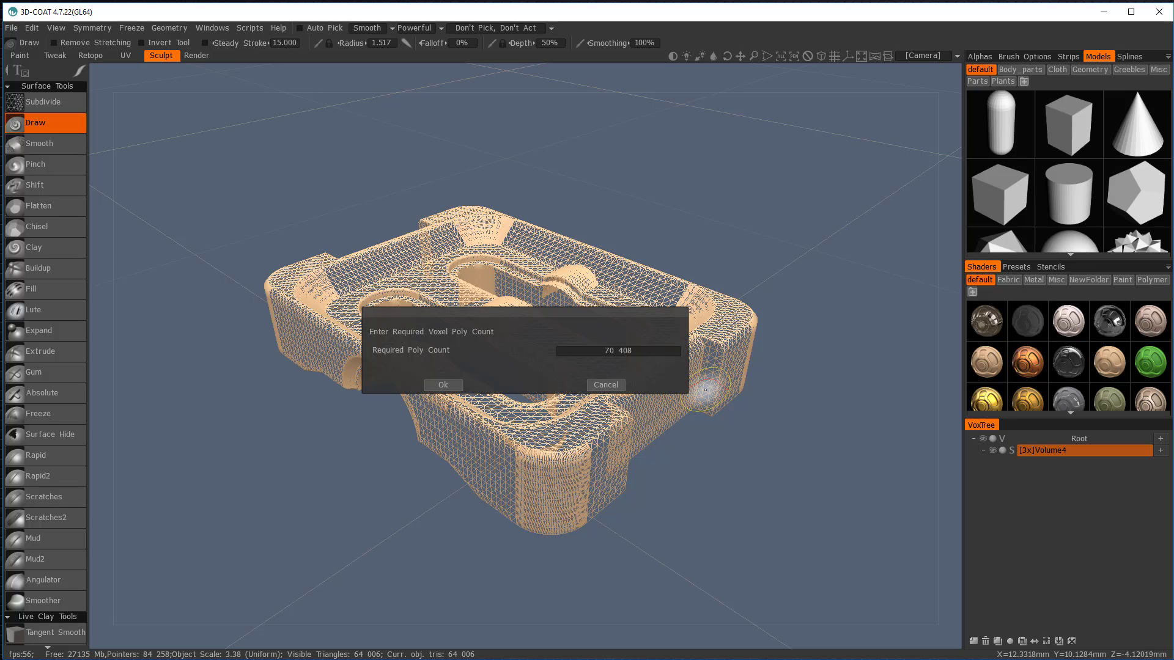
{"action": "mouse_move", "coordinate": [634, 360]}
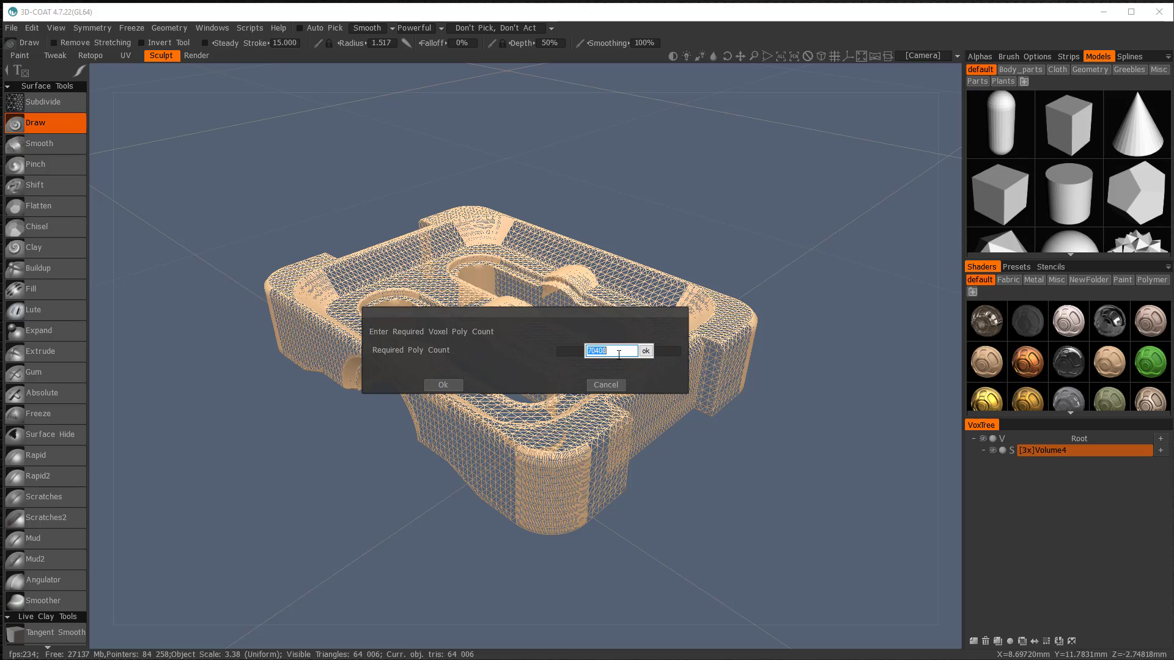
{"action": "type", "text": "1"}
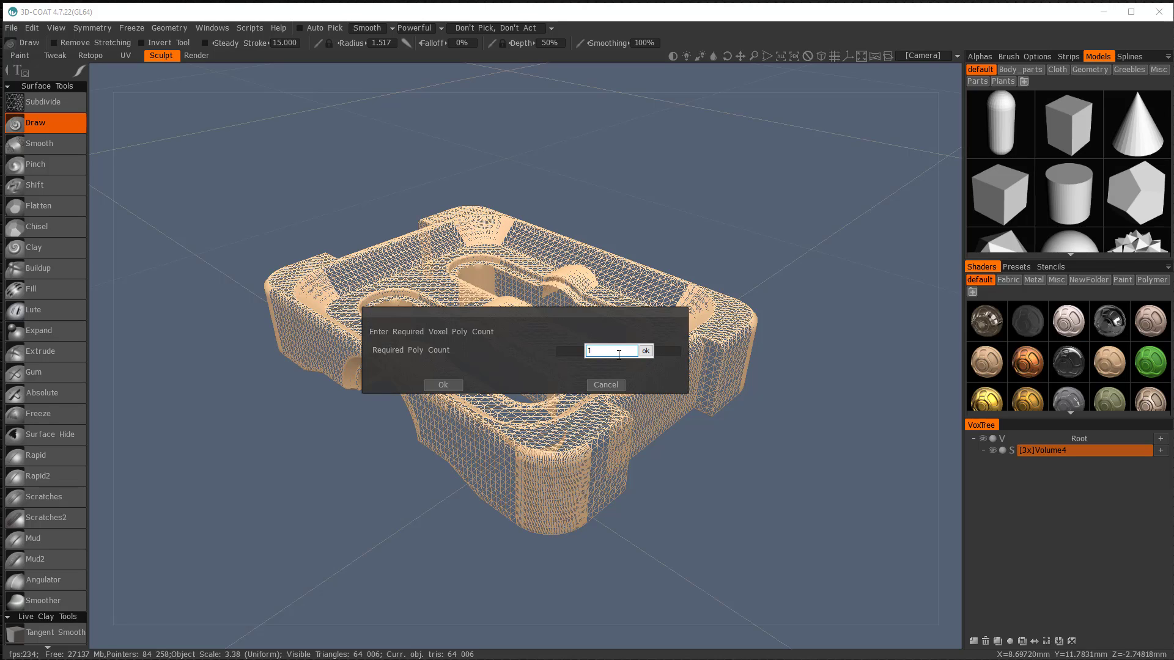
{"action": "type", "text": "1200"}
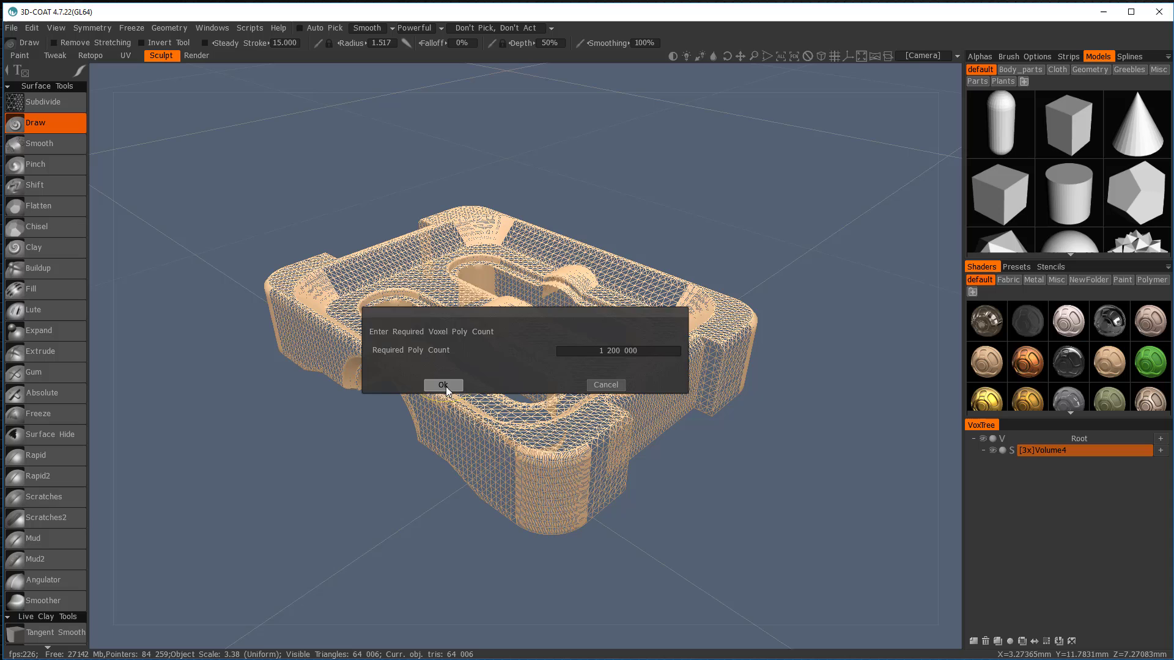
{"action": "left_click", "coordinate": [442, 384]}
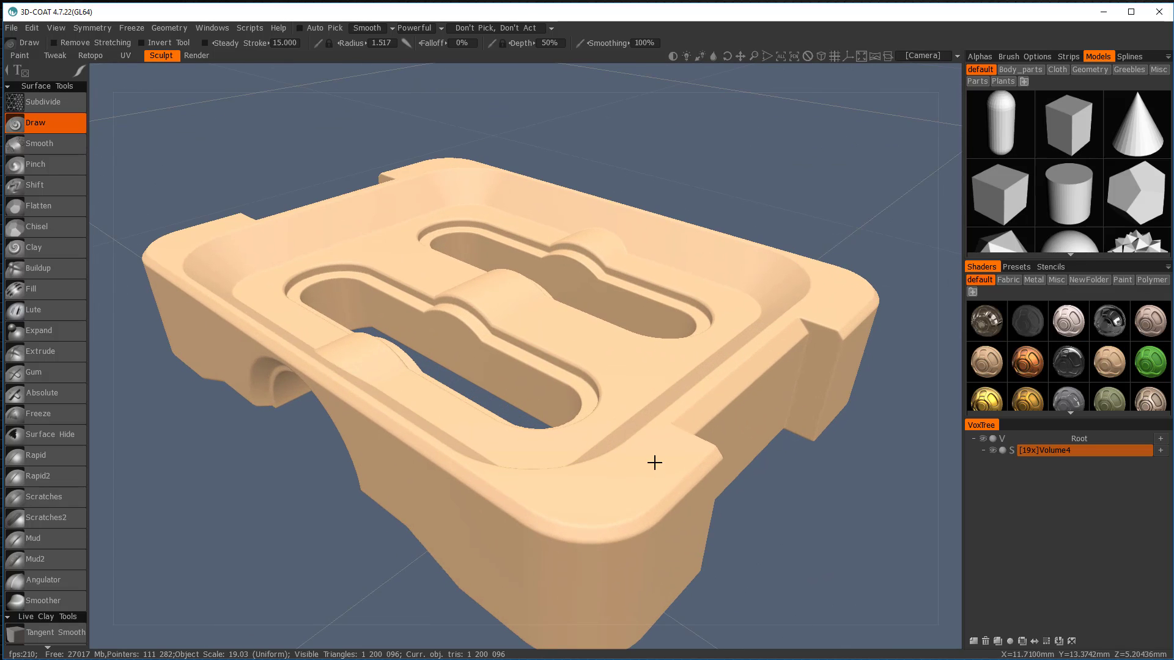
{"action": "mouse_move", "coordinate": [281, 352]}
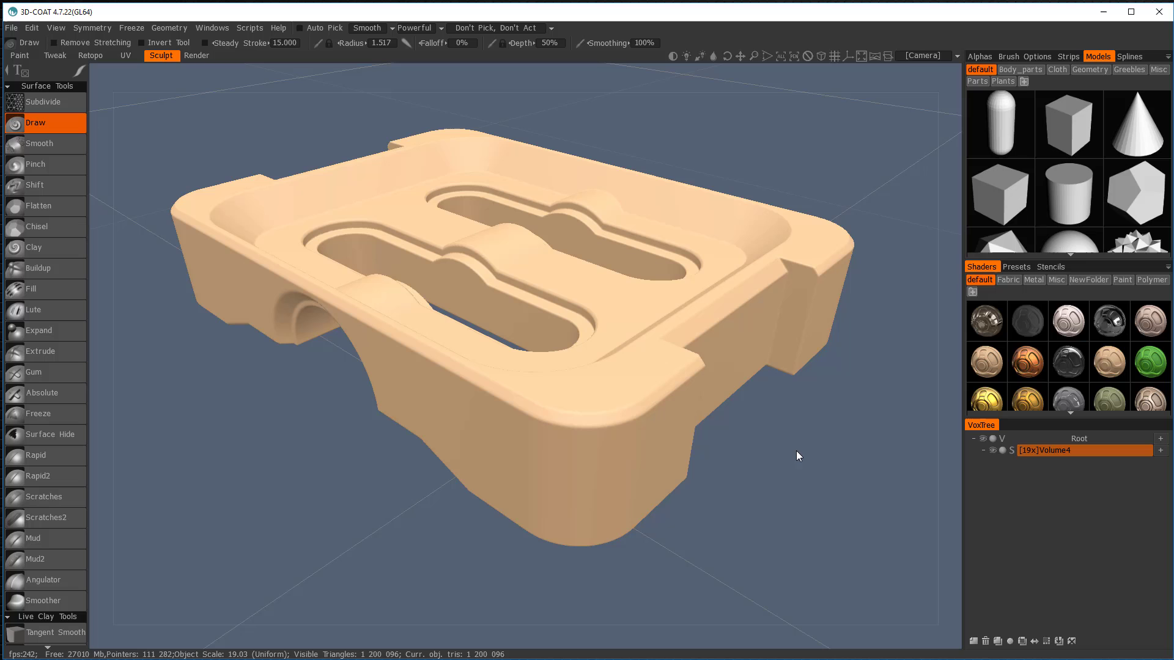
{"action": "mouse_move", "coordinate": [814, 440]}
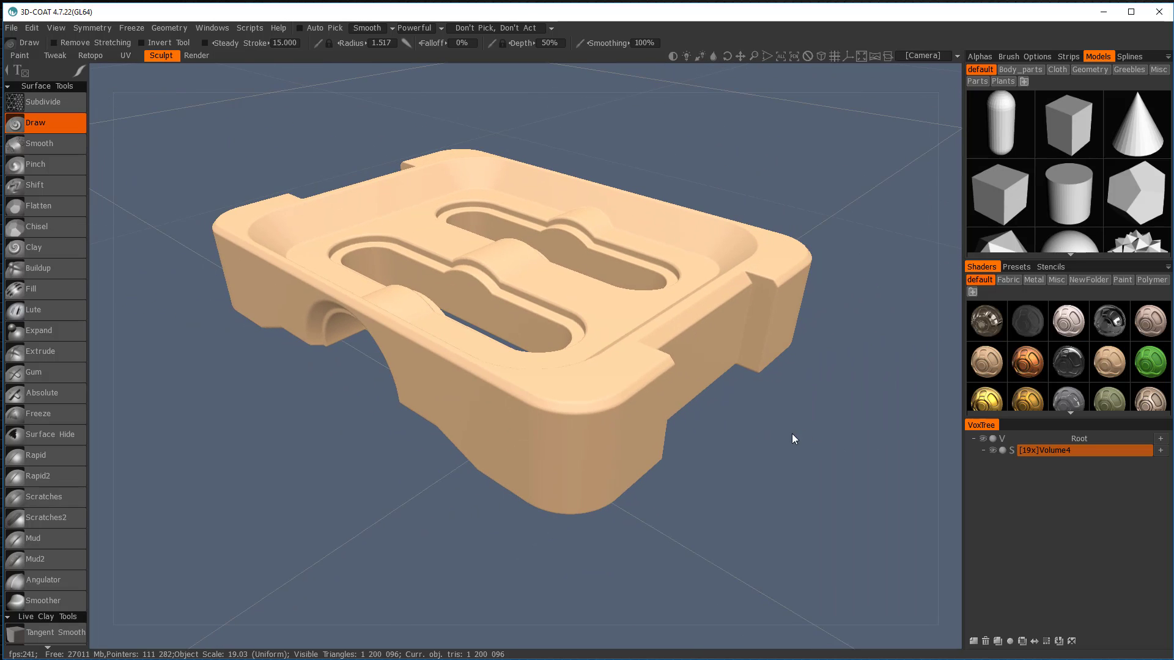
{"action": "mouse_move", "coordinate": [577, 182]}
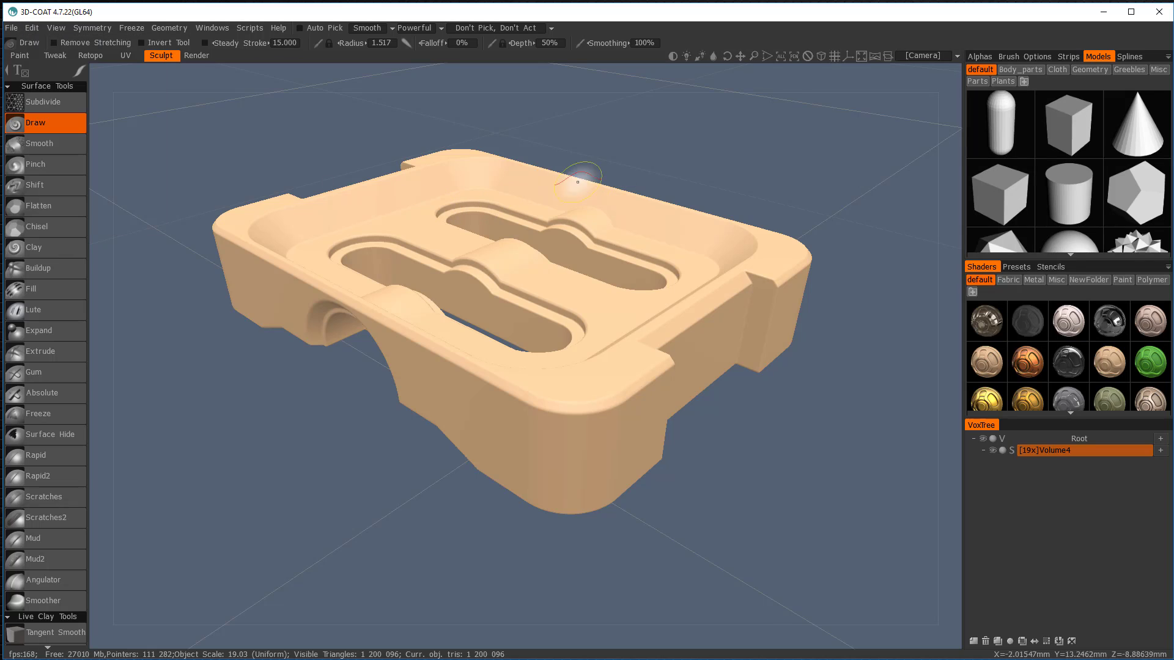
{"action": "mouse_move", "coordinate": [90, 60]}
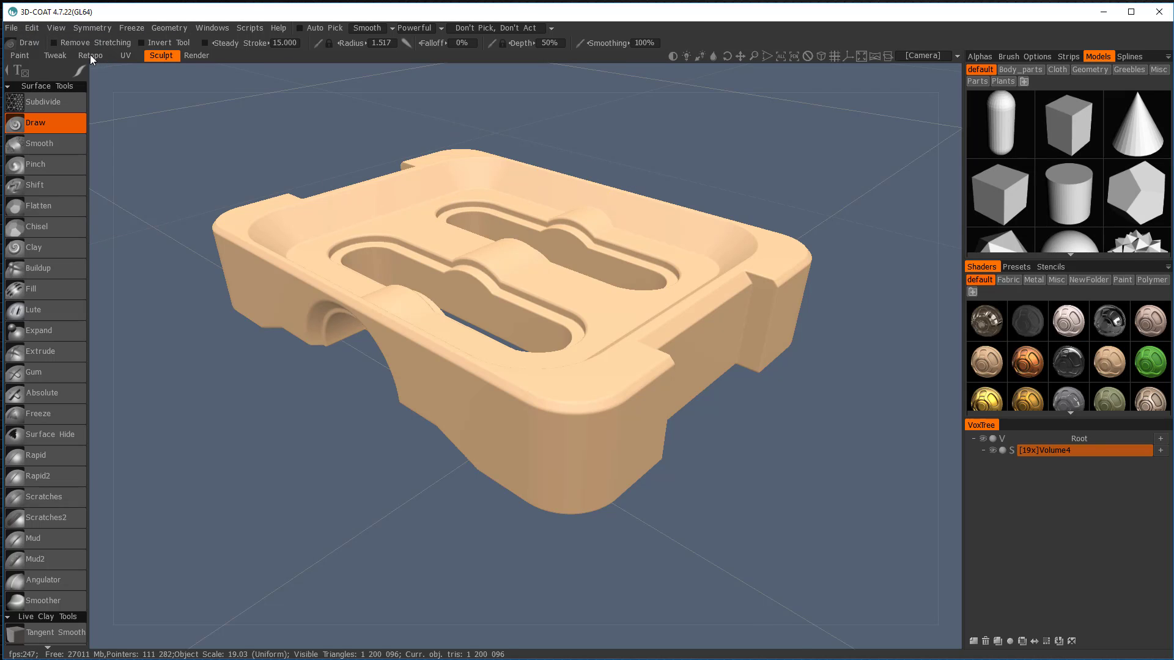
In the retopology workspace, choose File > Import Retopo Mesh.
{"action": "left_click", "coordinate": [90, 56]}
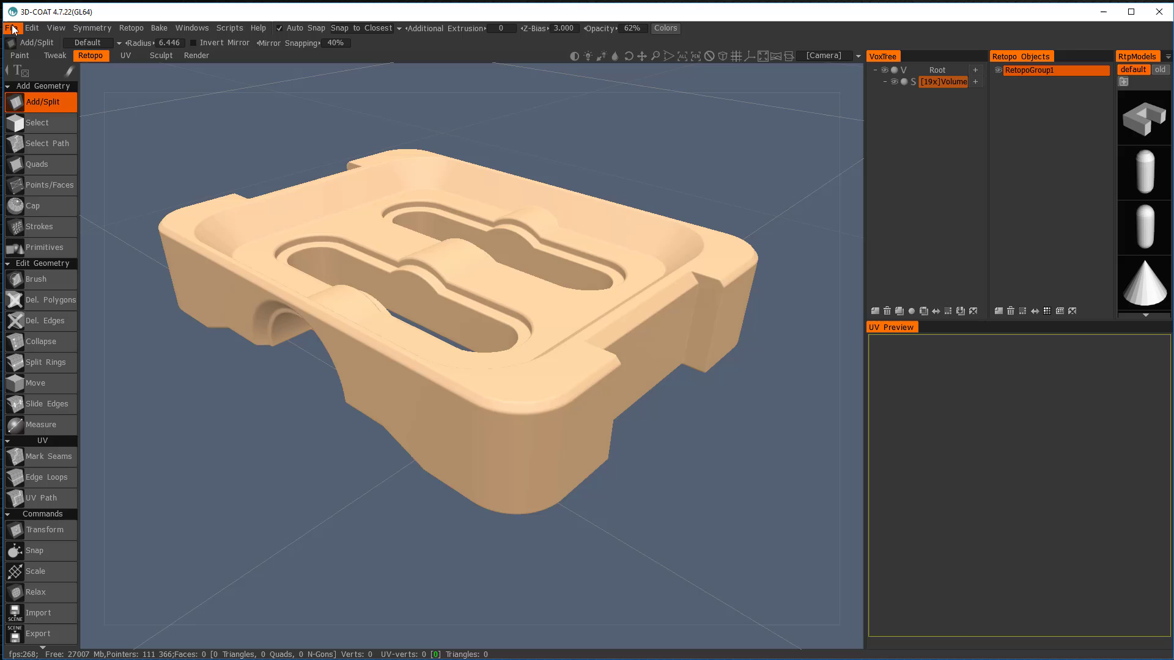
{"action": "left_click", "coordinate": [11, 28]}
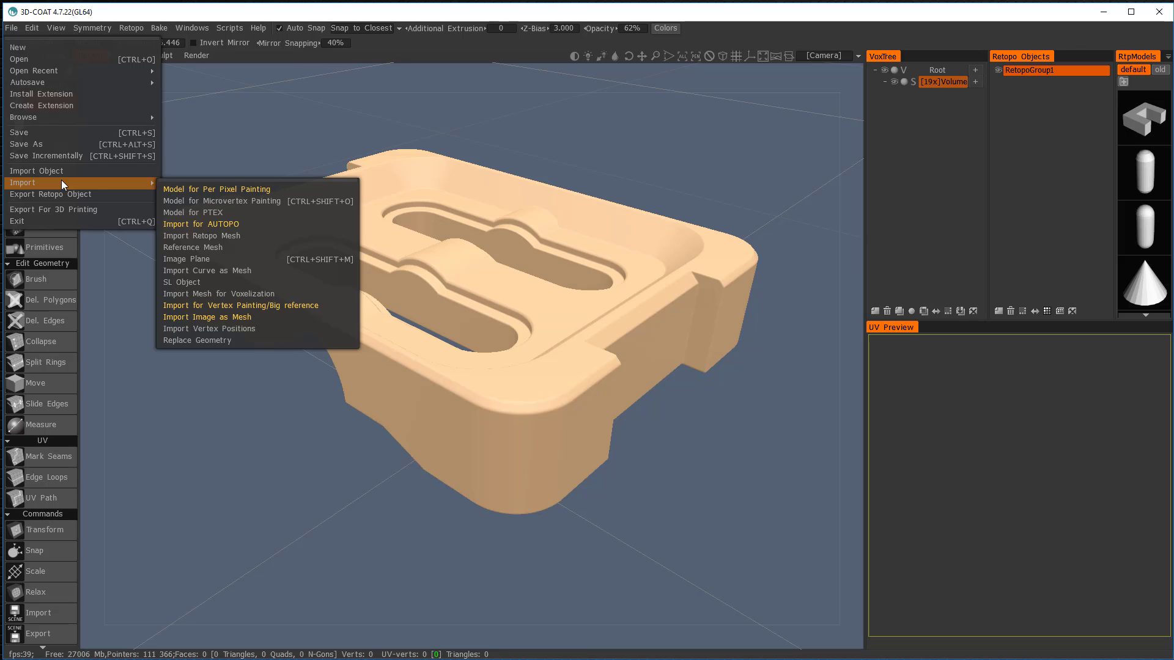
{"action": "mouse_move", "coordinate": [193, 247]}
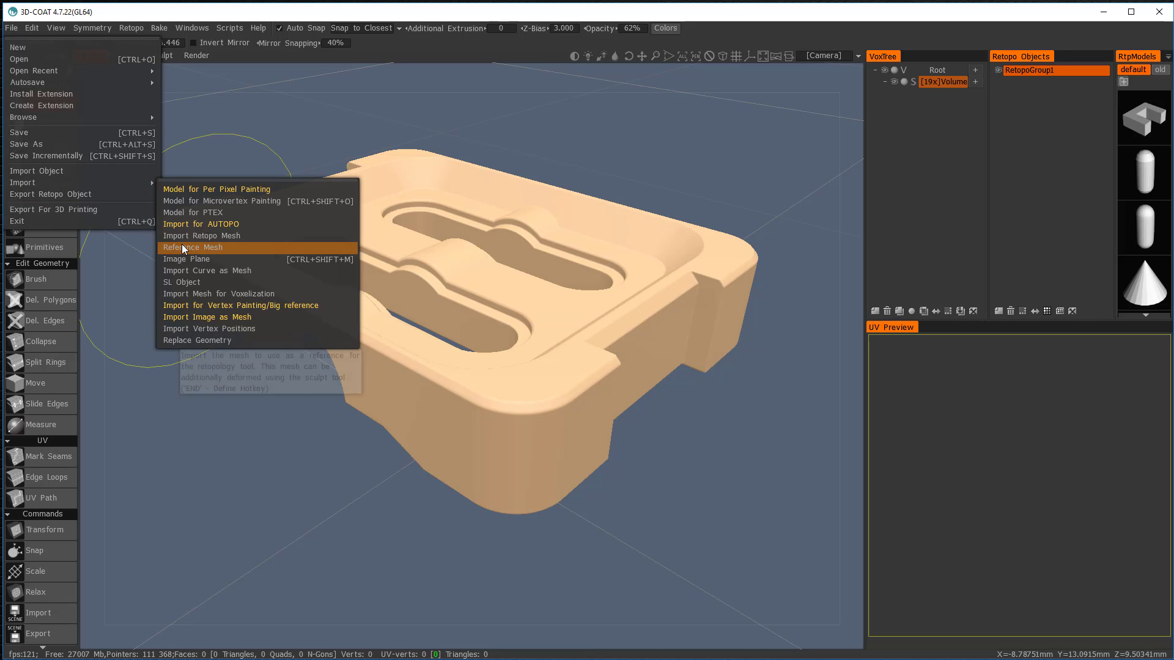
{"action": "mouse_move", "coordinate": [186, 247]}
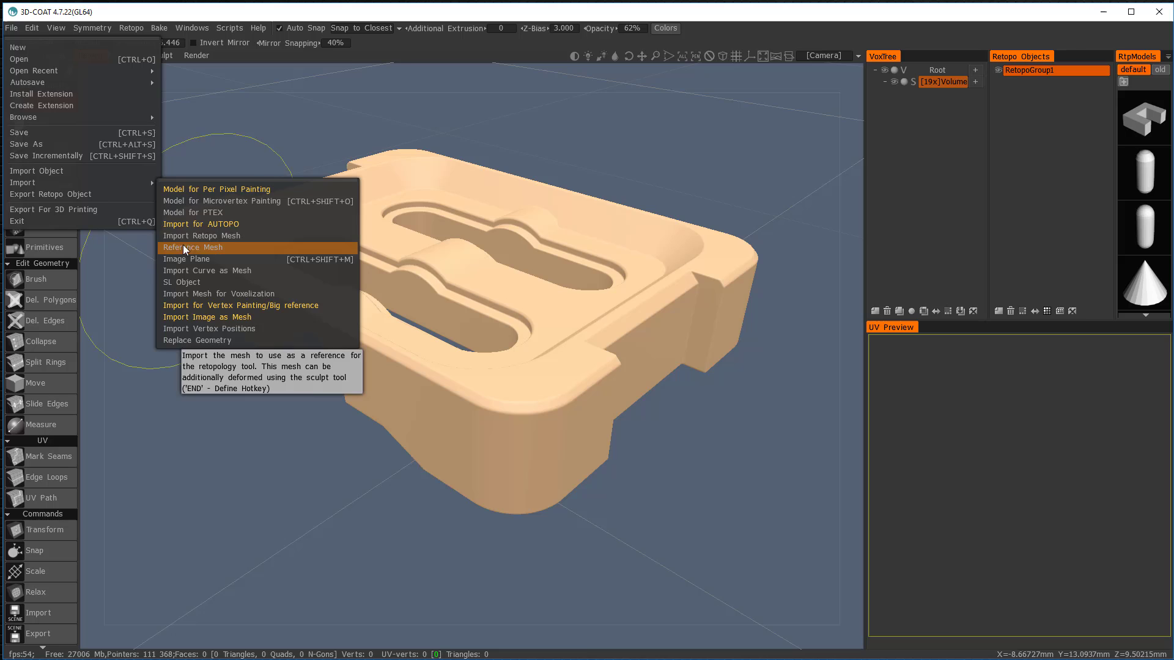
{"action": "mouse_move", "coordinate": [200, 235]}
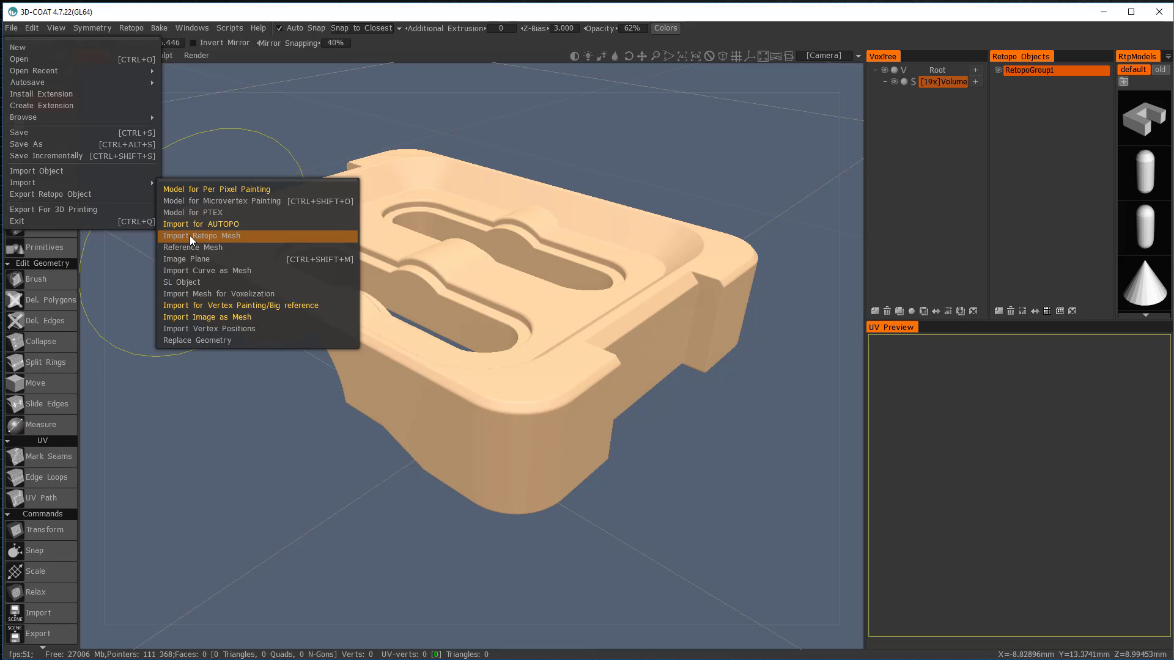
{"action": "mouse_move", "coordinate": [199, 235]}
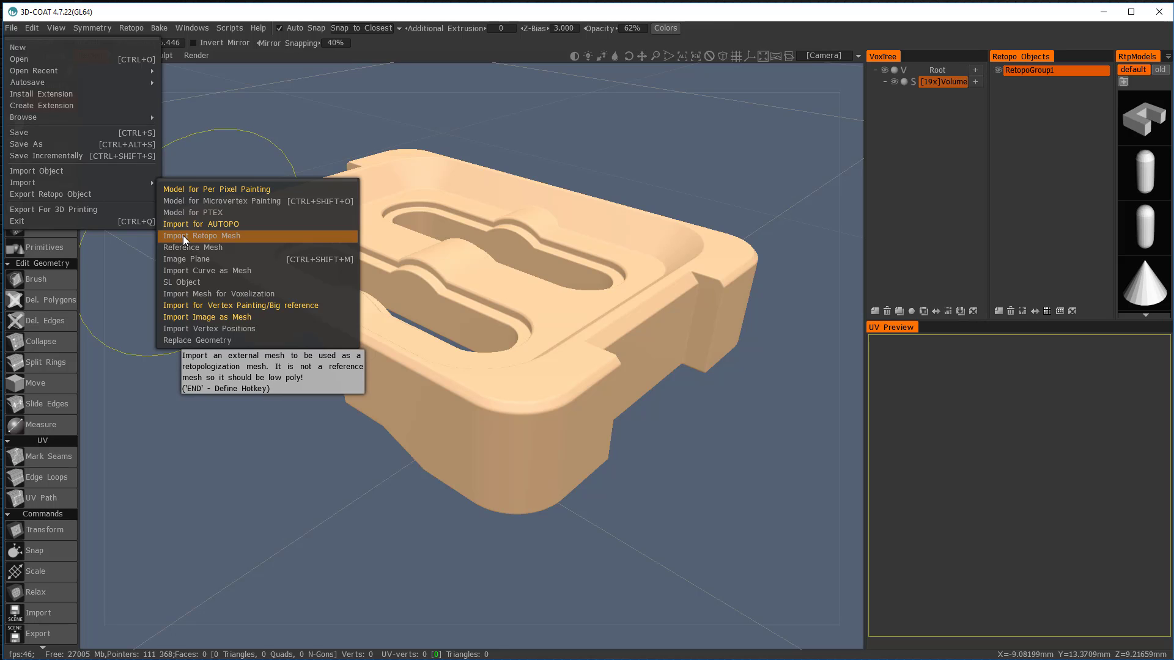
{"action": "left_click", "coordinate": [202, 235]}
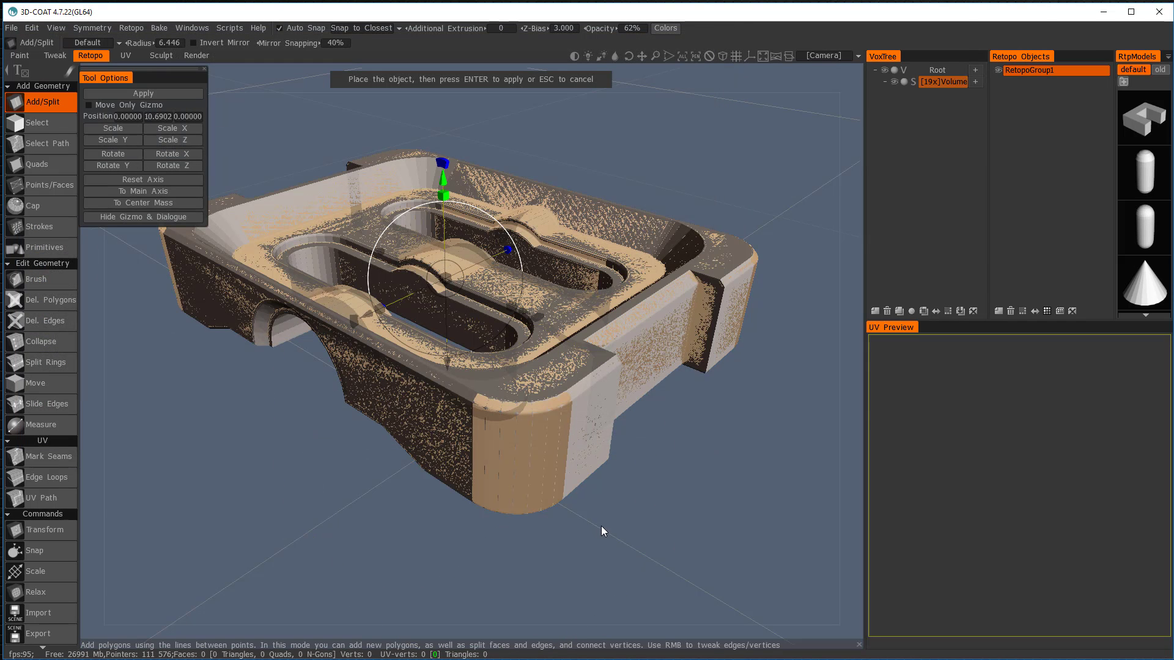
Apply the imported mesh's placement and snap its topology onto the voxel sculpt.
{"action": "left_click", "coordinate": [142, 94]}
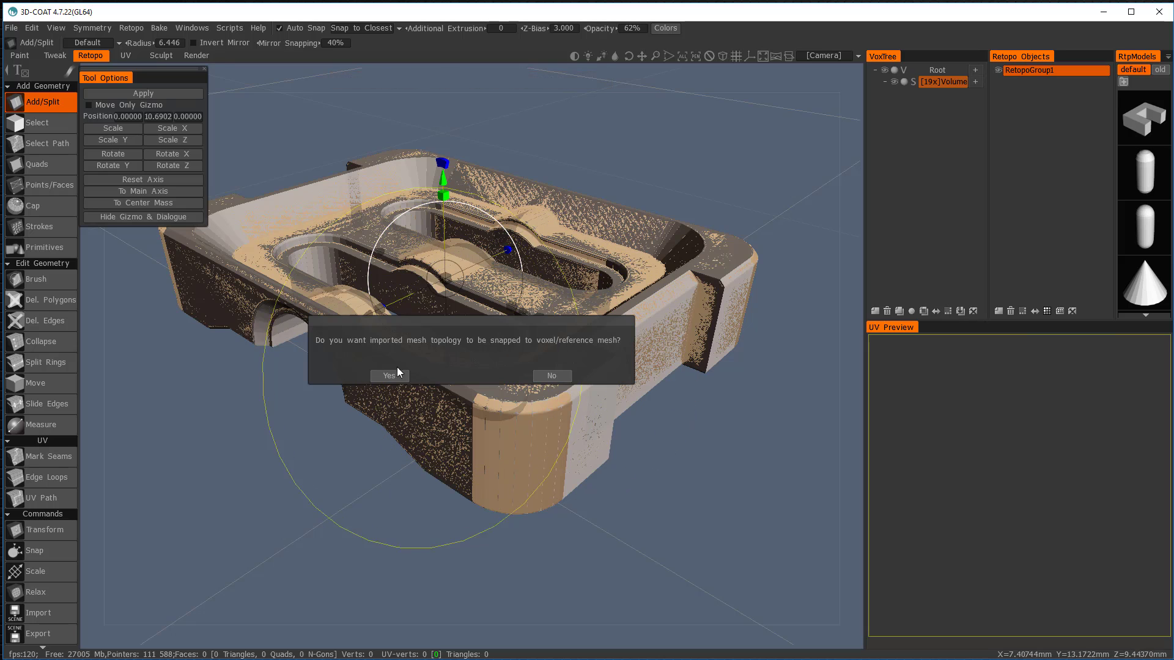
{"action": "left_click", "coordinate": [387, 374]}
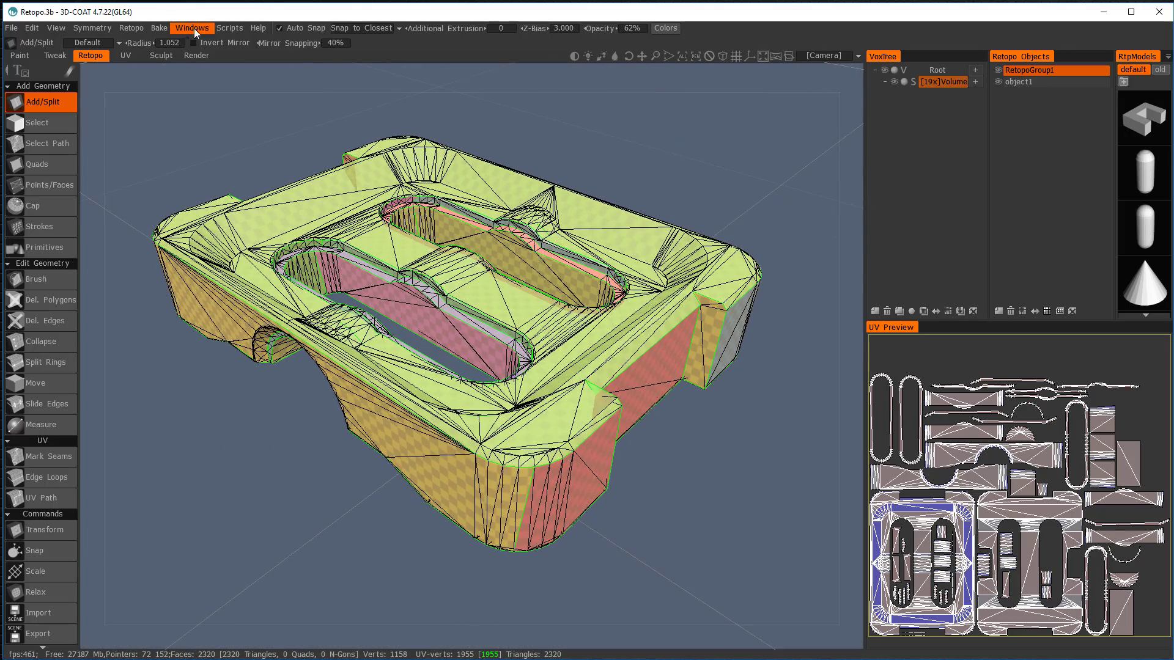
{"action": "left_click", "coordinate": [158, 28]}
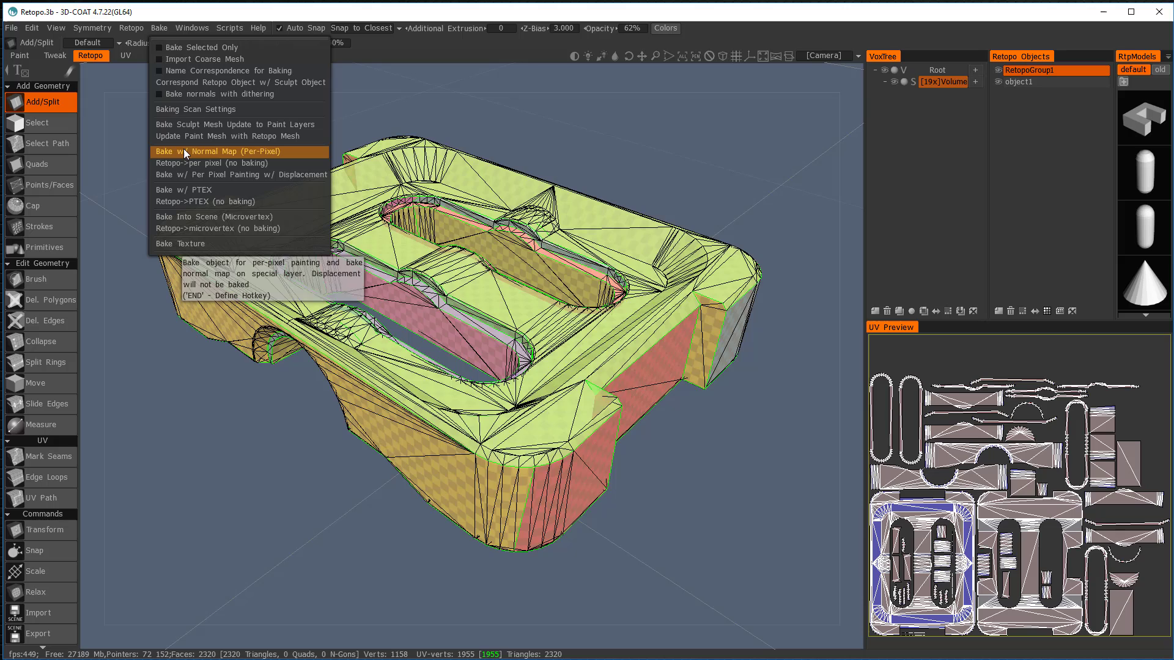
Run a per-pixel normal map bake with scan depth 0.3 inside and 1.0 outside.
{"action": "left_click", "coordinate": [219, 150]}
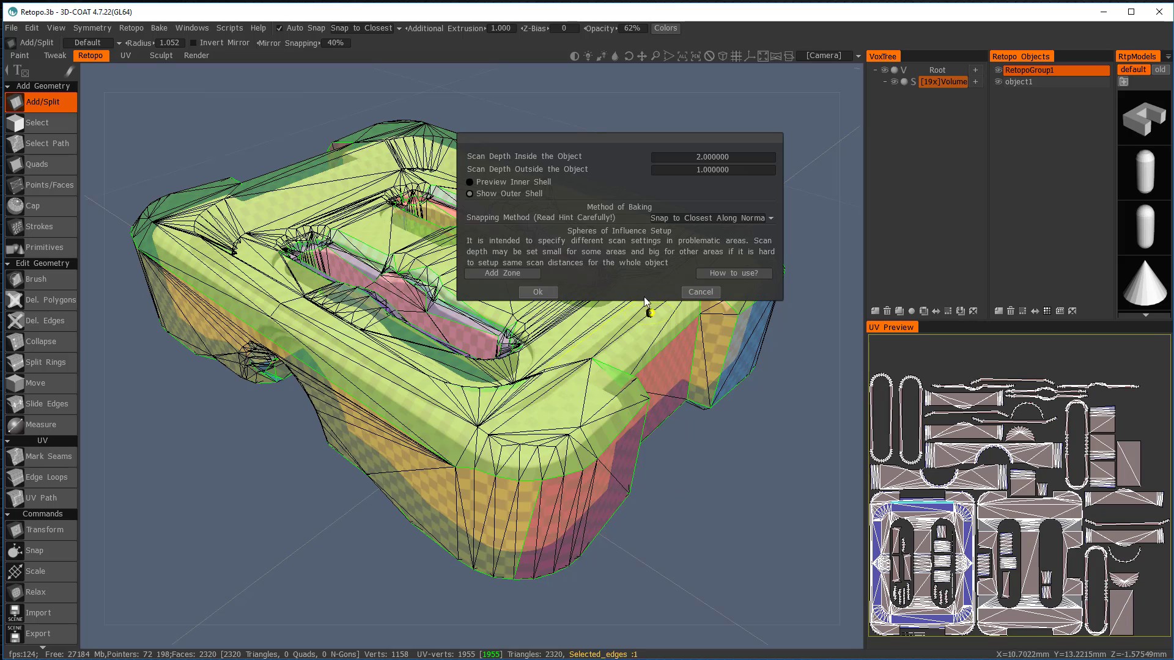
{"action": "mouse_move", "coordinate": [640, 516]}
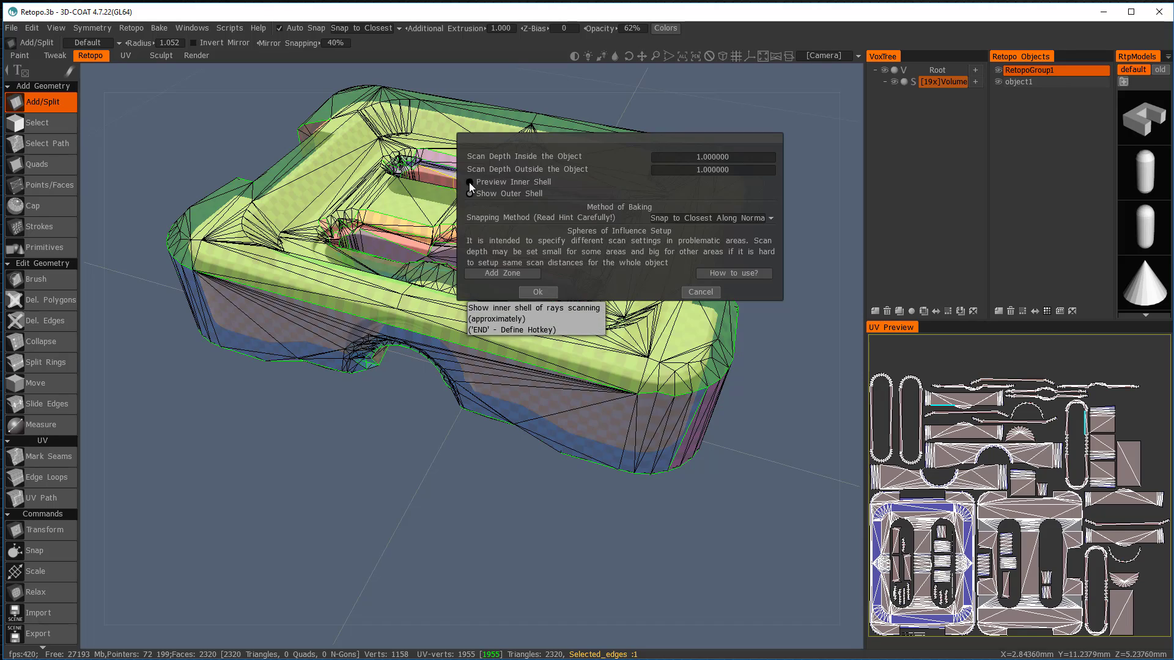
{"action": "left_click", "coordinate": [470, 183]}
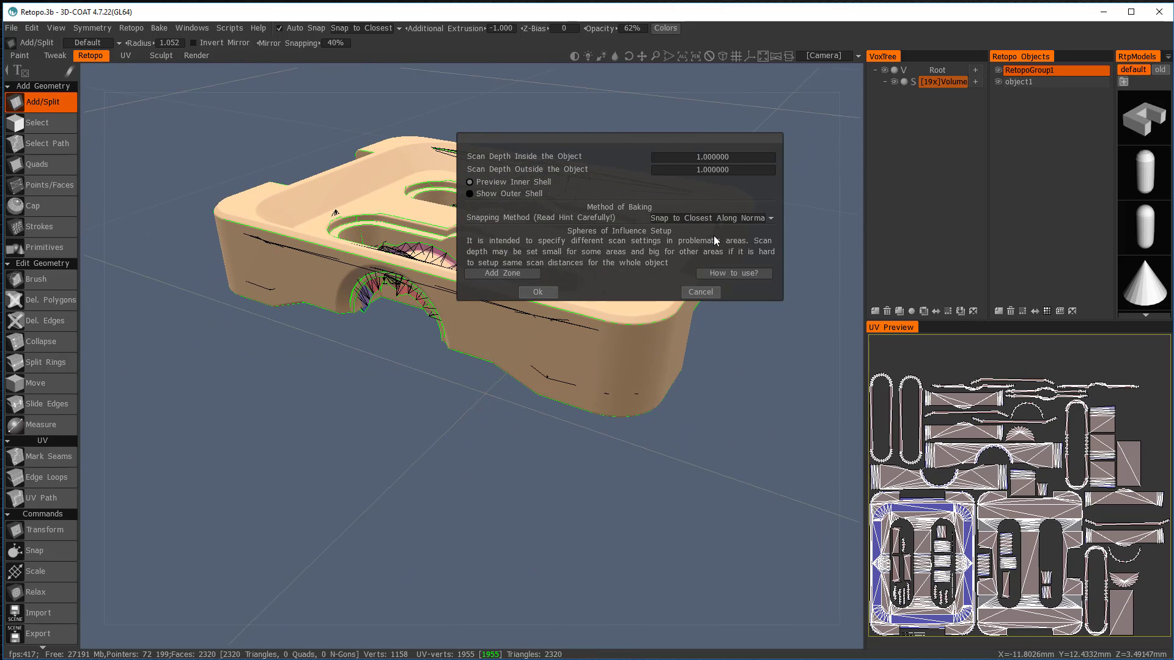
{"action": "left_click", "coordinate": [711, 156]}
{"action": "type", "text": "0.300000"}
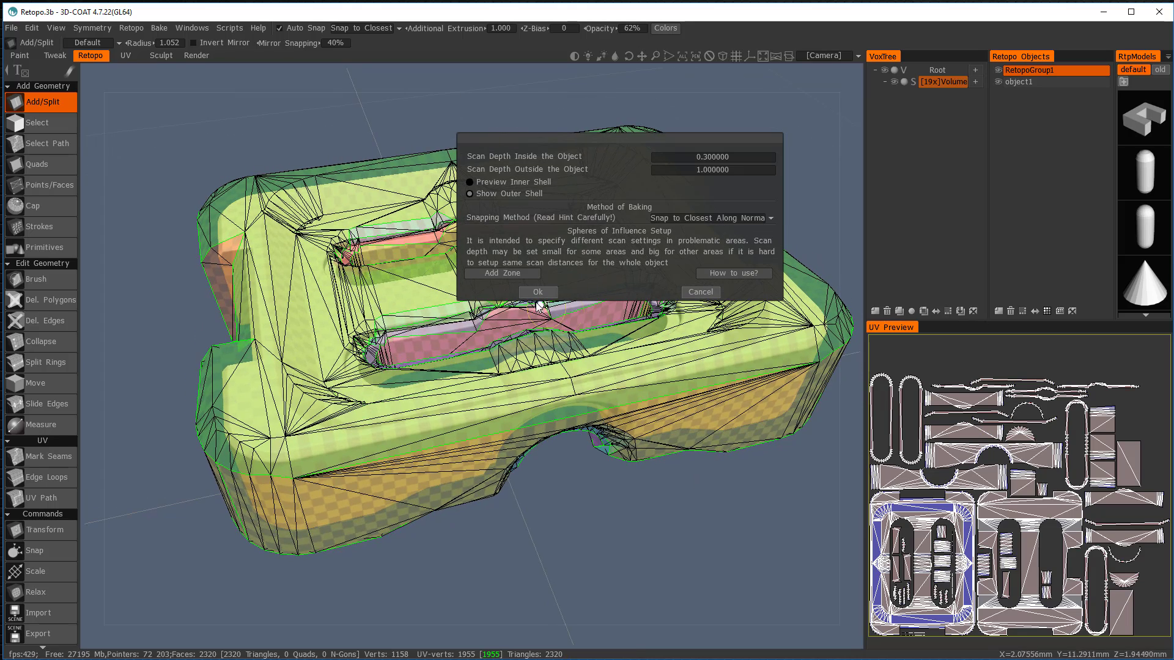
{"action": "left_click", "coordinate": [537, 292]}
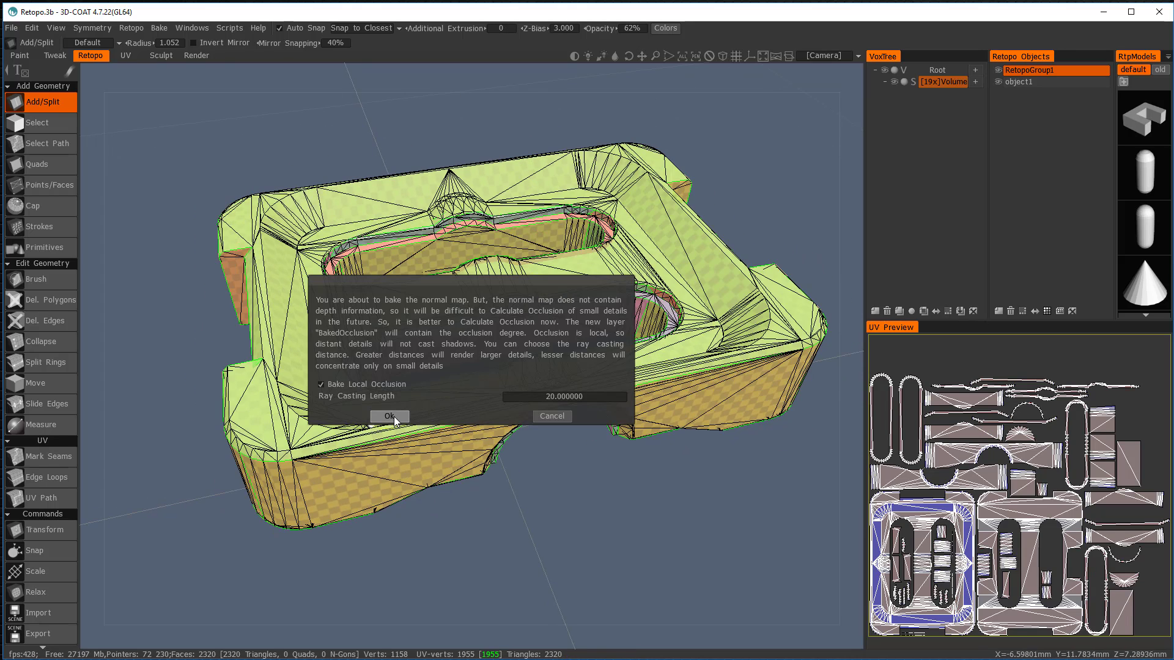
Include local occlusion and accept the per-pixel import settings to start baking.
{"action": "left_click", "coordinate": [388, 416]}
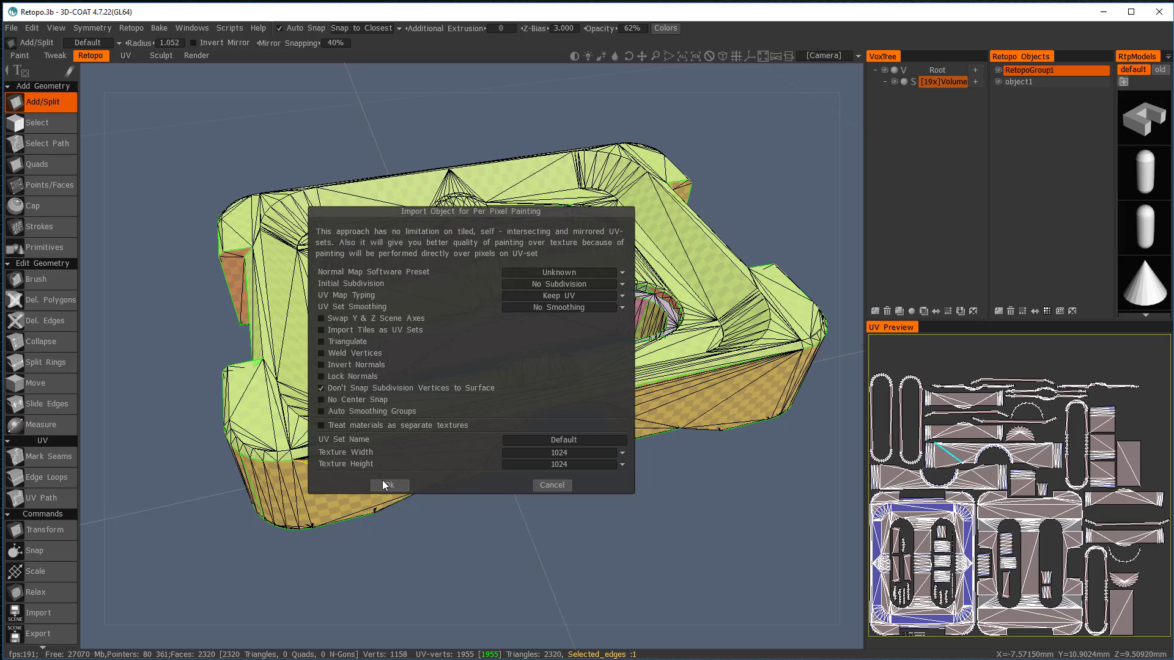
{"action": "mouse_move", "coordinate": [388, 485]}
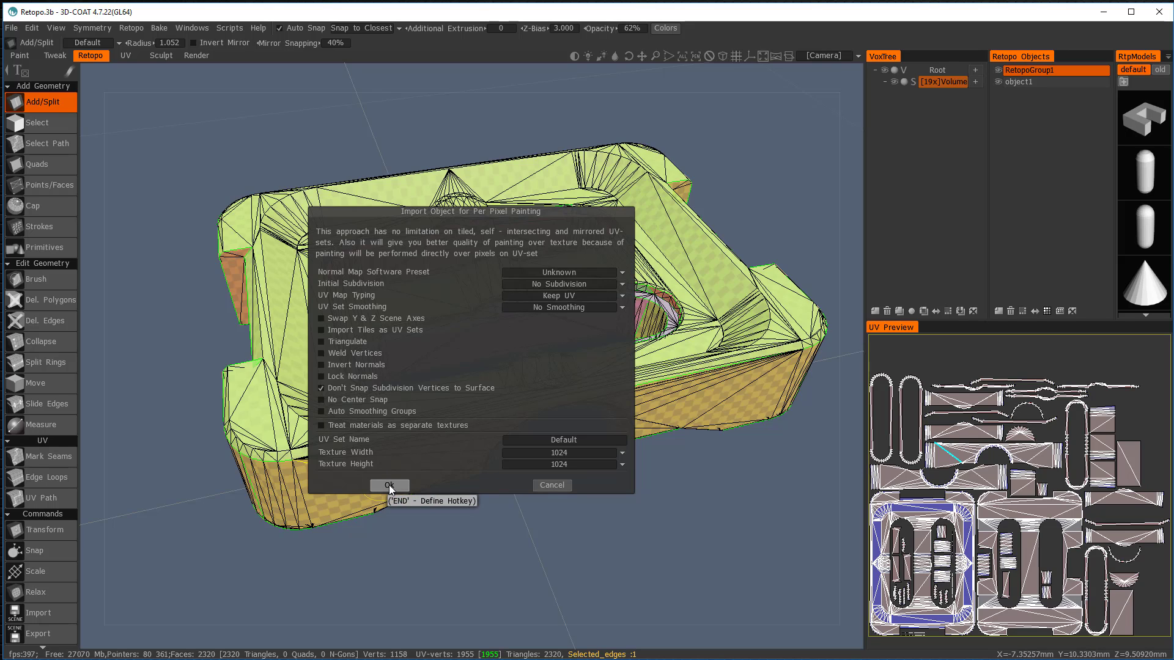
{"action": "left_click", "coordinate": [389, 485]}
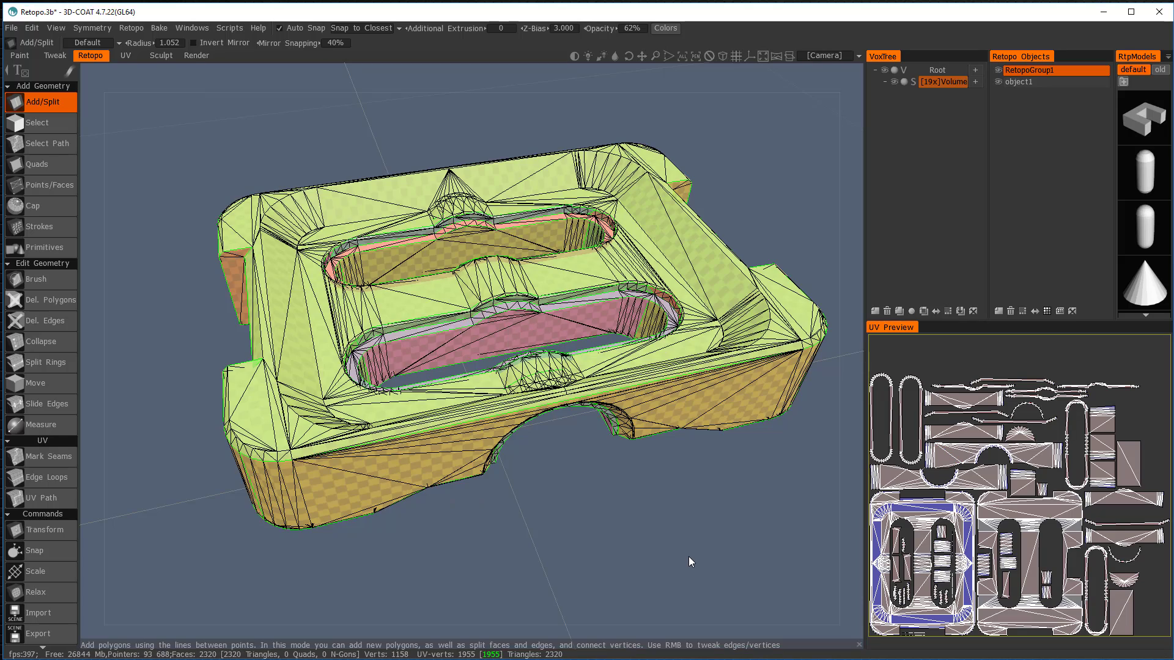
{"action": "mouse_move", "coordinate": [752, 519]}
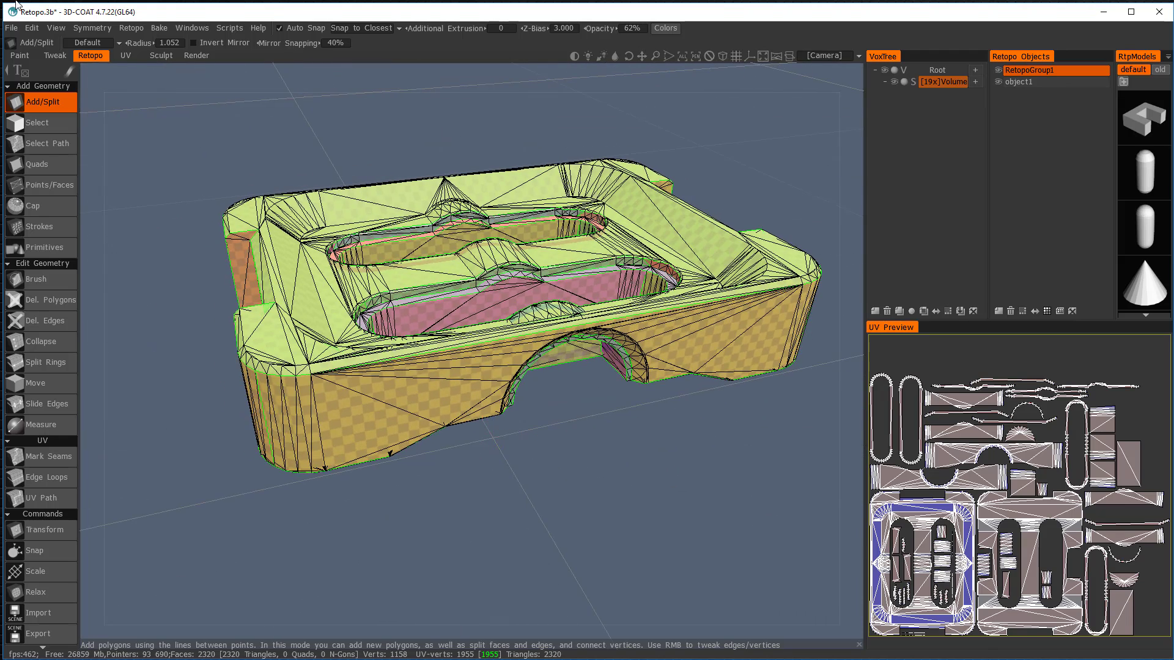
Enter the Paint room, view the baked widget from above, and show its layers.
{"action": "left_click", "coordinate": [20, 56]}
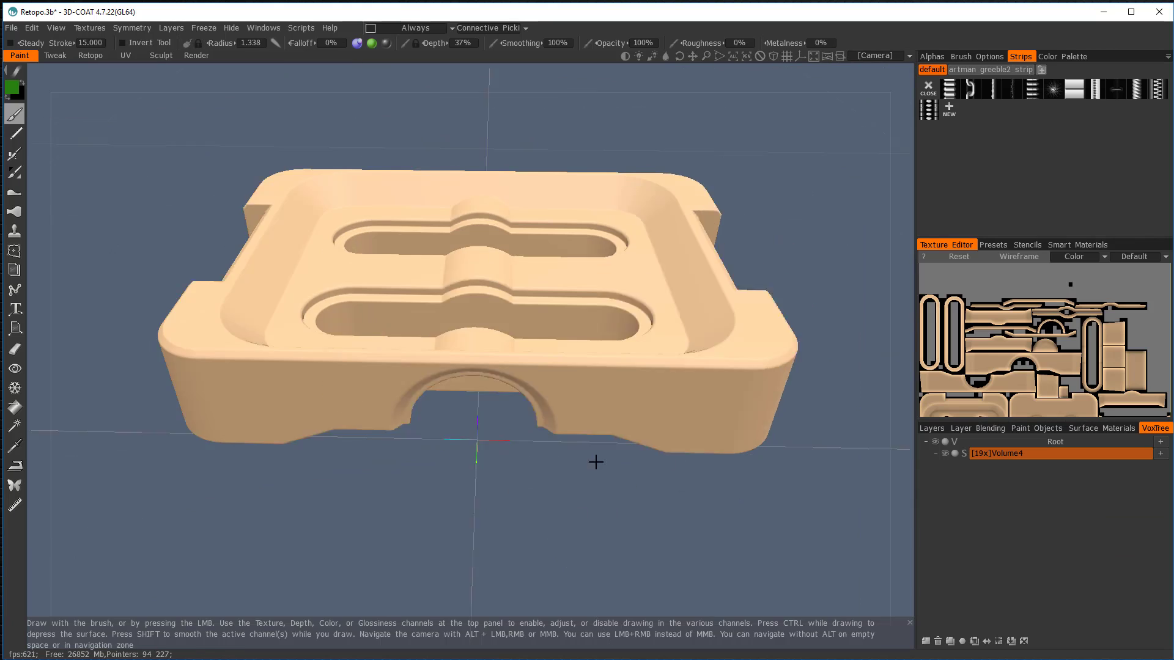
{"action": "left_click_drag", "start_coordinate": [479, 300], "coordinate": [479, 224]}
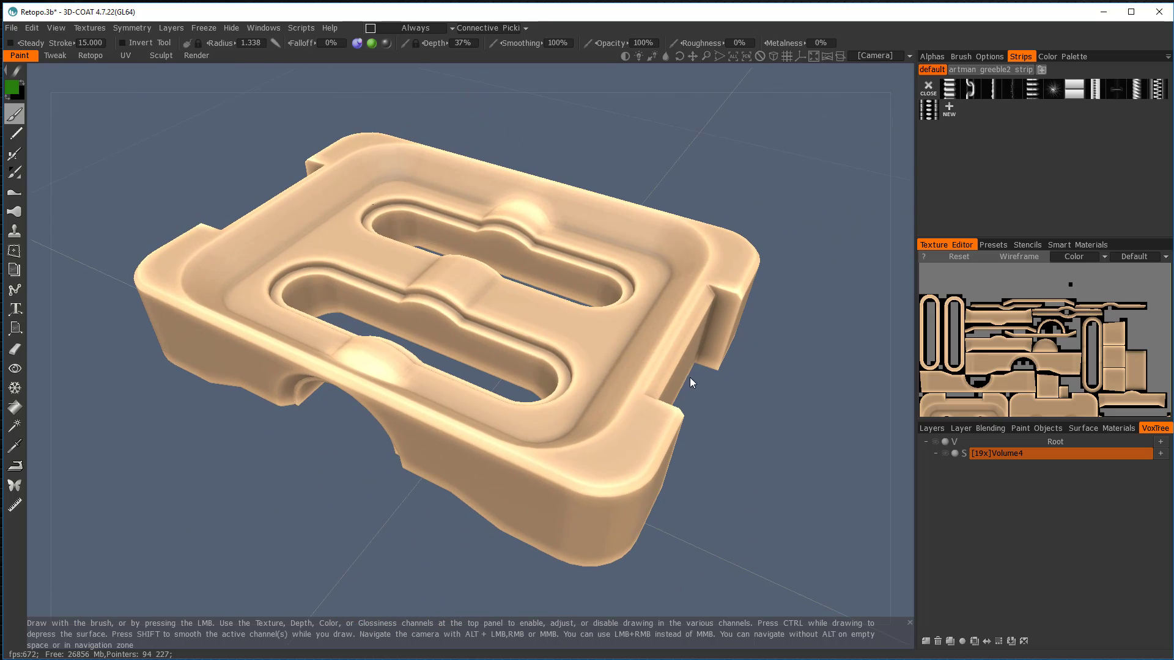
{"action": "mouse_move", "coordinate": [930, 69]}
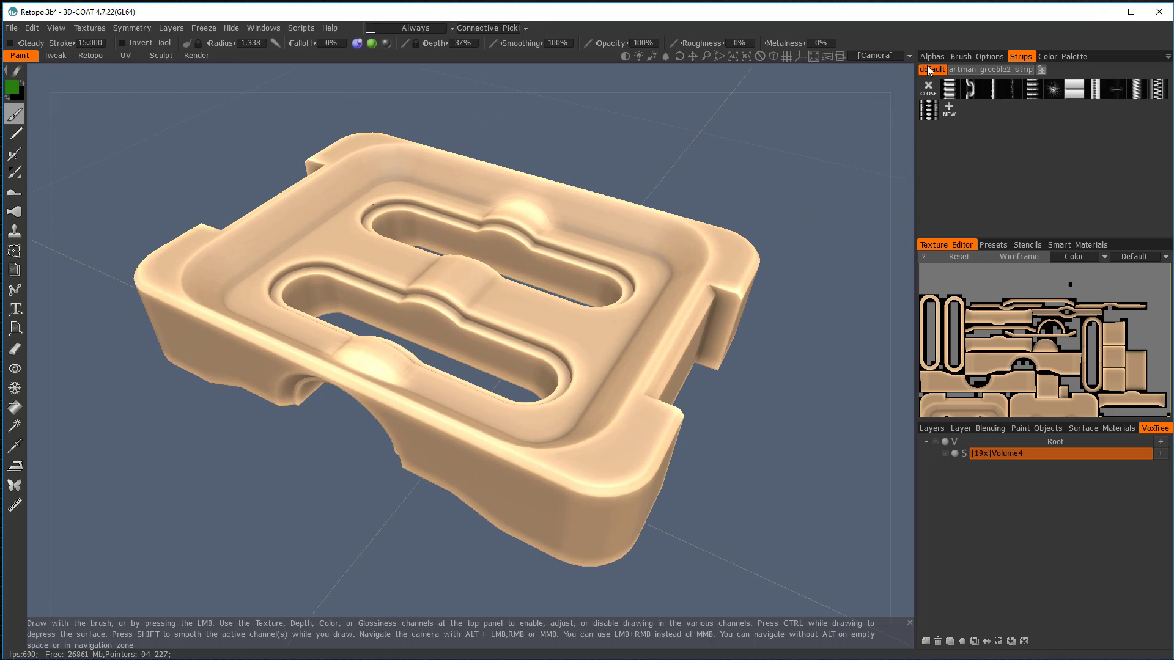
{"action": "mouse_move", "coordinate": [601, 500]}
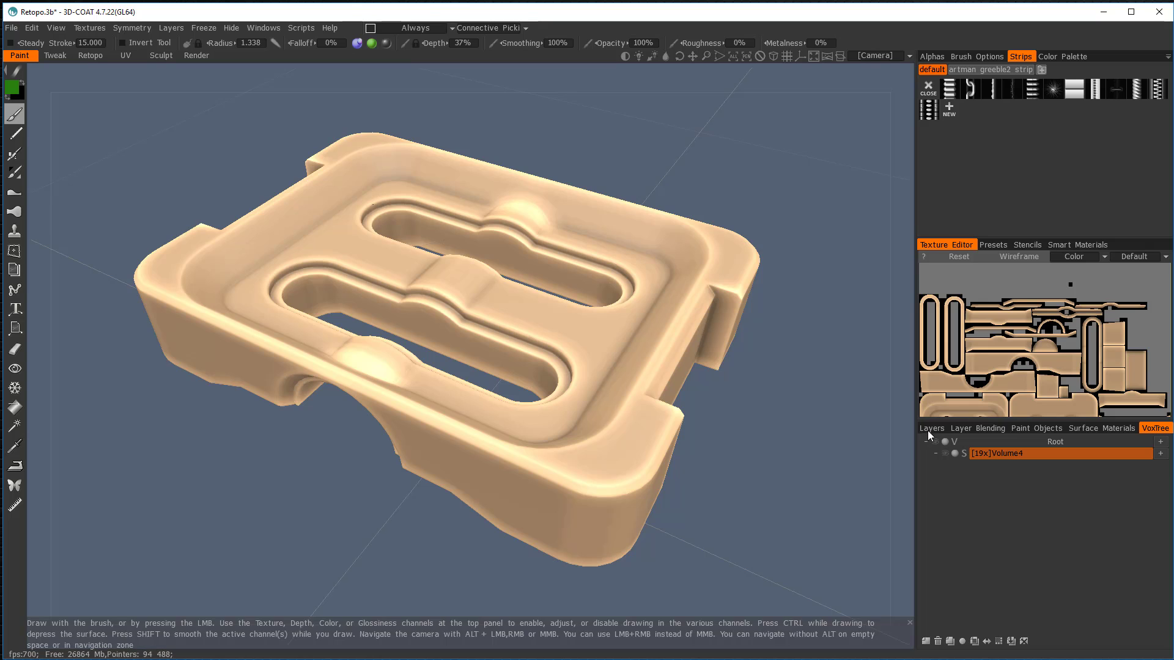
{"action": "left_click", "coordinate": [930, 427]}
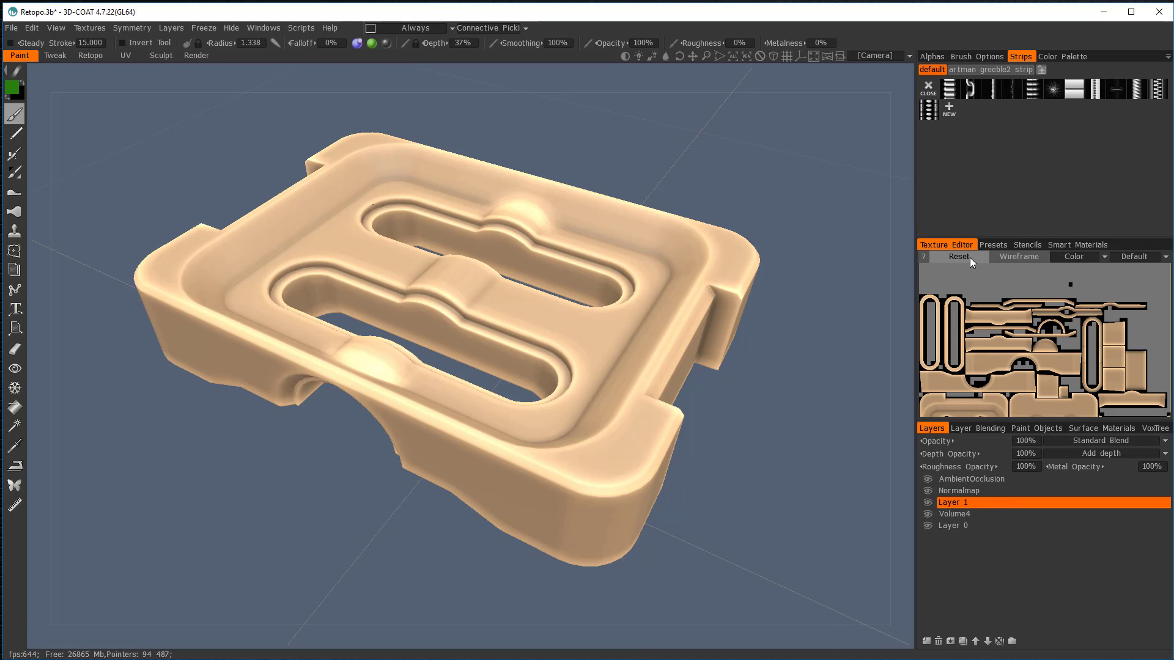
Fill the whole Volume4 layer with the dark smart material.
{"action": "left_click", "coordinate": [993, 244]}
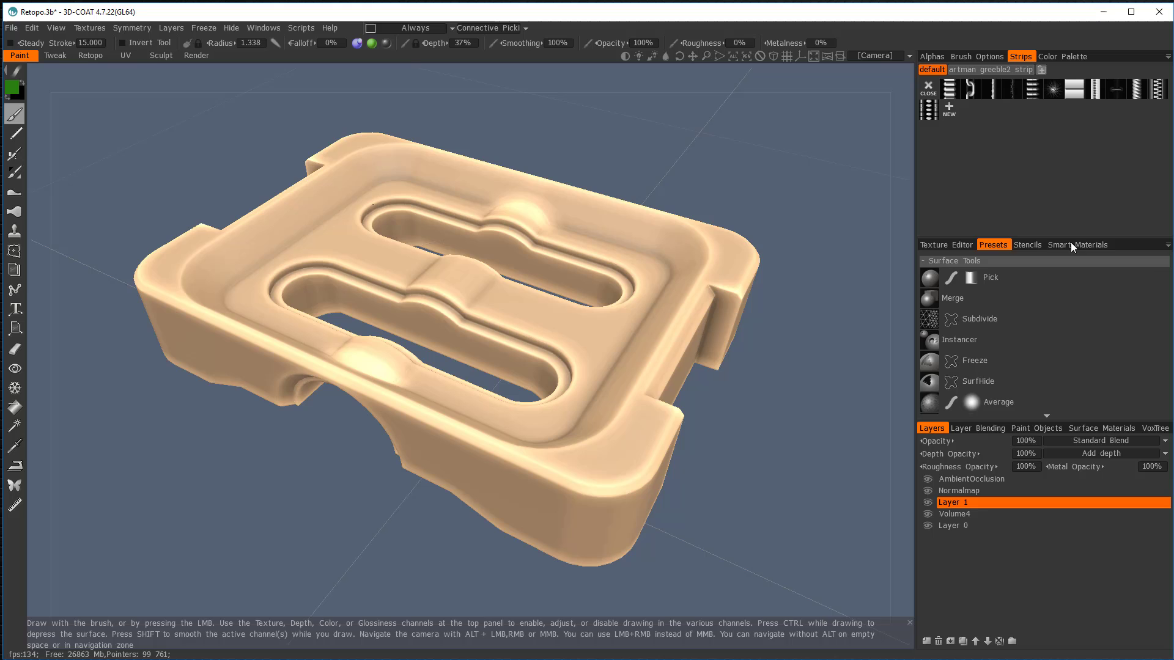
{"action": "left_click", "coordinate": [1077, 244]}
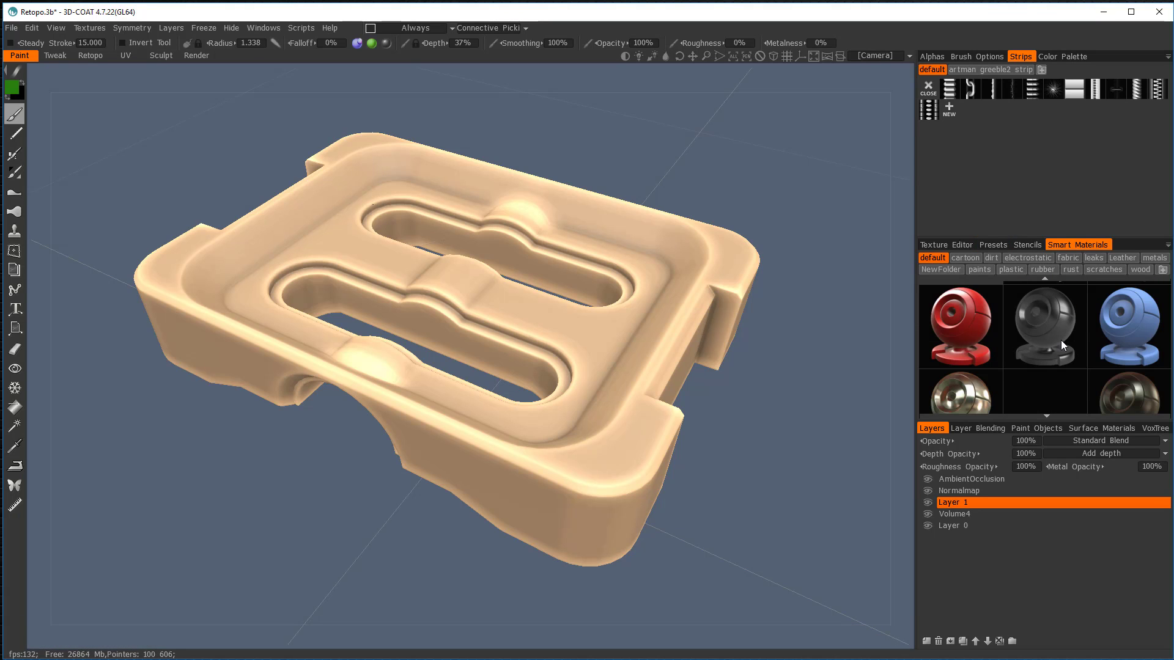
{"action": "mouse_move", "coordinate": [1046, 325]}
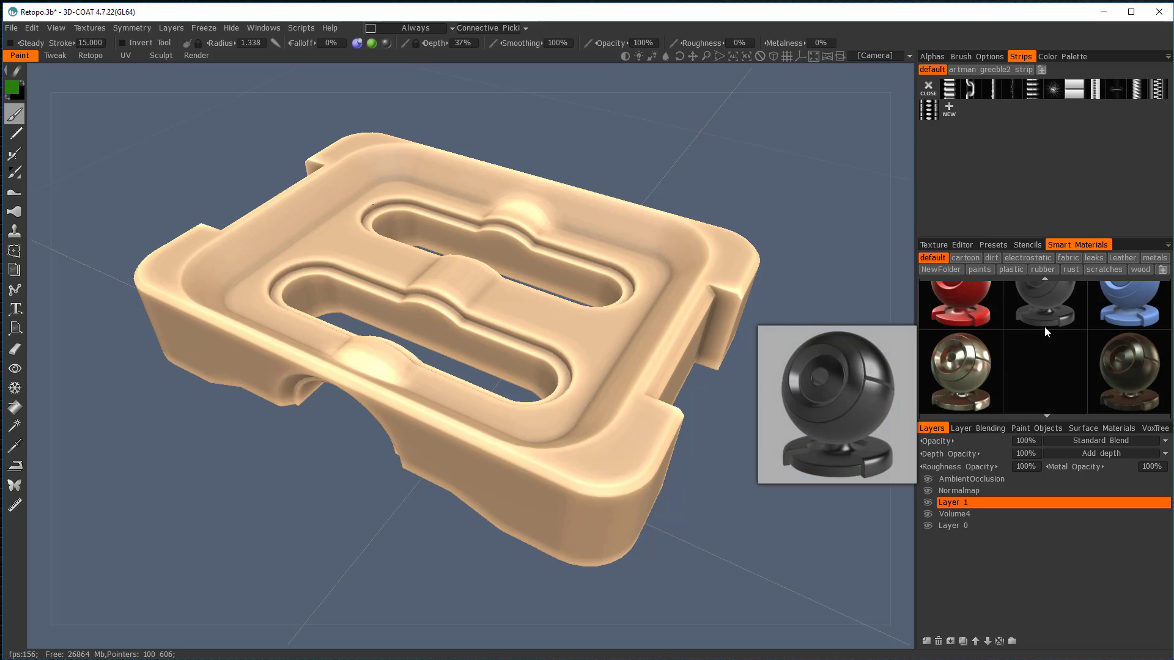
{"action": "mouse_move", "coordinate": [1144, 369]}
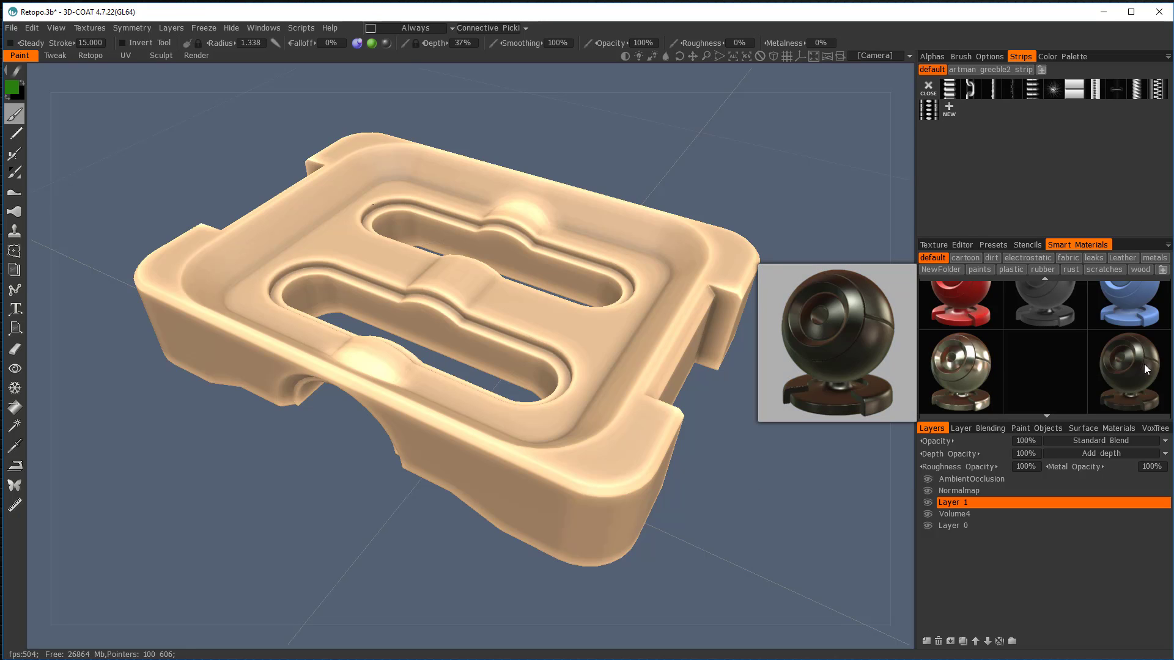
{"action": "left_click", "coordinate": [1045, 303]}
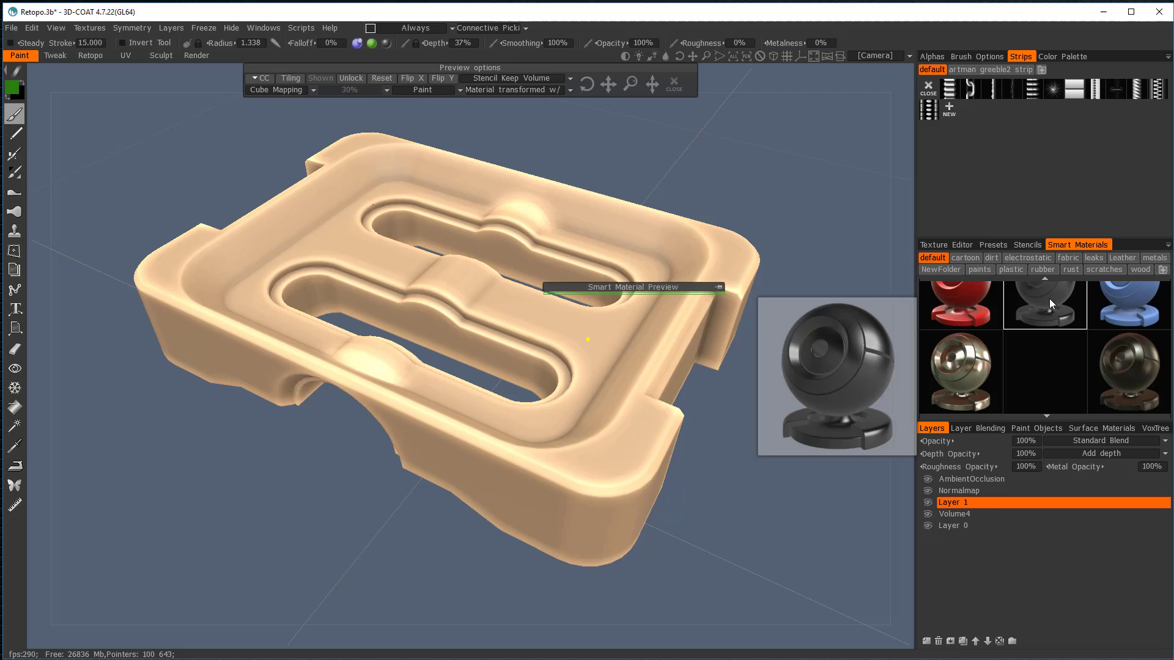
{"action": "left_click", "coordinate": [973, 513]}
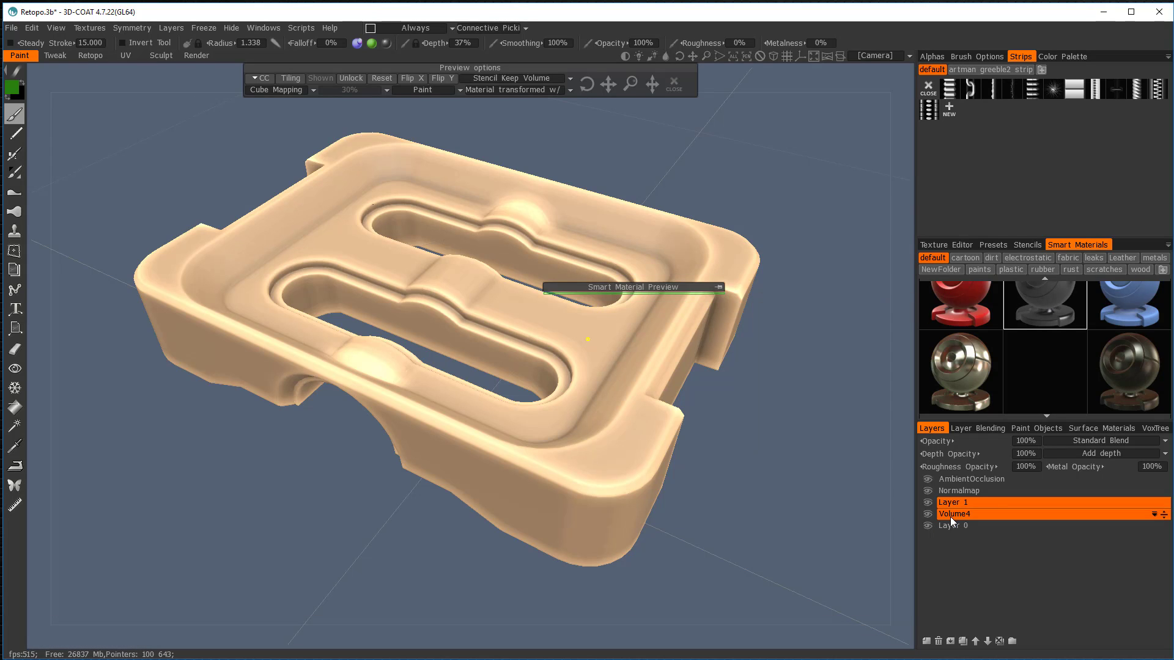
{"action": "right_click", "coordinate": [1042, 302]}
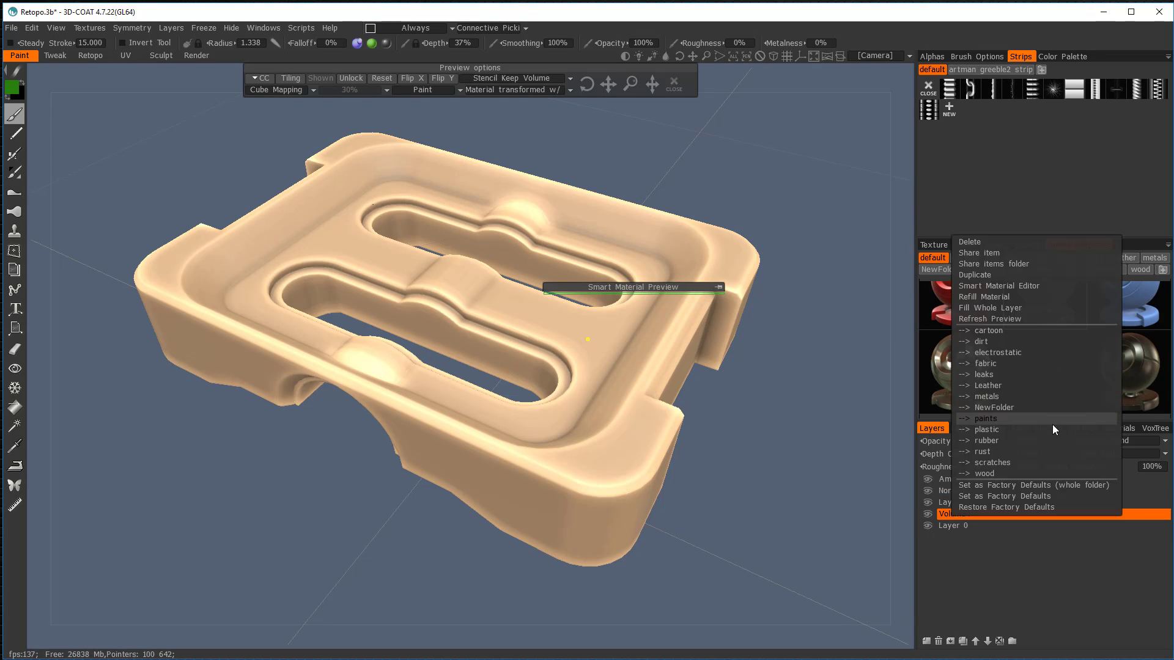
{"action": "mouse_move", "coordinate": [999, 308]}
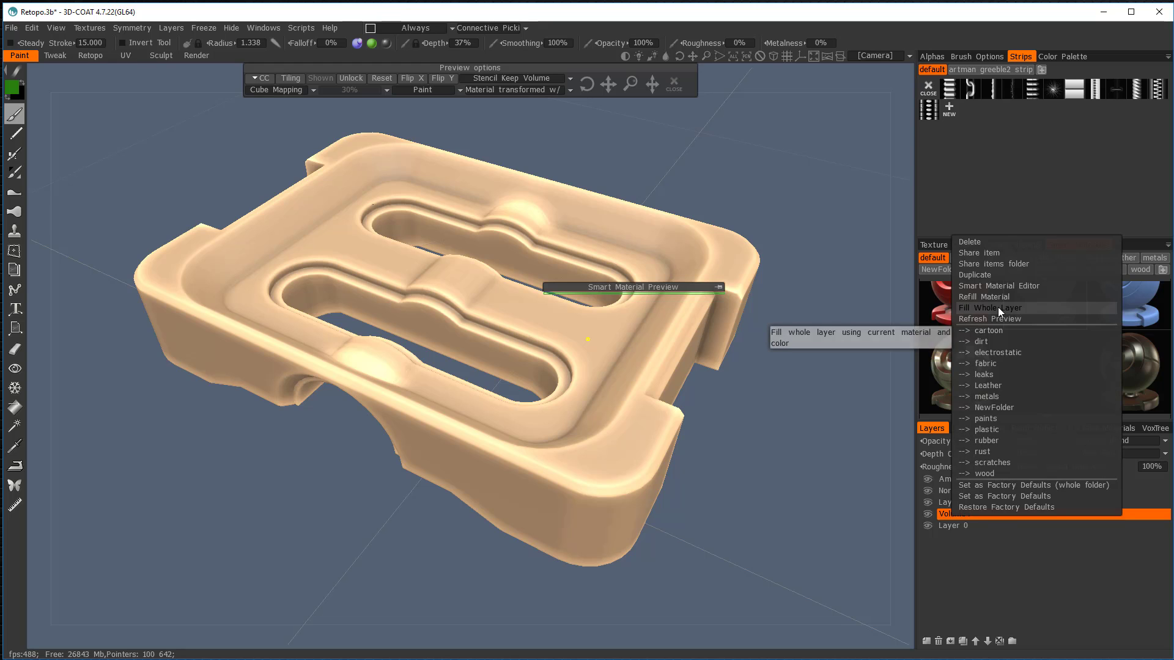
{"action": "left_click", "coordinate": [989, 308]}
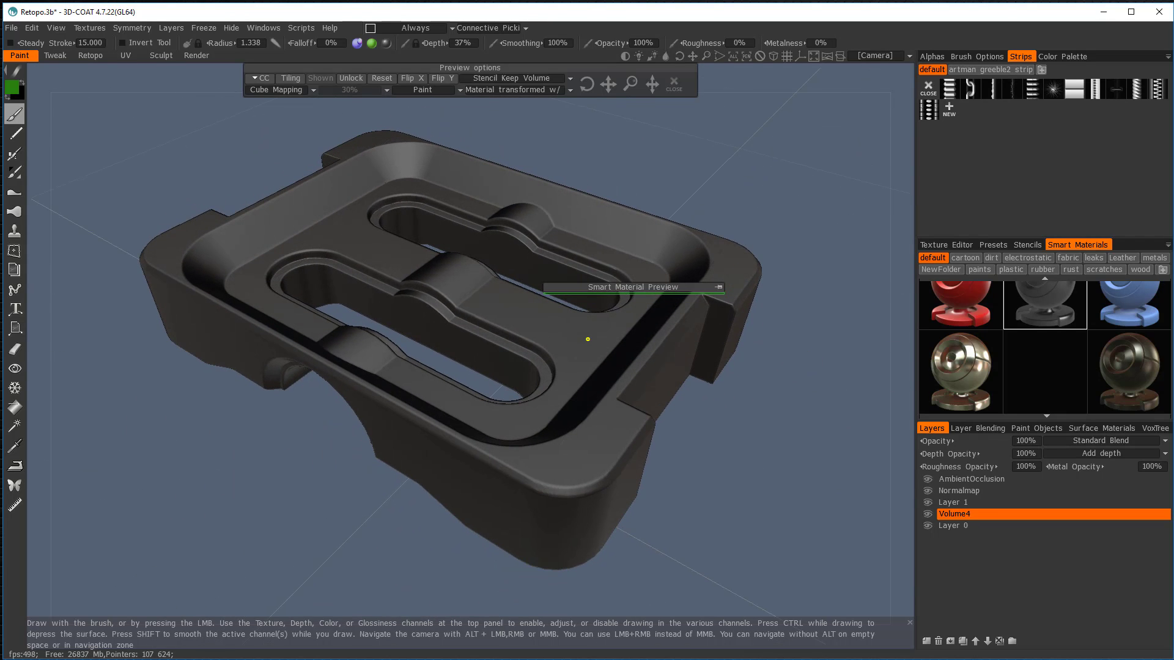
Open Export Objects & Textures with the Marmoset (GGX - Specular) preset selected.
{"action": "left_click", "coordinate": [11, 28]}
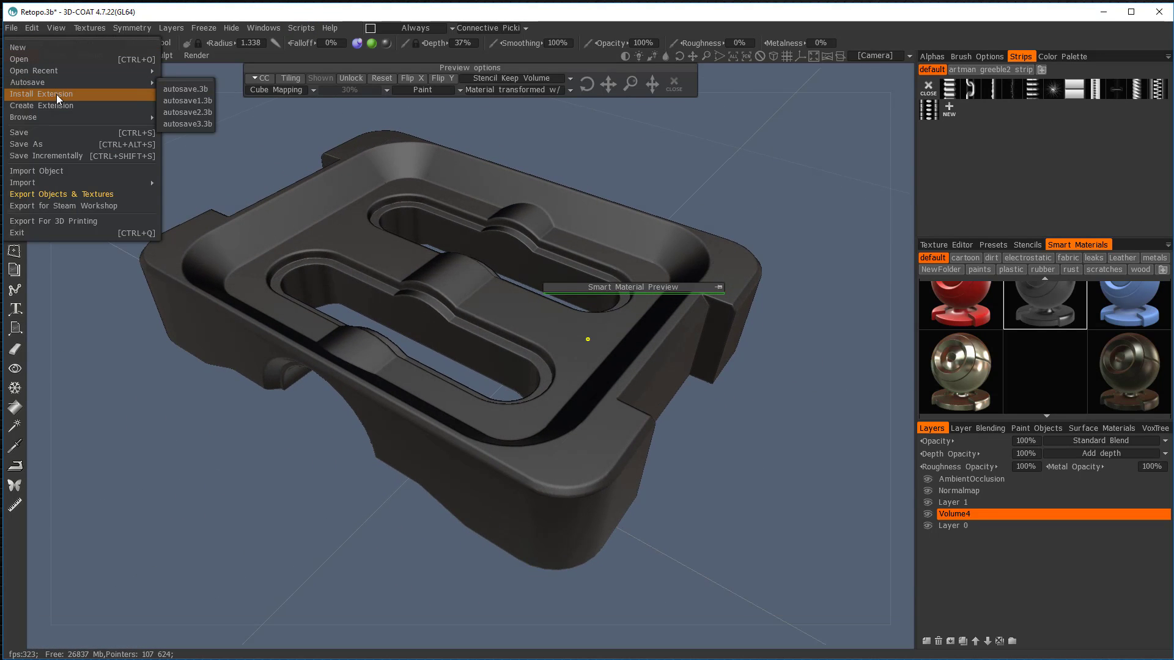
{"action": "mouse_move", "coordinate": [67, 187]}
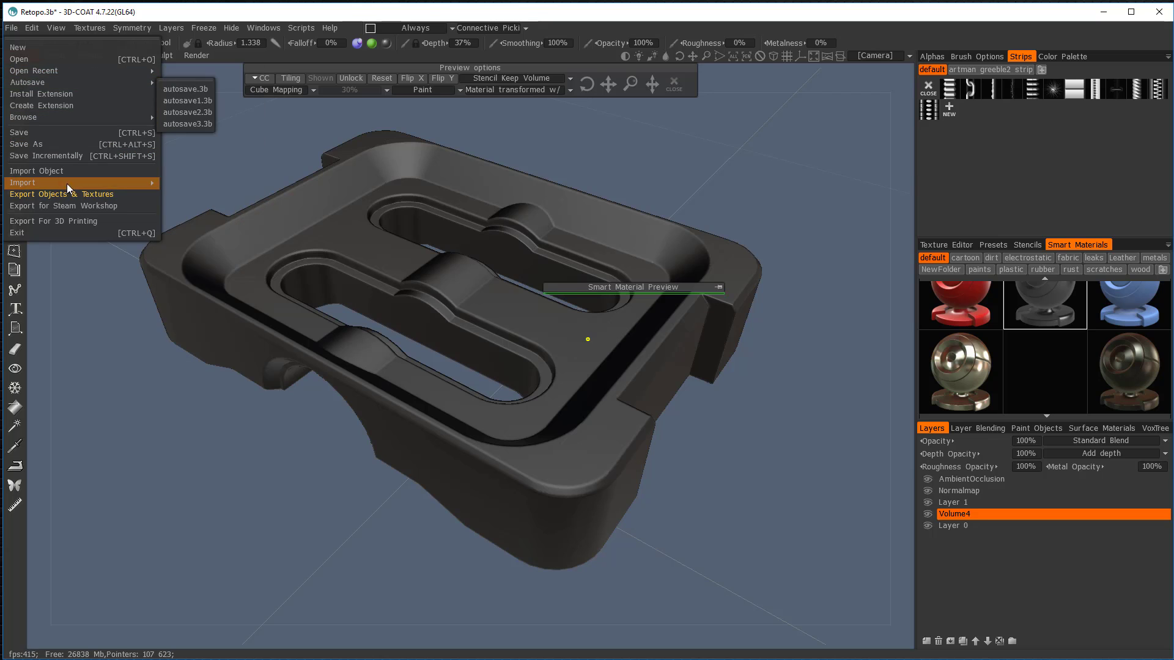
{"action": "left_click", "coordinate": [62, 194]}
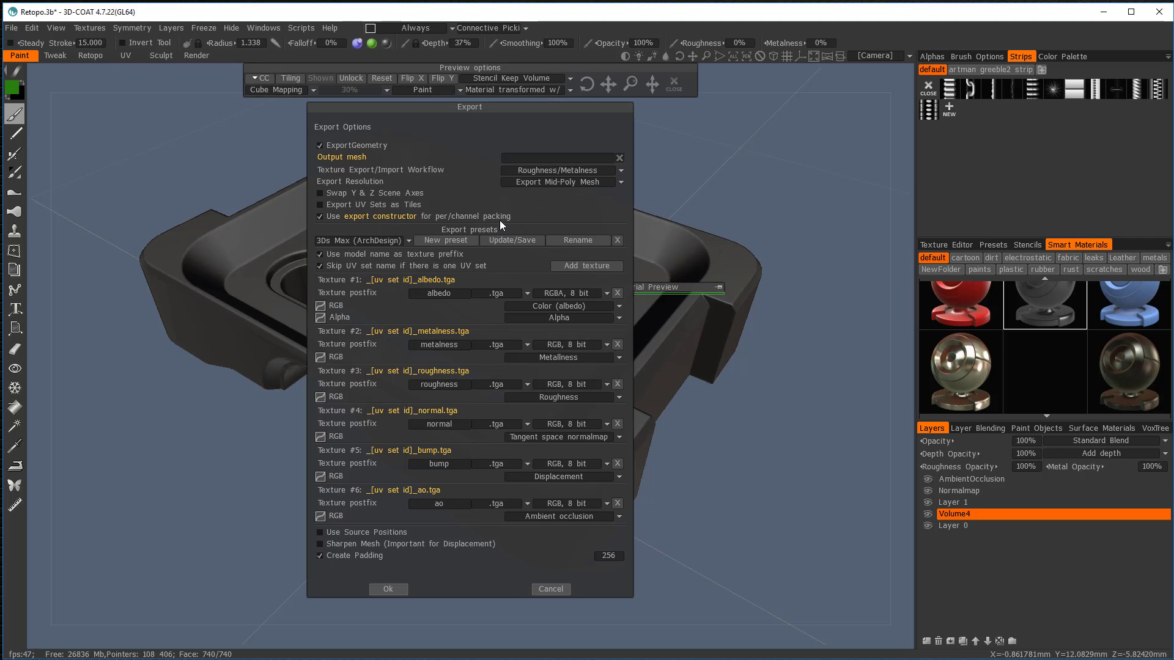
{"action": "mouse_move", "coordinate": [320, 227]}
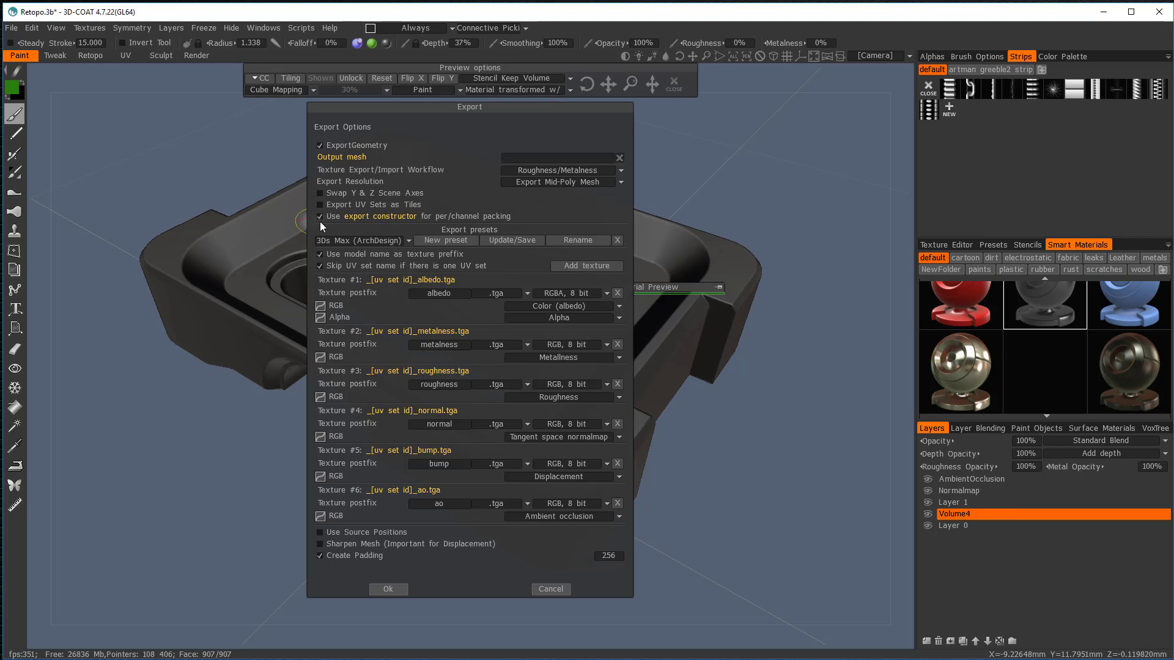
{"action": "mouse_move", "coordinate": [501, 219]}
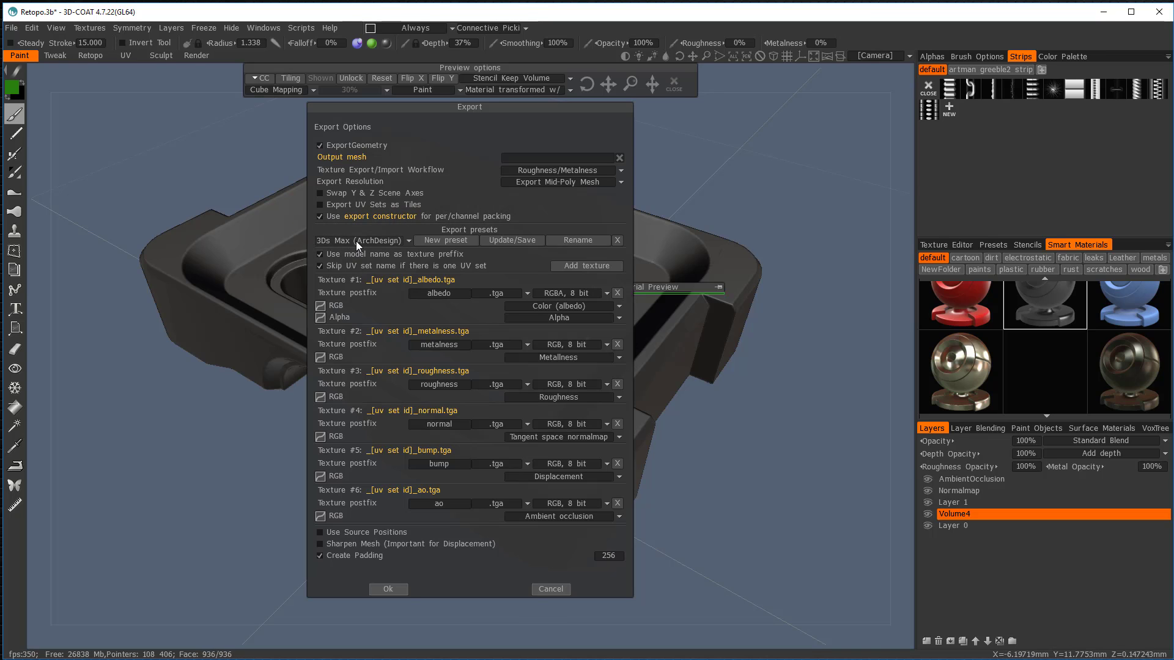
{"action": "left_click", "coordinate": [363, 240]}
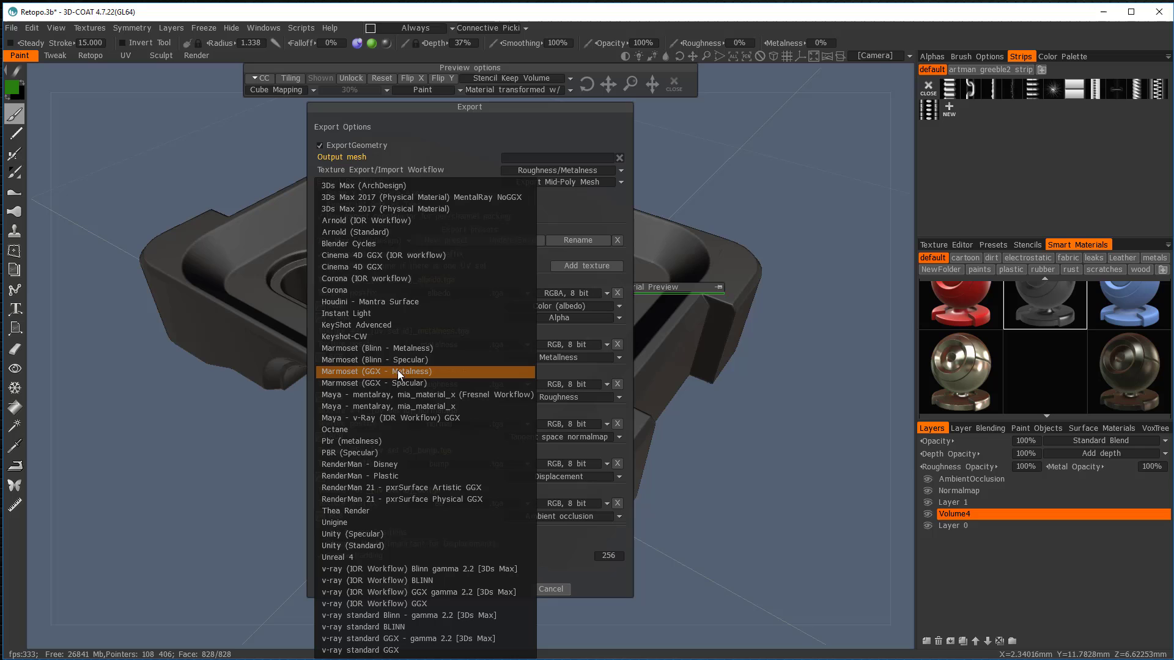
{"action": "mouse_move", "coordinate": [368, 383]}
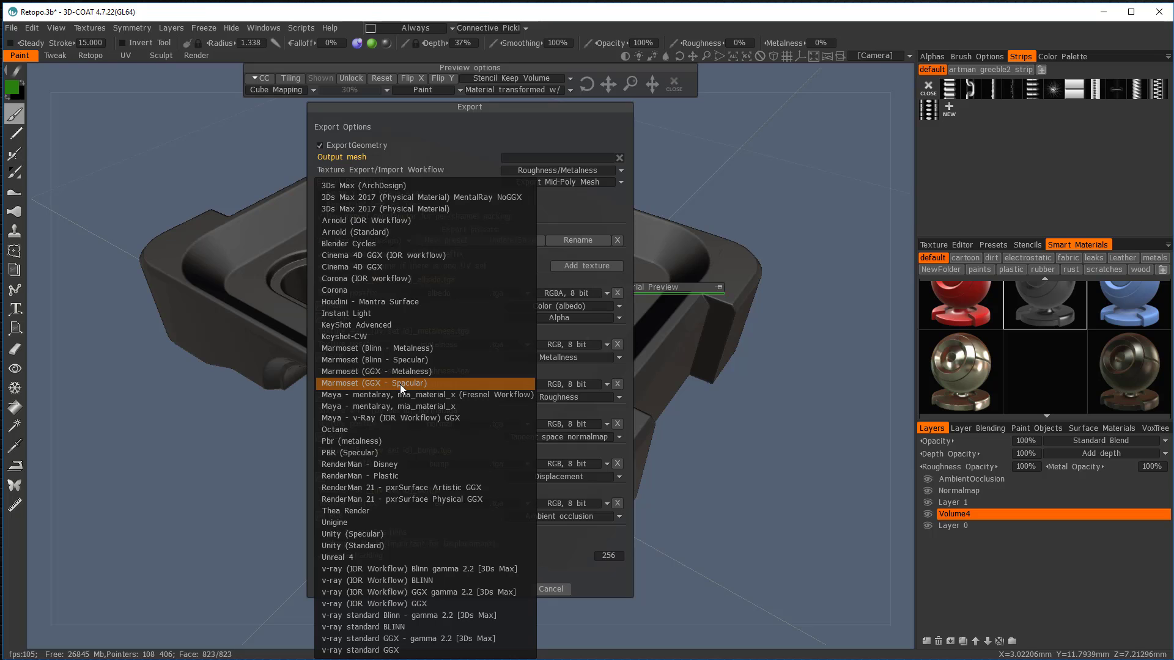
{"action": "left_click", "coordinate": [374, 383]}
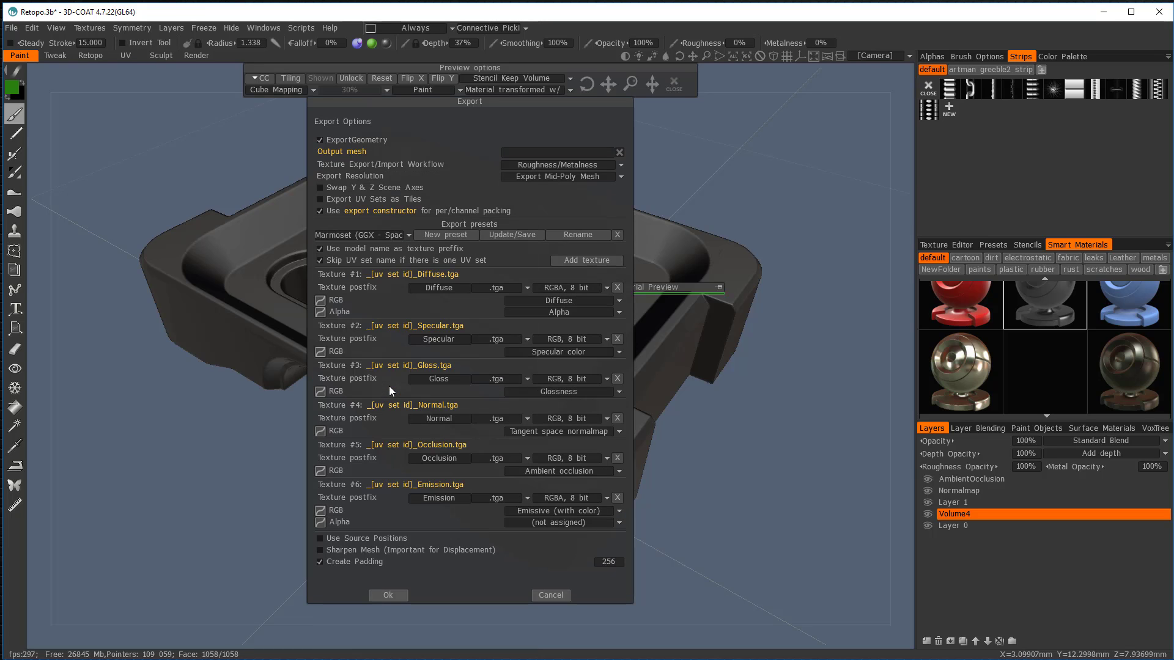
{"action": "mouse_move", "coordinate": [388, 595]}
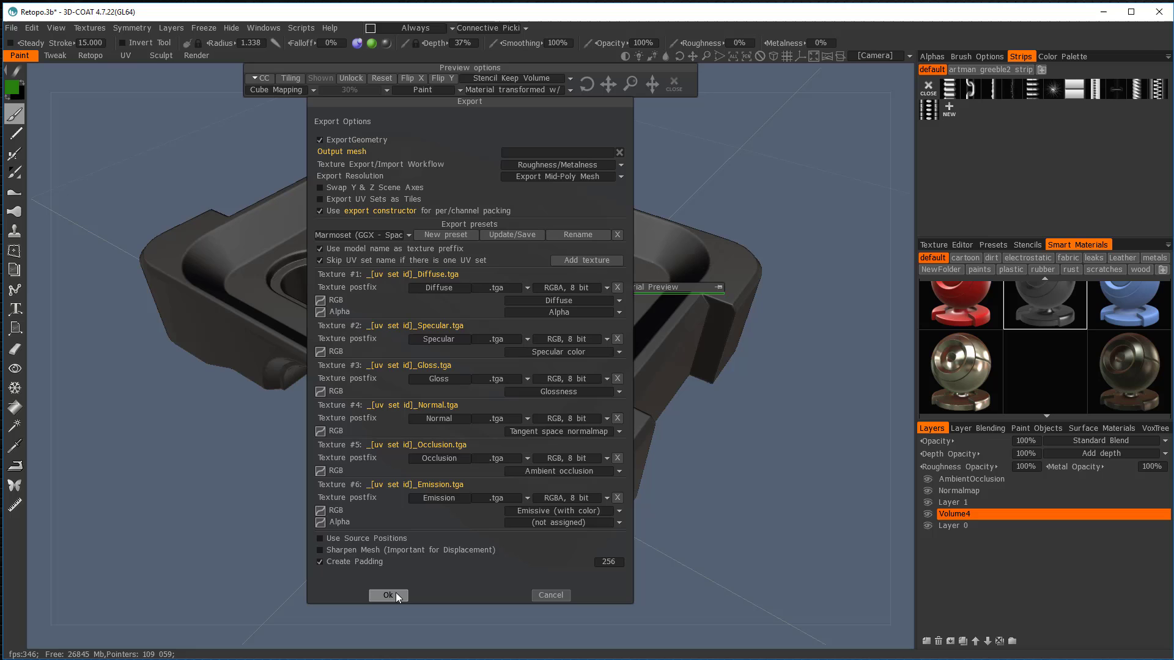
Confirm the export settings and create and enter a new Baked folder in CAD2Poly.
{"action": "left_click", "coordinate": [386, 595]}
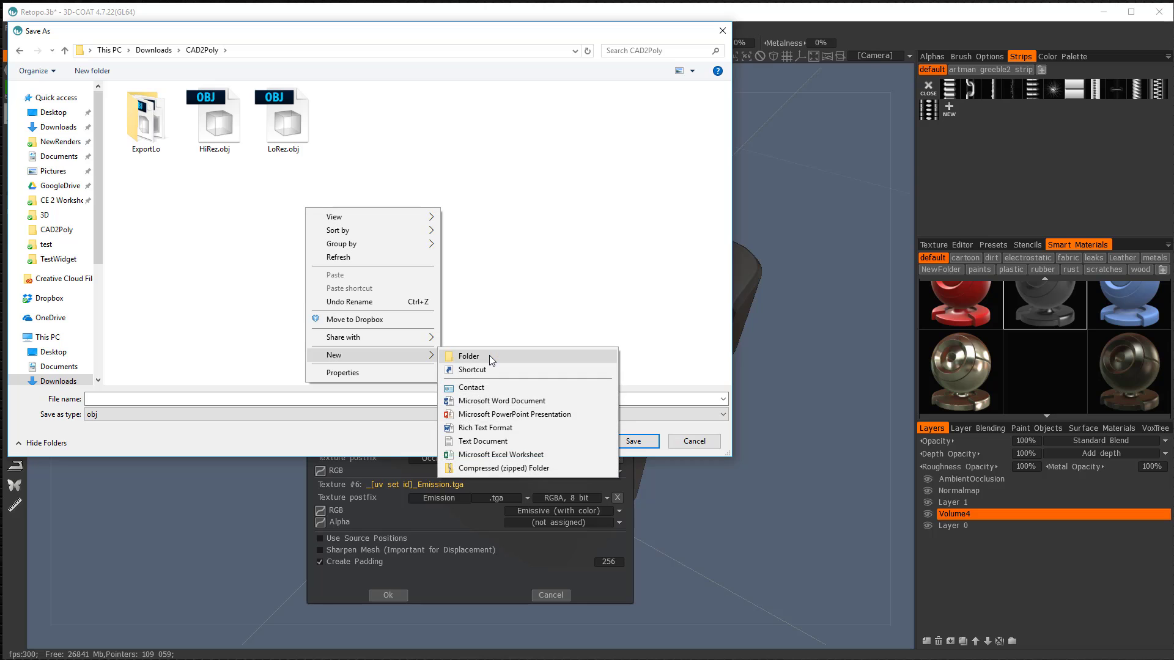
{"action": "left_click", "coordinate": [467, 356]}
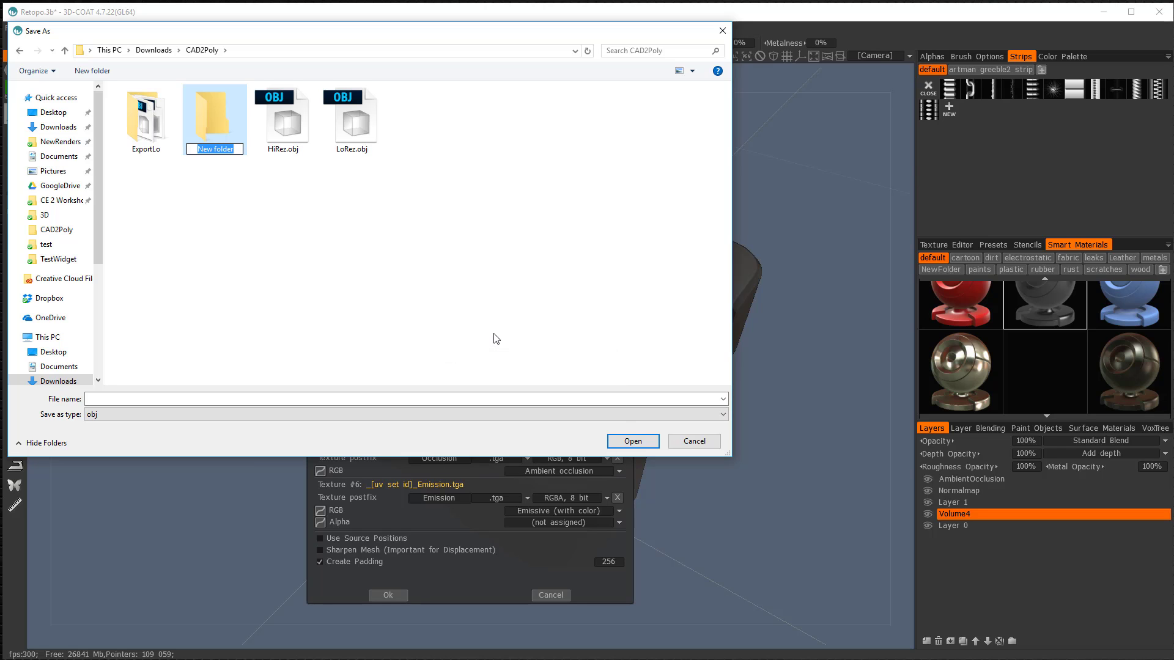
{"action": "type", "text": "Baked"}
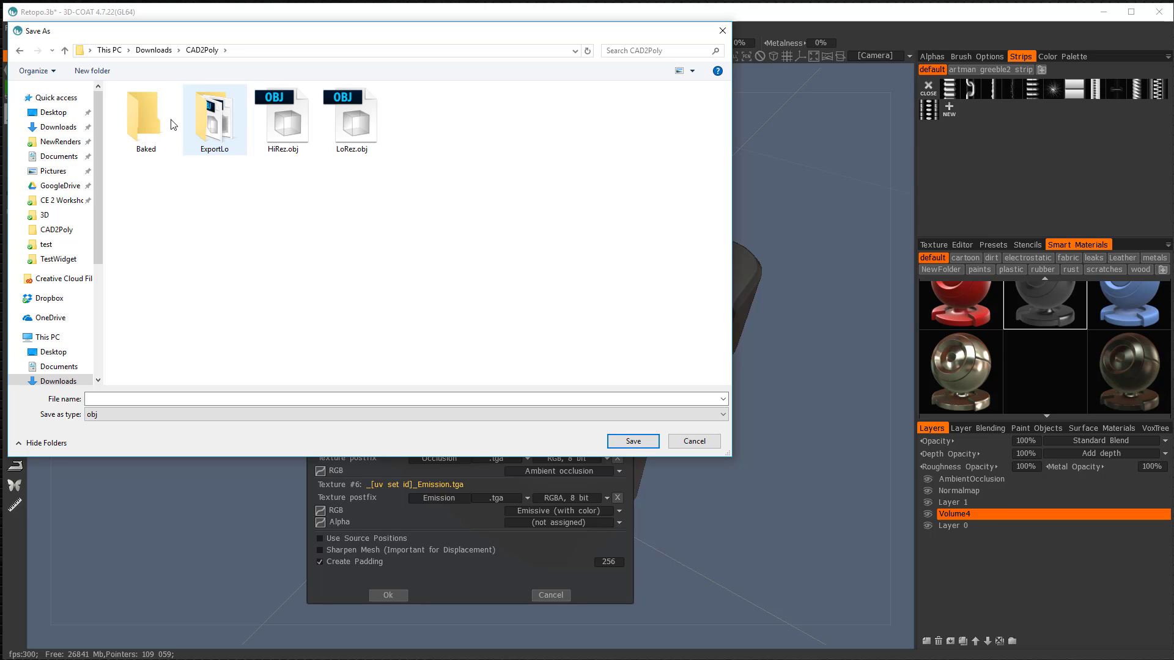
{"action": "double_click", "coordinate": [145, 113]}
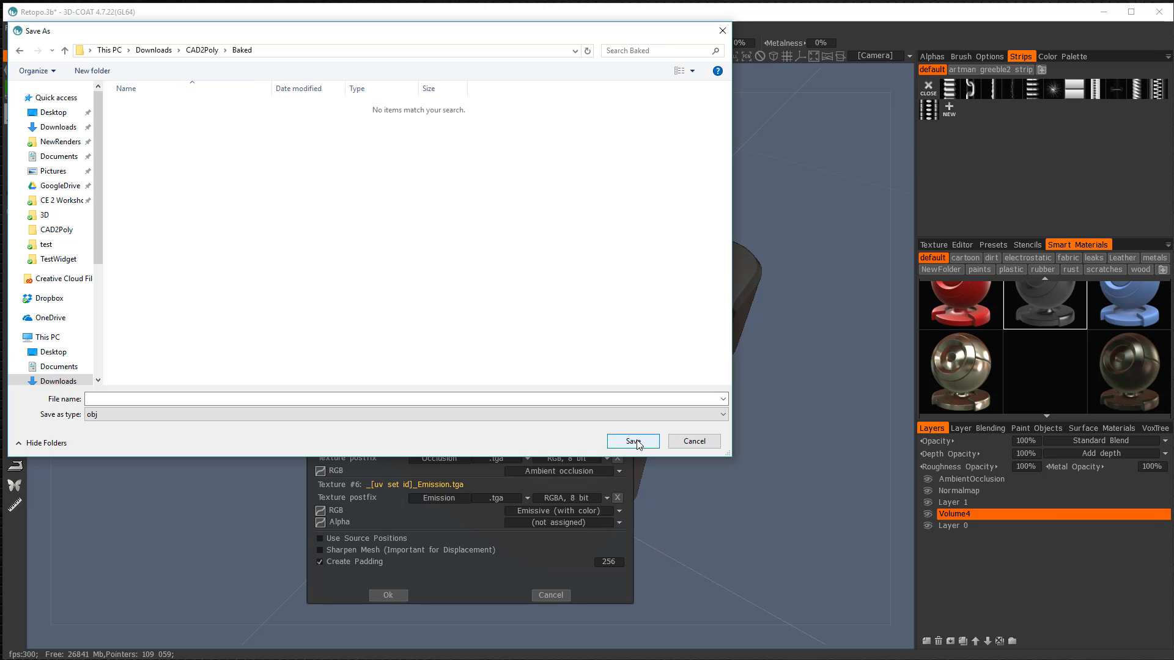
Save the export in the Baked folder as 'Bake'.
{"action": "left_click", "coordinate": [389, 398]}
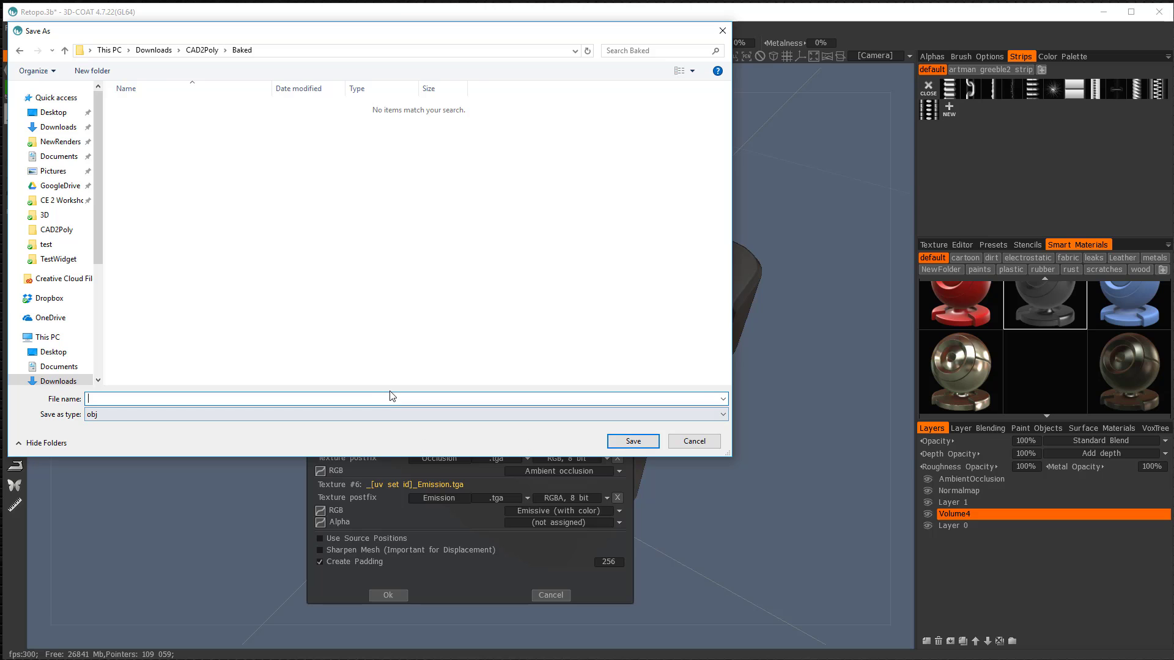
{"action": "type", "text": "Bake"}
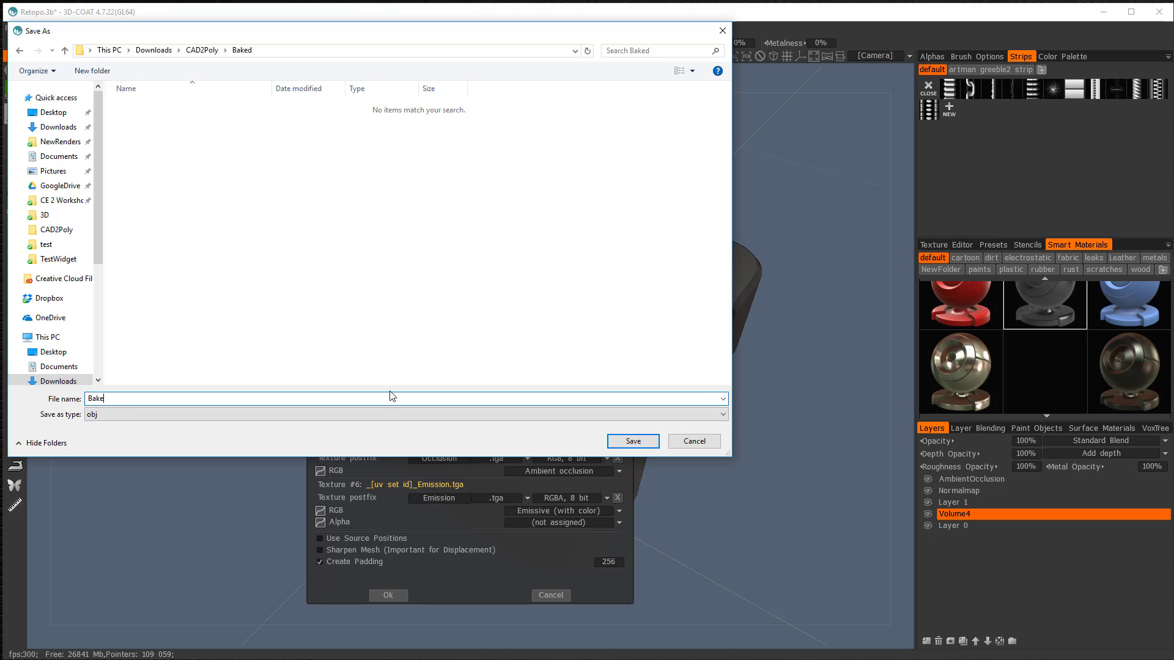
{"action": "left_click", "coordinate": [631, 441]}
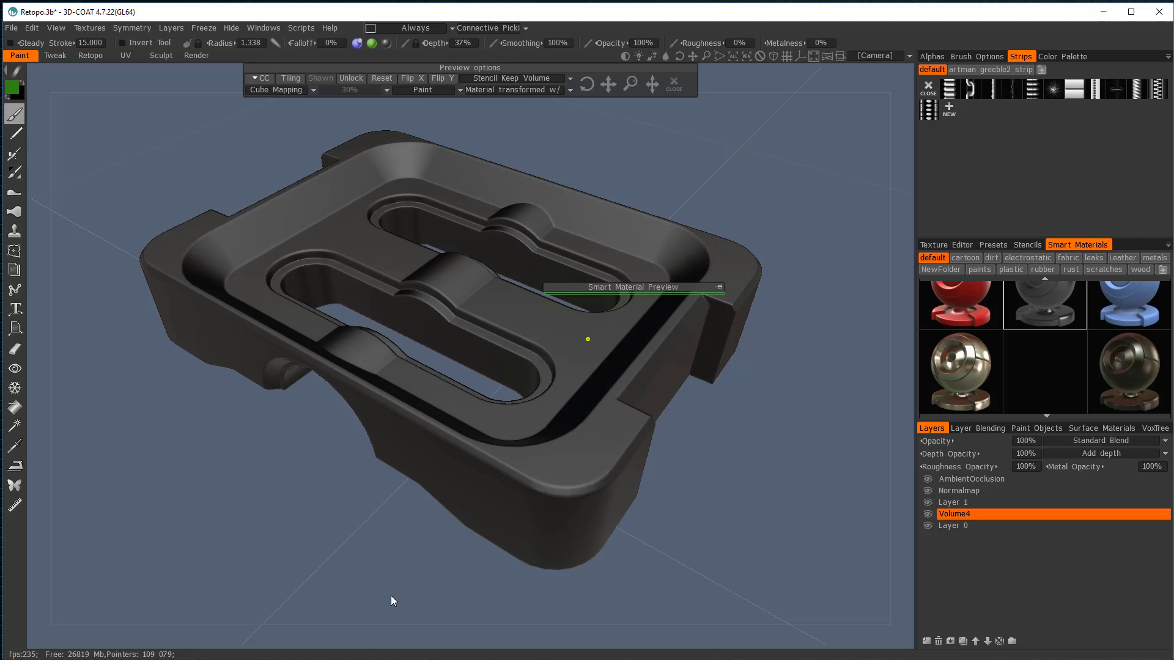
{"action": "mouse_move", "coordinate": [693, 471]}
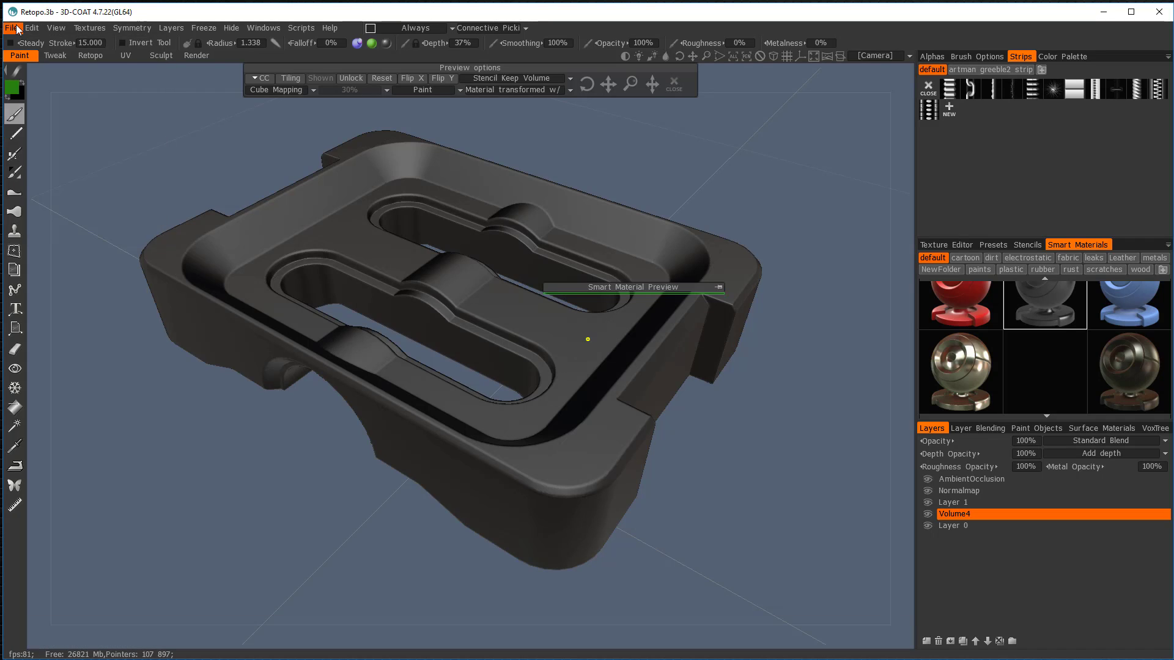
{"action": "left_click", "coordinate": [11, 28]}
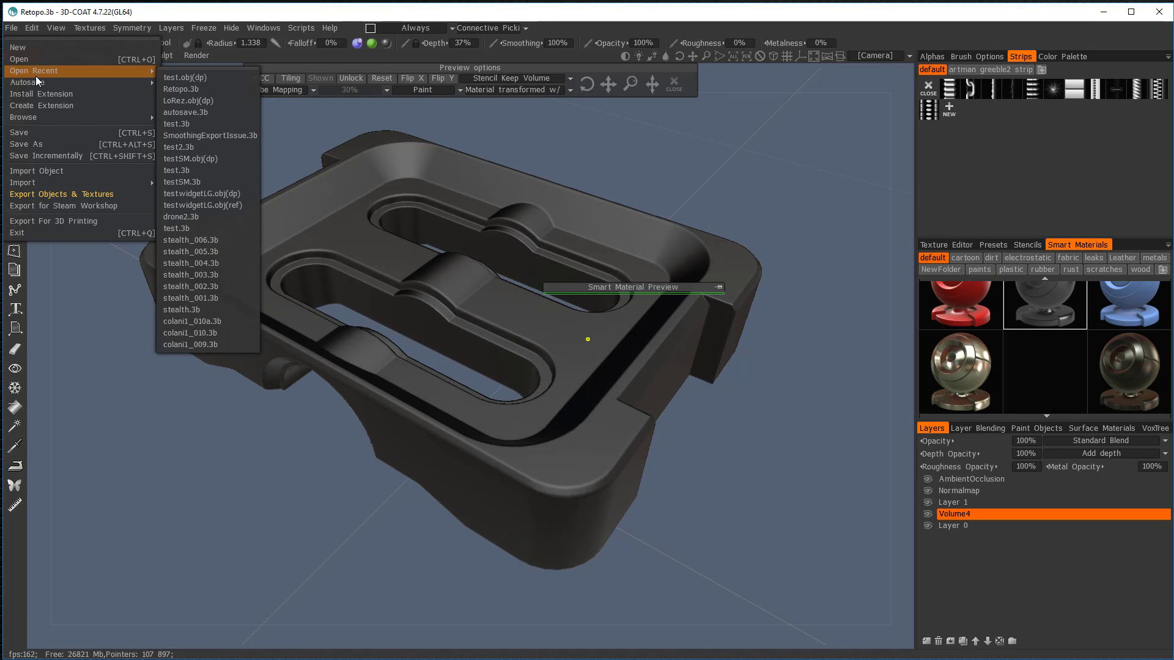
{"action": "mouse_move", "coordinate": [190, 101]}
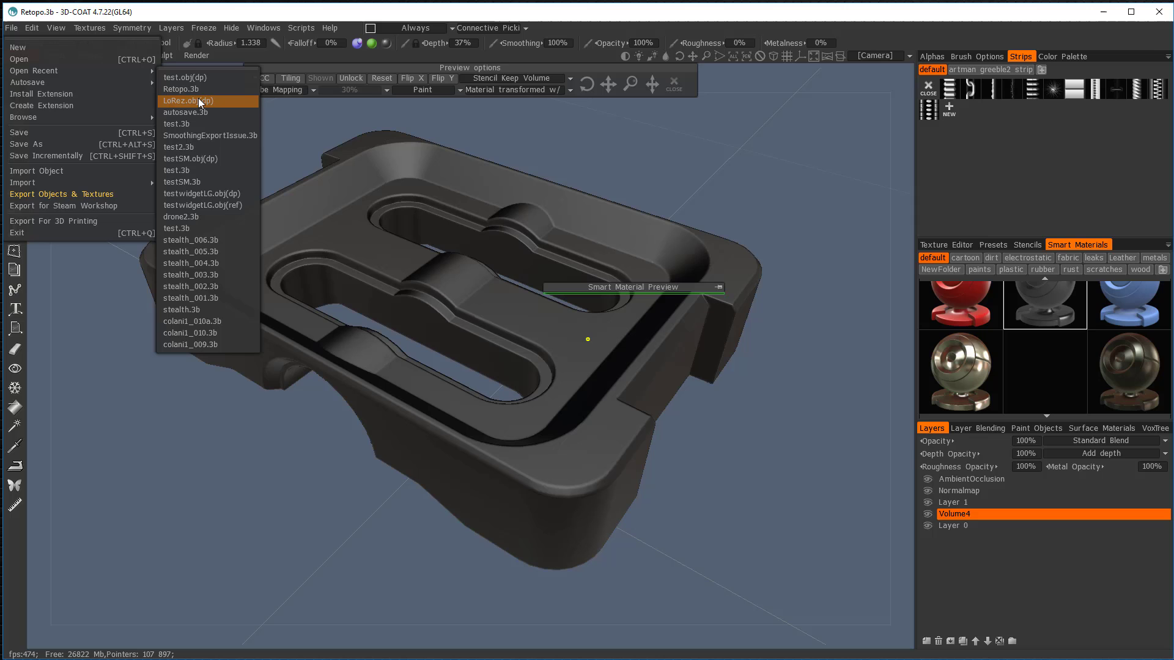
{"action": "mouse_move", "coordinate": [179, 89]}
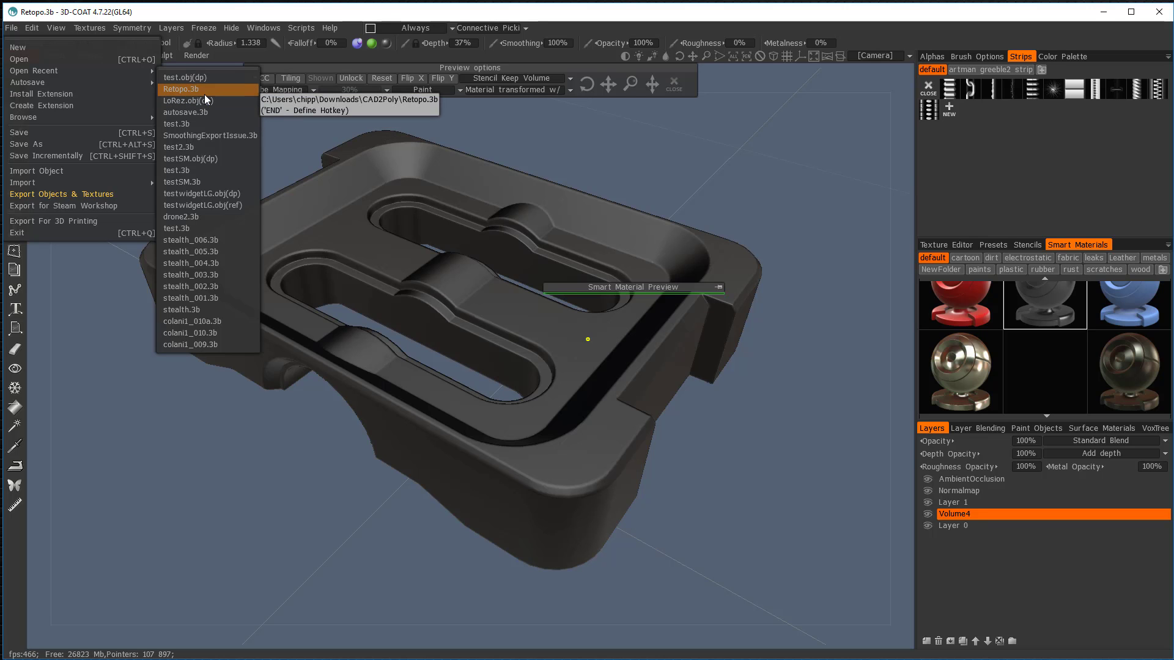
{"action": "mouse_move", "coordinate": [57, 60]}
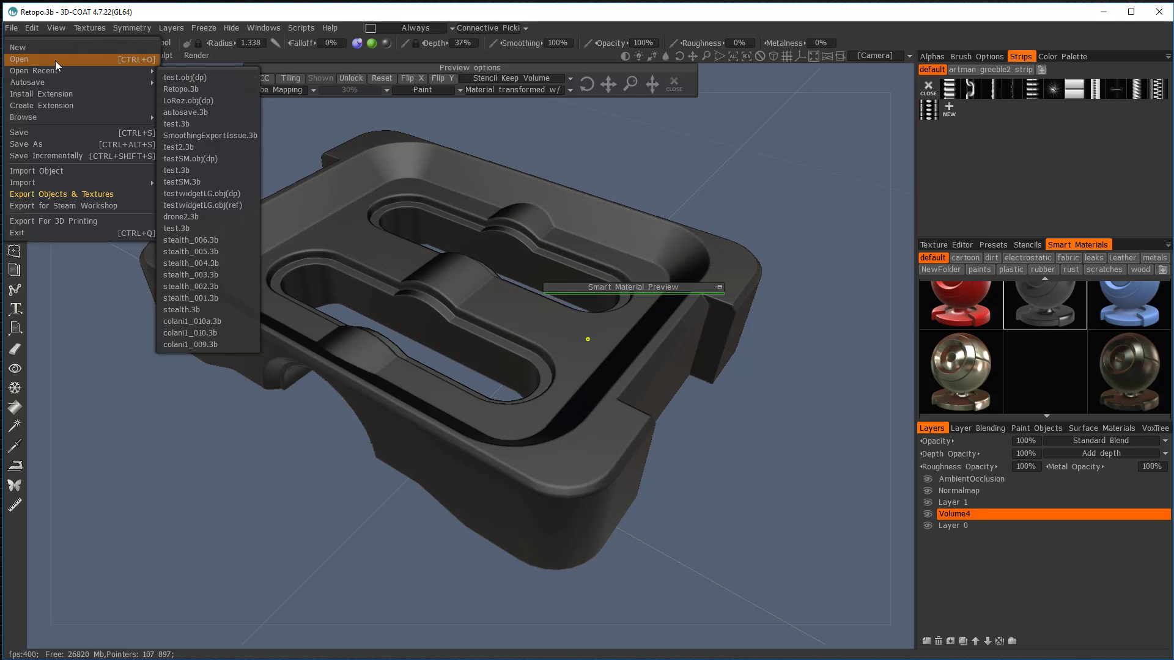
{"action": "left_click", "coordinate": [17, 59]}
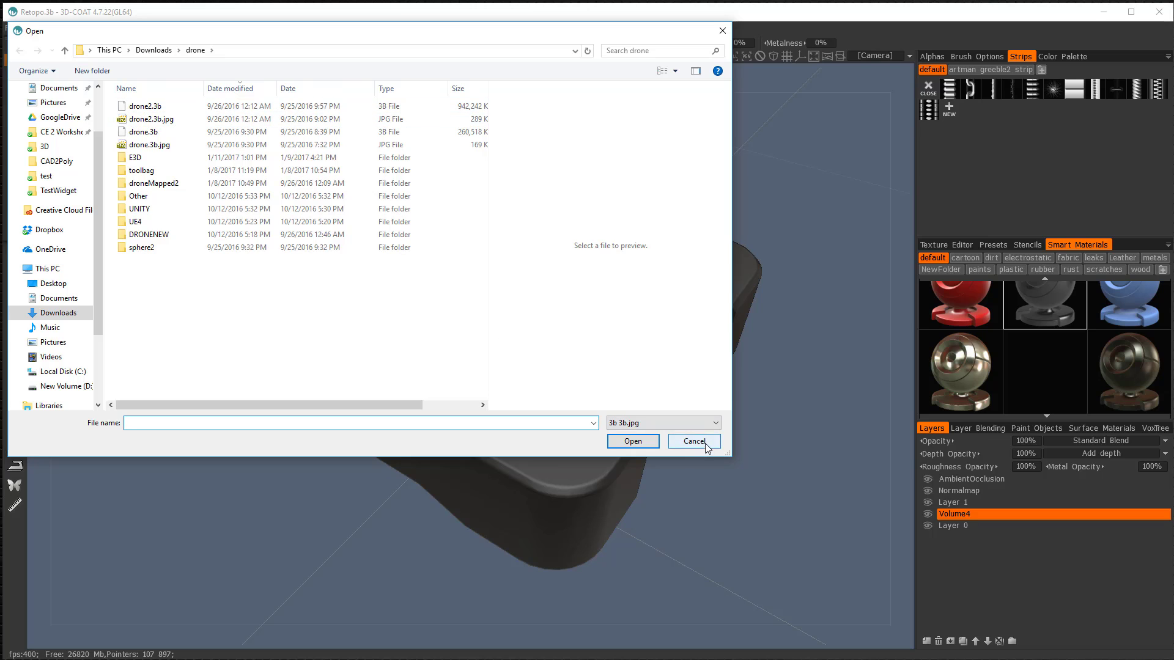
{"action": "left_click", "coordinate": [691, 440]}
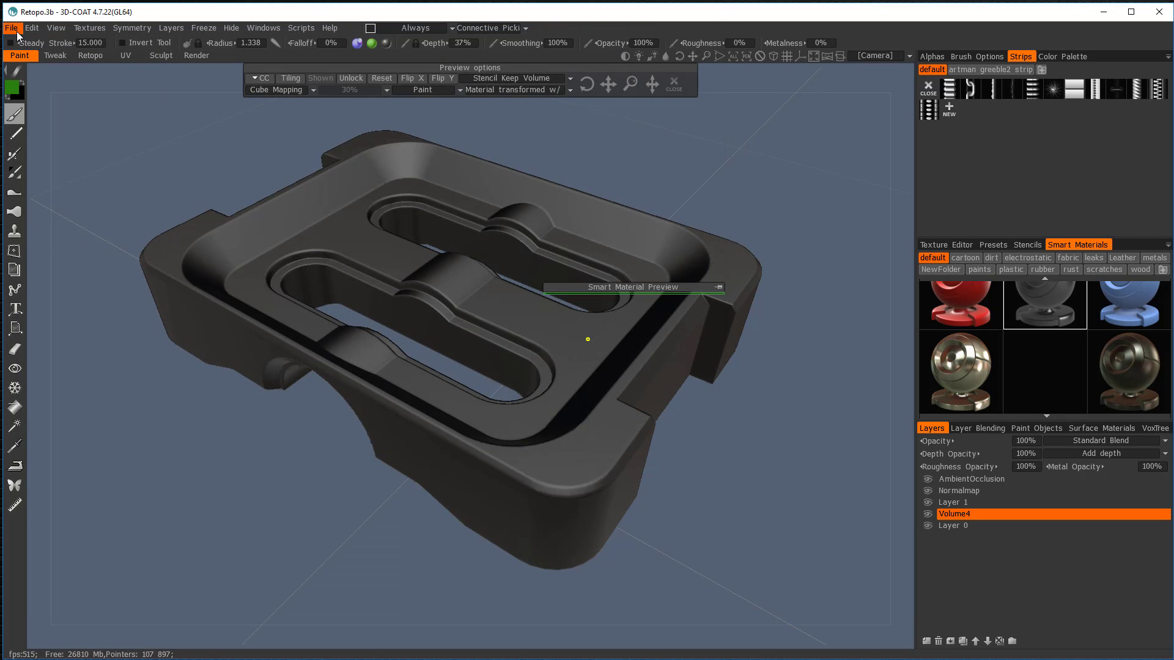
Start a new Paint UV Mapped Mesh (Per-Pixel) project from ExportLo.obj.
{"action": "left_click", "coordinate": [11, 28]}
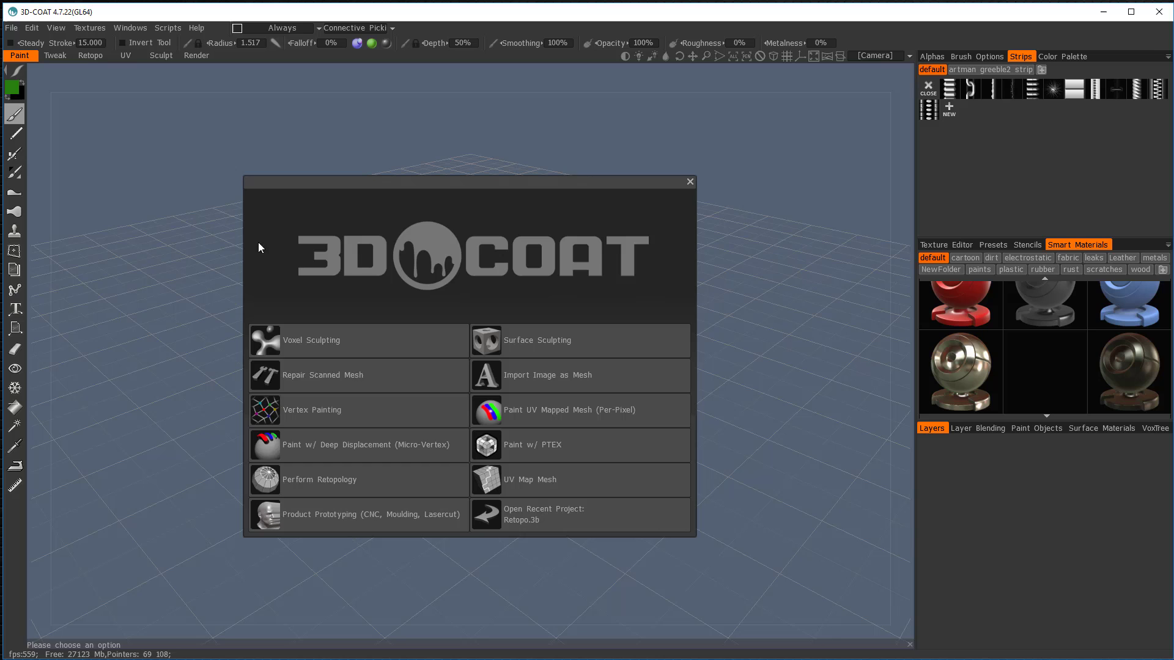
{"action": "mouse_move", "coordinate": [493, 410]}
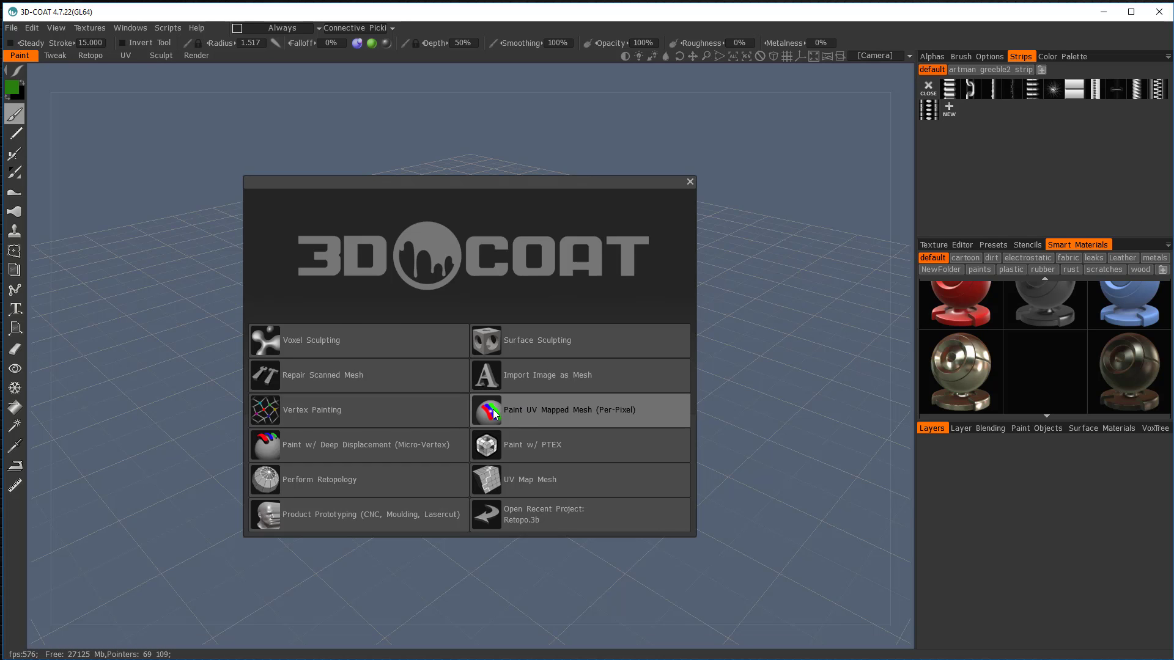
{"action": "left_click", "coordinate": [556, 410]}
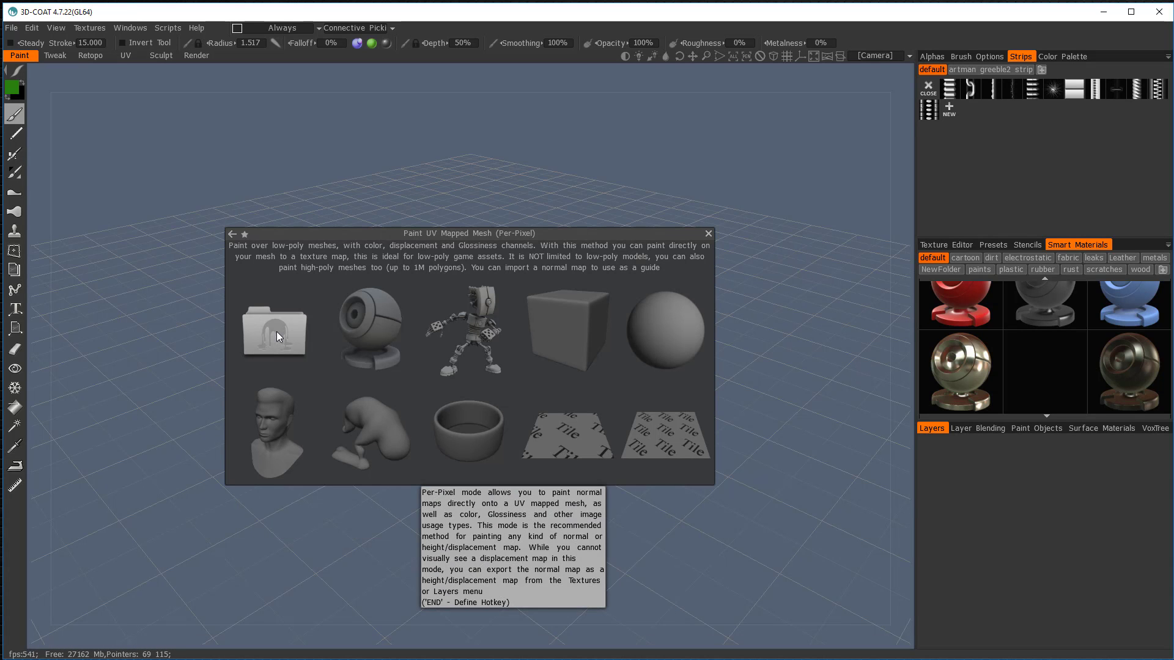
{"action": "left_click", "coordinate": [274, 332]}
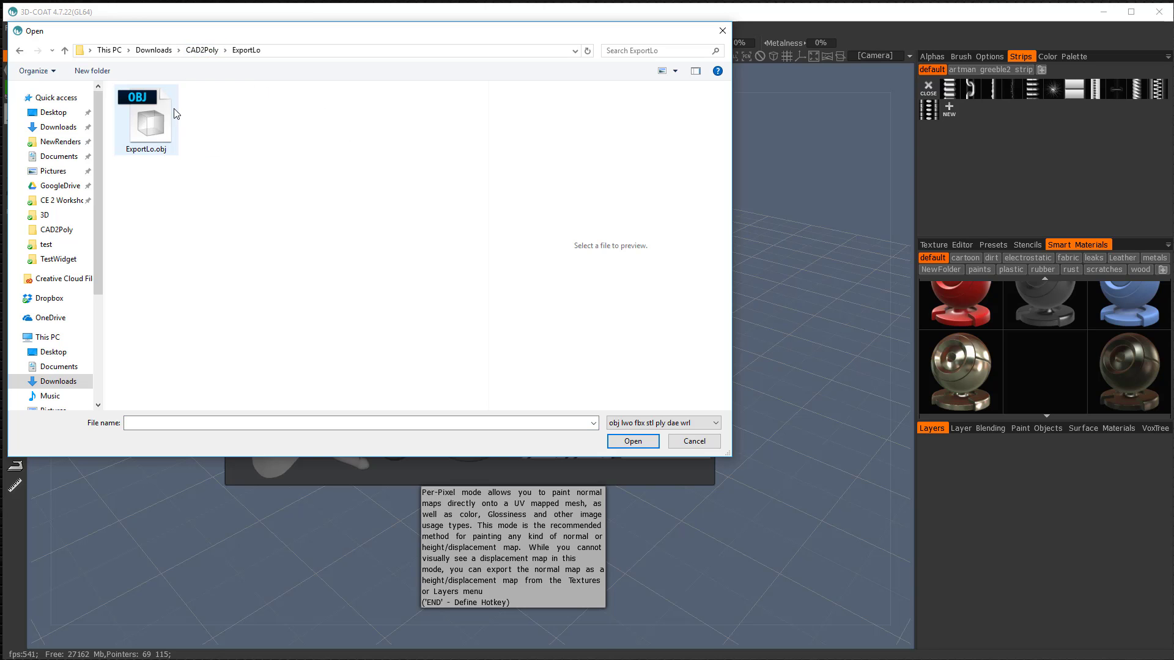
{"action": "left_click", "coordinate": [631, 441]}
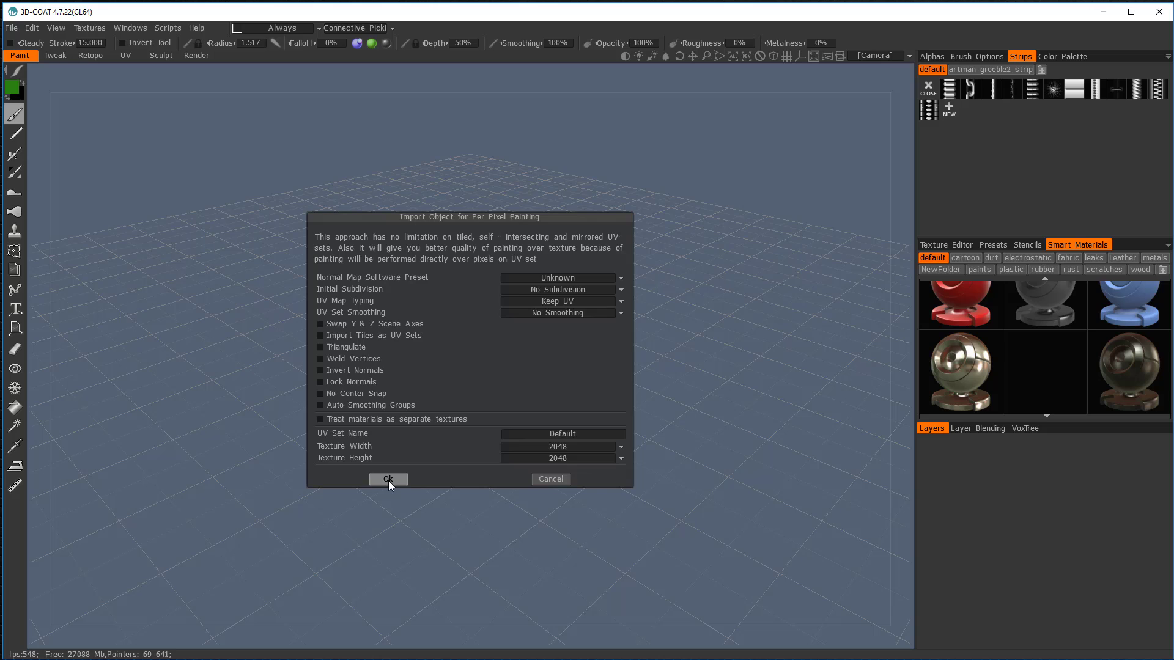
{"action": "left_click", "coordinate": [387, 480]}
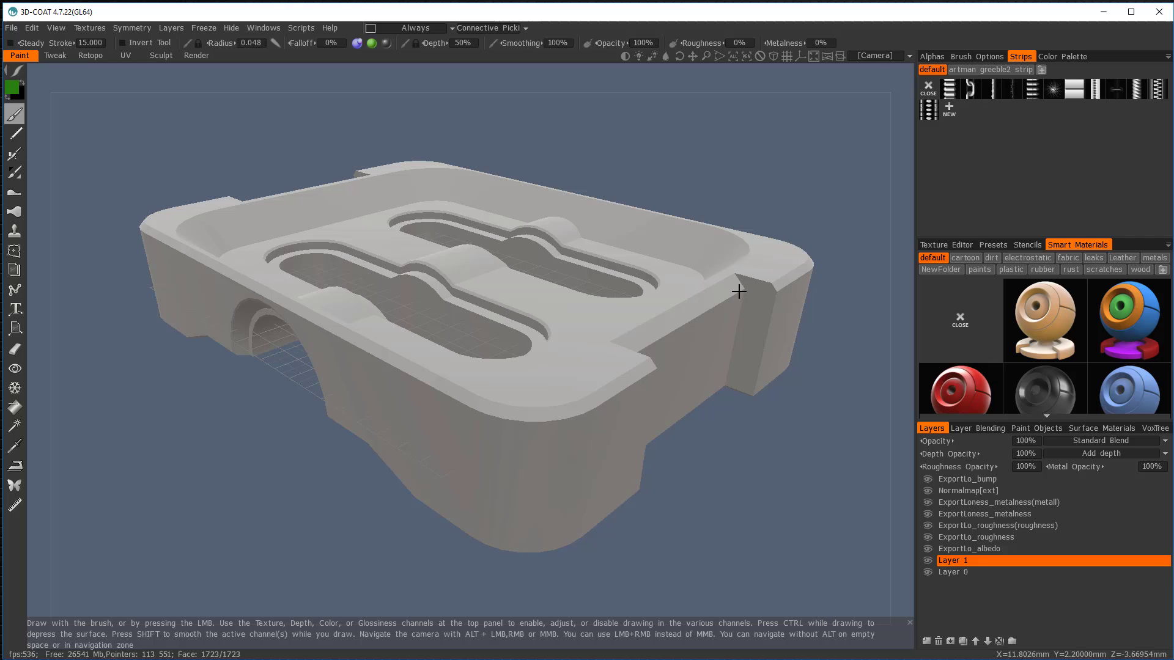
{"action": "mouse_move", "coordinate": [933, 484]}
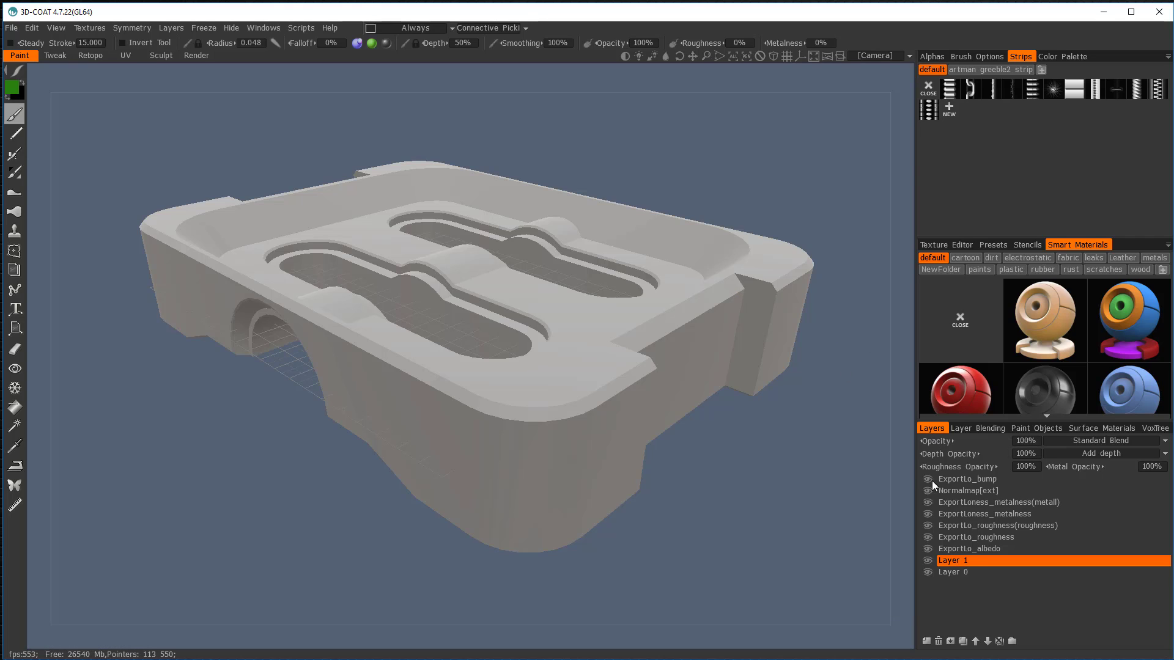
{"action": "mouse_move", "coordinate": [930, 490]}
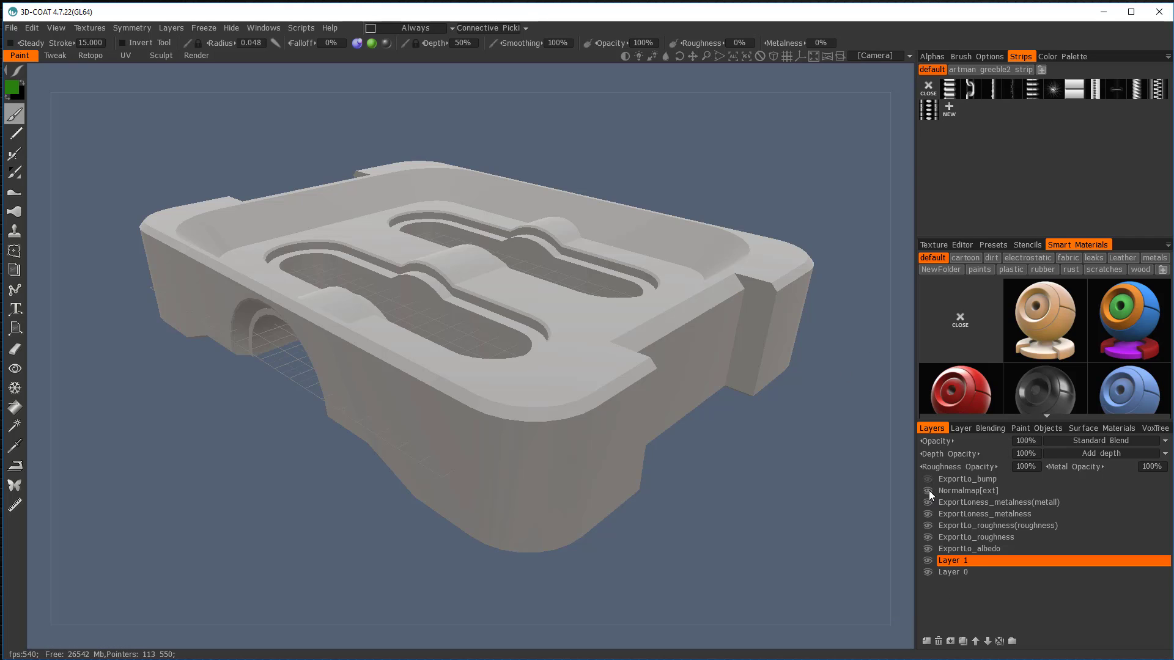
Hide the Normalmap layer and bring up the black smart material's options.
{"action": "left_click", "coordinate": [927, 490]}
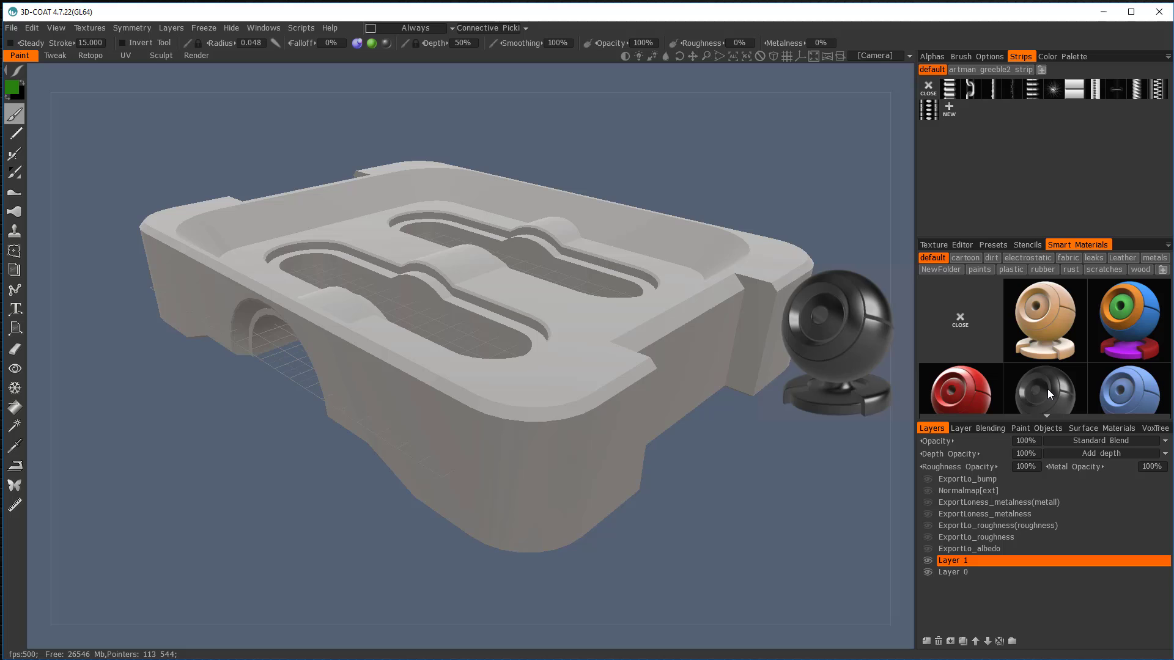
{"action": "right_click", "coordinate": [1045, 391]}
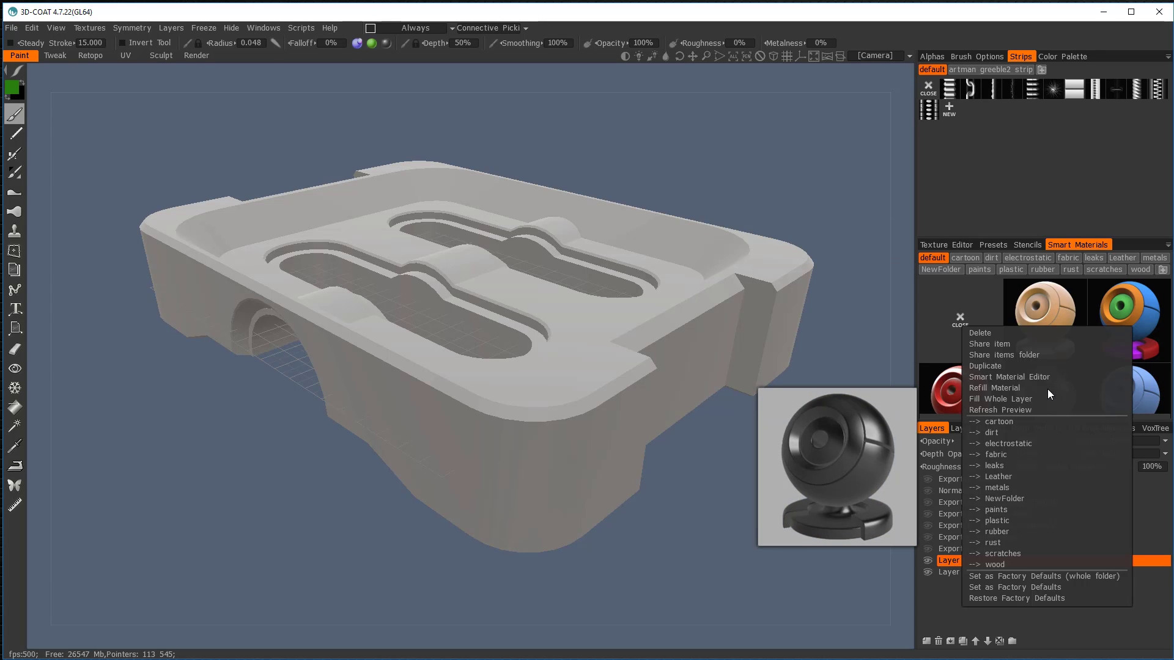
{"action": "mouse_move", "coordinate": [1020, 398]}
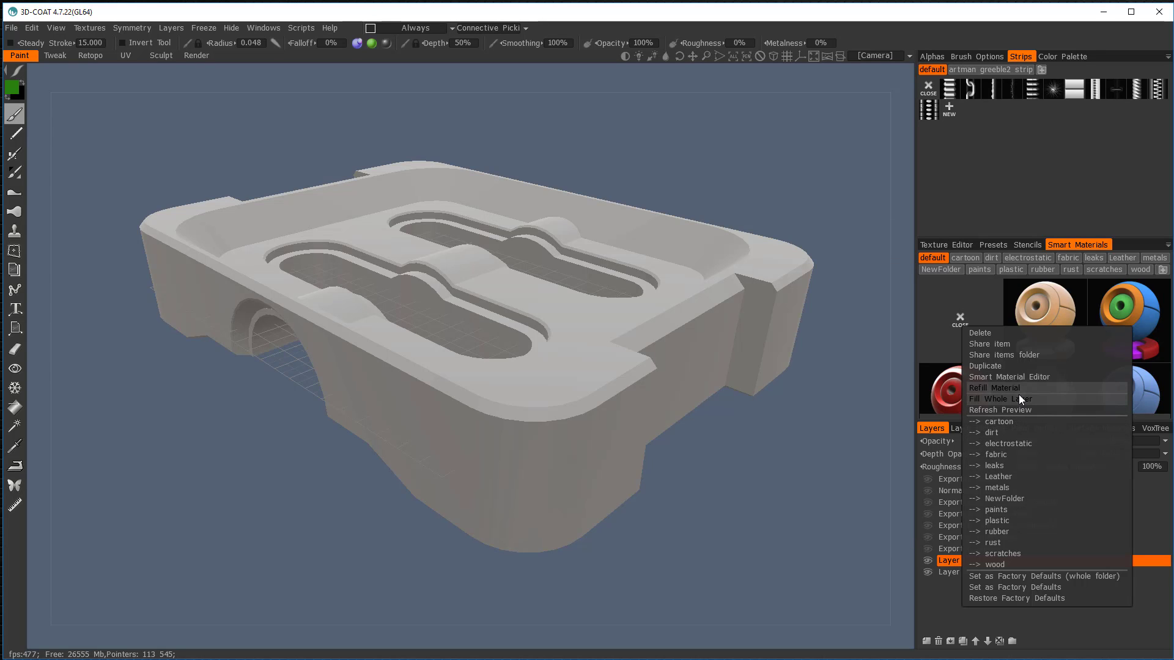
{"action": "mouse_move", "coordinate": [1000, 399]}
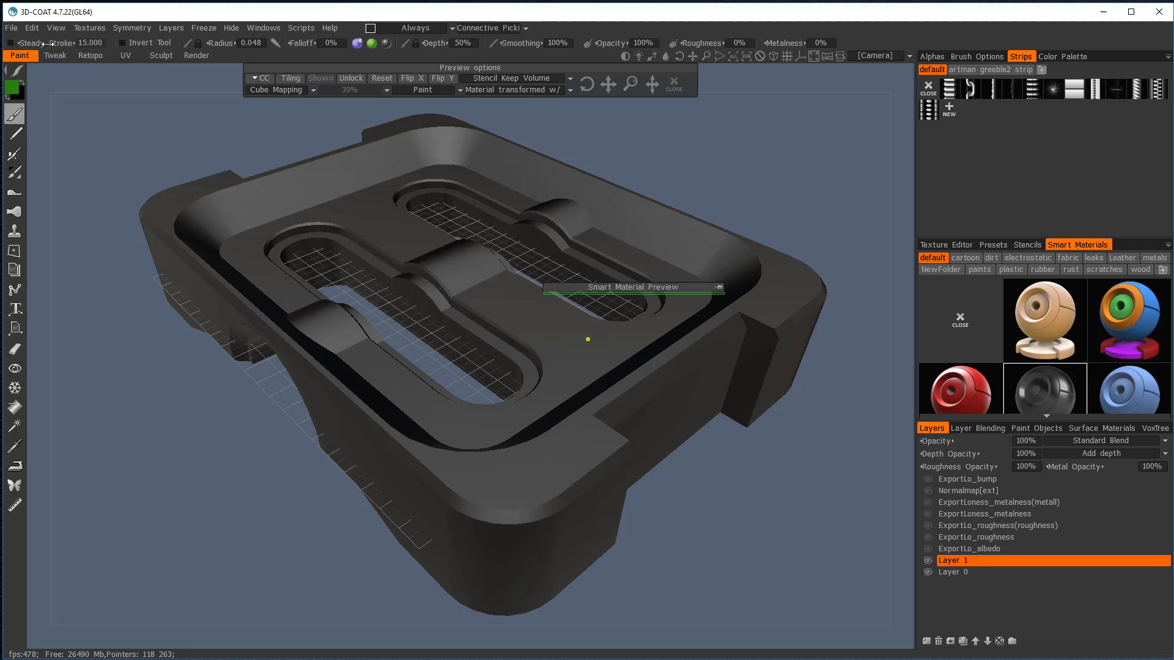
Export objects and textures over the existing ExportLo.obj, confirming the replacement.
{"action": "left_click", "coordinate": [11, 27]}
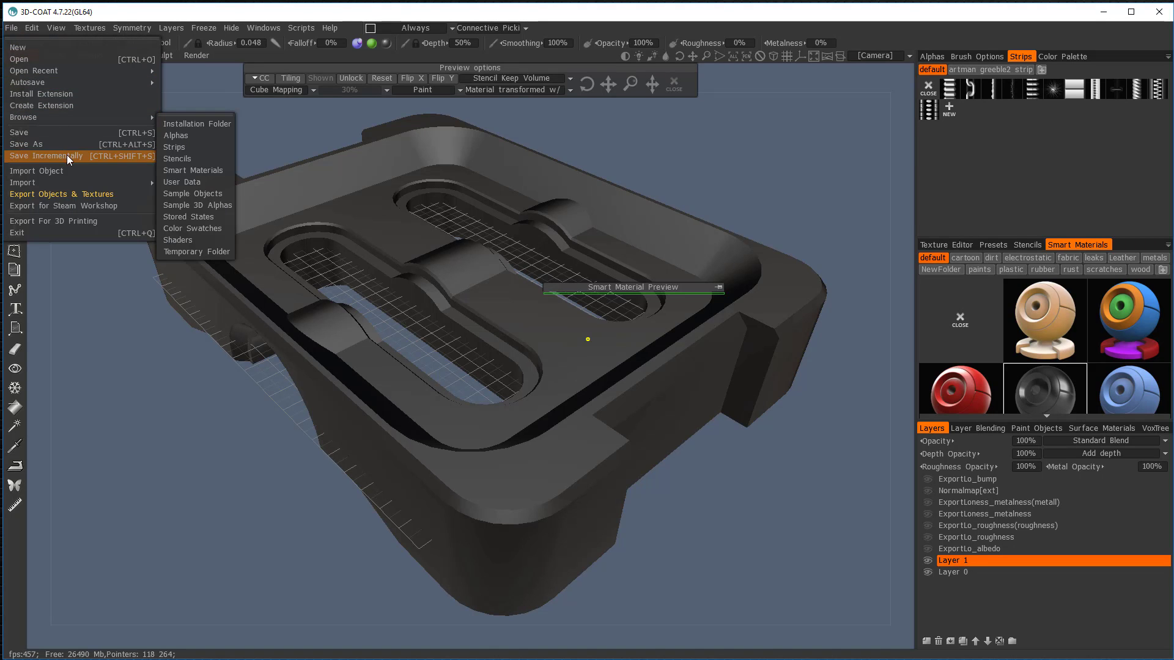
{"action": "left_click", "coordinate": [61, 194]}
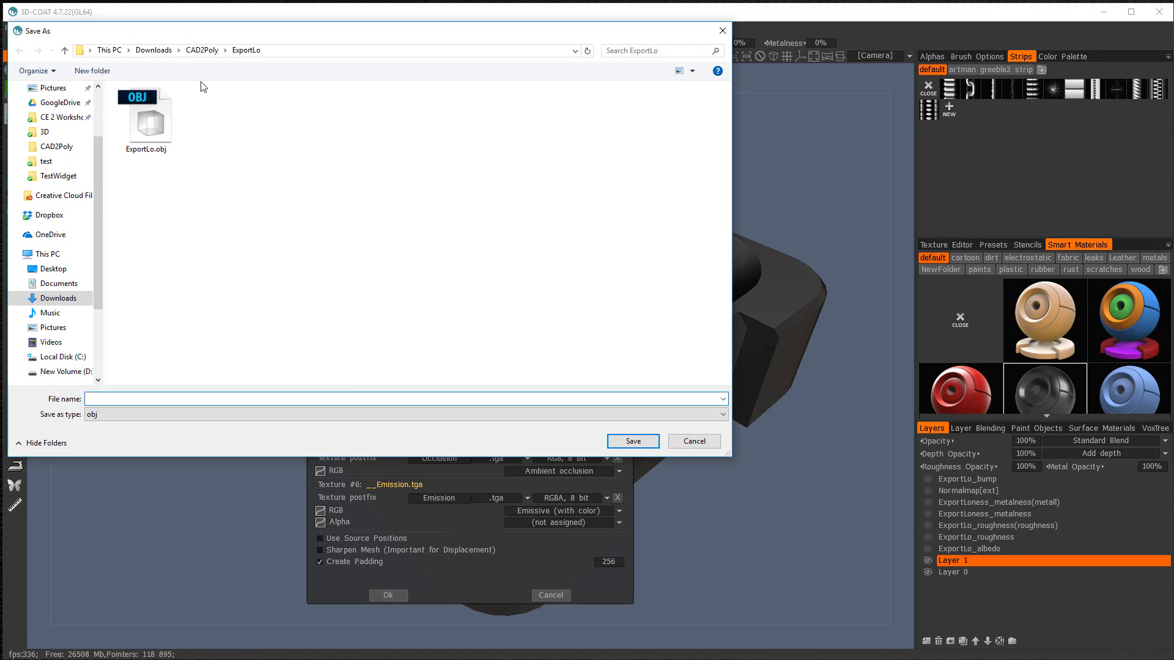
{"action": "left_click", "coordinate": [146, 116]}
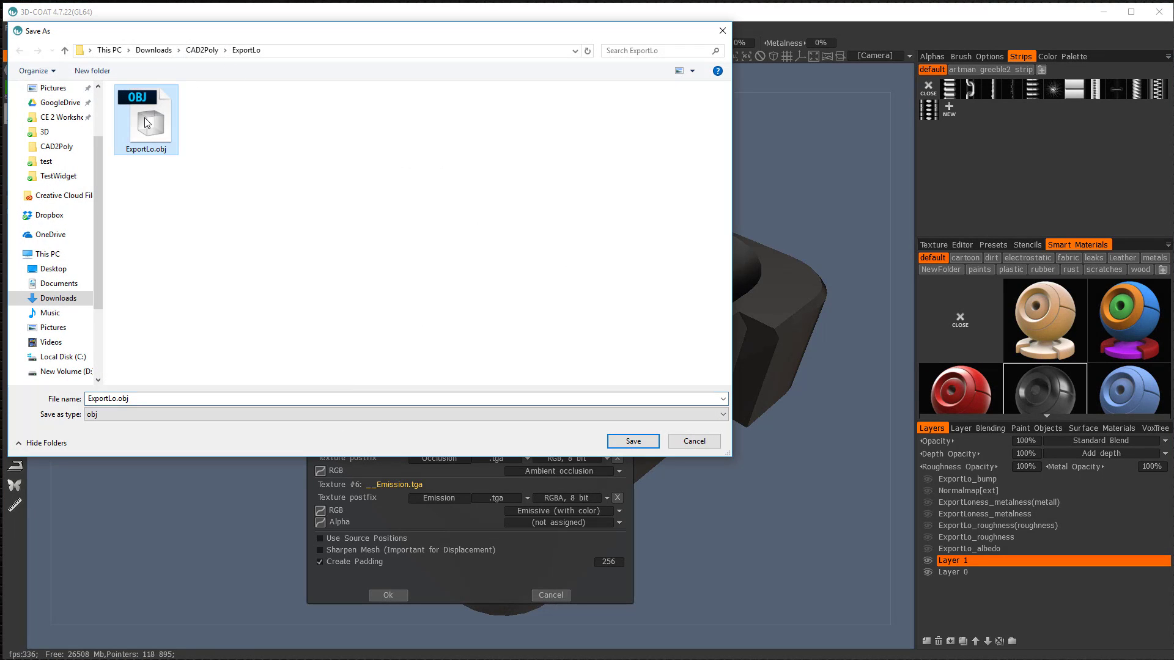
{"action": "left_click", "coordinate": [632, 441]}
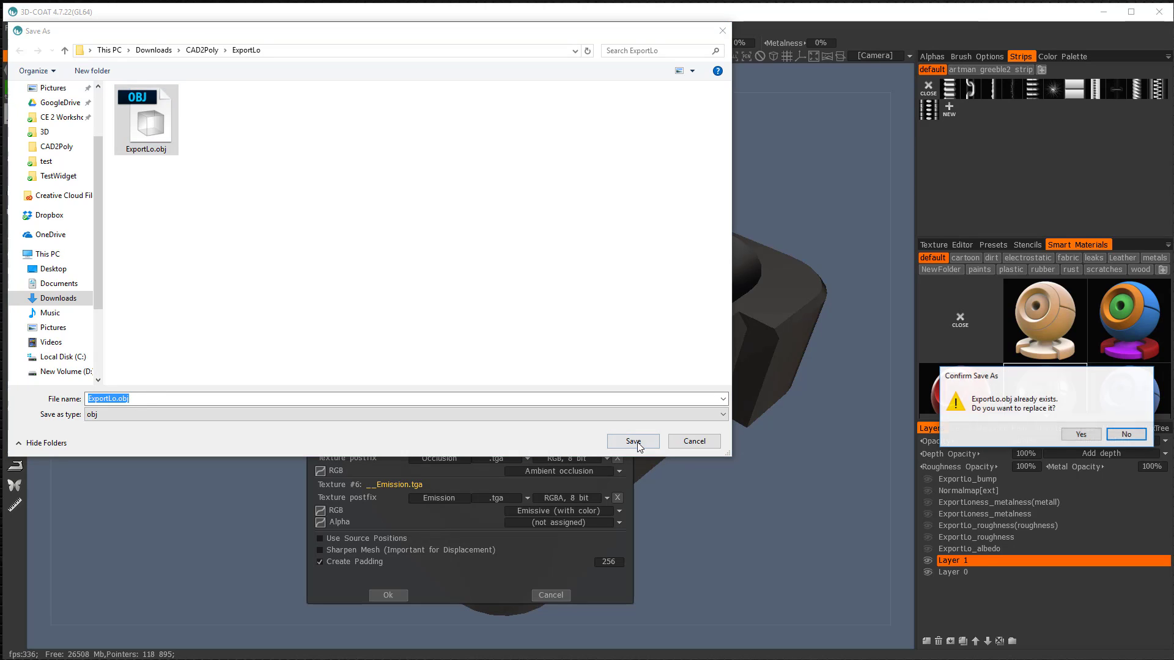
{"action": "left_click", "coordinate": [1078, 434]}
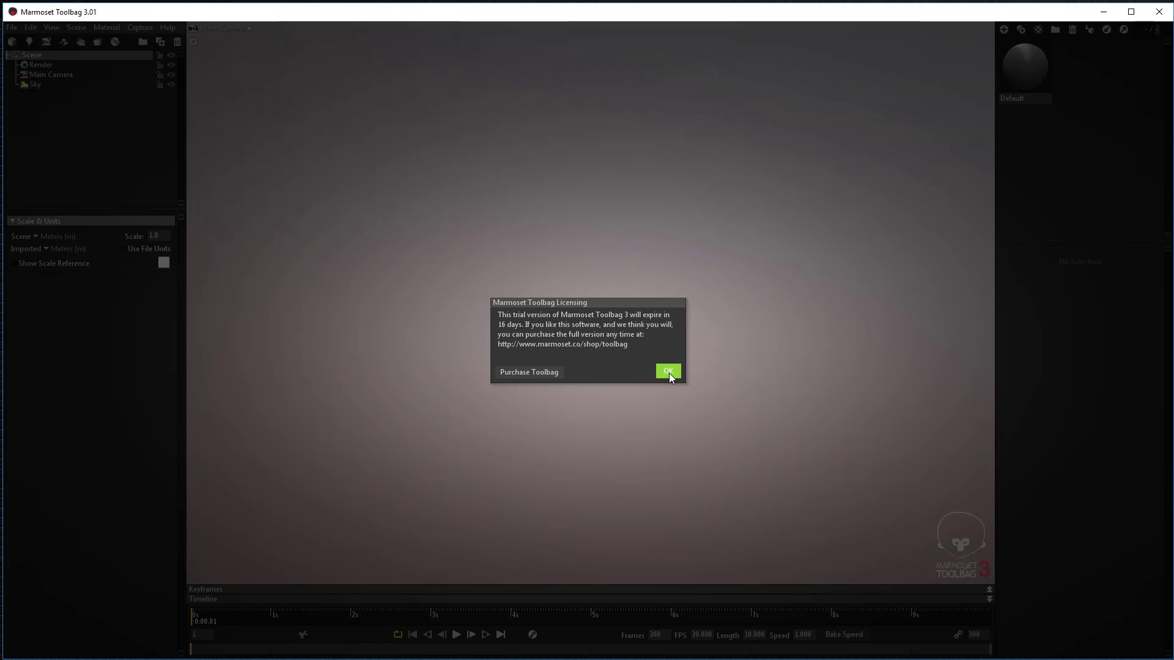
Dismiss the trial notice, import Baked.obj and select object1 in the outliner.
{"action": "left_click", "coordinate": [667, 371]}
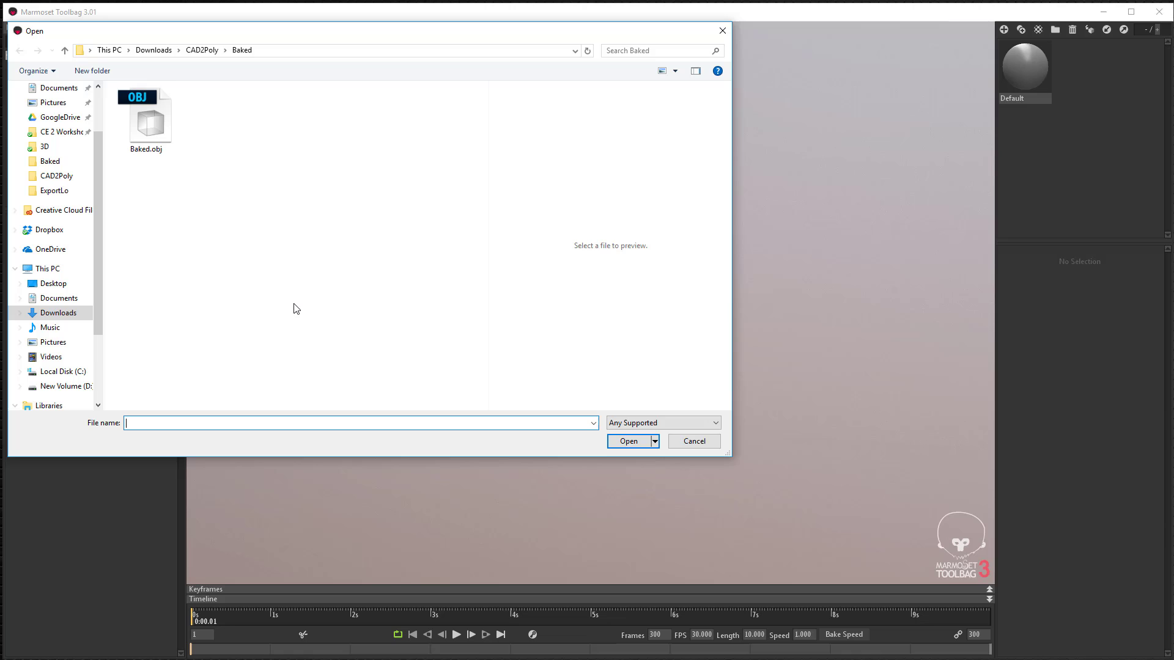
{"action": "mouse_move", "coordinate": [147, 120]}
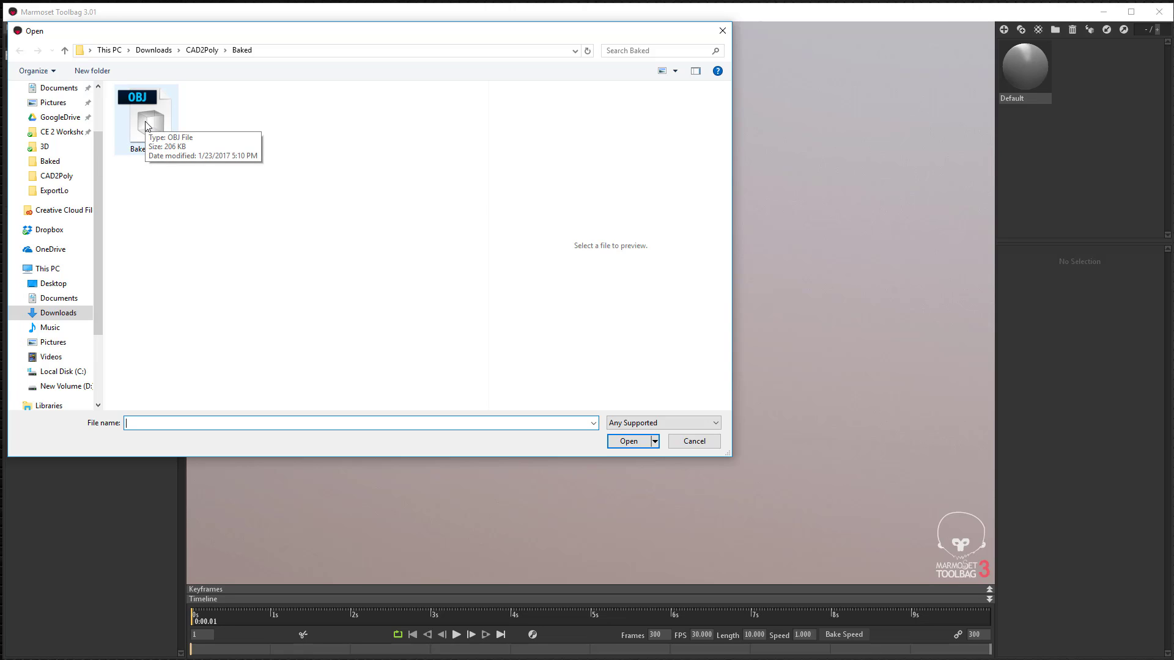
{"action": "mouse_move", "coordinate": [477, 211]}
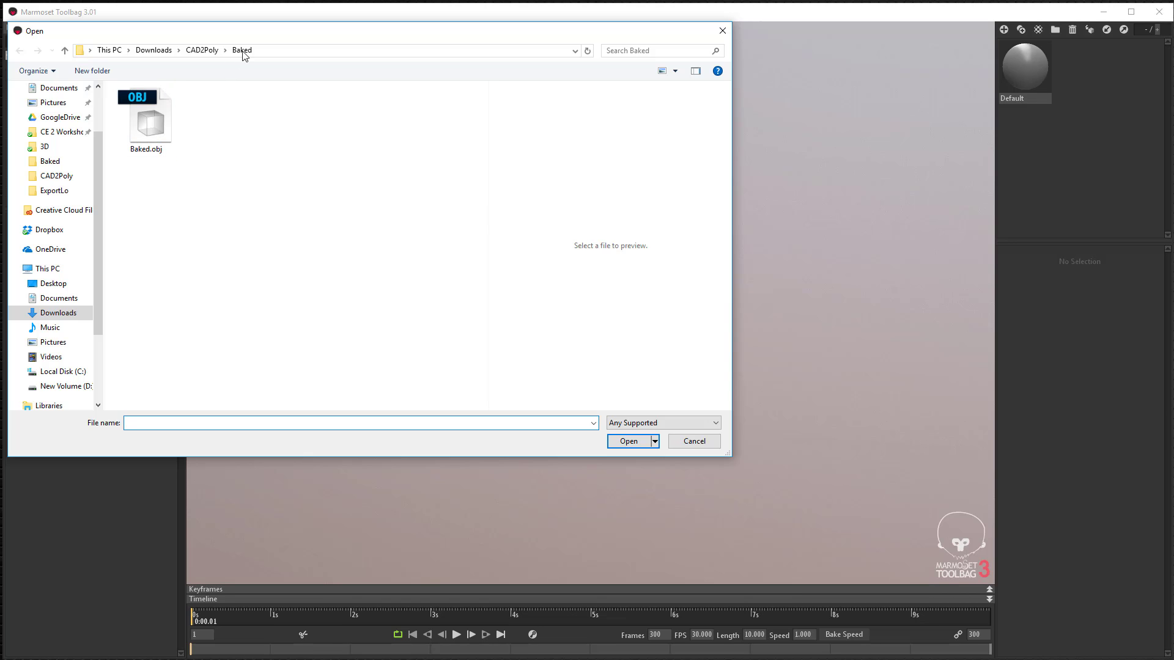
{"action": "double_click", "coordinate": [148, 116]}
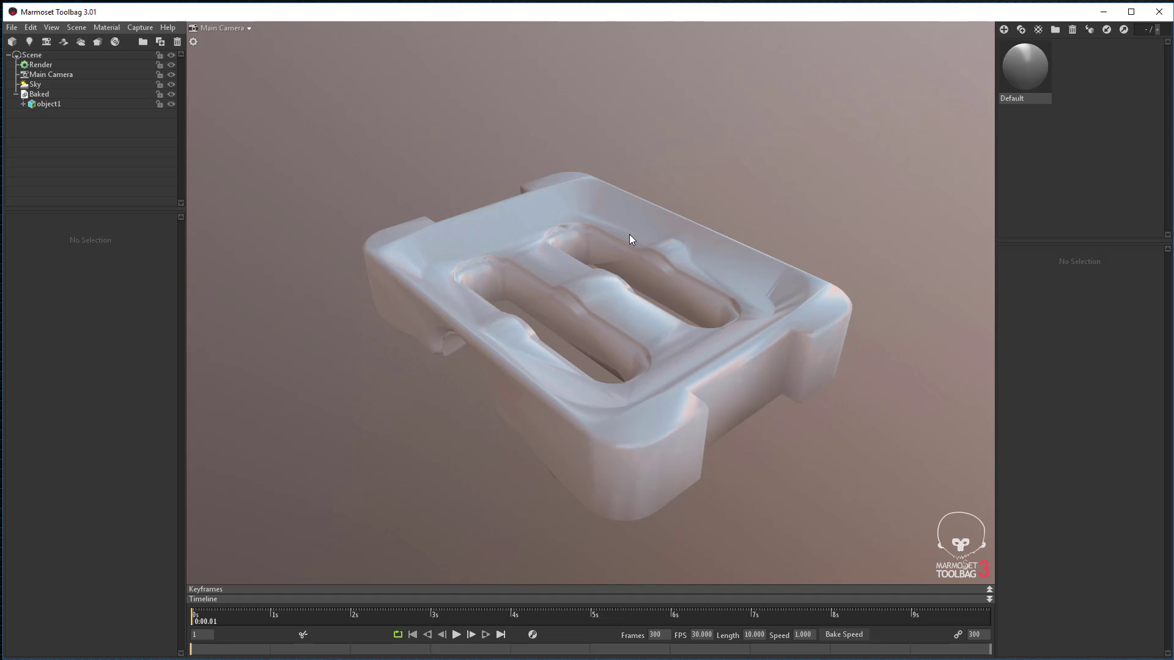
{"action": "left_click", "coordinate": [47, 103]}
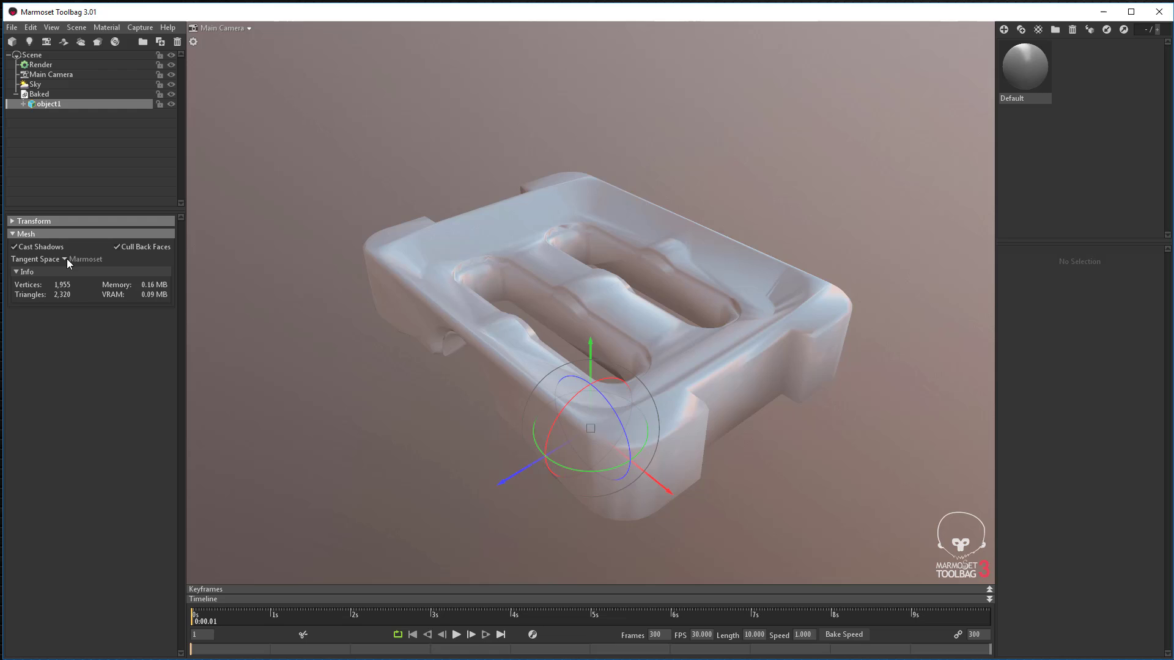
Set the Baked mesh to 3D Studio Max tangents and load Baked_Normal as the normal map.
{"action": "left_click", "coordinate": [85, 259]}
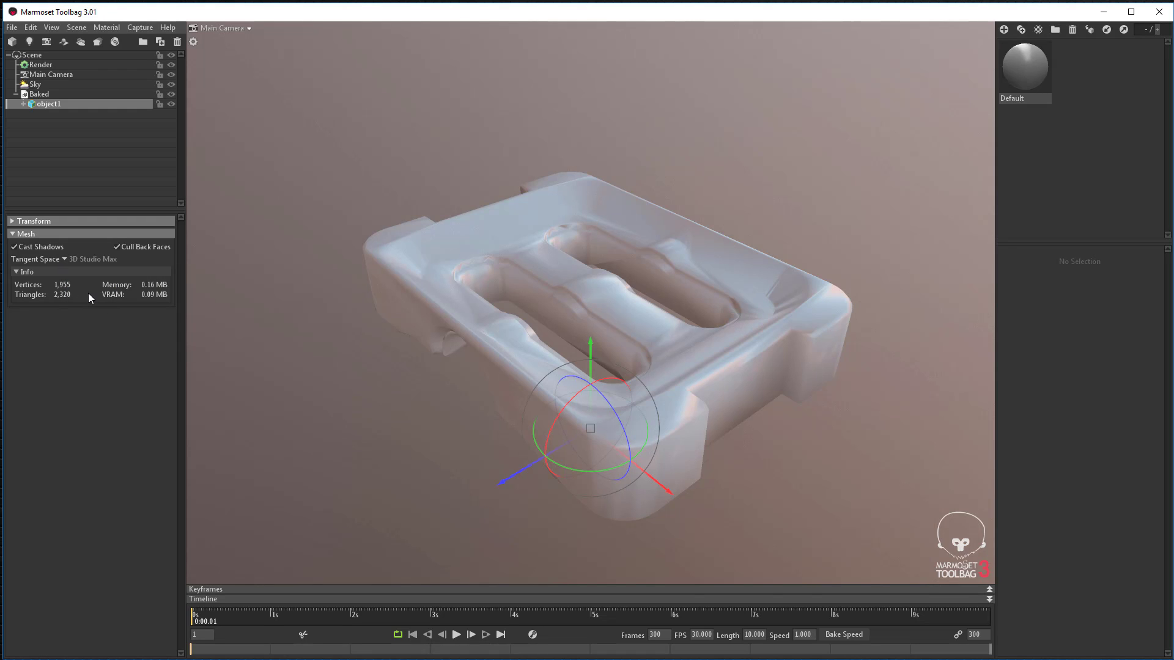
{"action": "mouse_move", "coordinate": [1024, 66]}
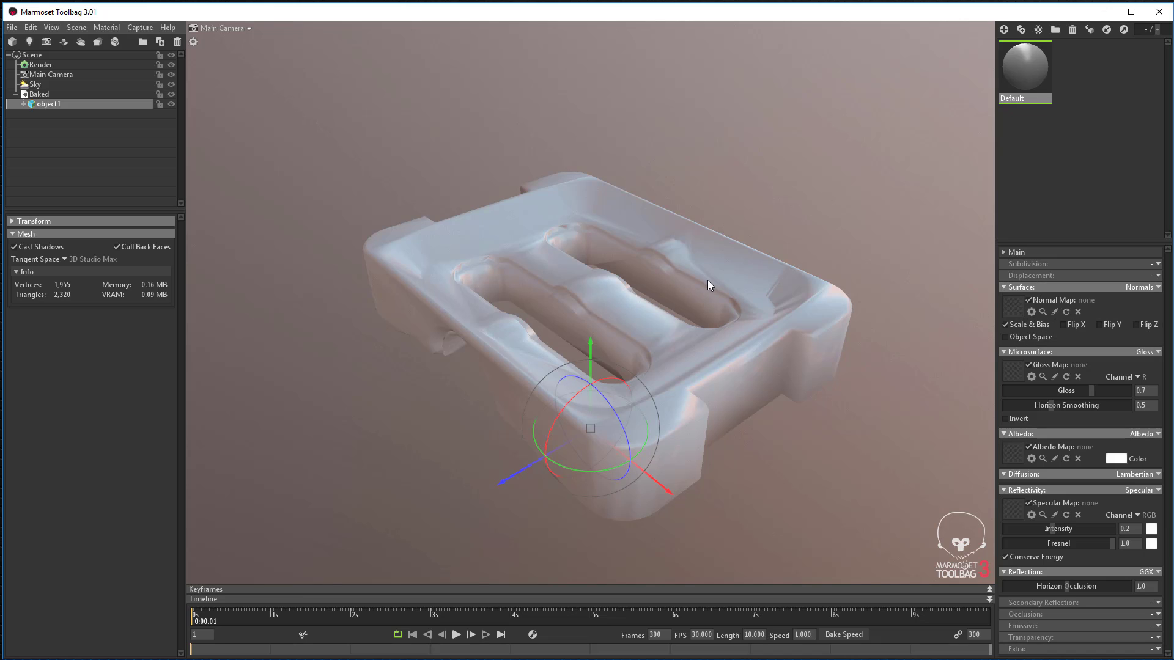
{"action": "mouse_move", "coordinate": [1024, 66]}
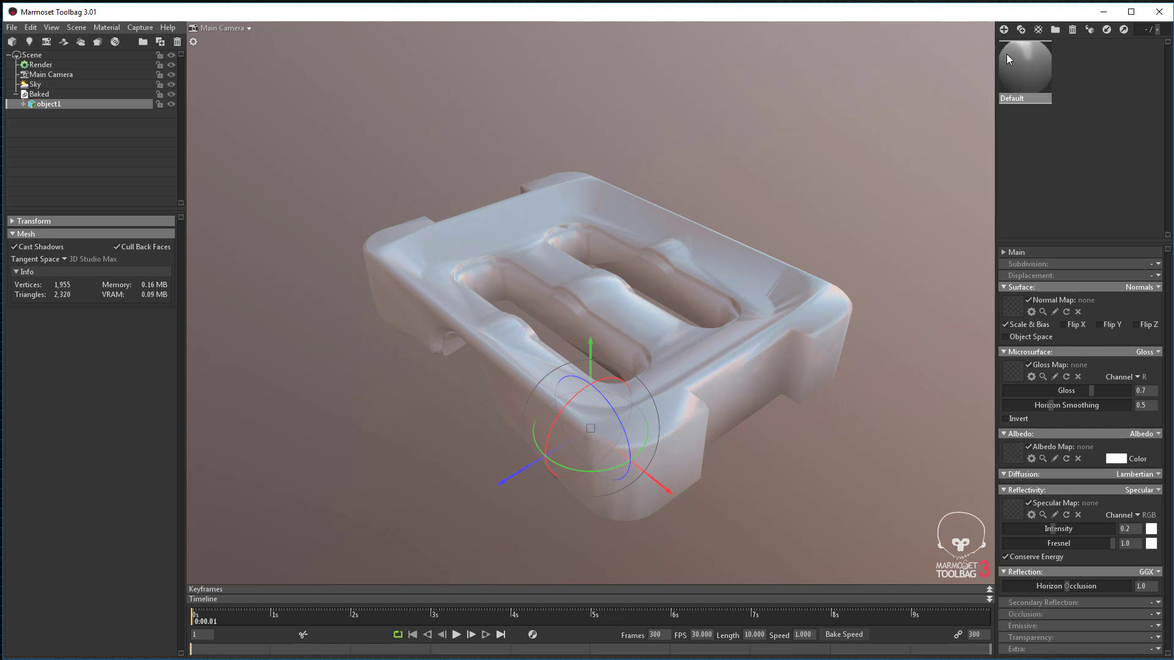
{"action": "left_click", "coordinate": [1042, 311]}
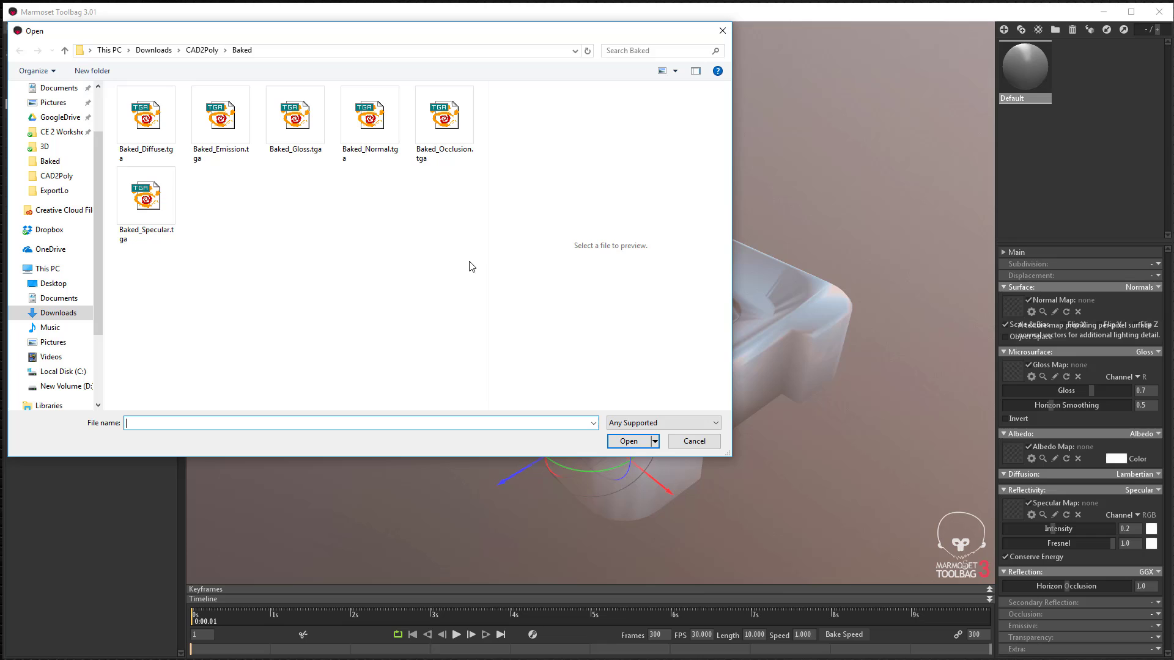
{"action": "left_click", "coordinate": [146, 116]}
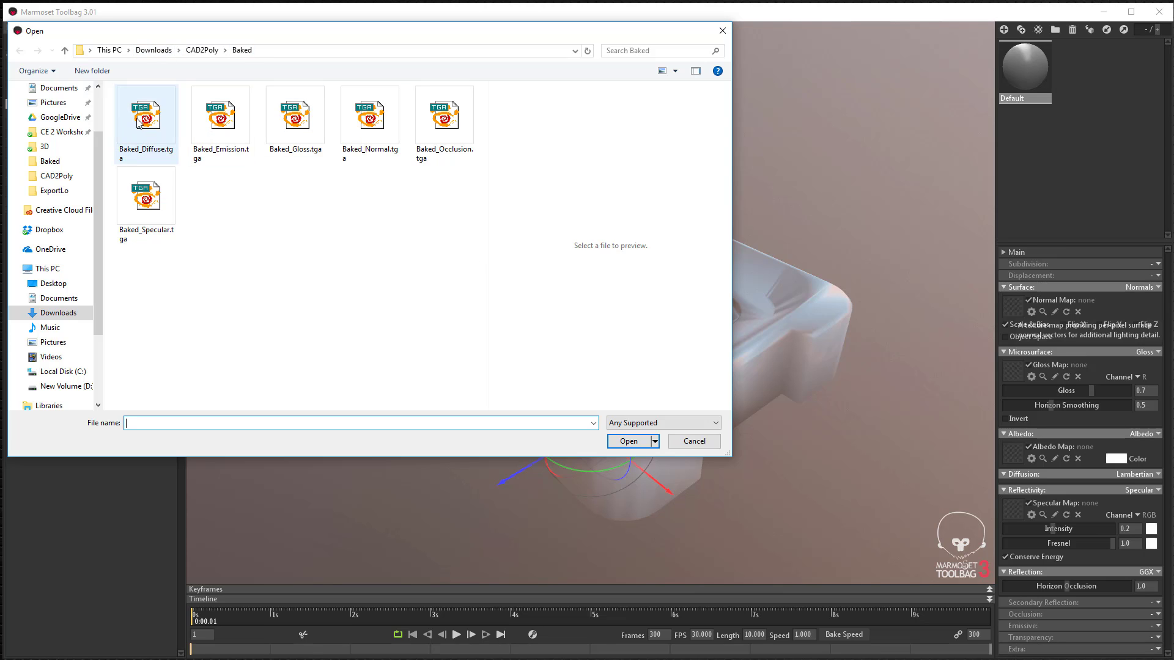
{"action": "left_click", "coordinate": [628, 441]}
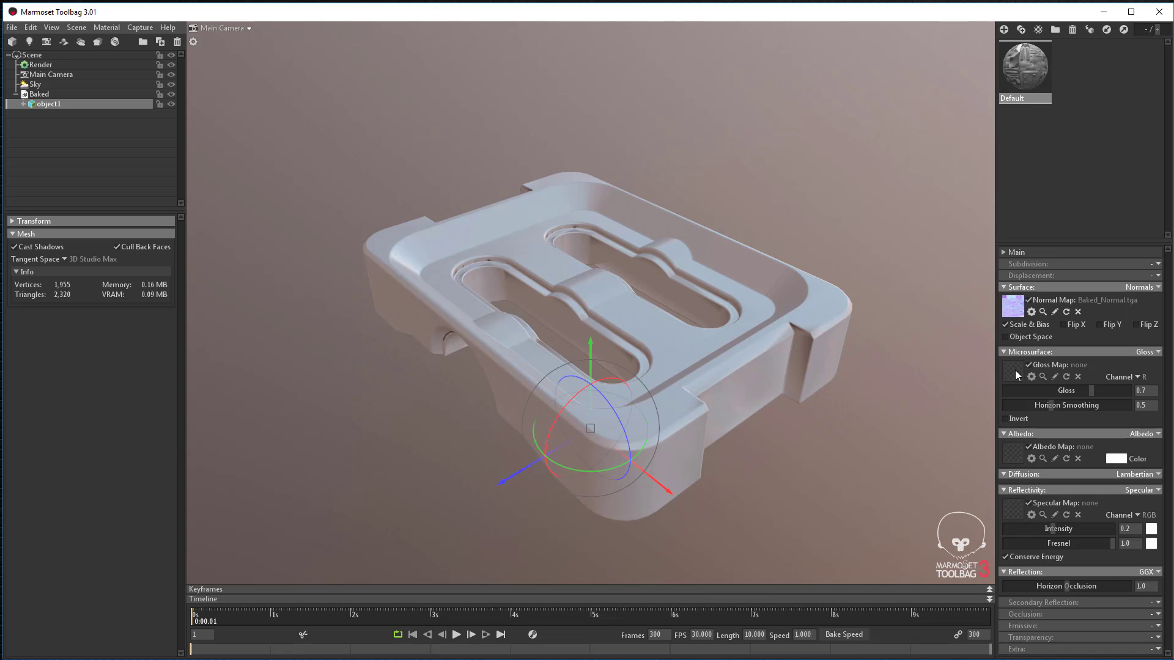
Load Baked_Gloss, Baked_Diffuse and Baked_Specular into the gloss, albedo and specular slots.
{"action": "left_click", "coordinate": [1042, 377]}
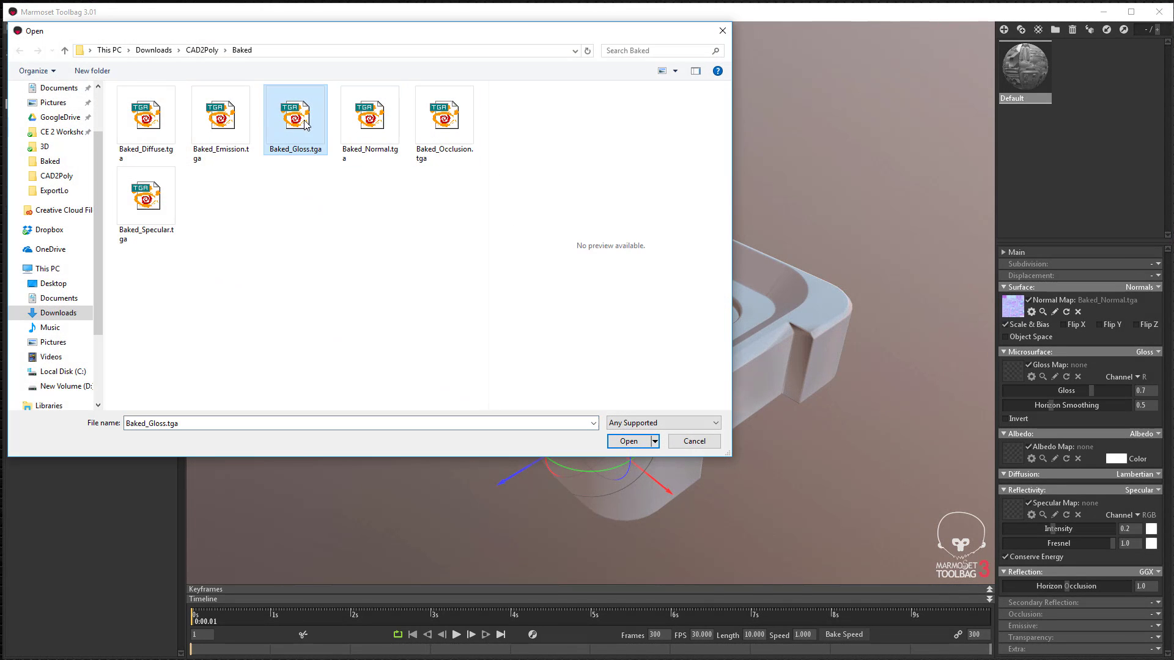
{"action": "left_click", "coordinate": [627, 441]}
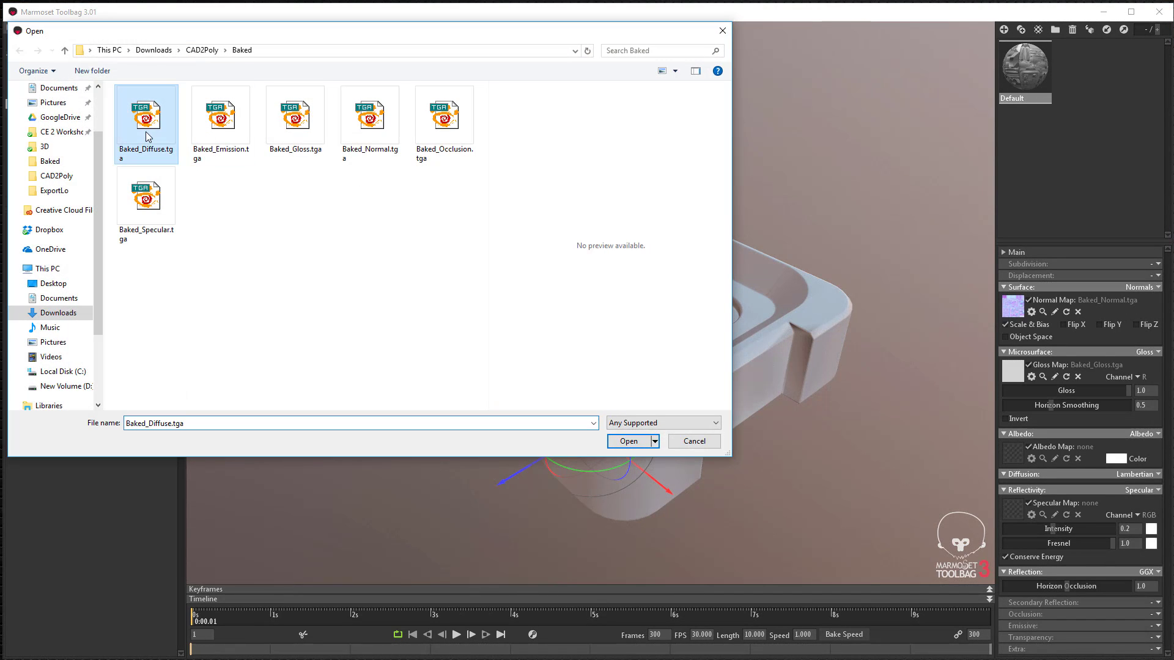
{"action": "left_click", "coordinate": [627, 441]}
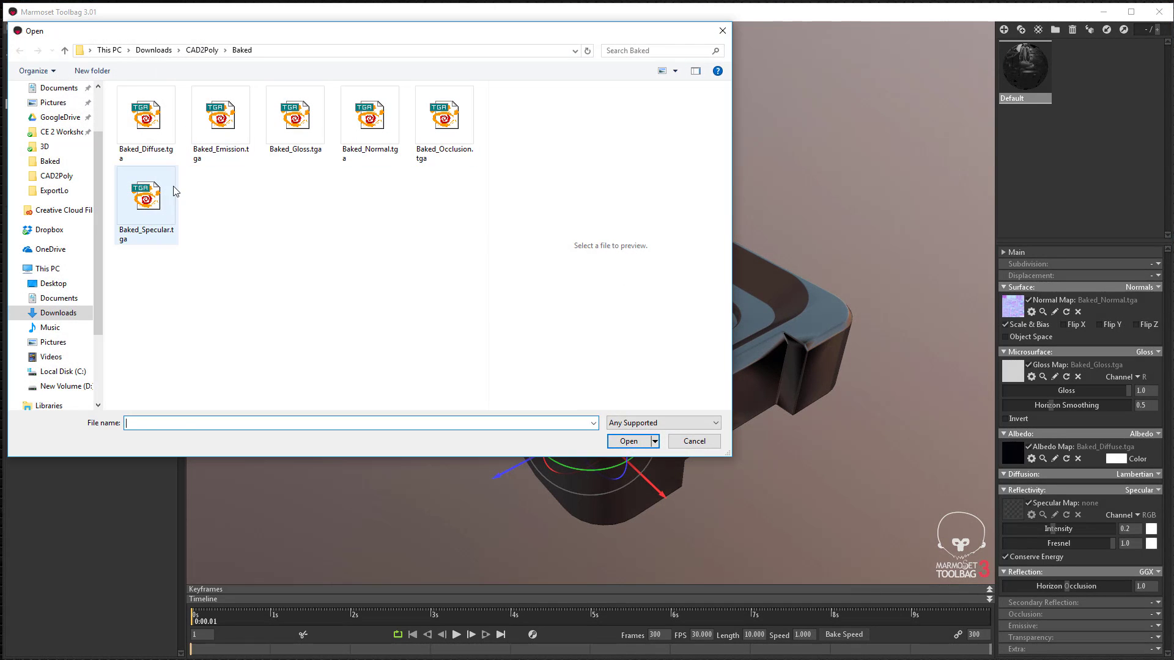
{"action": "left_click", "coordinate": [146, 196]}
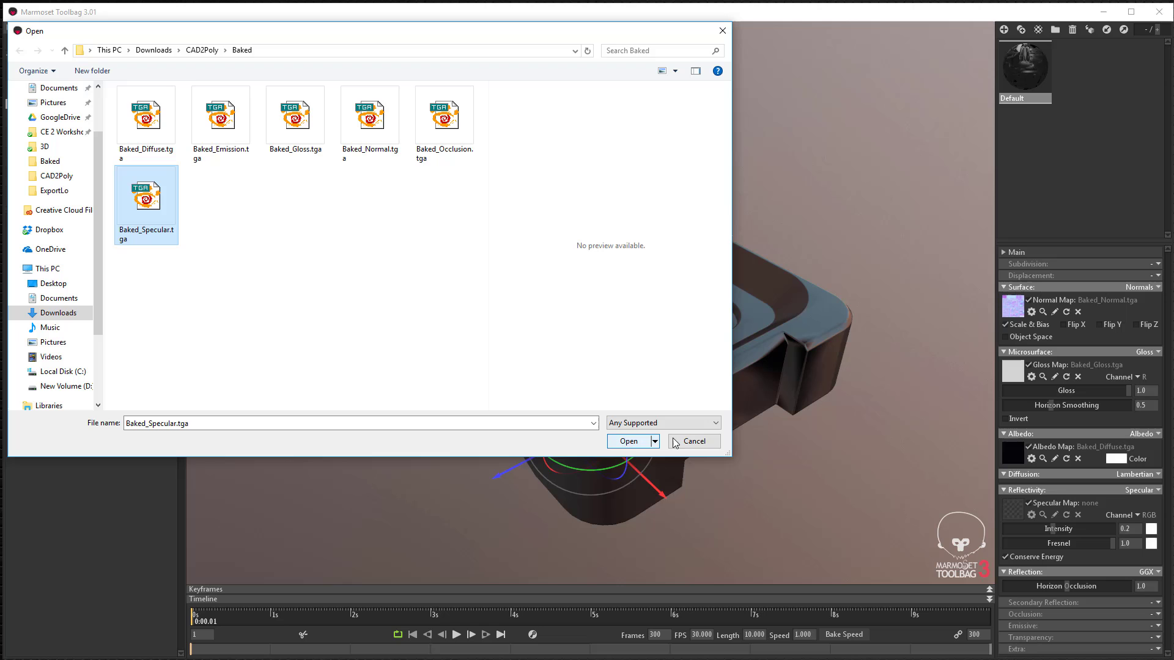
{"action": "left_click", "coordinate": [627, 441]}
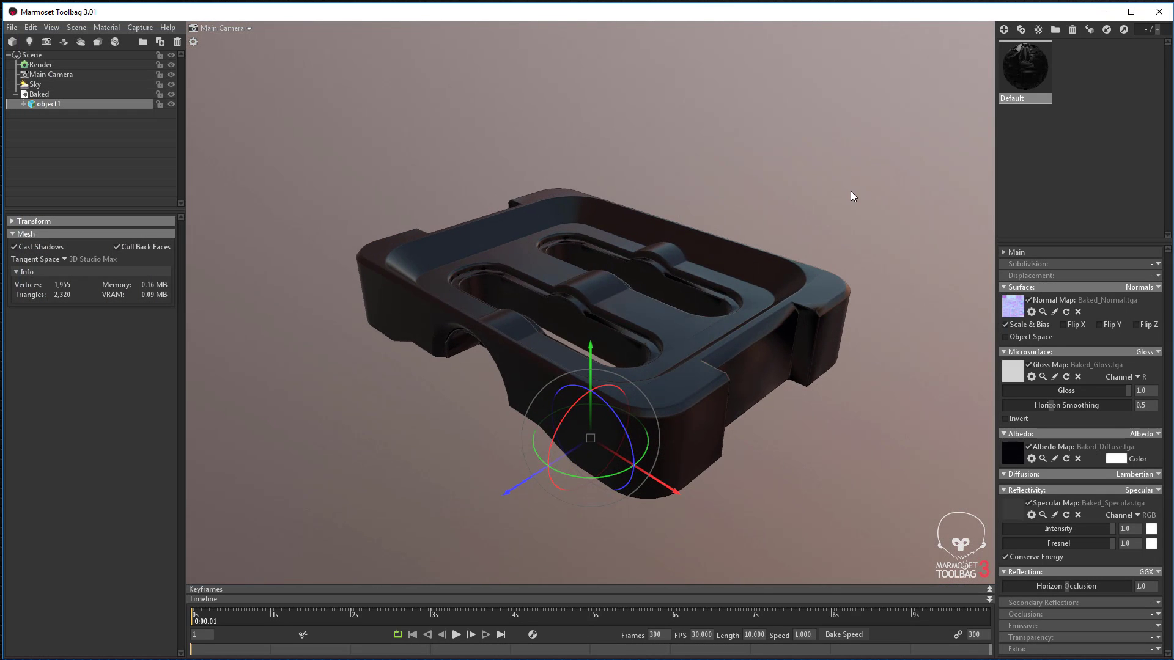
Select Sky and raise Sky Light Brightness to 2.65.
{"action": "left_click", "coordinate": [33, 83]}
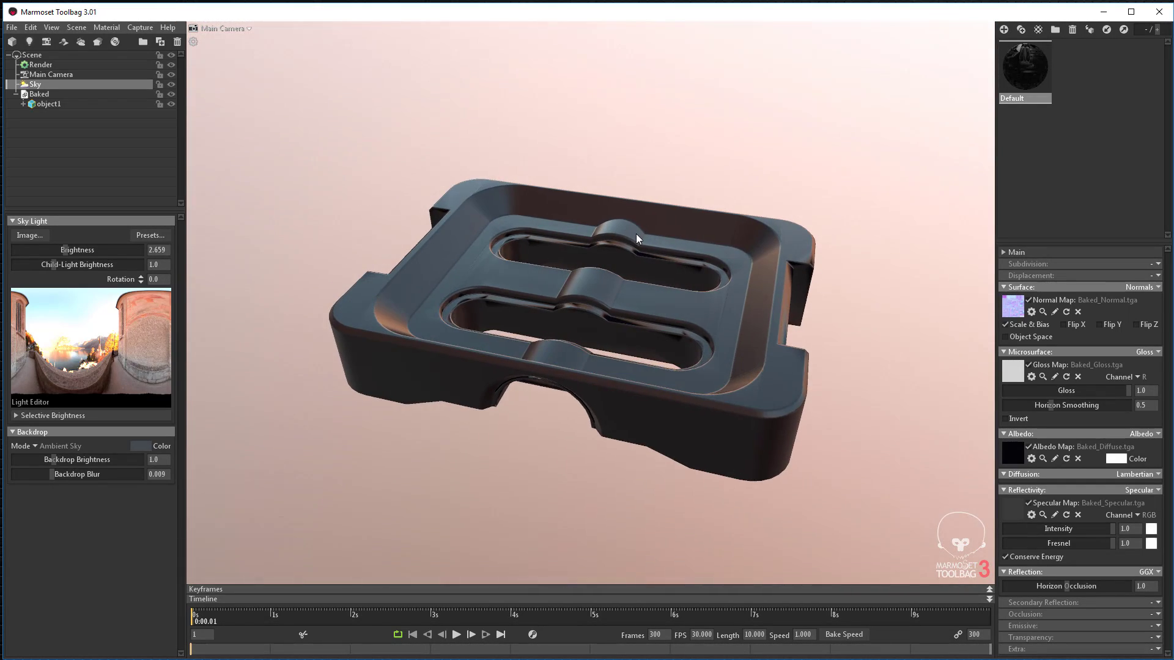
Hide the Baked model and import the low-res ExportLo model from the CAD2Poly folder.
{"action": "left_click", "coordinate": [171, 104]}
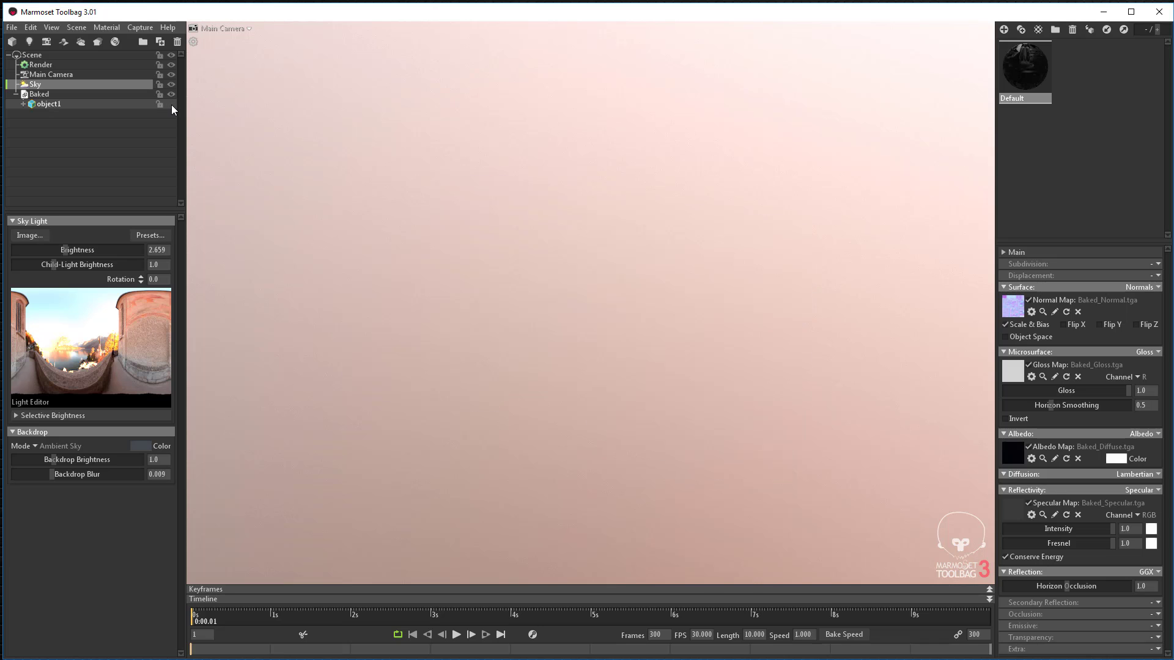
{"action": "left_click", "coordinate": [11, 27]}
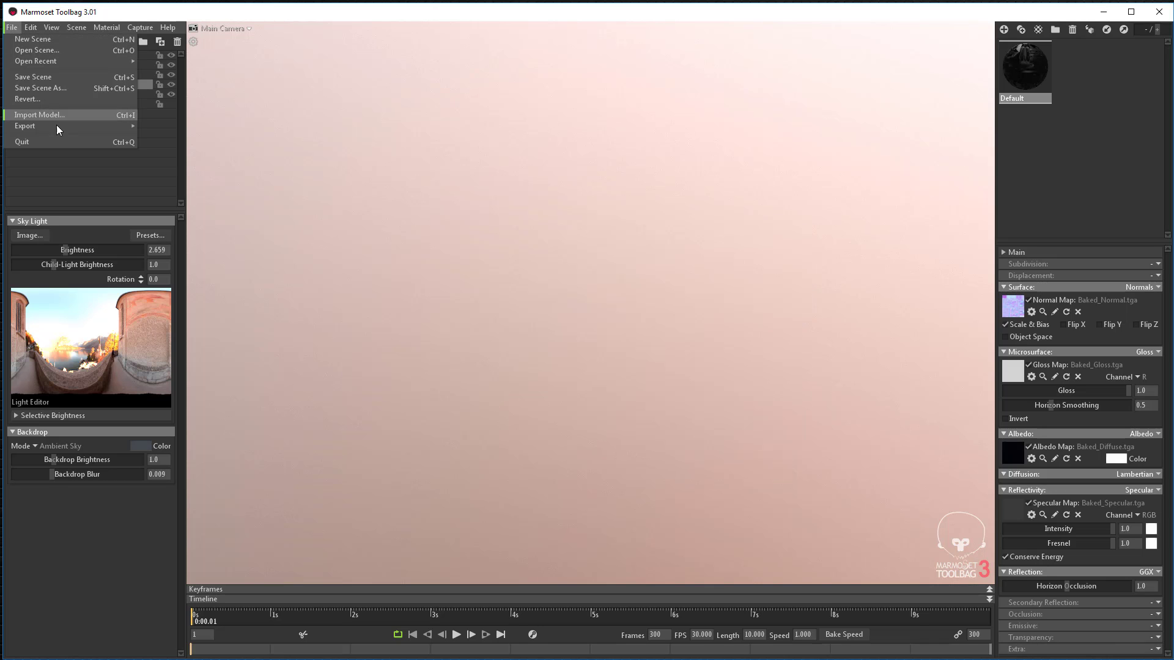
{"action": "left_click", "coordinate": [40, 115]}
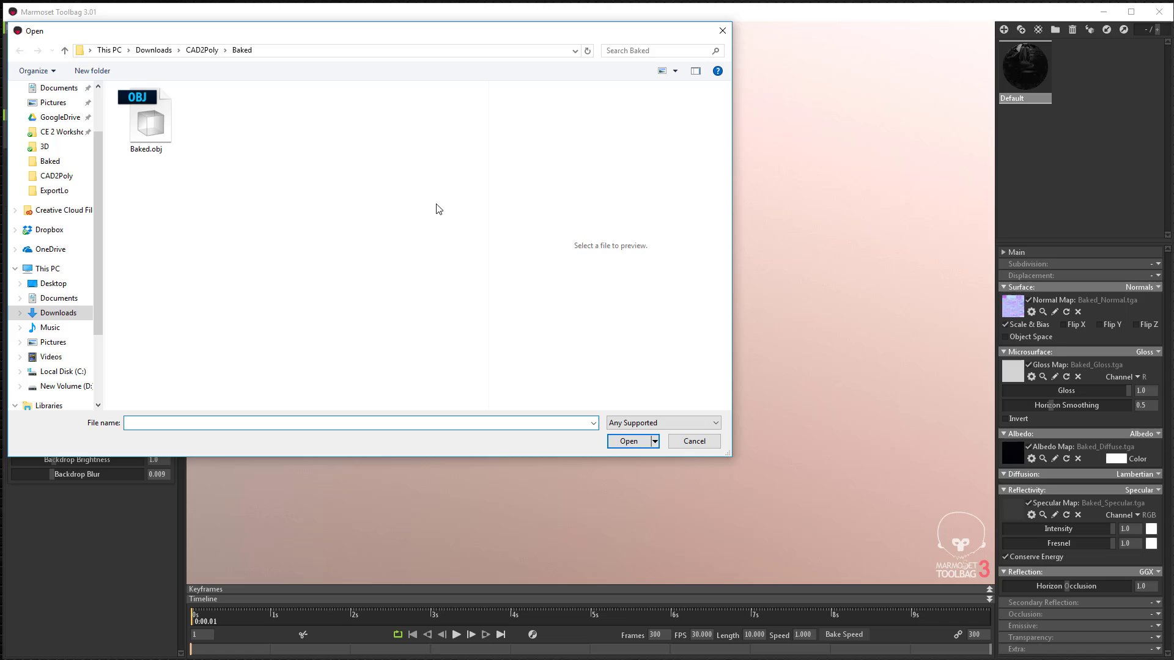
{"action": "left_click", "coordinate": [63, 50]}
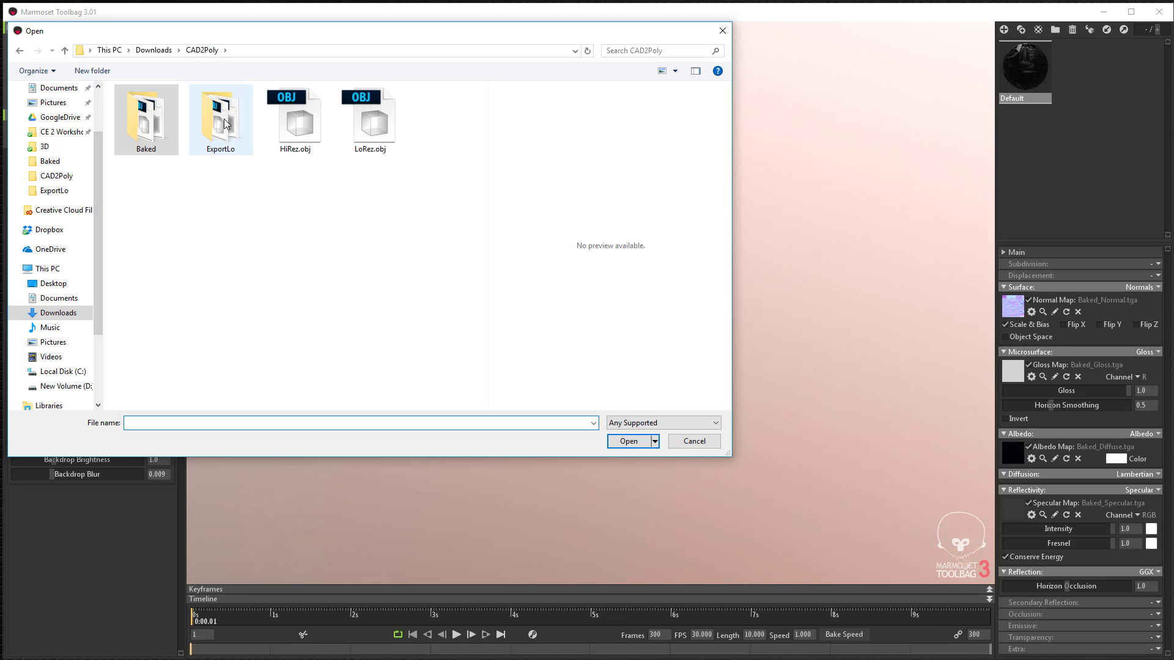
{"action": "left_click", "coordinate": [627, 440]}
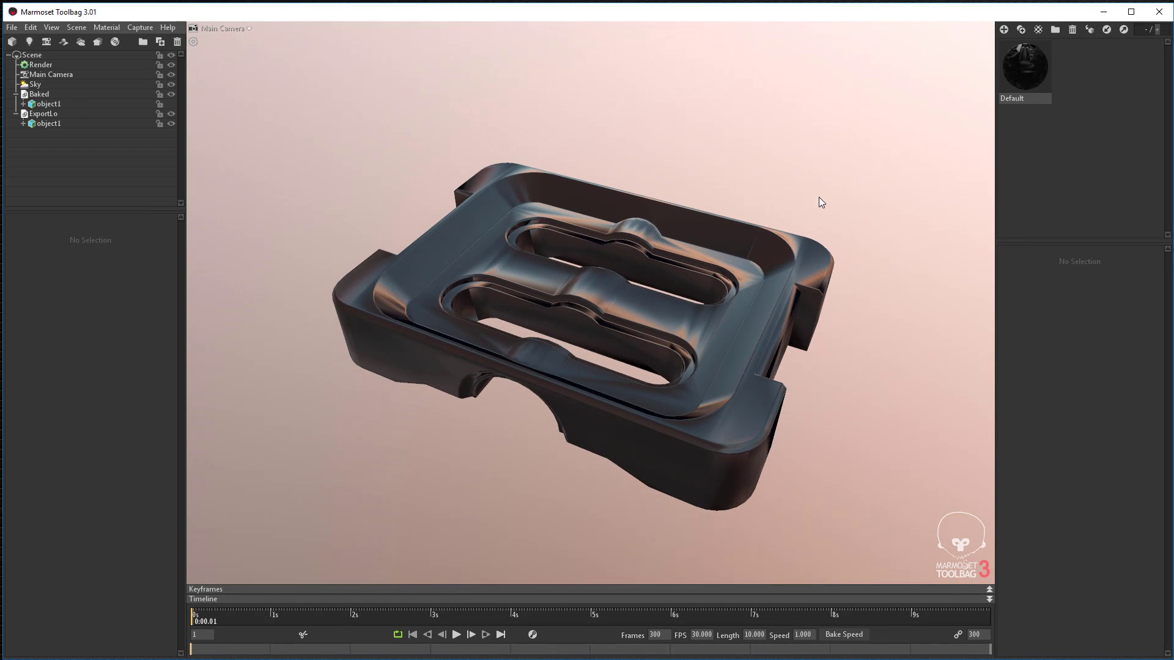
Give ExportLo object1 3D Studio Max tangents and a new NewMat01 material.
{"action": "left_click", "coordinate": [48, 123]}
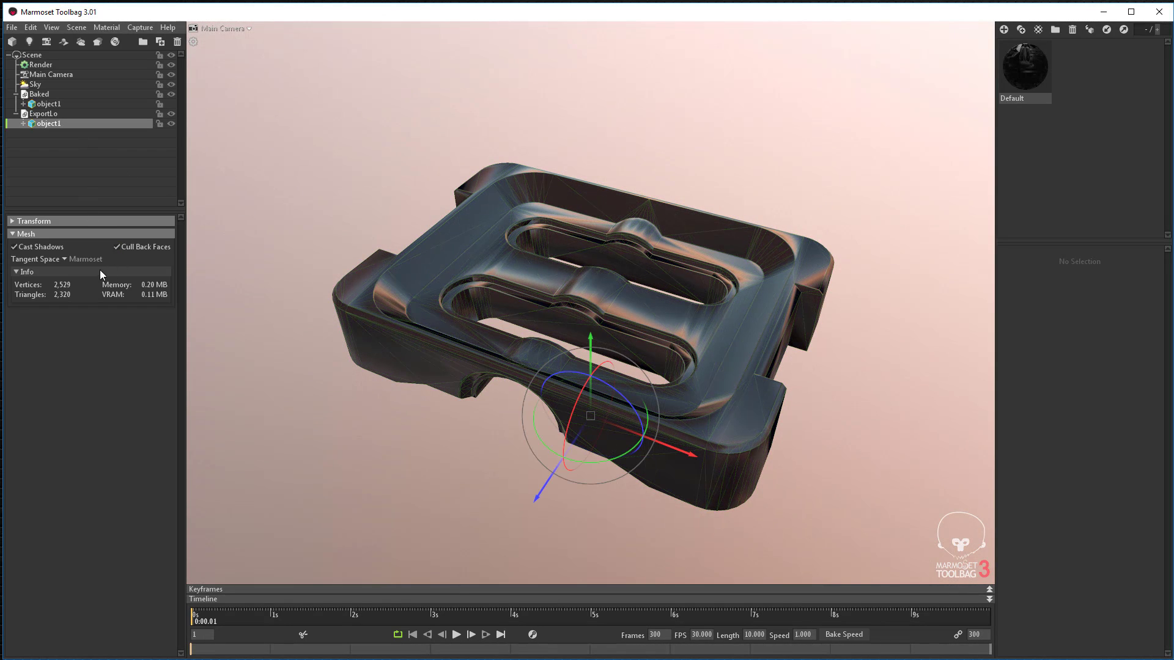
{"action": "left_click", "coordinate": [86, 259]}
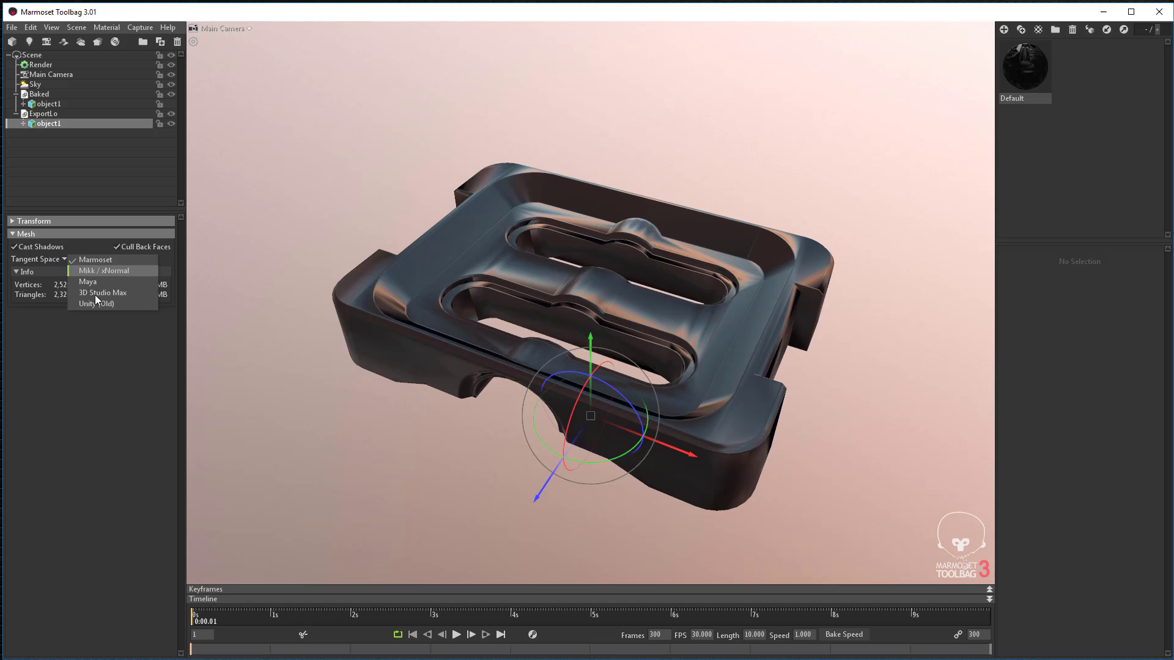
{"action": "left_click", "coordinate": [103, 292]}
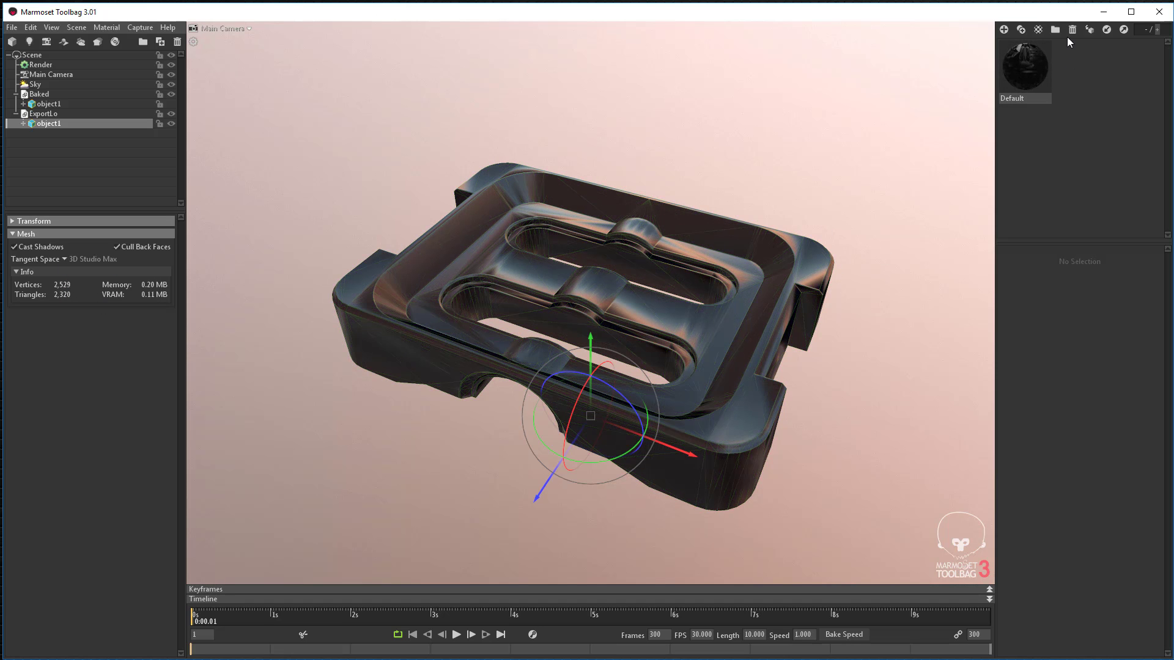
{"action": "mouse_move", "coordinate": [1005, 29]}
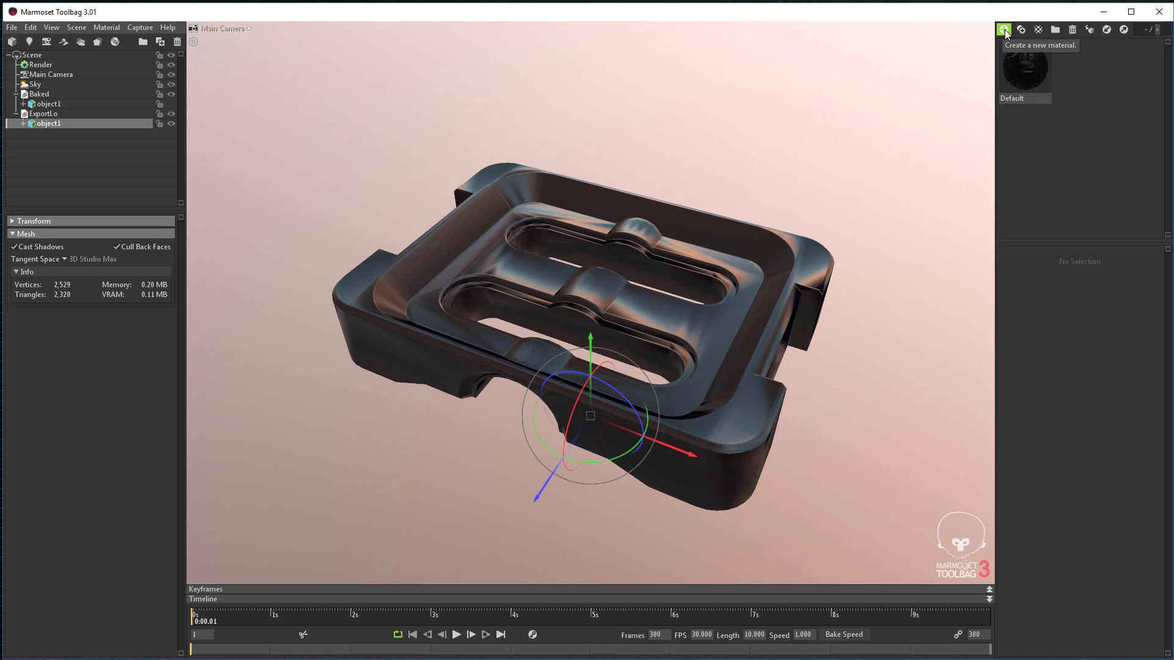
{"action": "left_click", "coordinate": [1004, 30]}
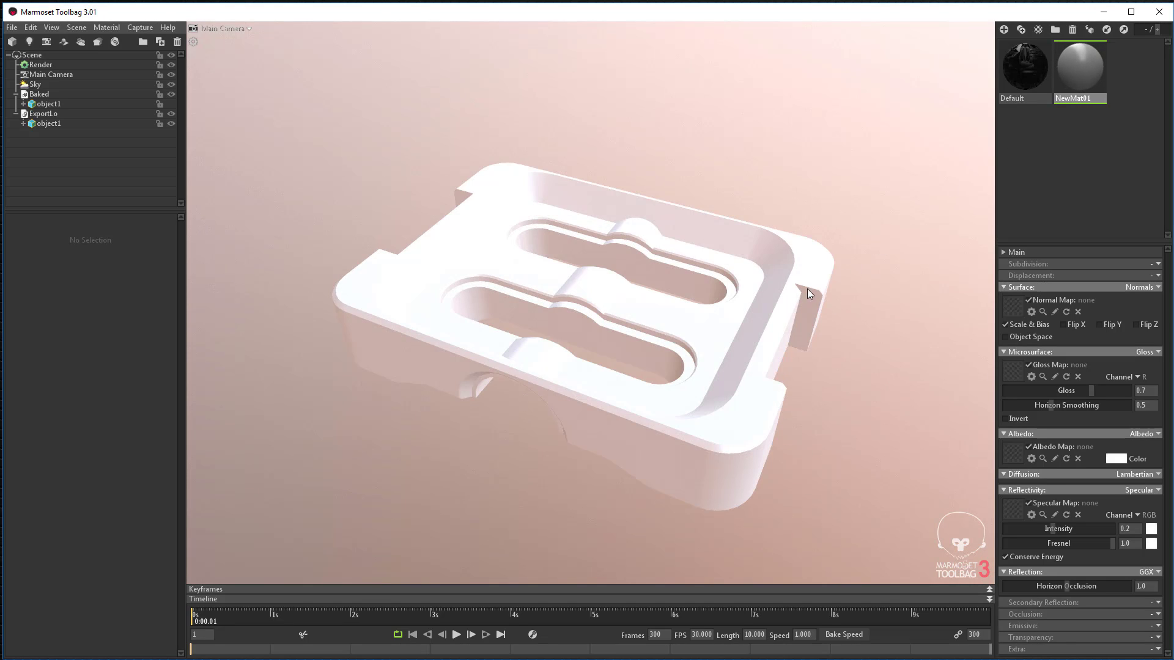
{"action": "left_click", "coordinate": [46, 124]}
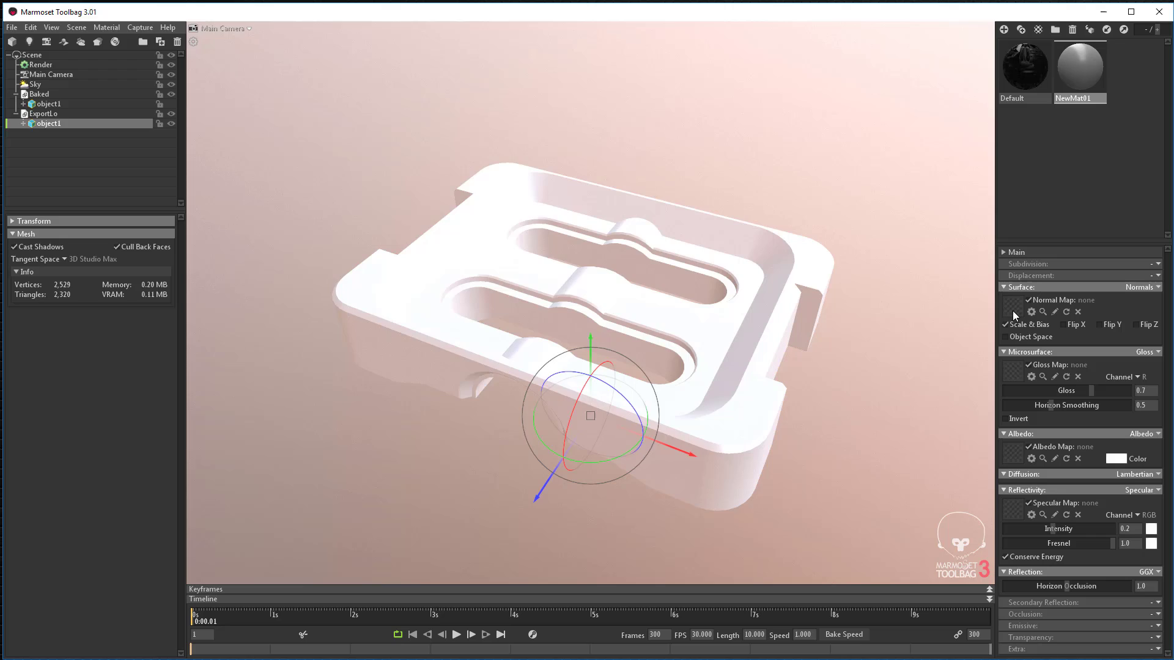
Load ExportLo_normal and ExportLo_Gloss into NewMat01's normal and gloss map slots.
{"action": "left_click", "coordinate": [1042, 311]}
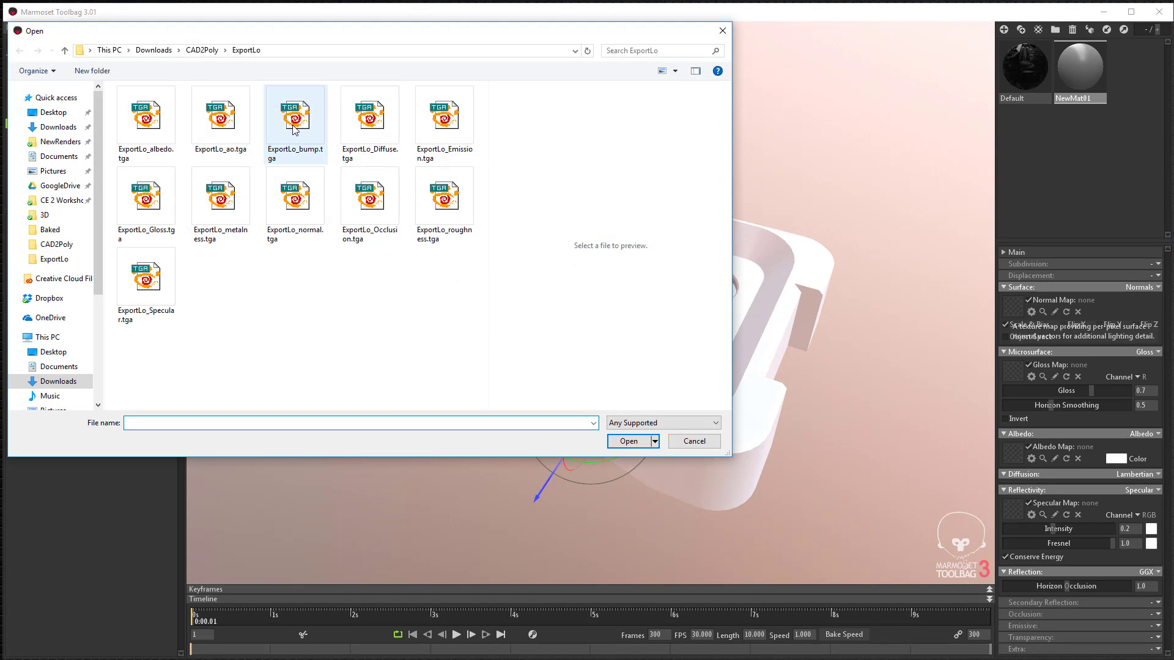
{"action": "left_click", "coordinate": [146, 192]}
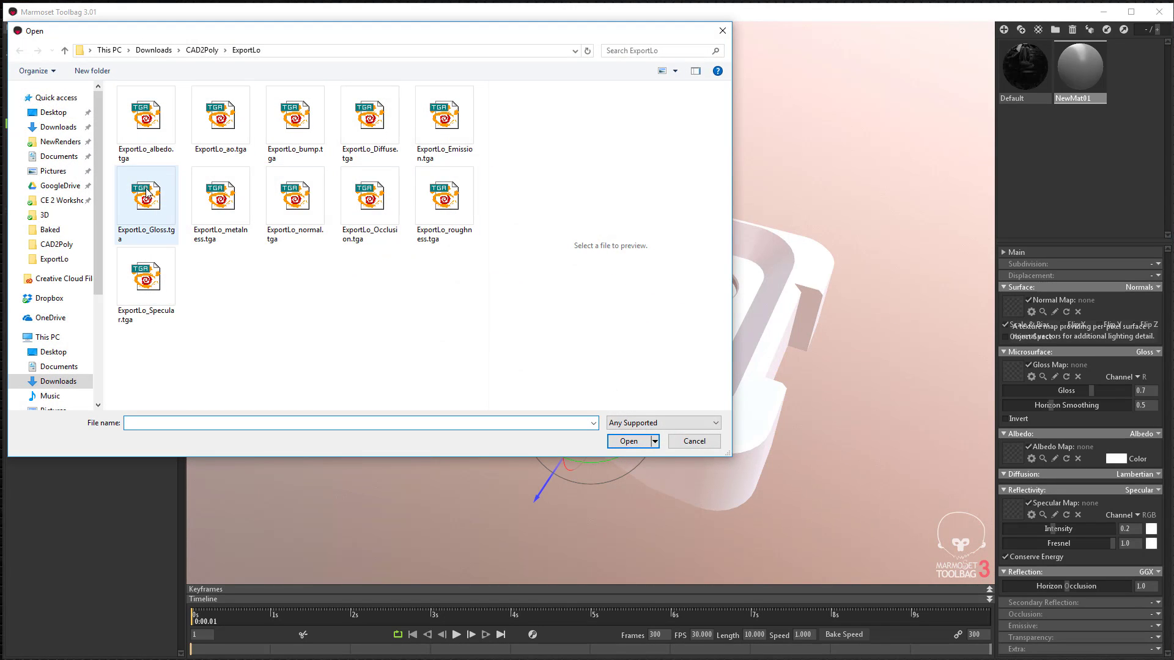
{"action": "left_click", "coordinate": [627, 441]}
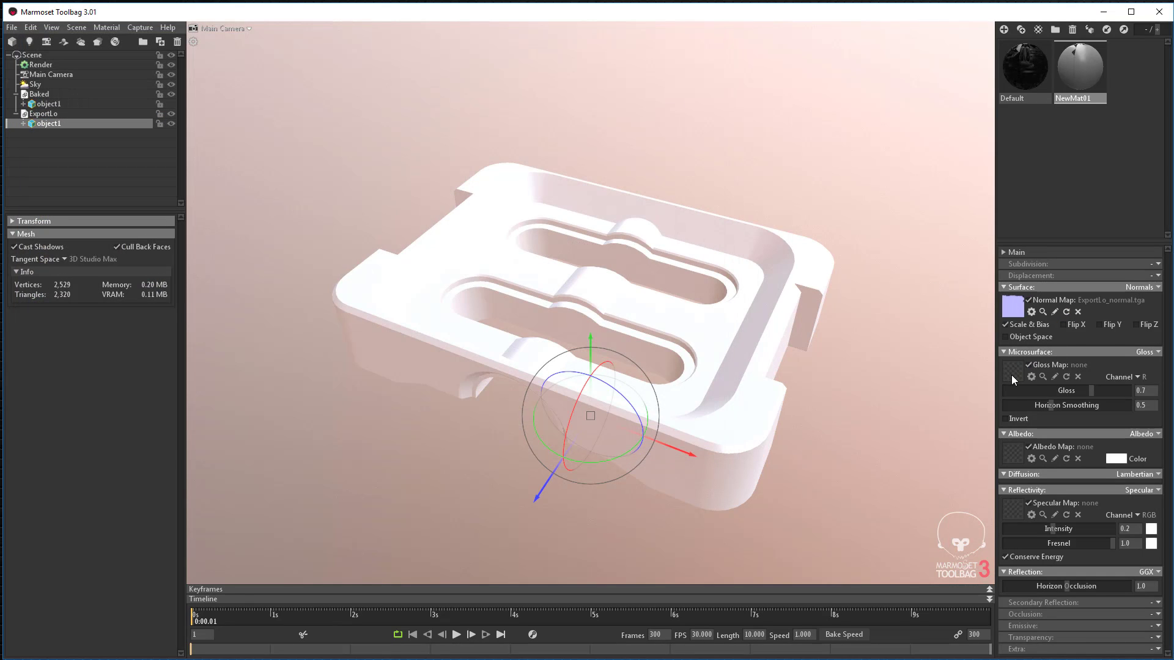
{"action": "left_click", "coordinate": [1042, 376]}
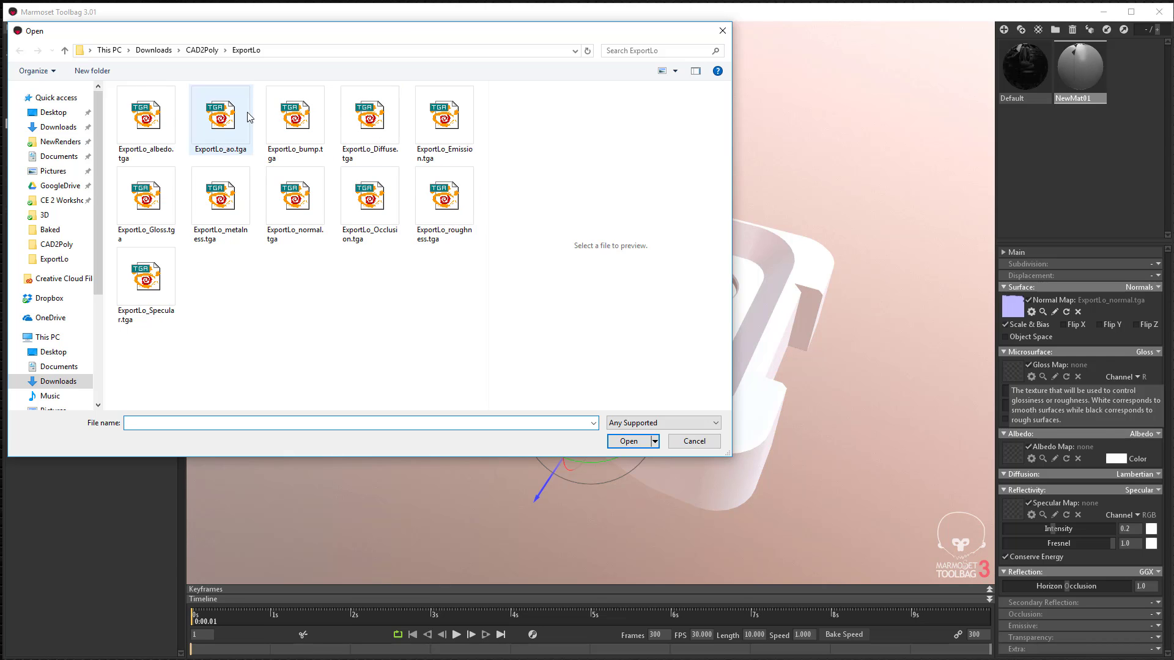
{"action": "left_click", "coordinate": [627, 440]}
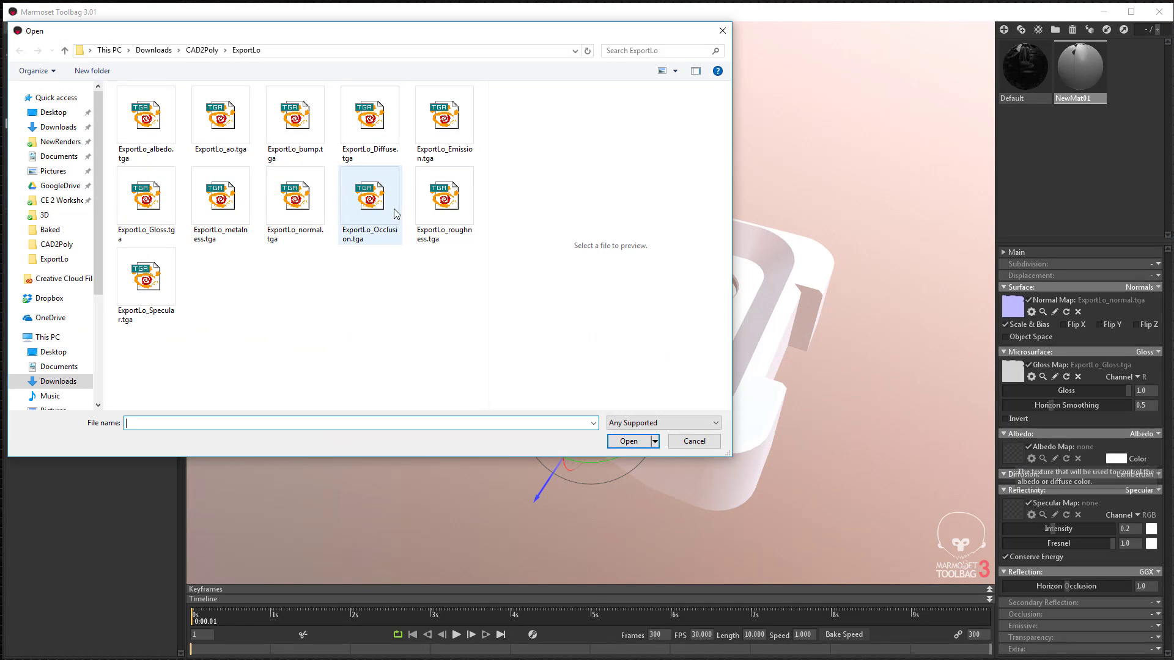
Load ExportLo_Diffuse as the albedo map and ExportLo_Specular as the specular map.
{"action": "left_click", "coordinate": [370, 116]}
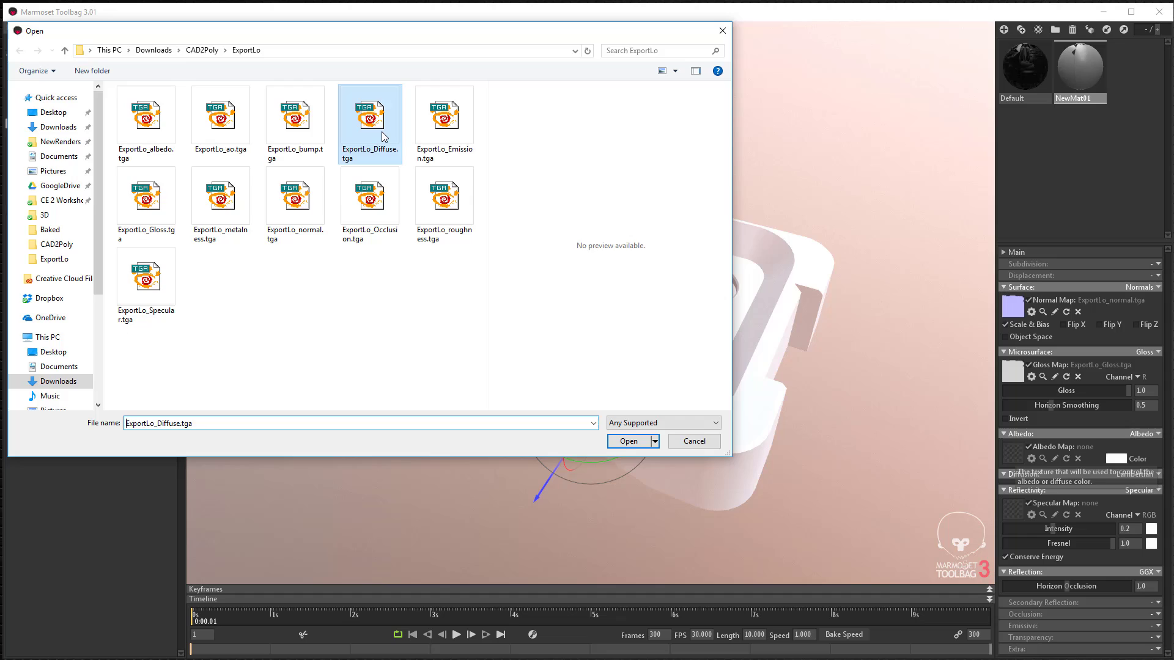
{"action": "left_click", "coordinate": [628, 440]}
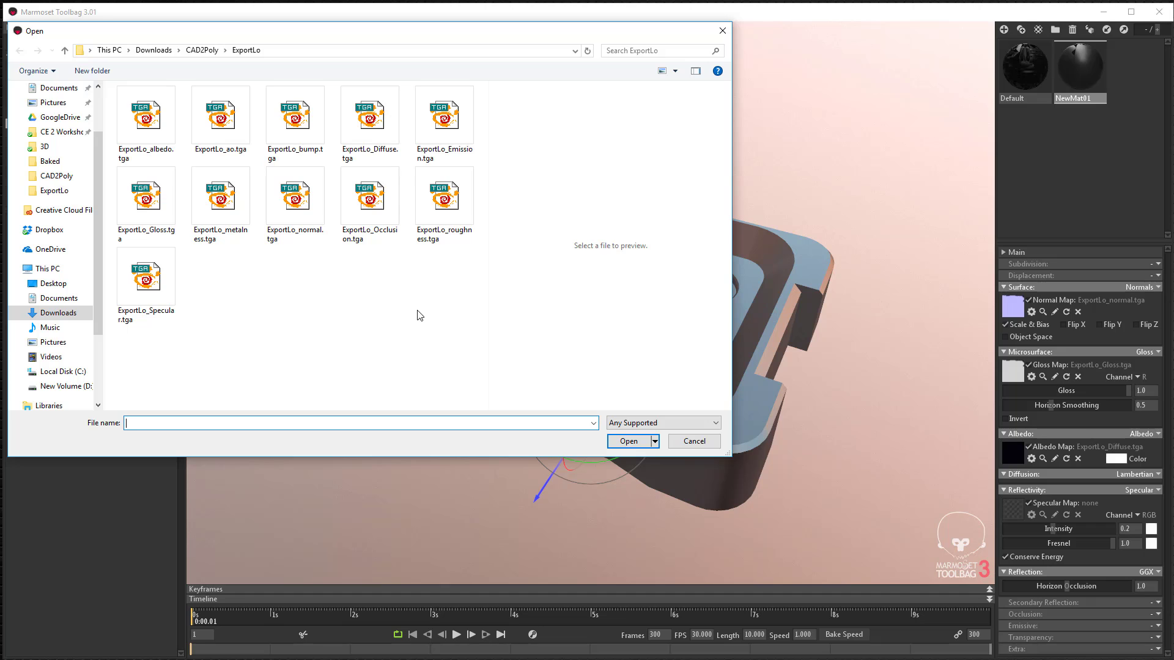
{"action": "left_click", "coordinate": [146, 273]}
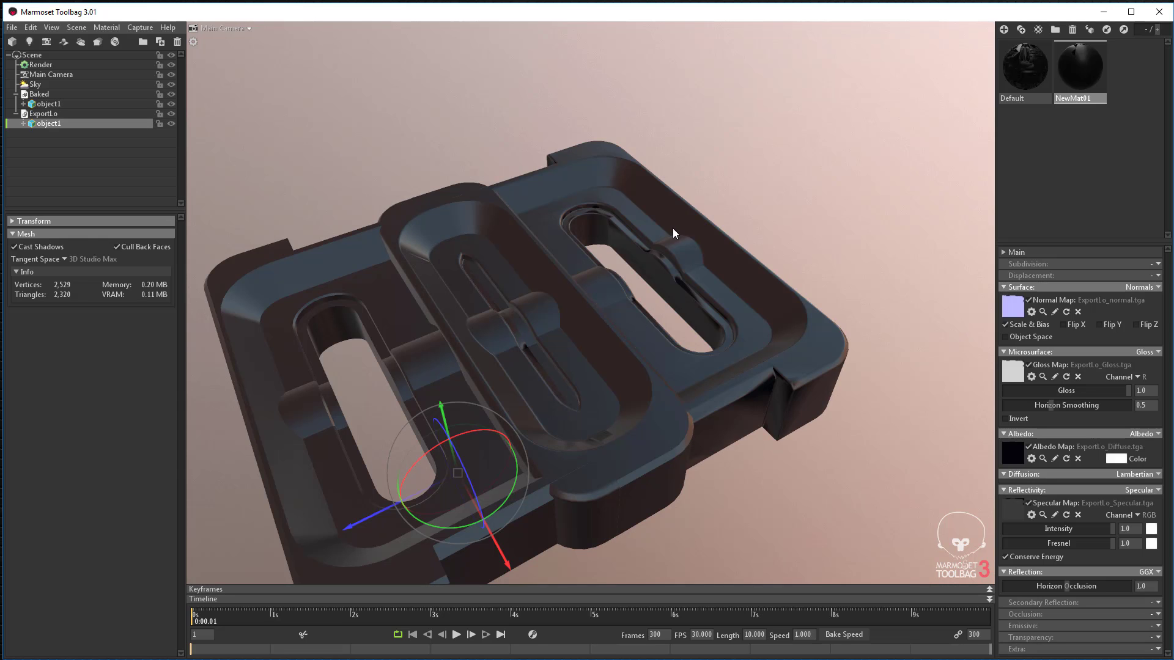
{"action": "left_click", "coordinate": [47, 103]}
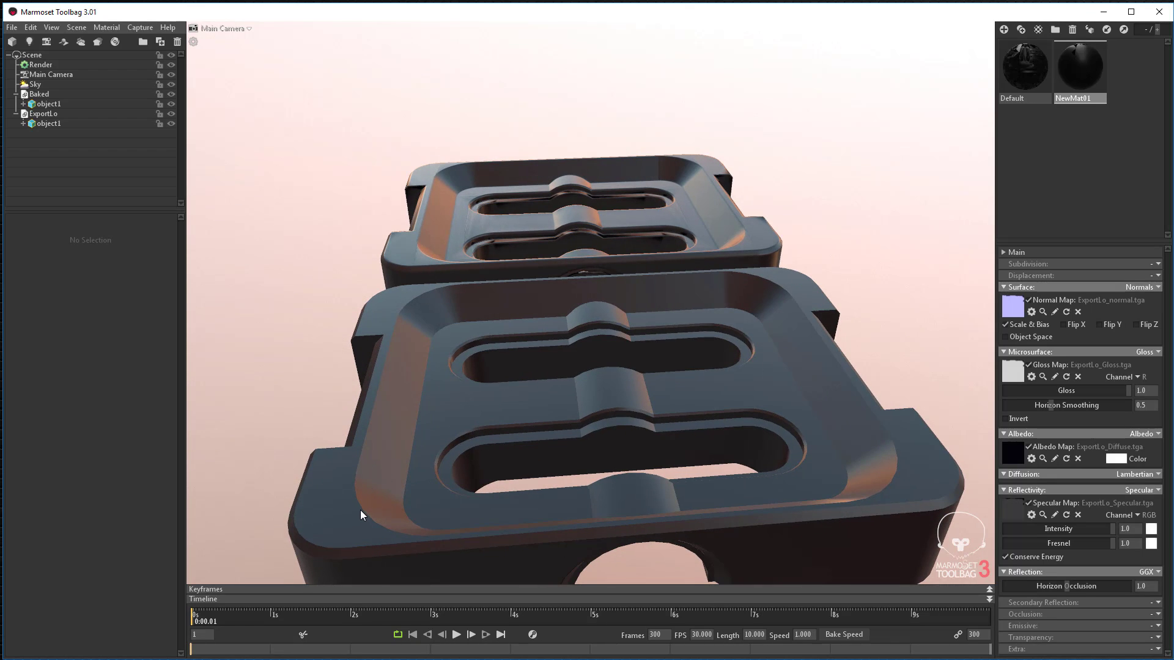
{"action": "mouse_move", "coordinate": [534, 491]}
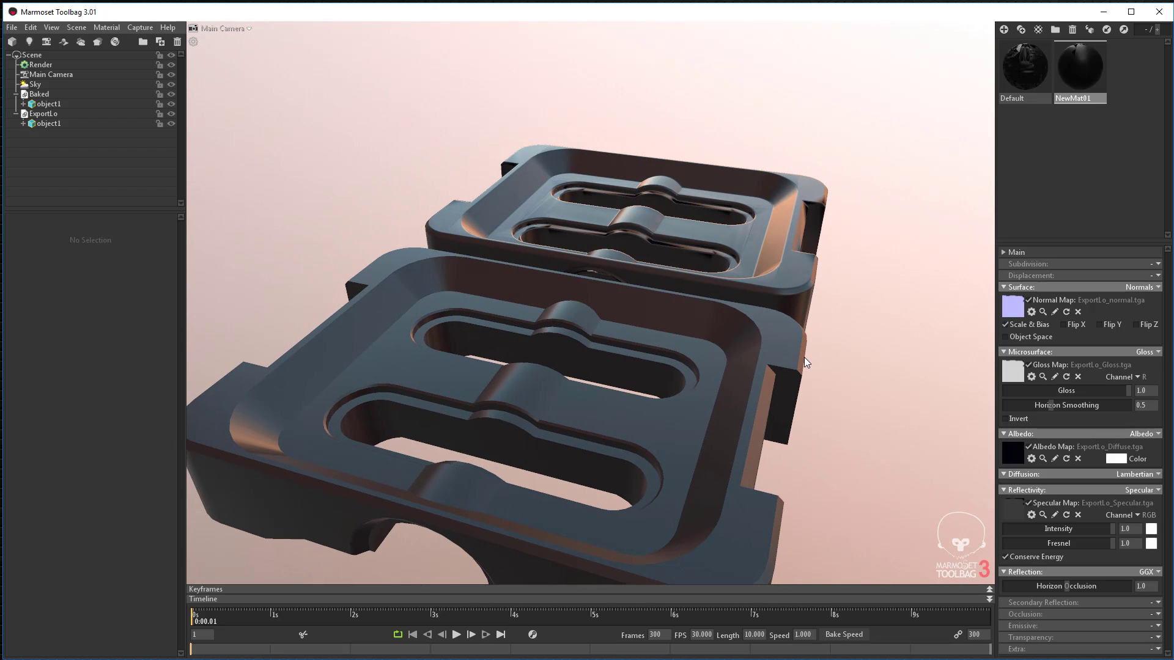
{"action": "mouse_move", "coordinate": [879, 347]}
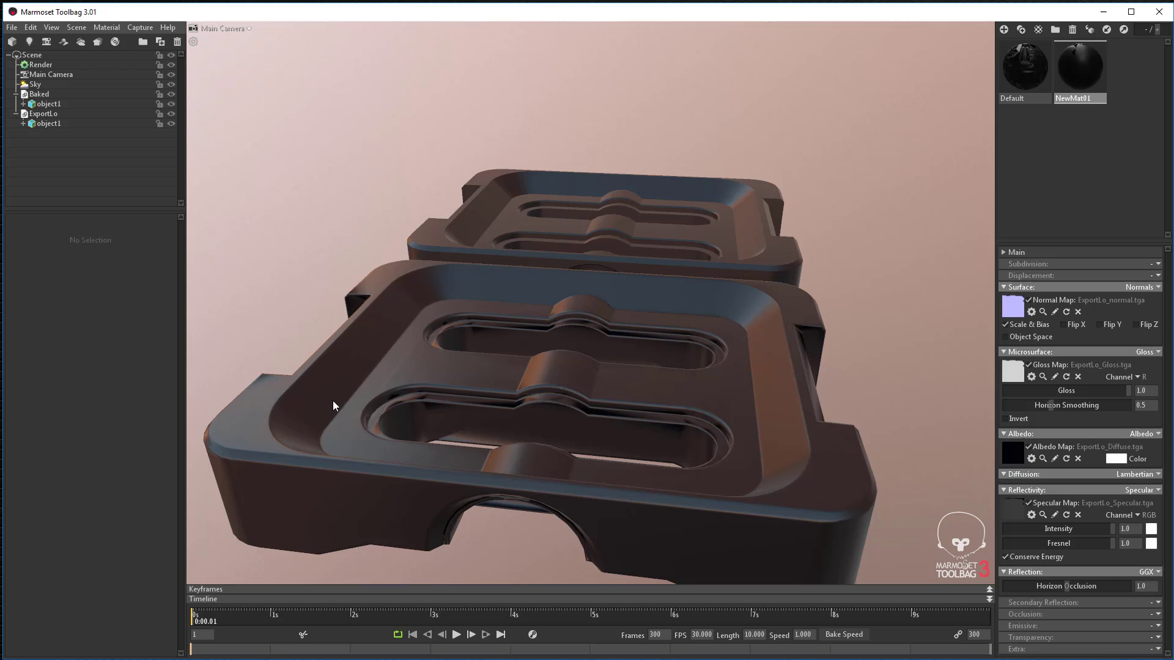
{"action": "mouse_move", "coordinate": [271, 394]}
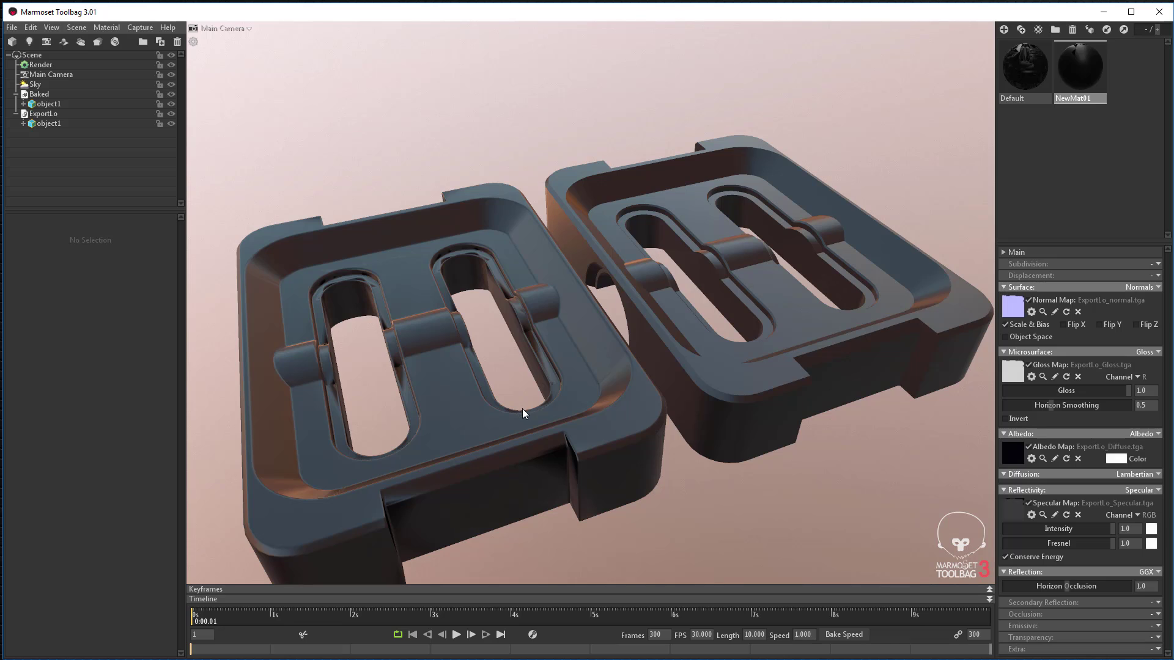
{"action": "mouse_move", "coordinate": [532, 425]}
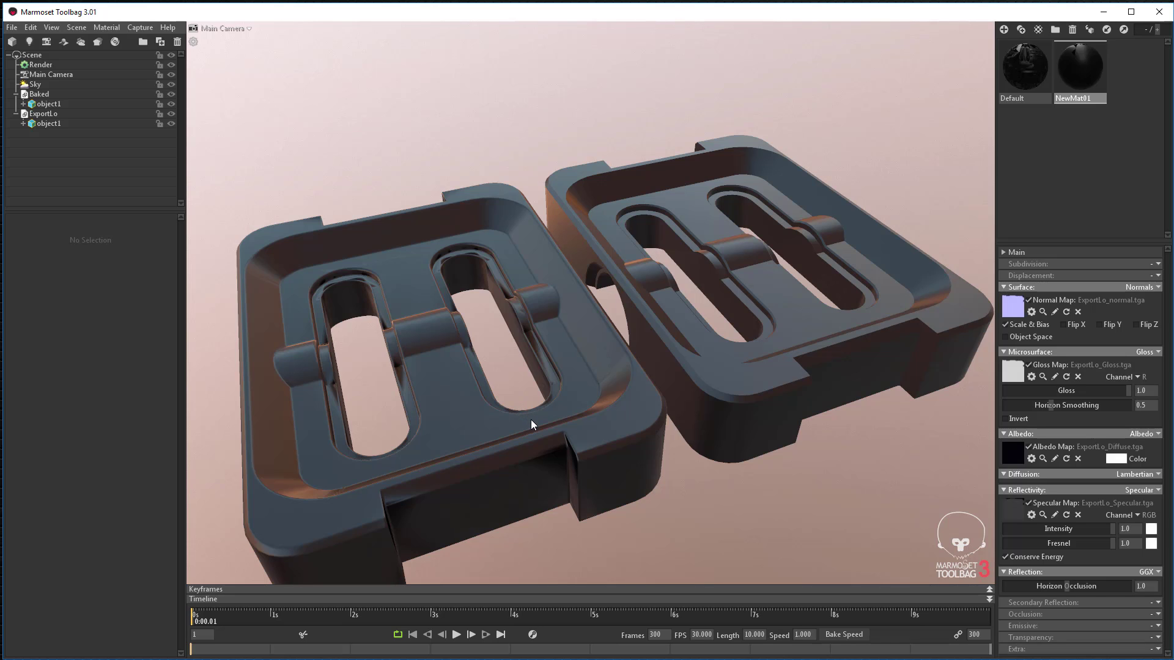
{"action": "mouse_move", "coordinate": [589, 431]}
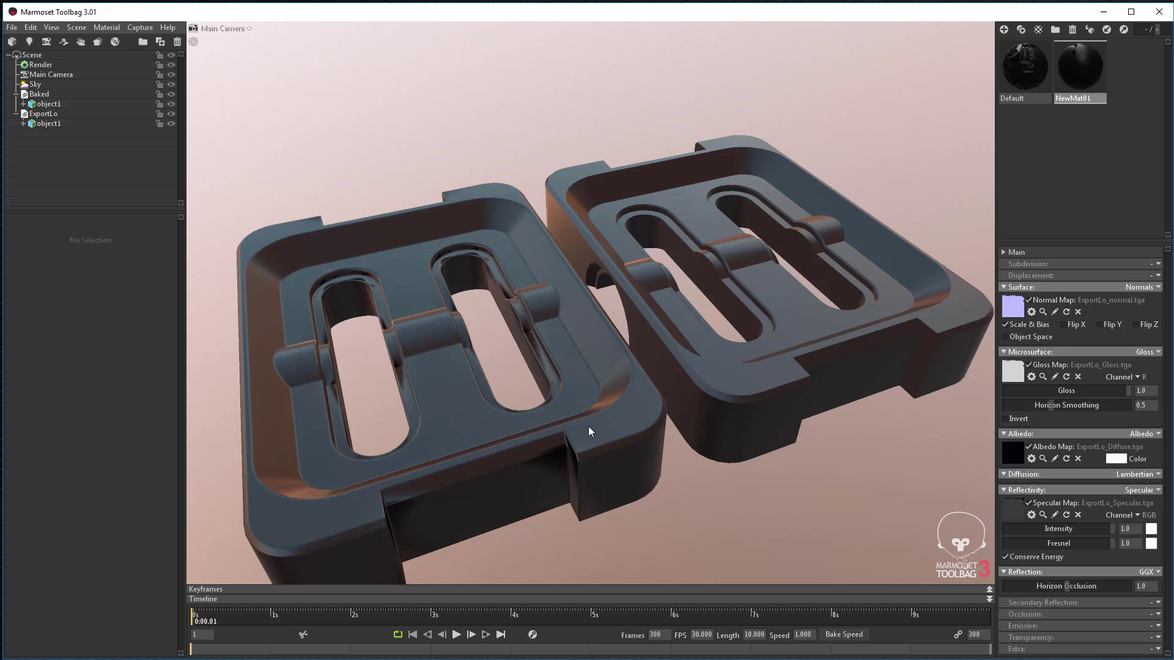
{"action": "mouse_move", "coordinate": [663, 433]}
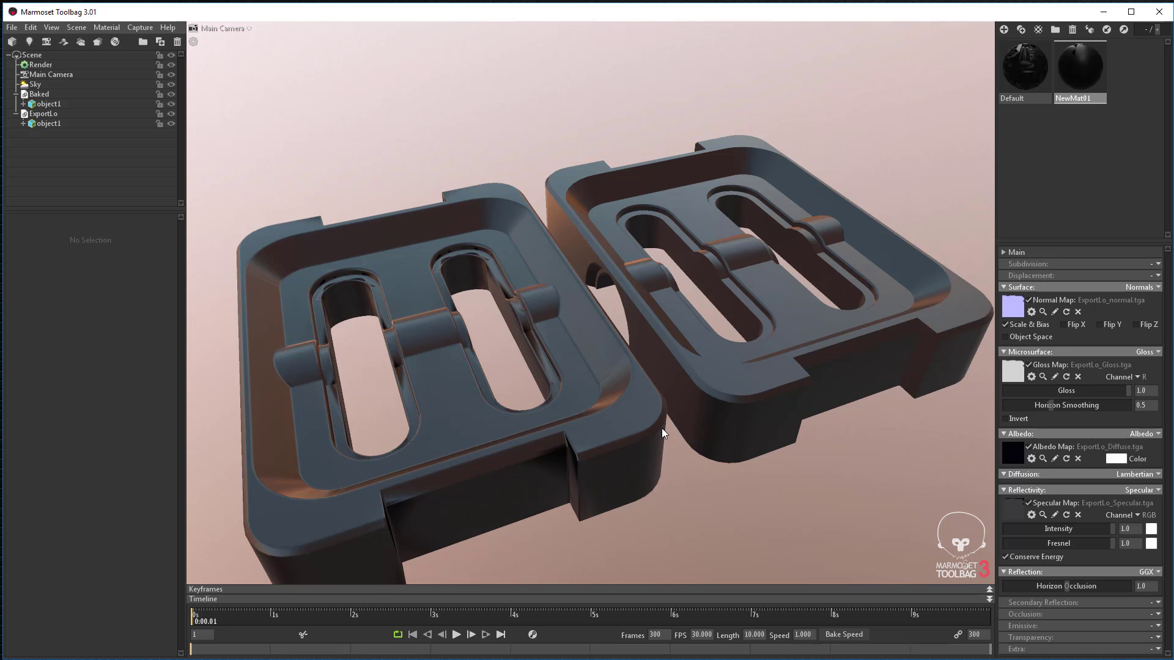